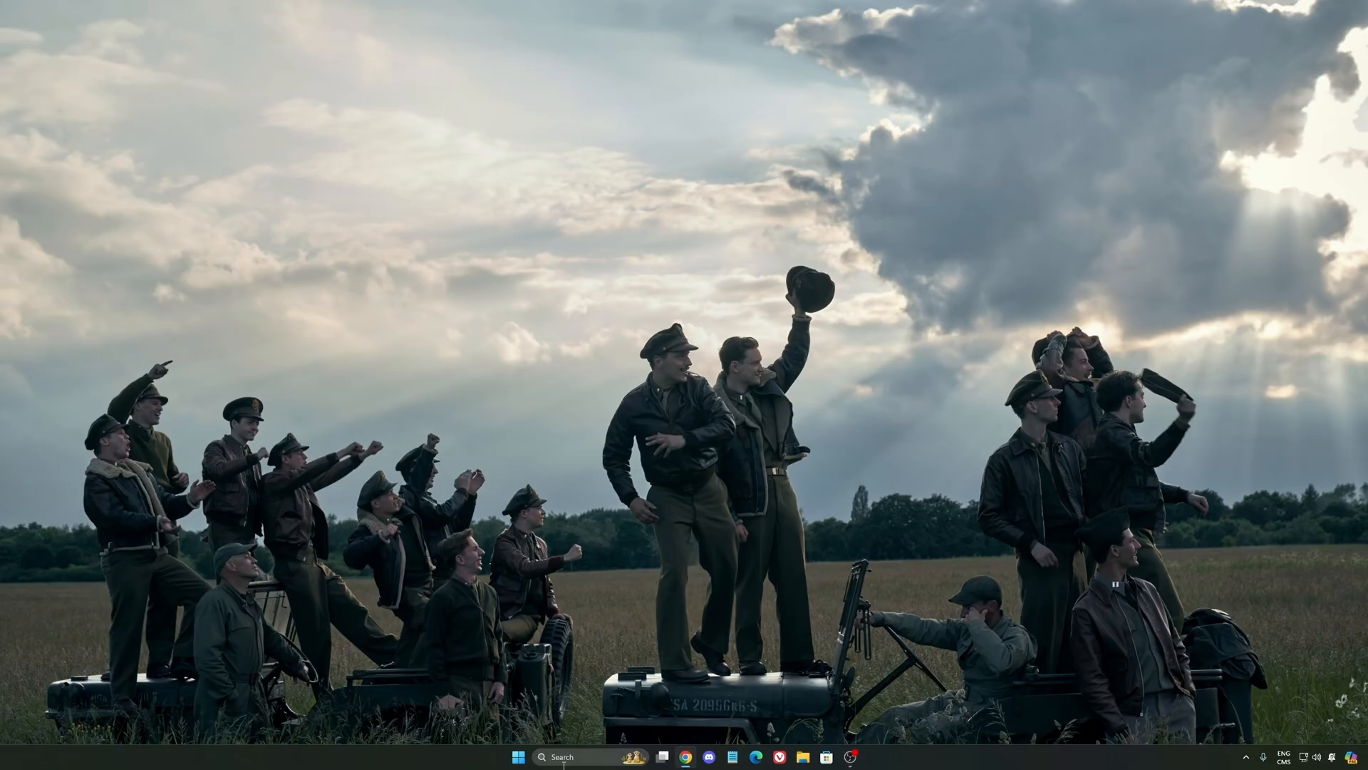
# Search for Settings and go to Gaming > Game Bar to check controller access.
pyautogui.write('seti')
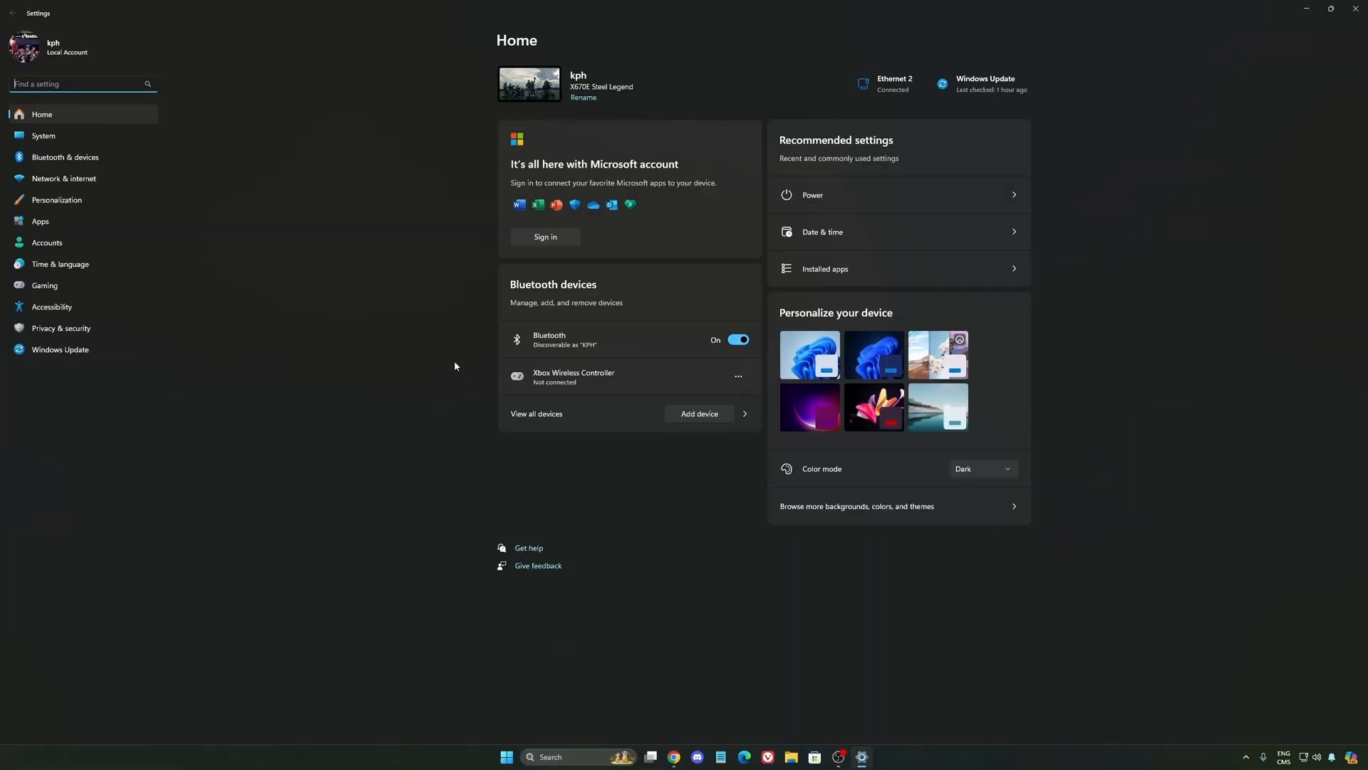
pyautogui.moveTo(62, 291)
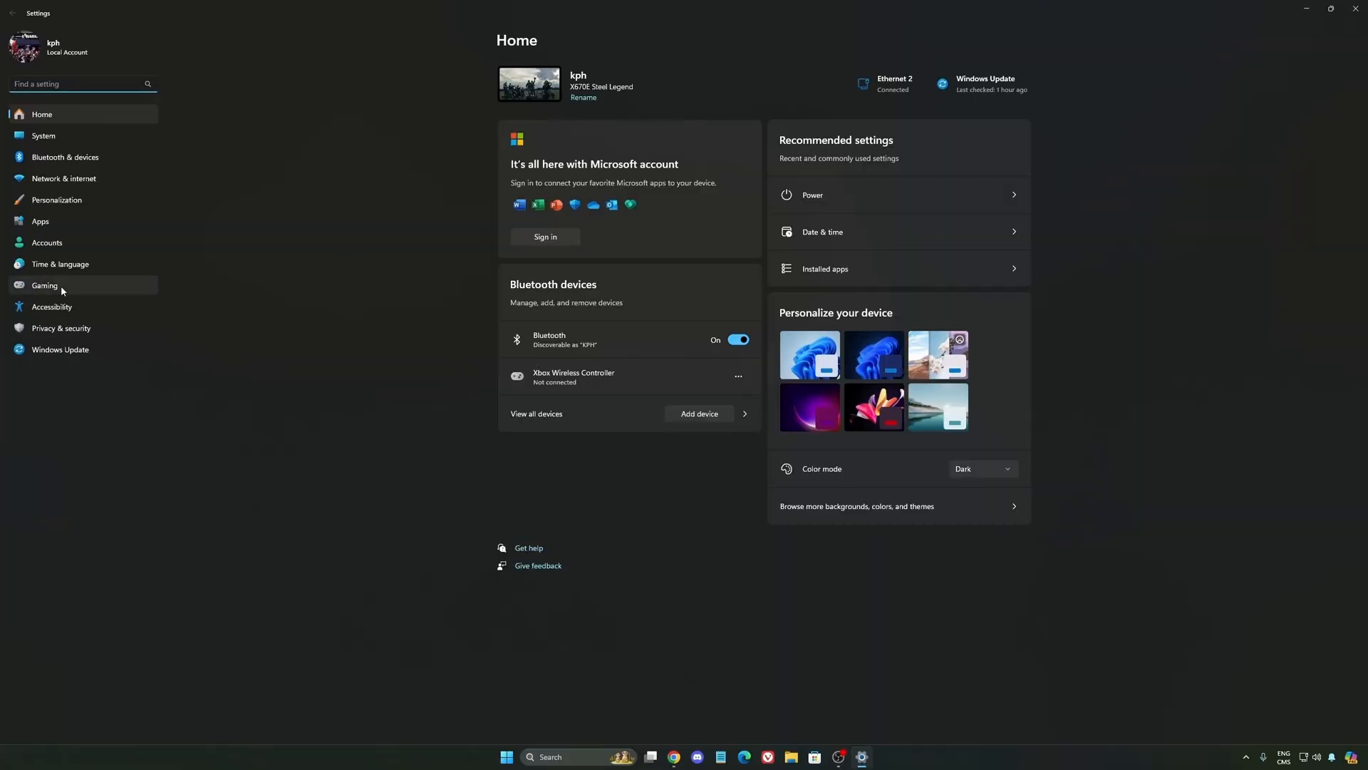
pyautogui.click(44, 285)
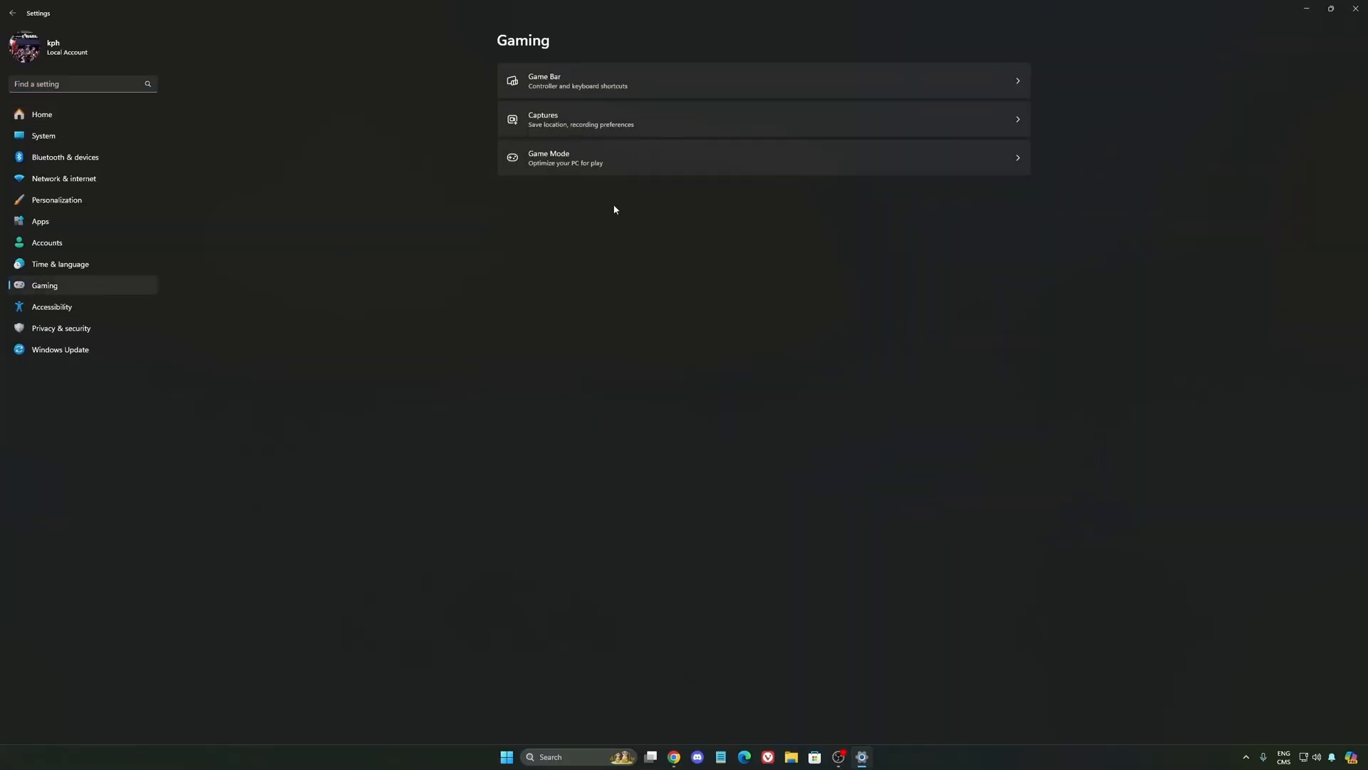
pyautogui.click(759, 81)
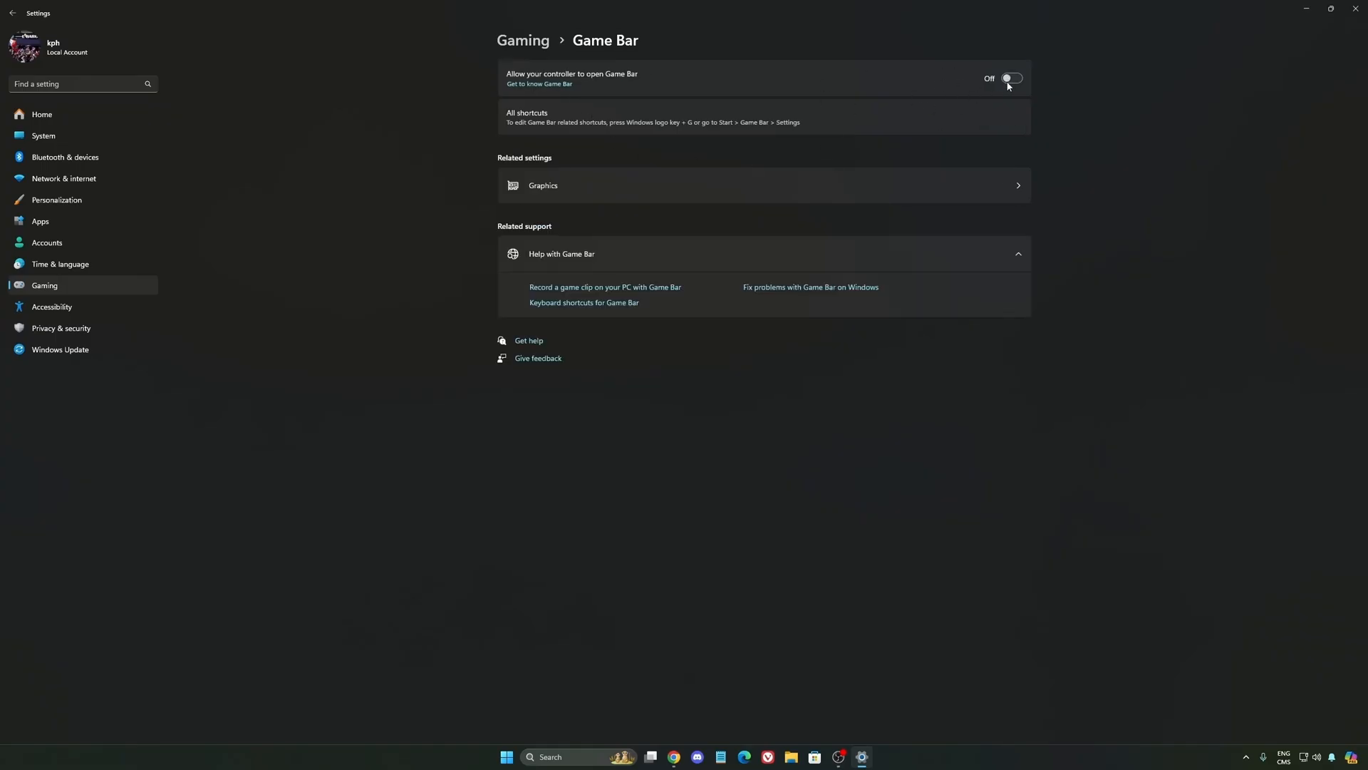
pyautogui.moveTo(602, 85)
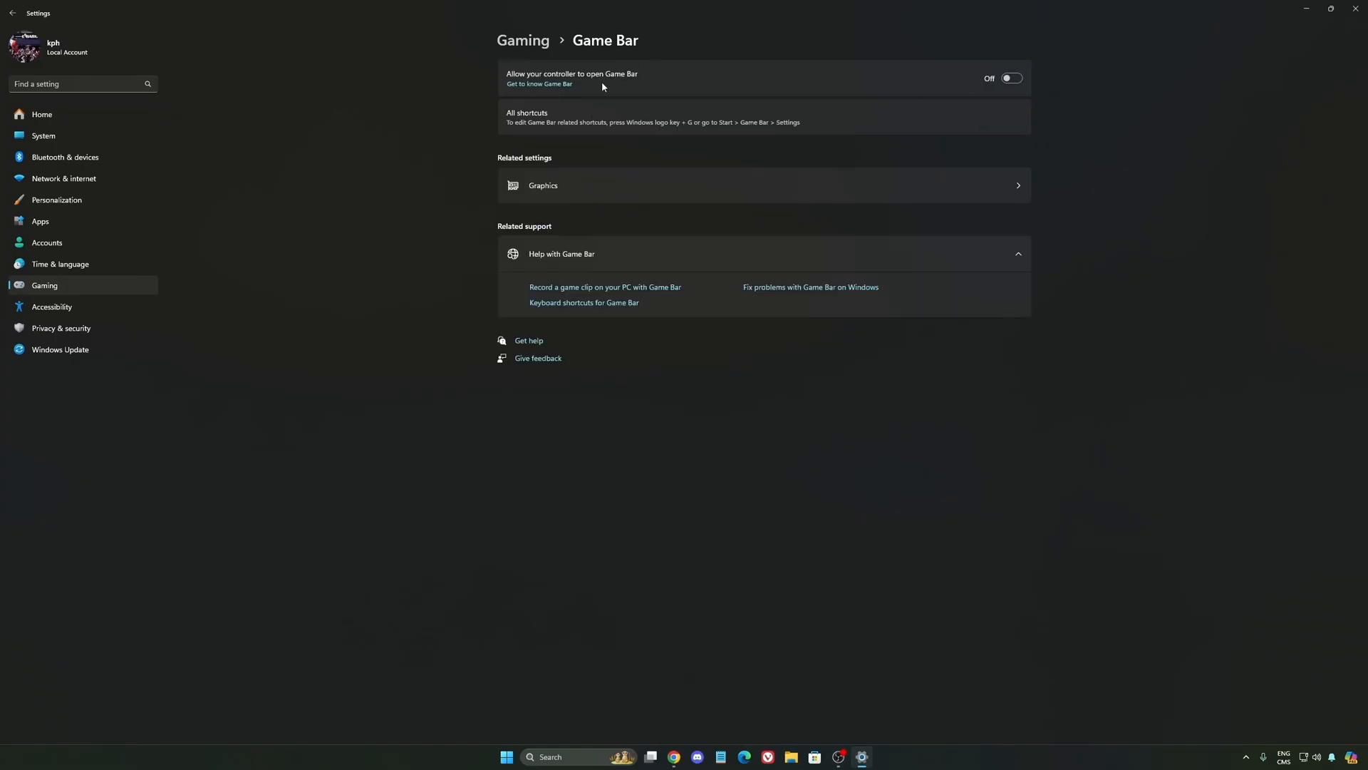
pyautogui.moveTo(664, 105)
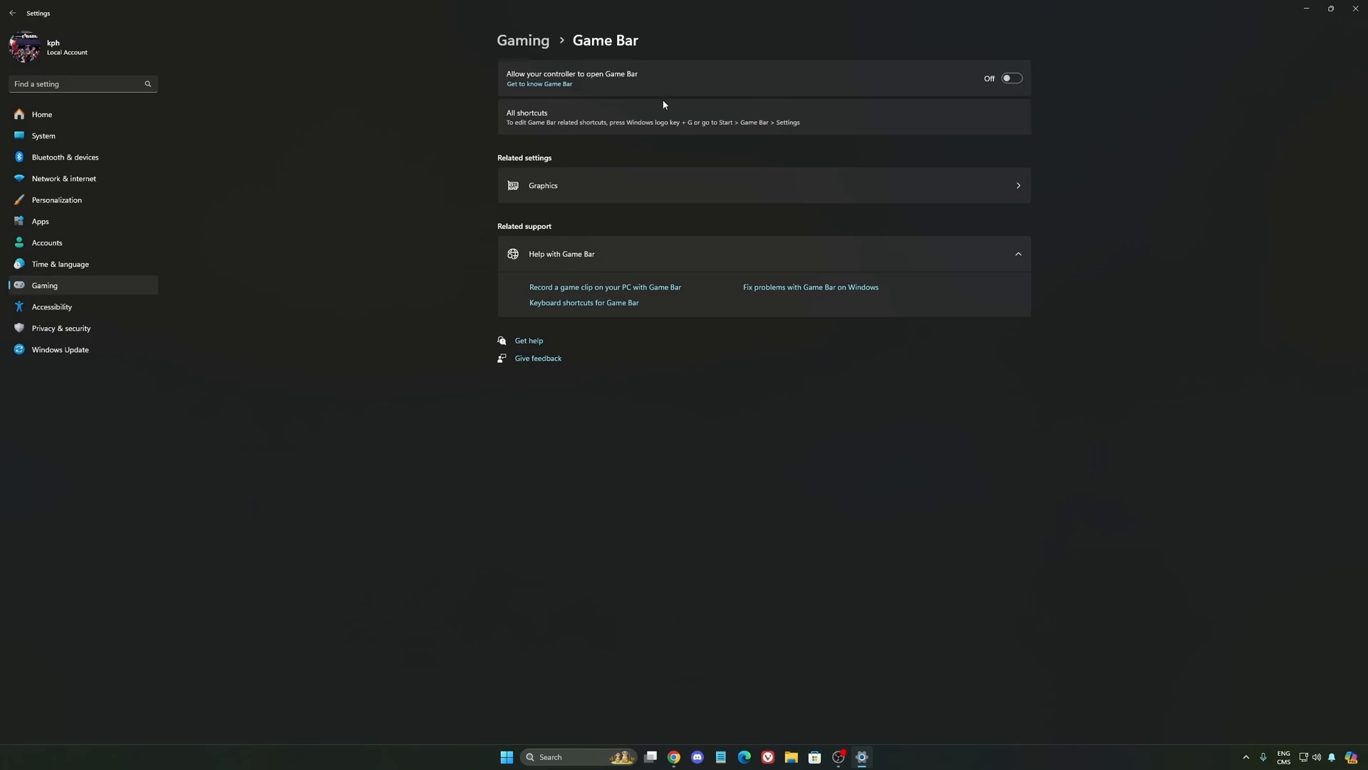
pyautogui.moveTo(1033, 77)
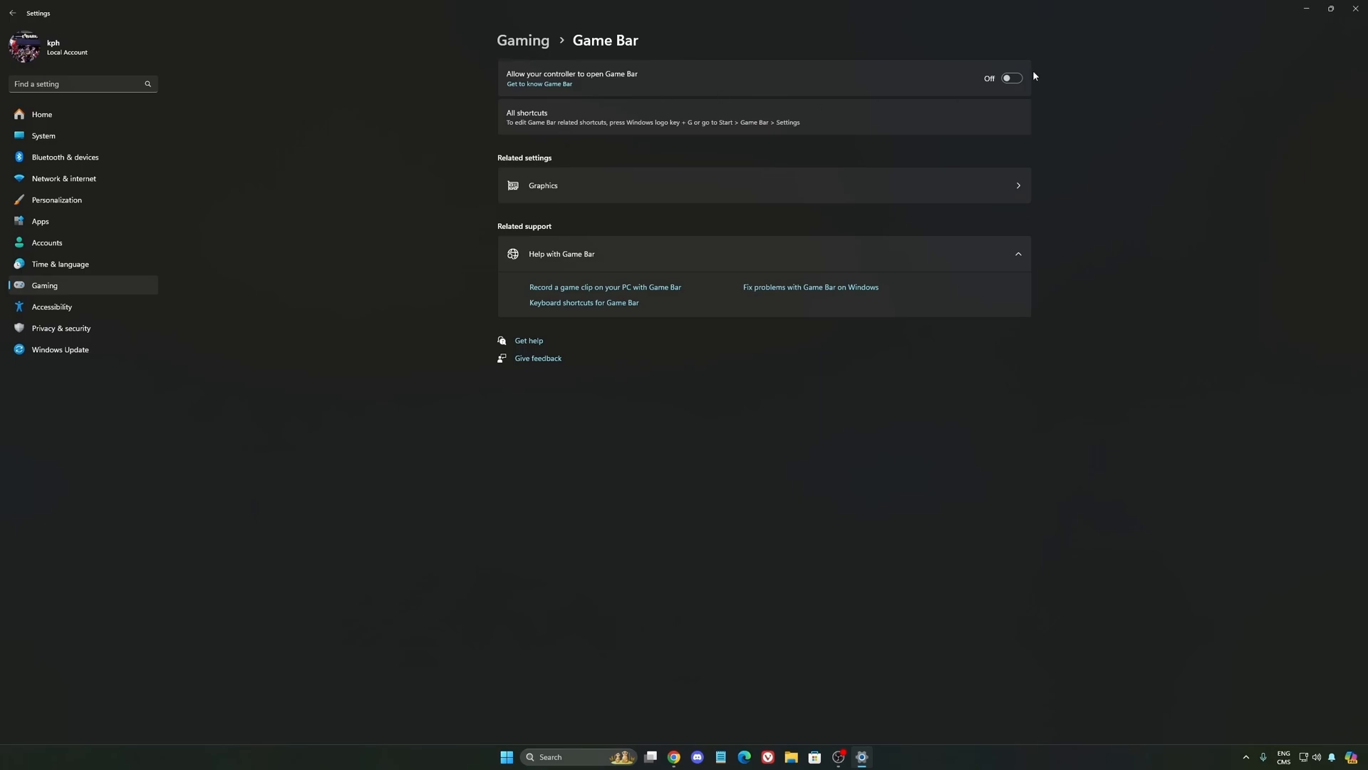
pyautogui.moveTo(768, 98)
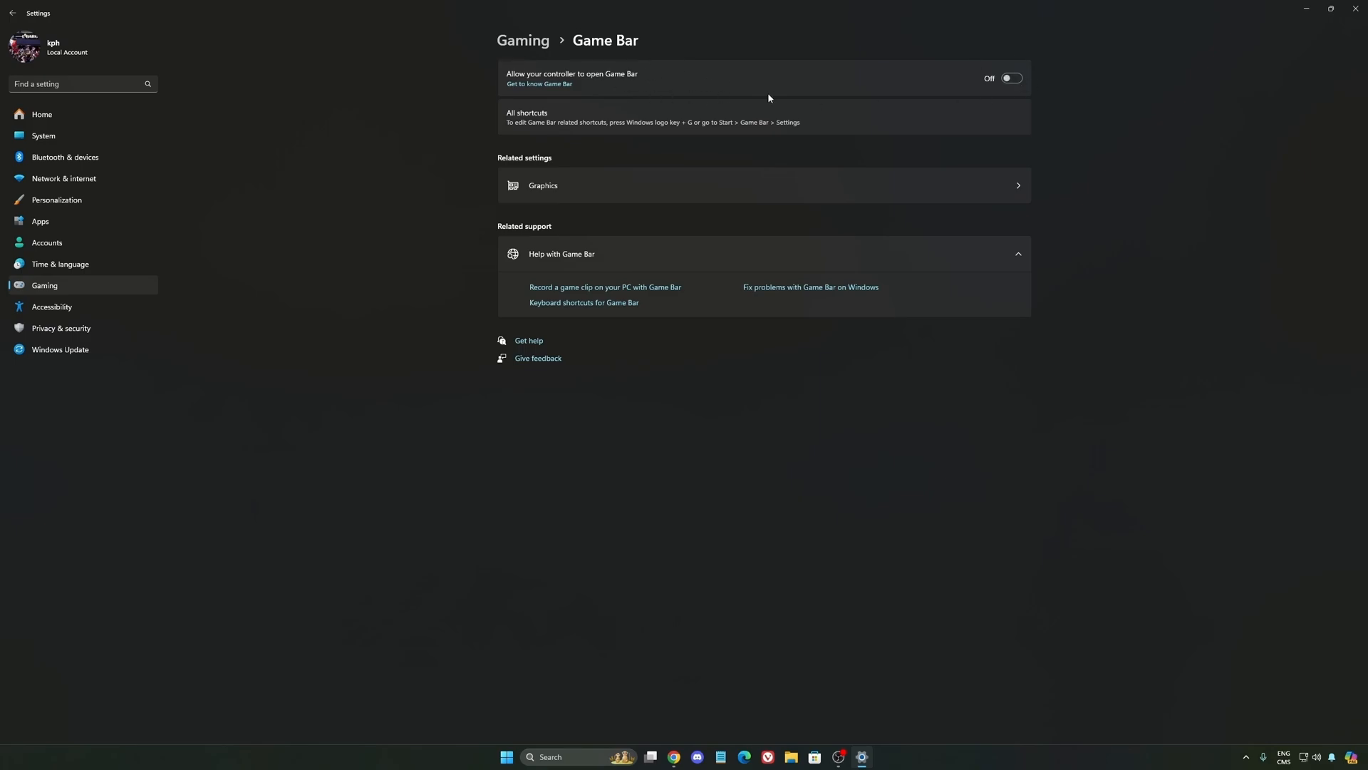
pyautogui.moveTo(794, 94)
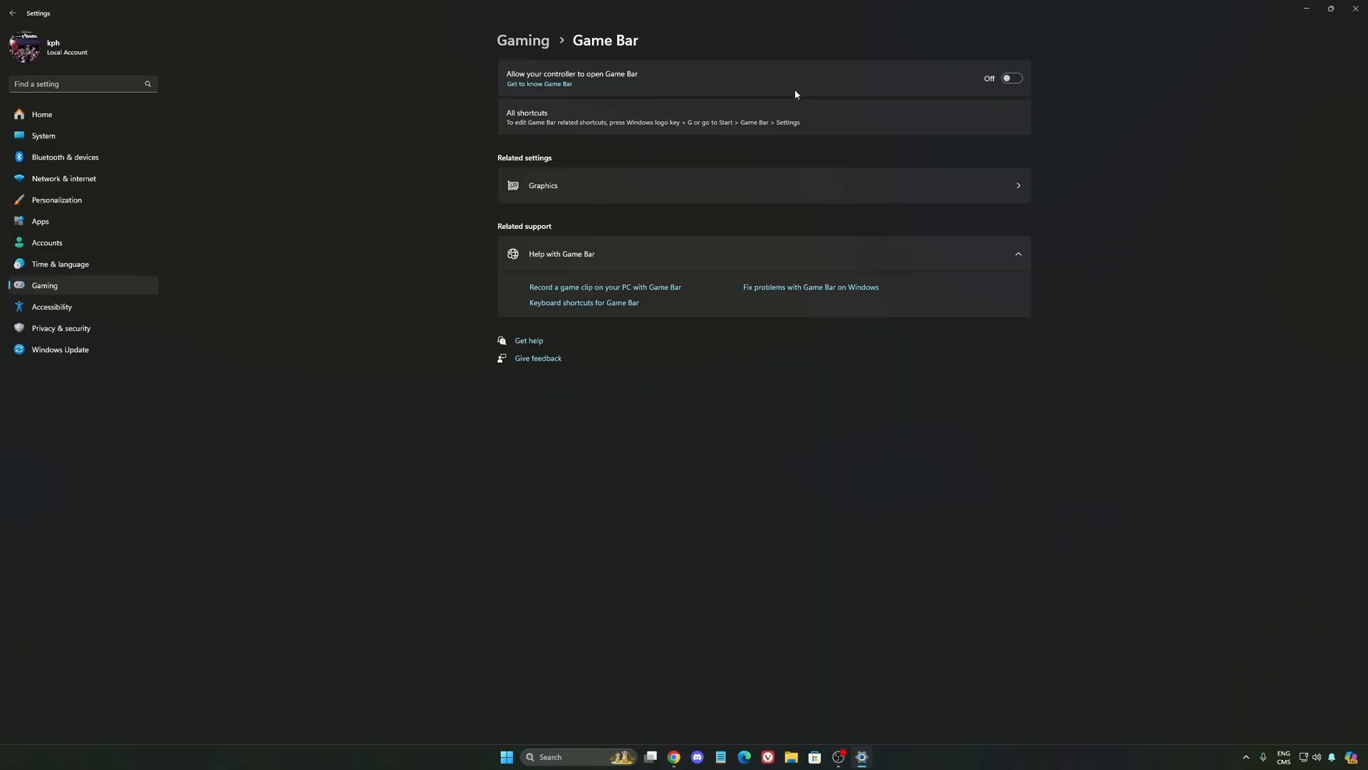
pyautogui.moveTo(988, 82)
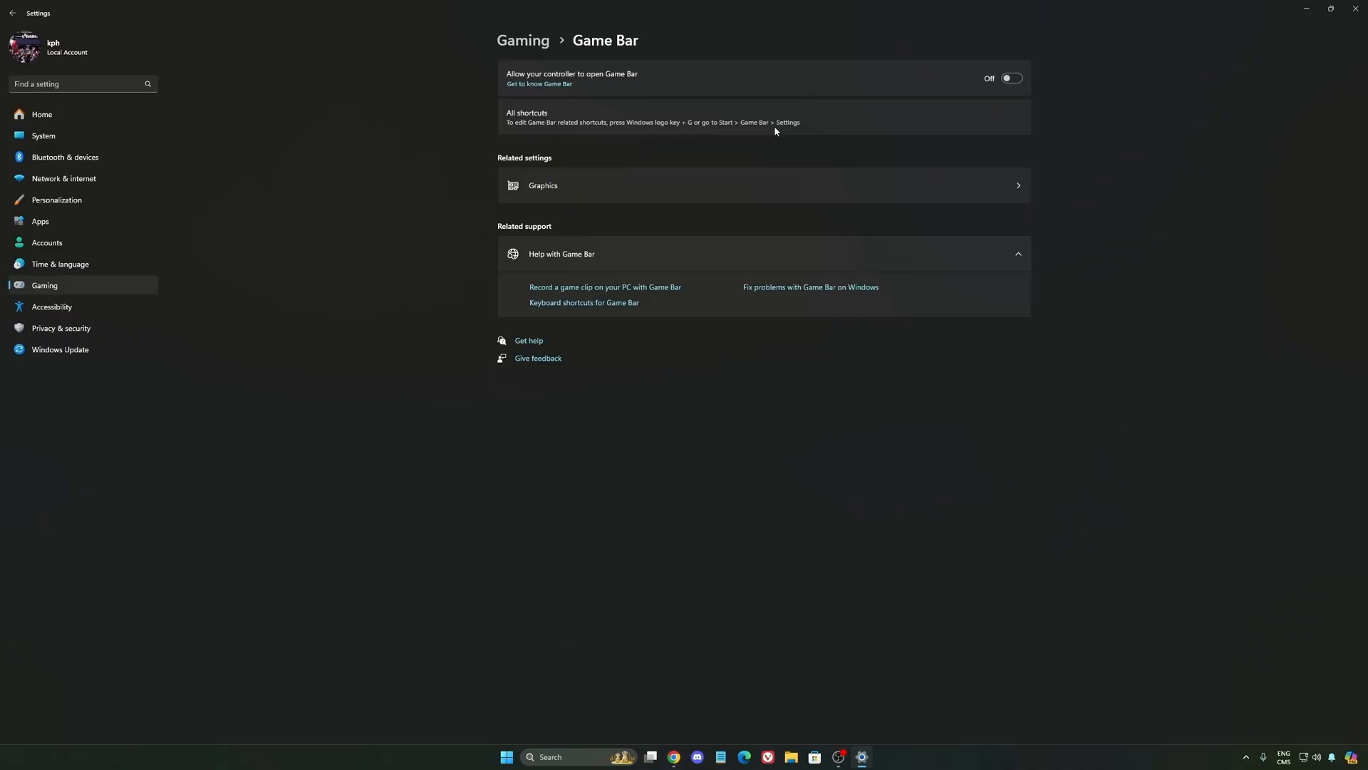
pyautogui.moveTo(1010, 79)
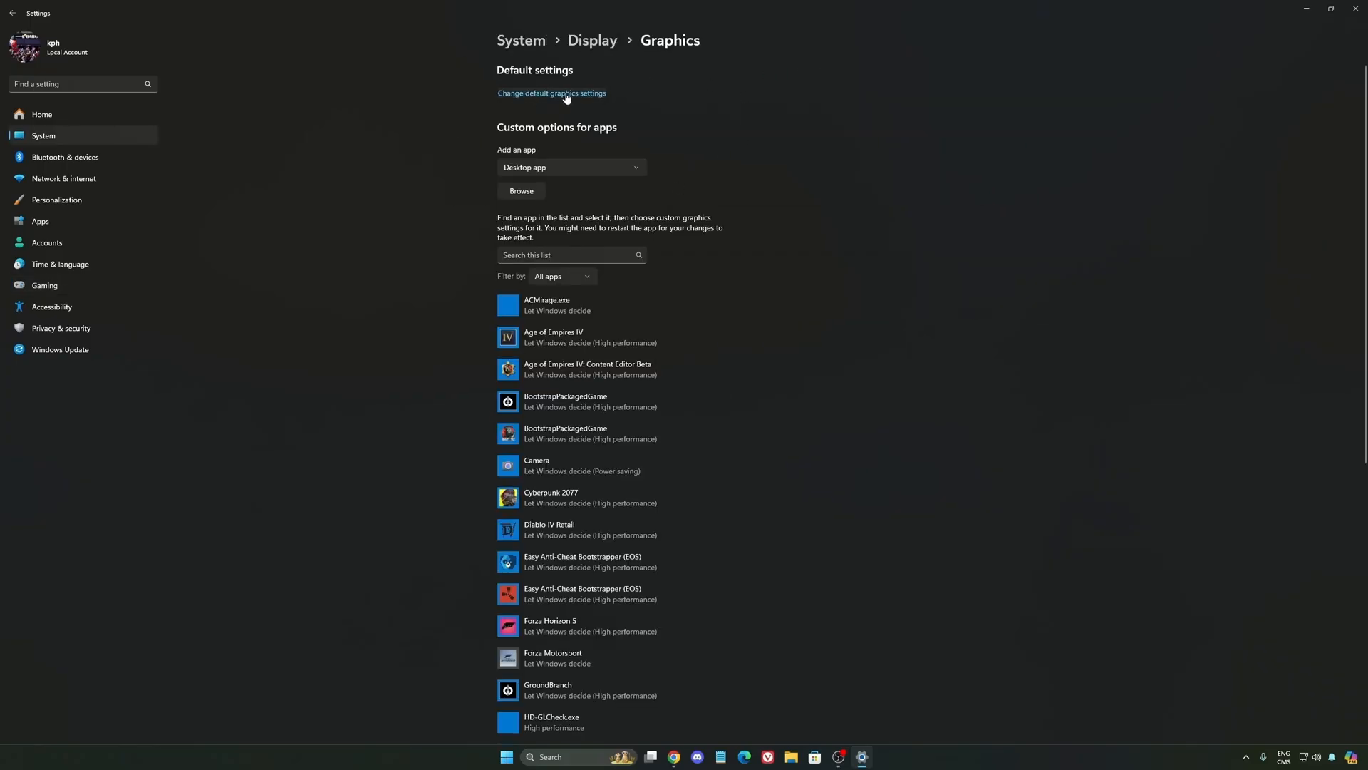
# Review the default graphics settings, then view the Gaming > Game Mode page.
pyautogui.click(551, 94)
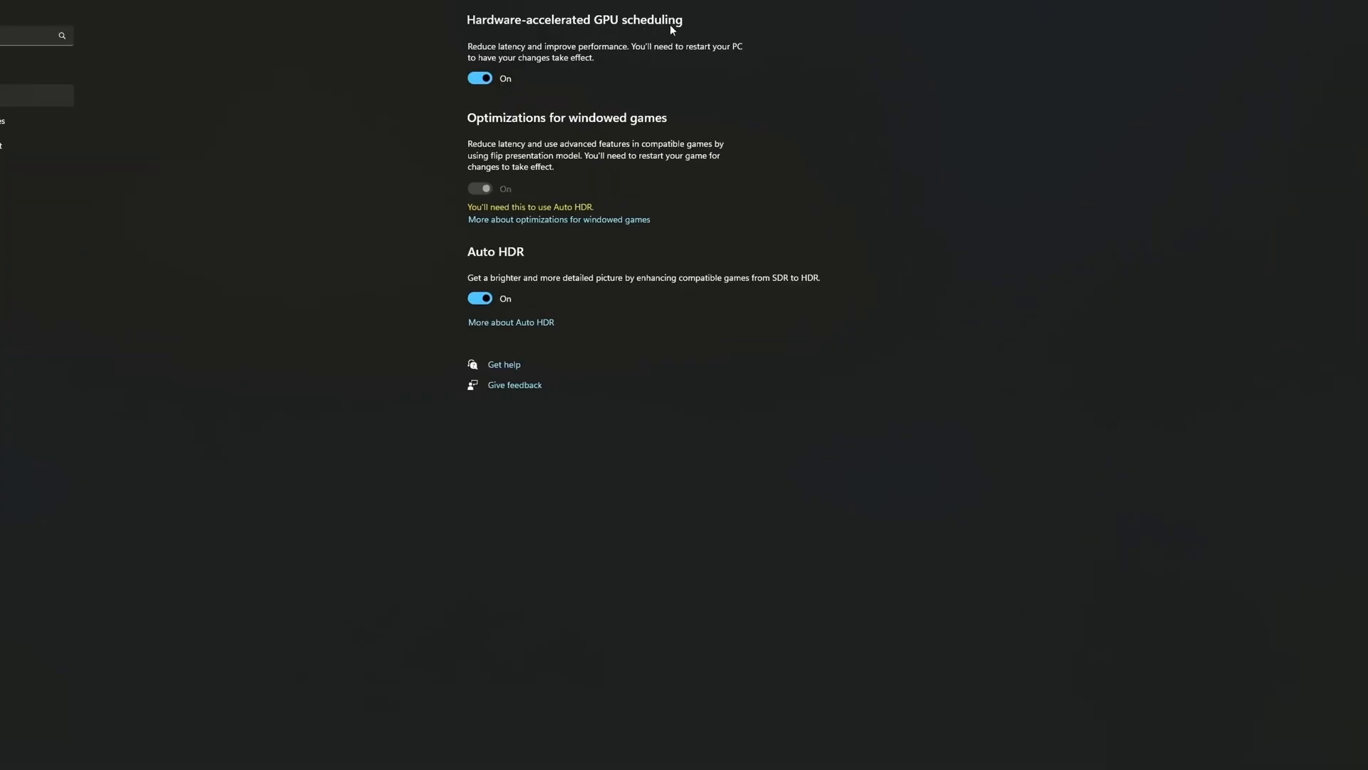
pyautogui.moveTo(587, 118)
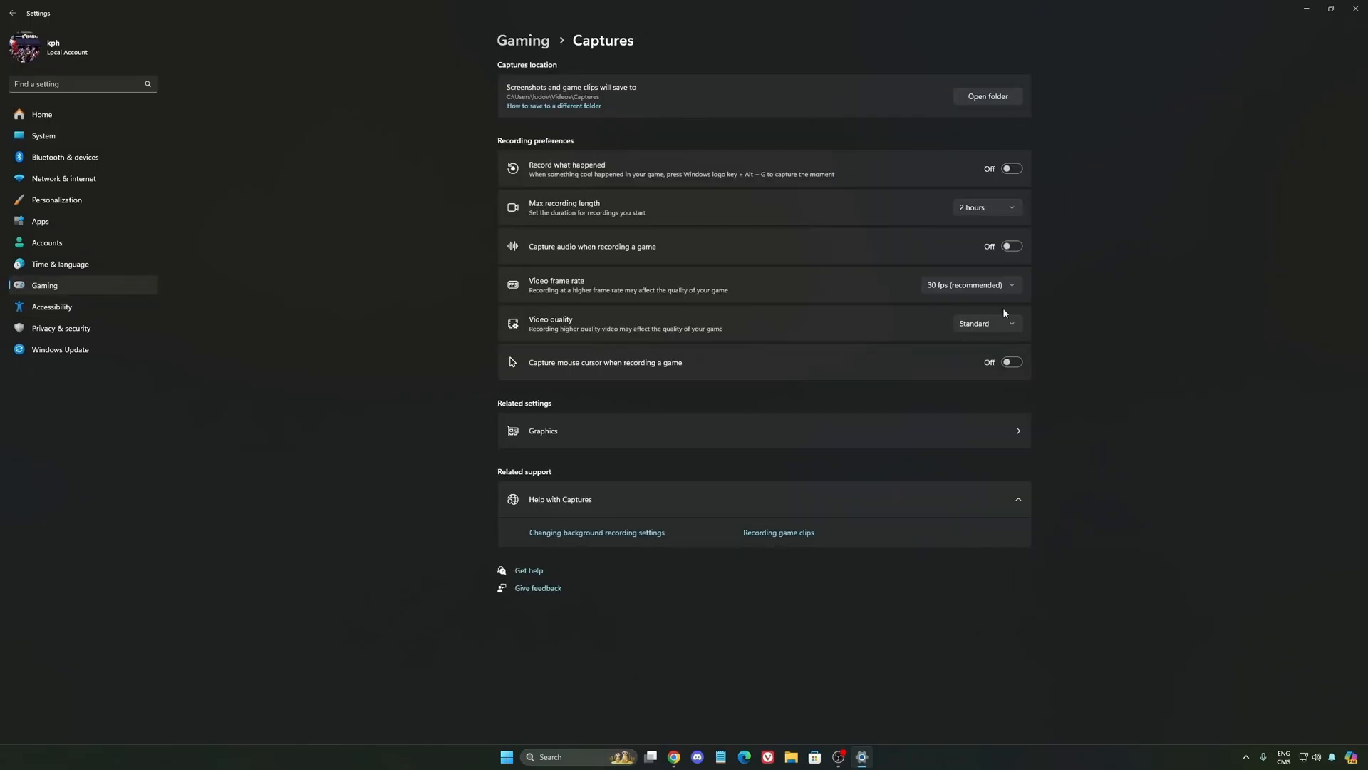
pyautogui.moveTo(793, 223)
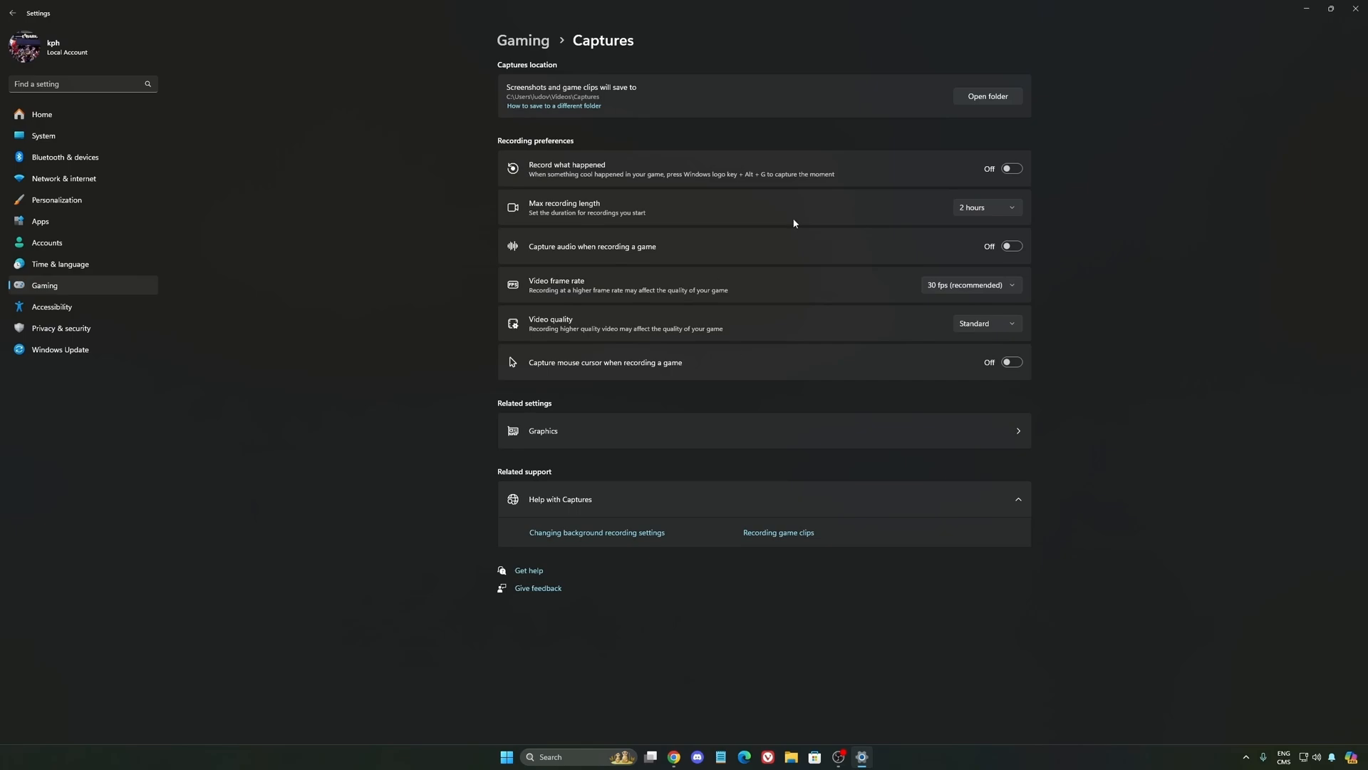
pyautogui.click(44, 285)
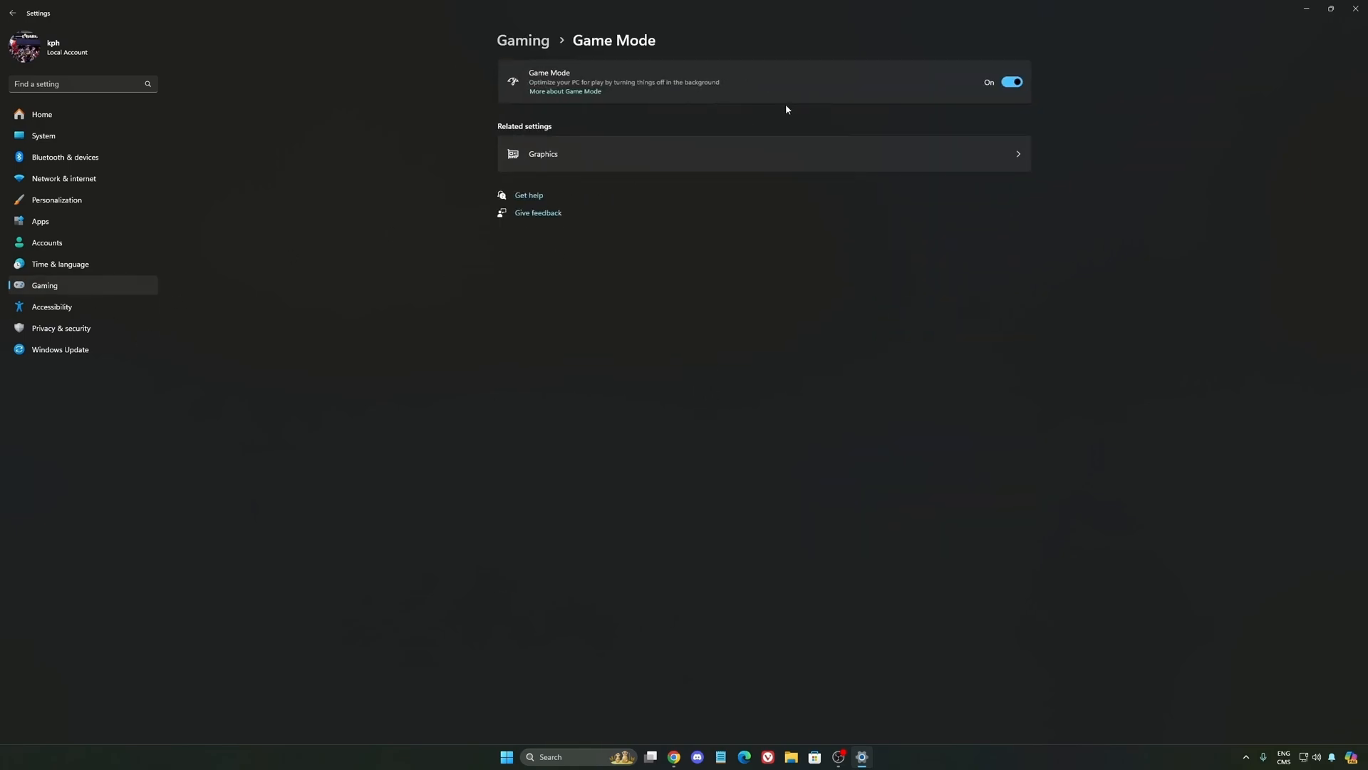
pyautogui.moveTo(575, 74)
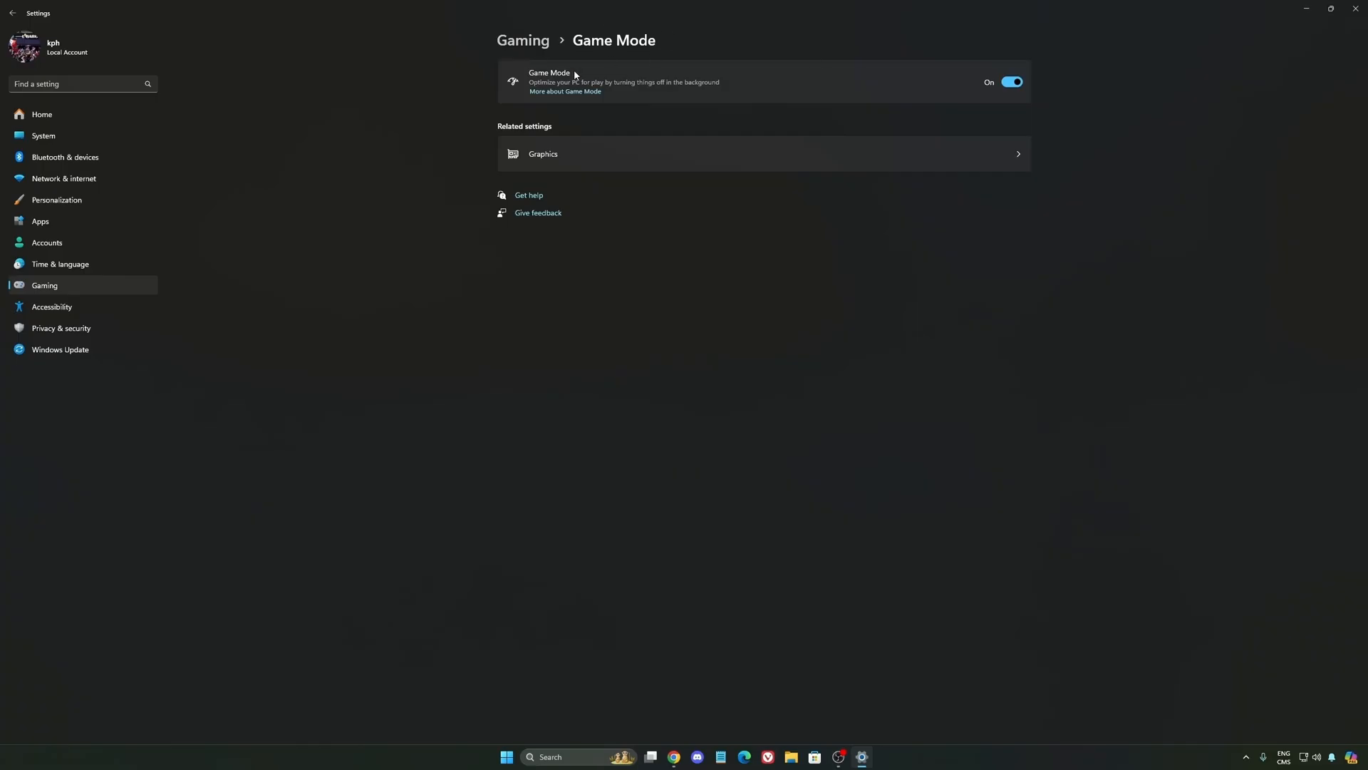
pyautogui.moveTo(805, 96)
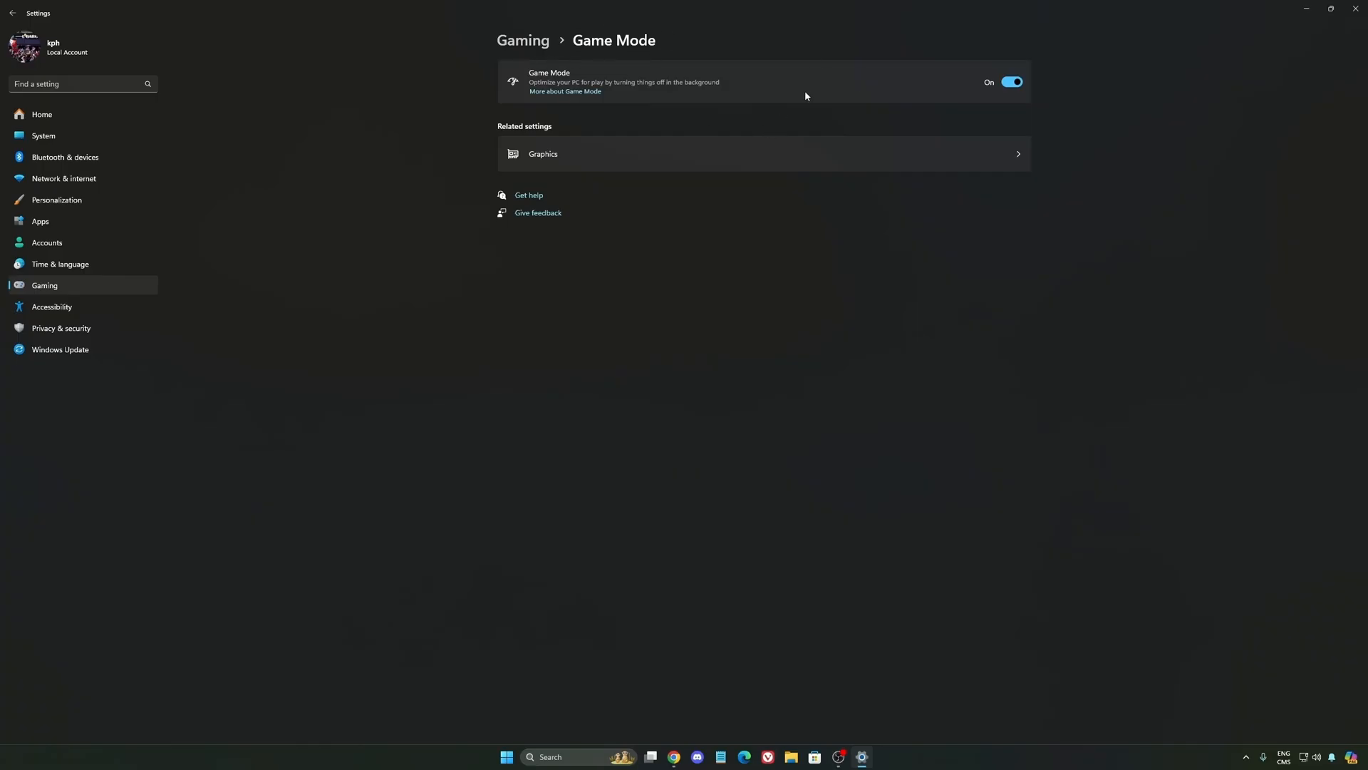
pyautogui.moveTo(551, 84)
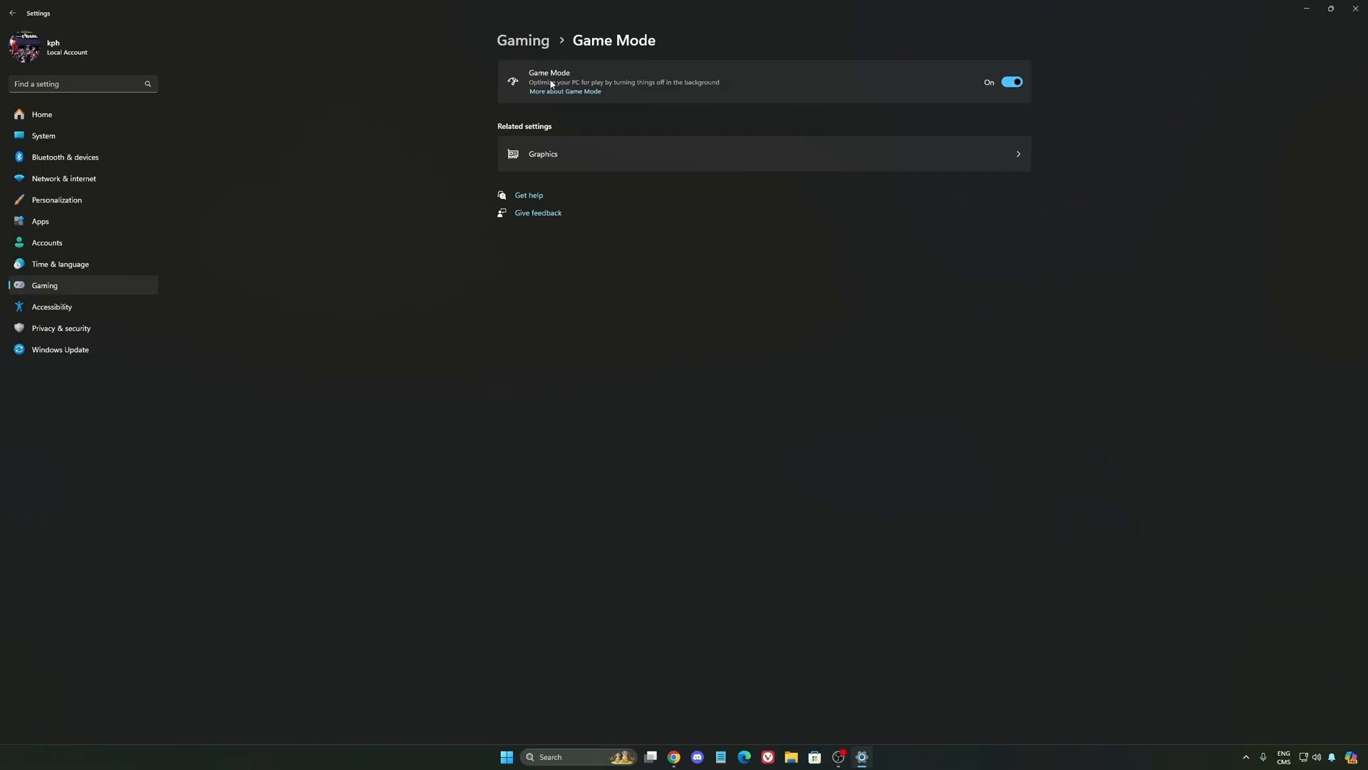
pyautogui.moveTo(568, 103)
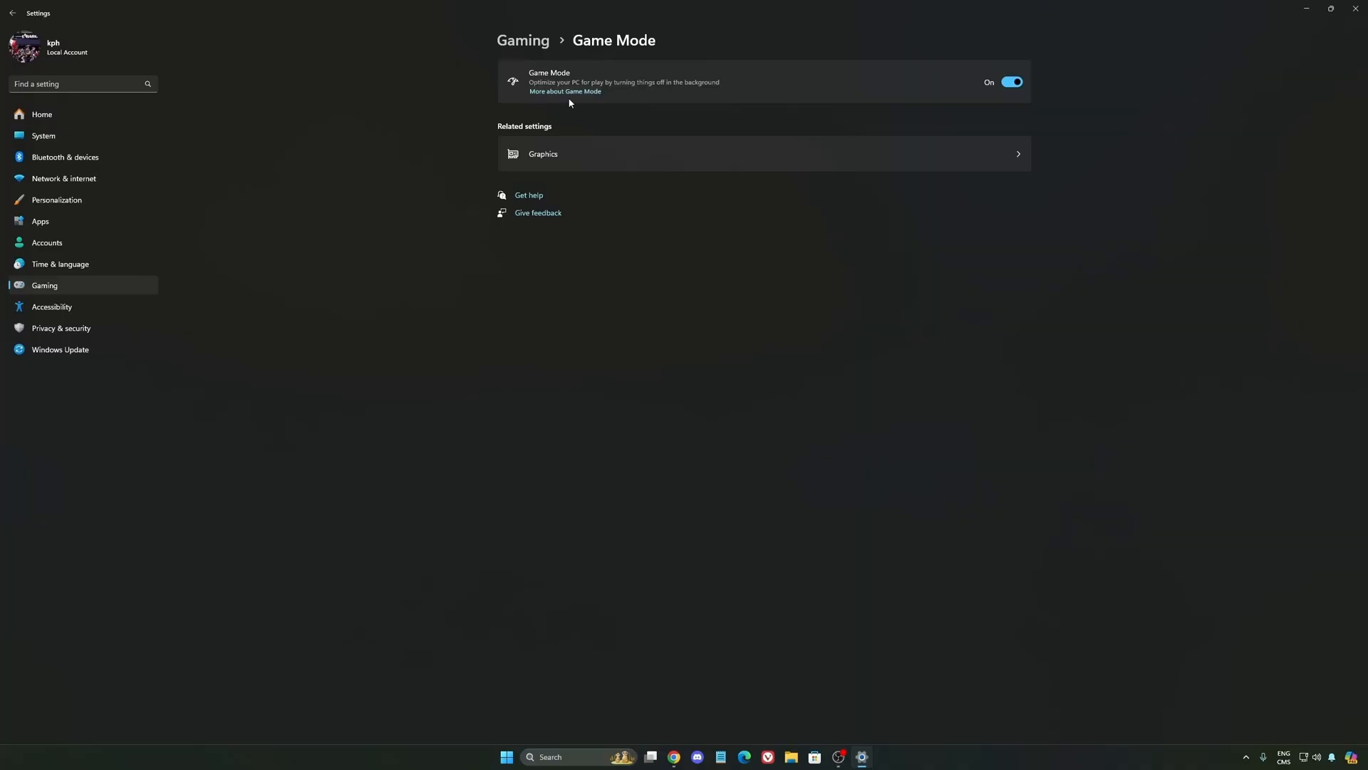
pyautogui.moveTo(770, 144)
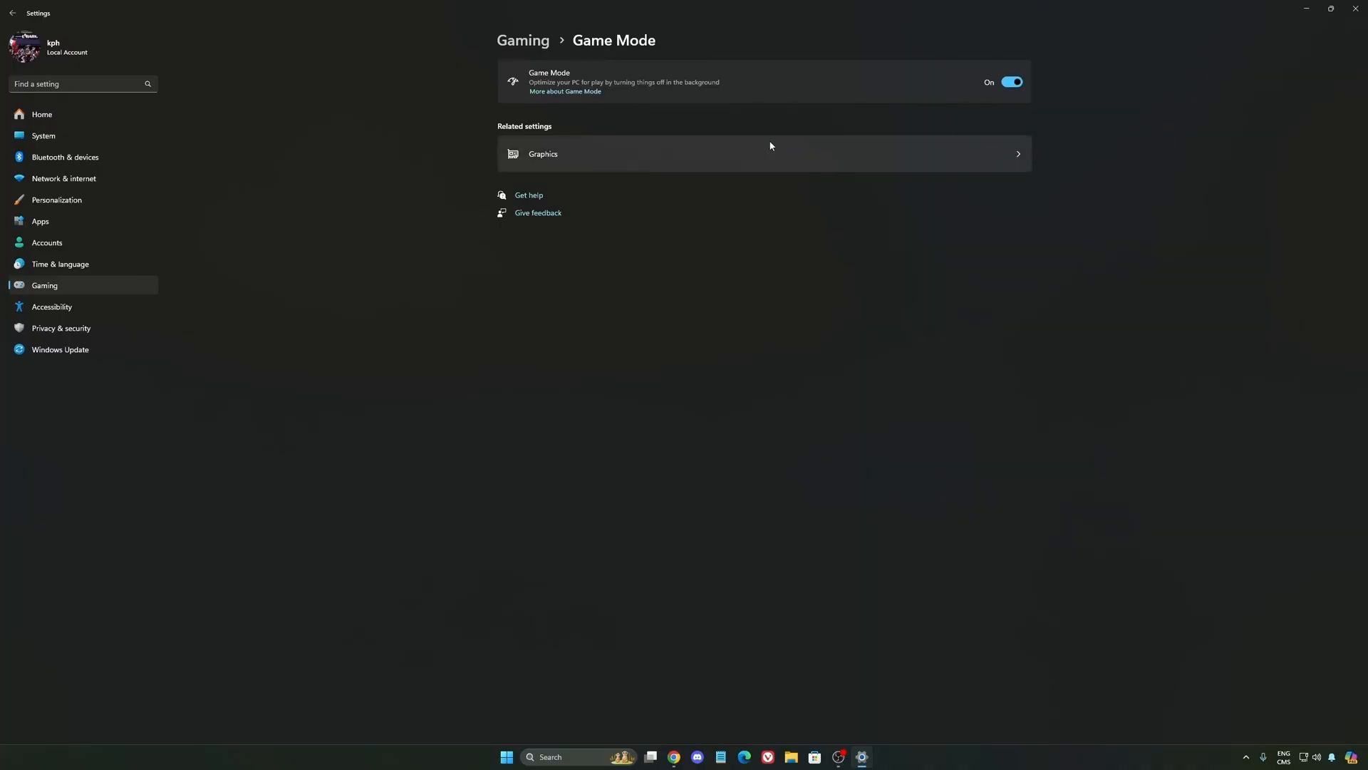
pyautogui.moveTo(693, 124)
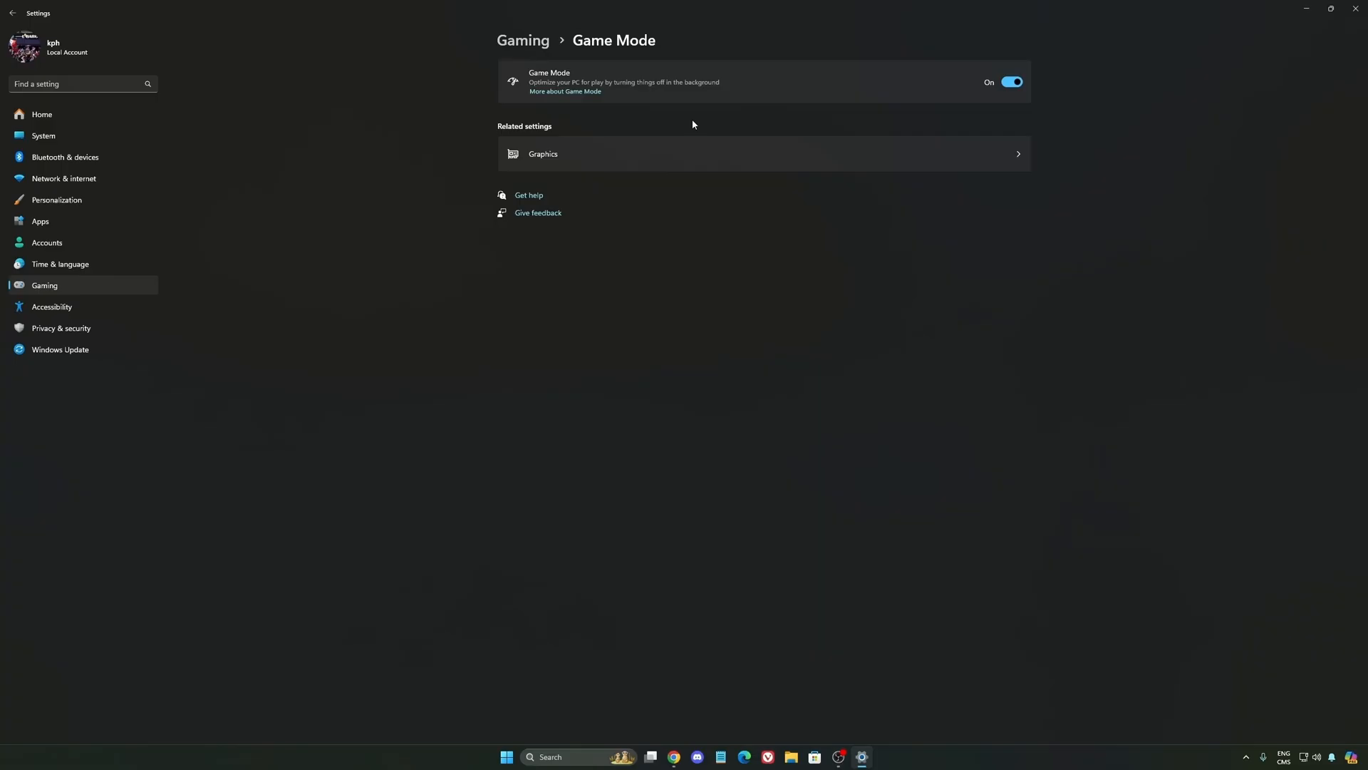
pyautogui.moveTo(708, 105)
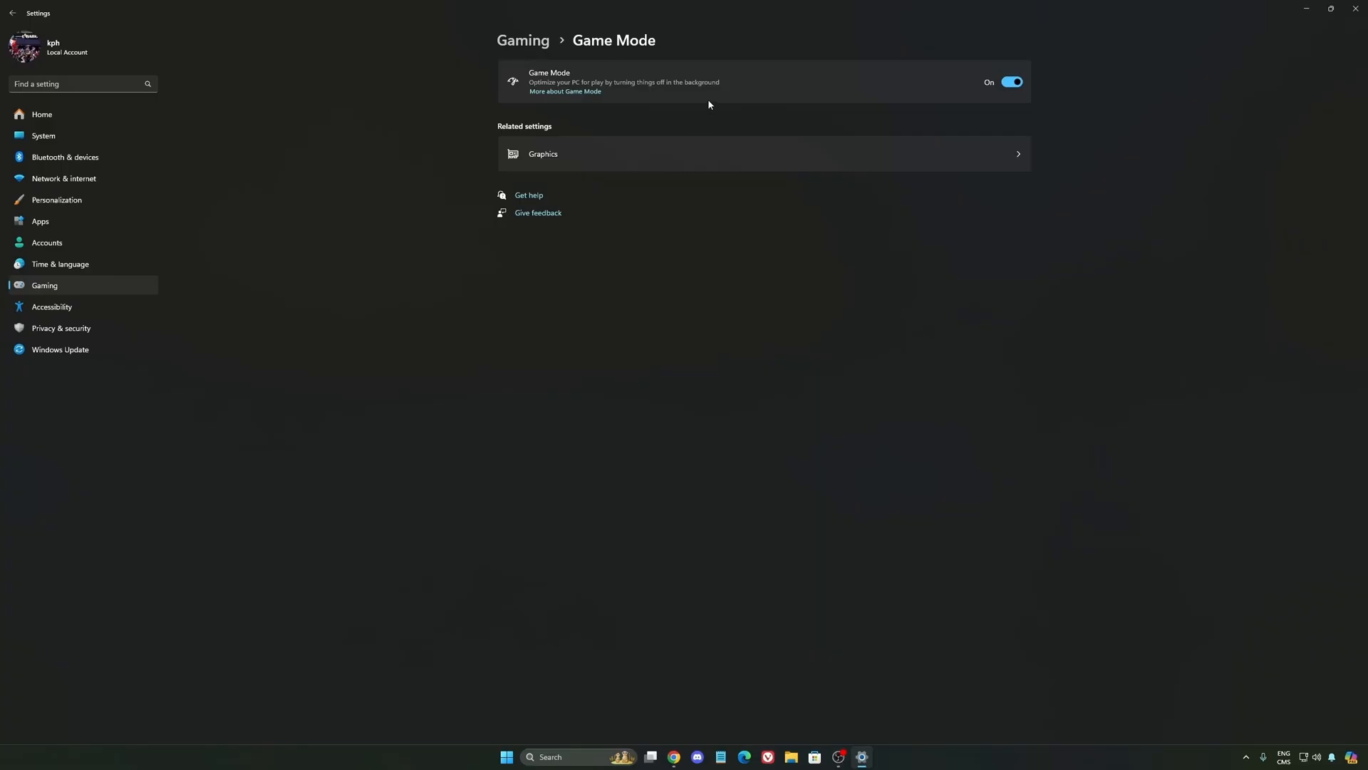
pyautogui.click(43, 136)
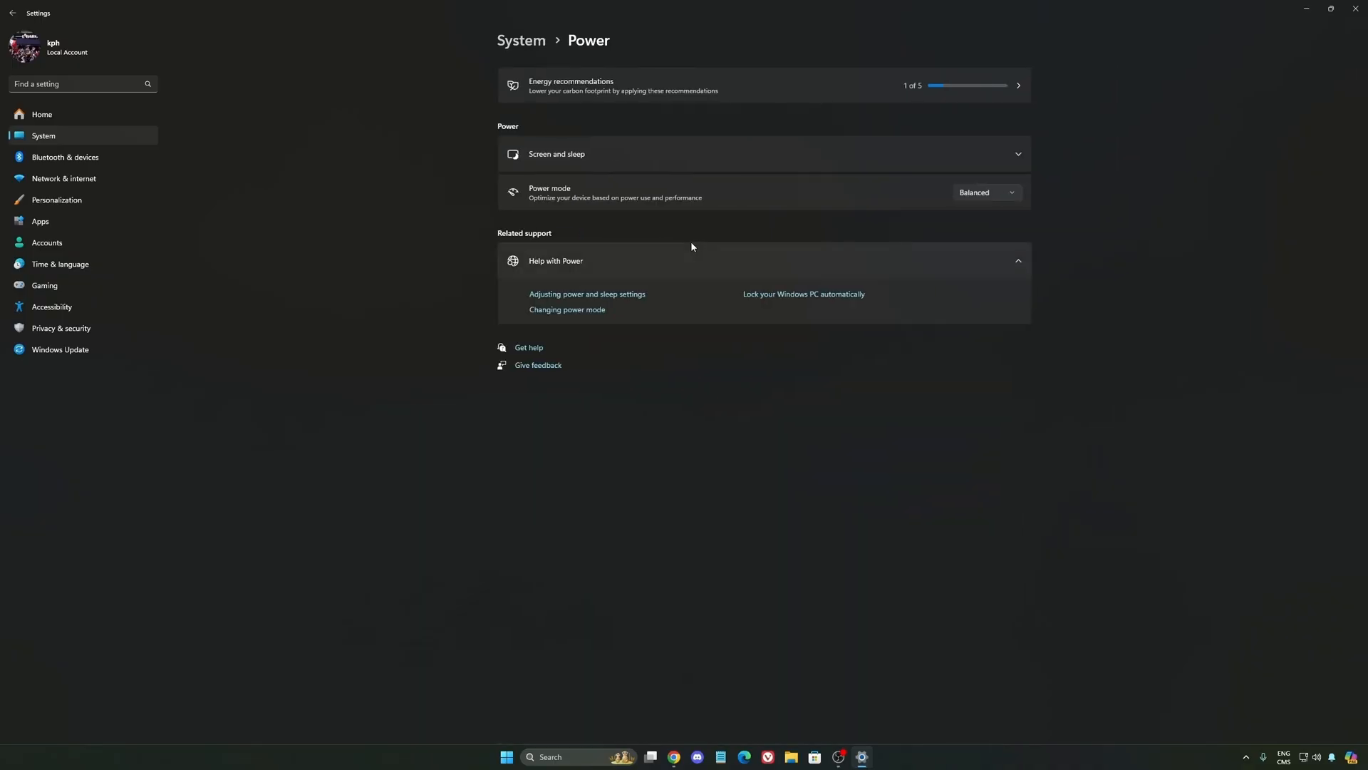
pyautogui.click(984, 192)
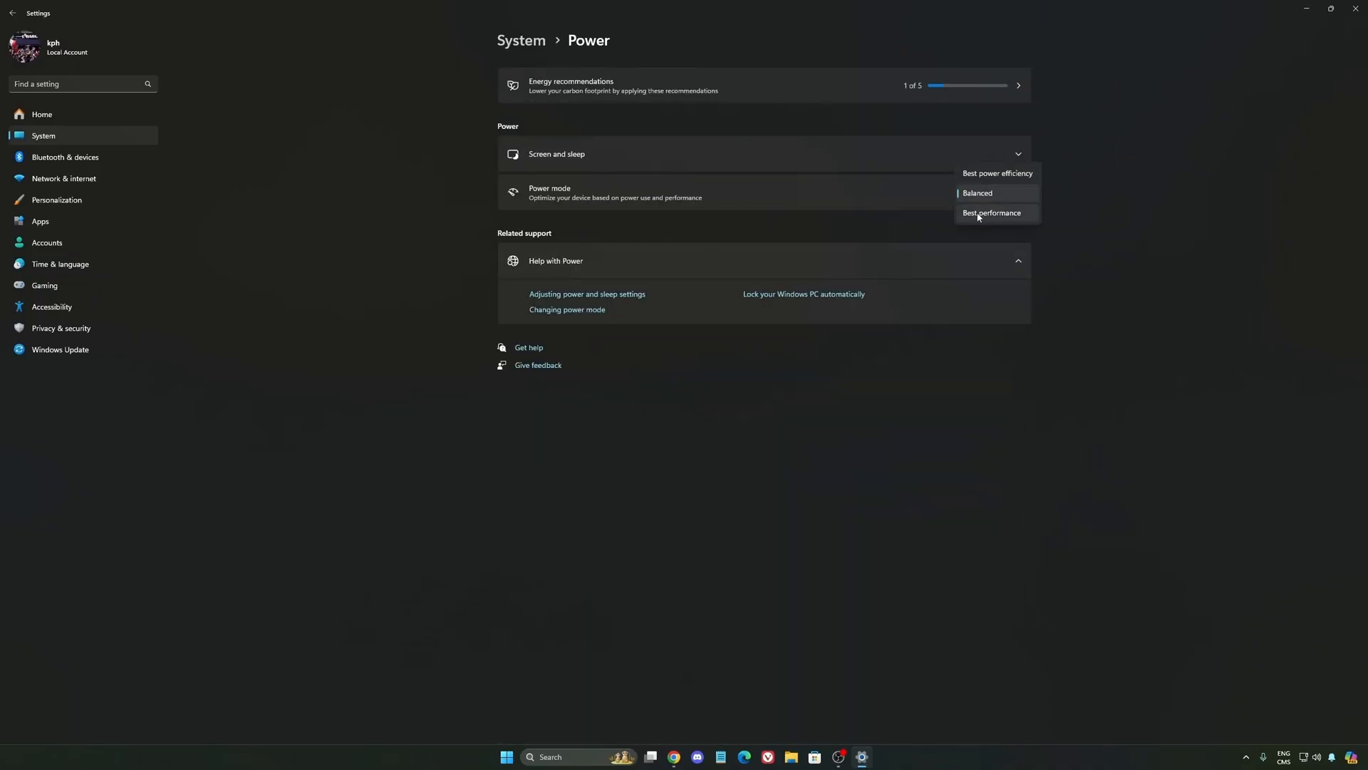
pyautogui.moveTo(1003, 176)
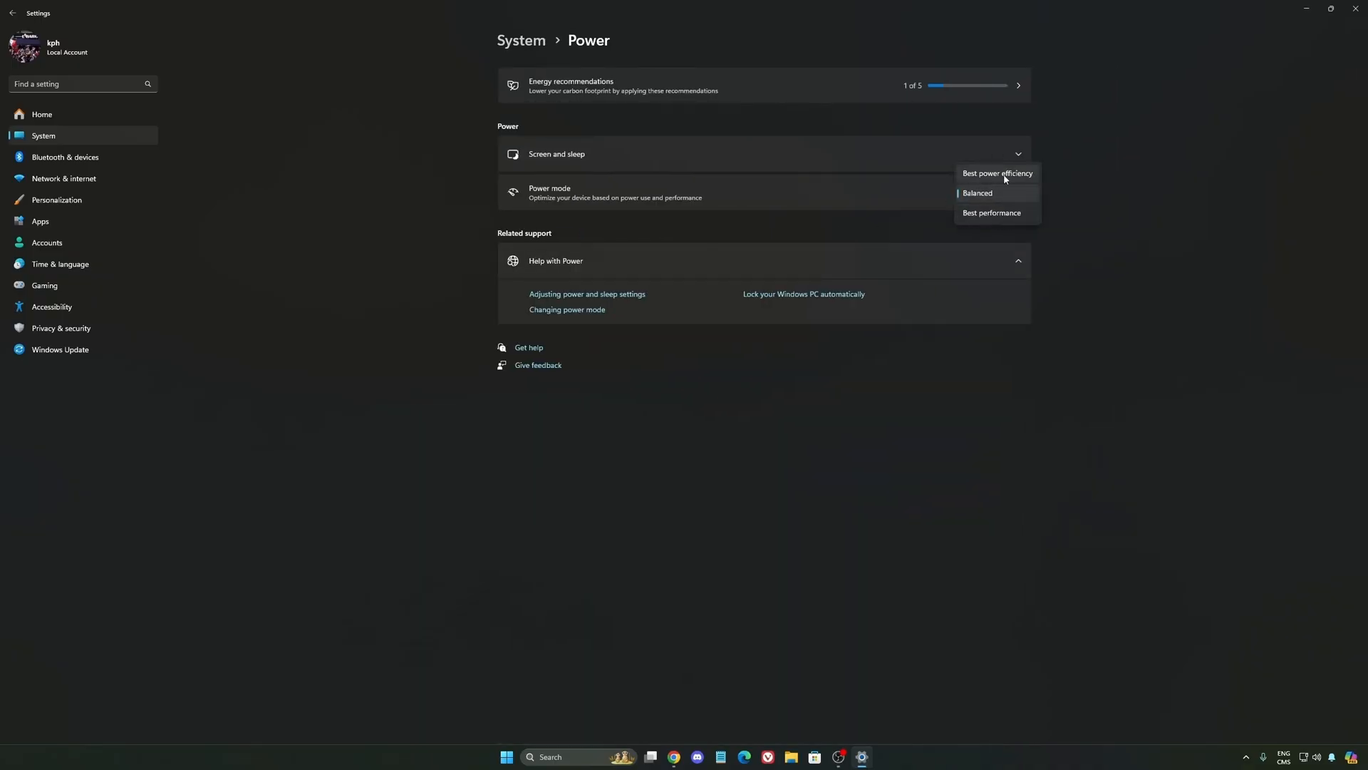
pyautogui.click(977, 193)
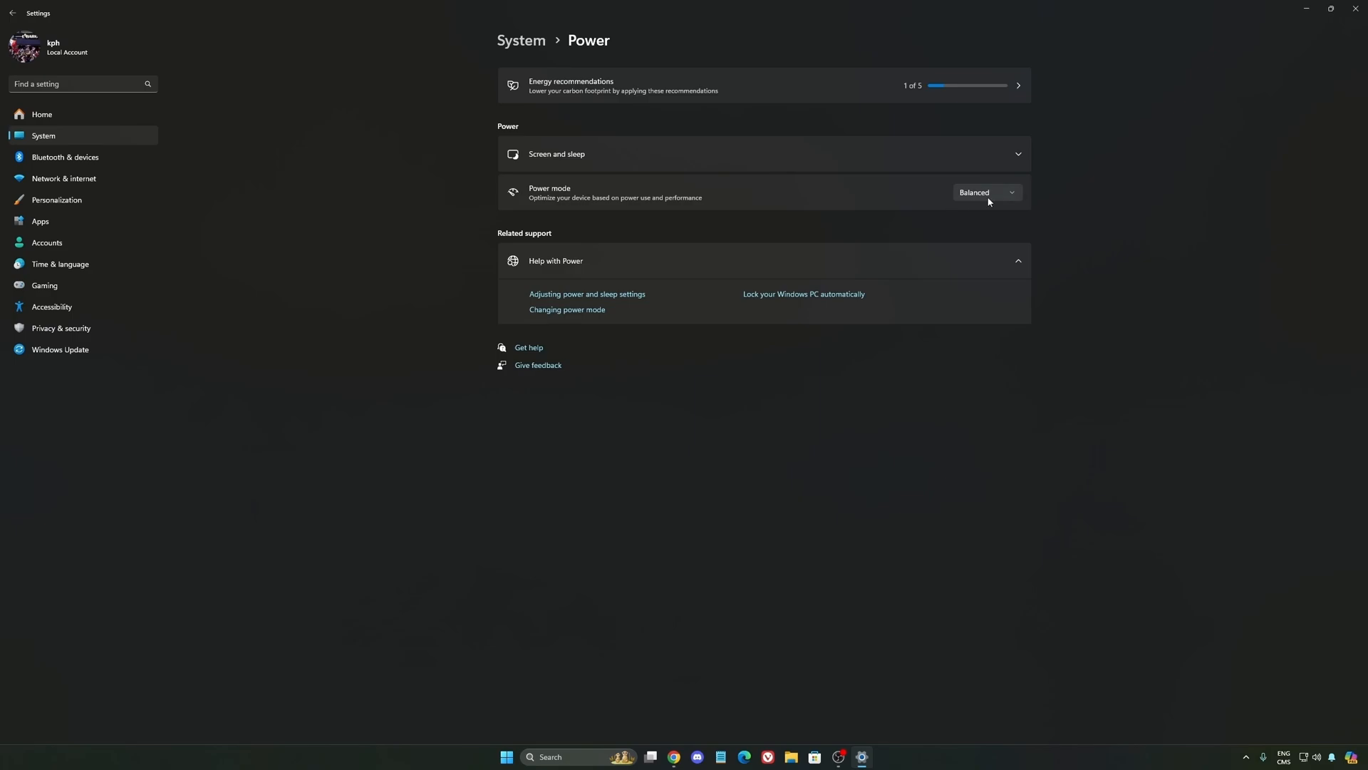
pyautogui.moveTo(970, 200)
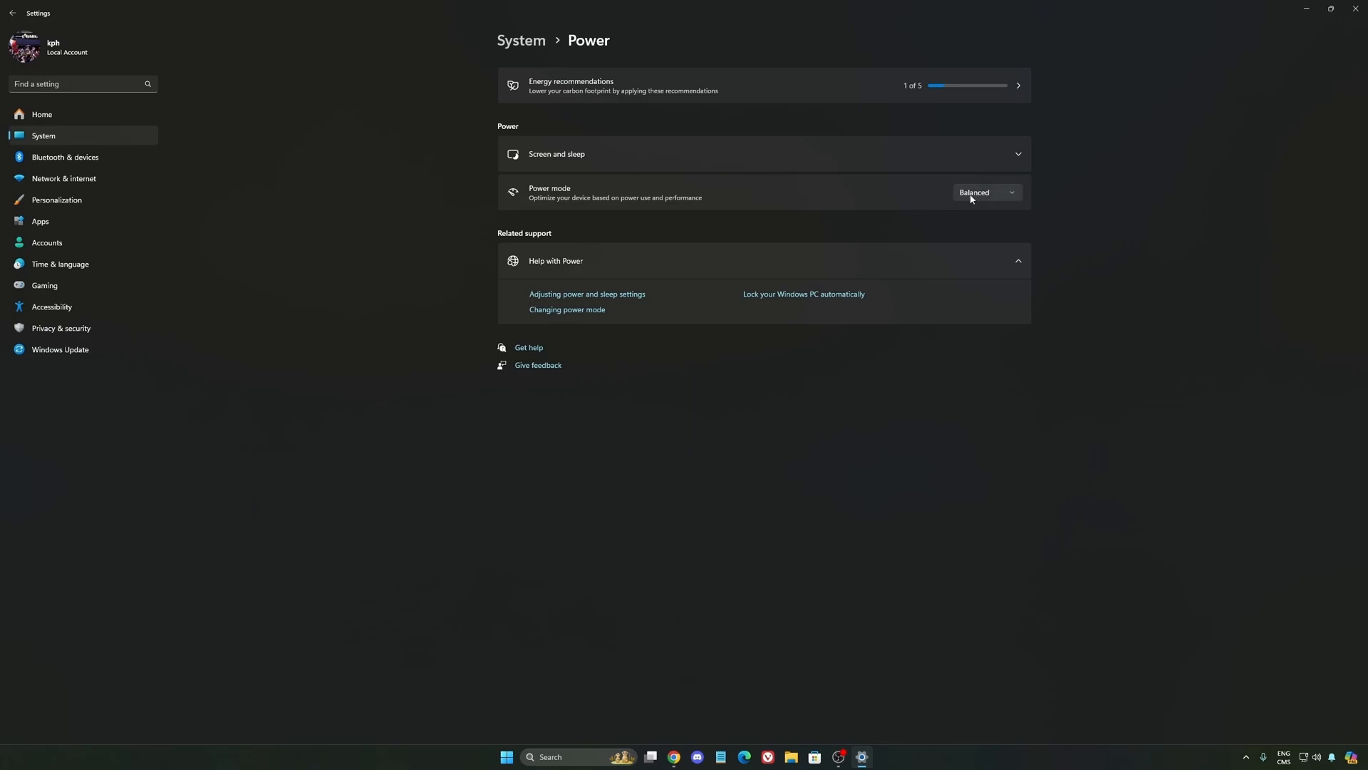
pyautogui.moveTo(734, 209)
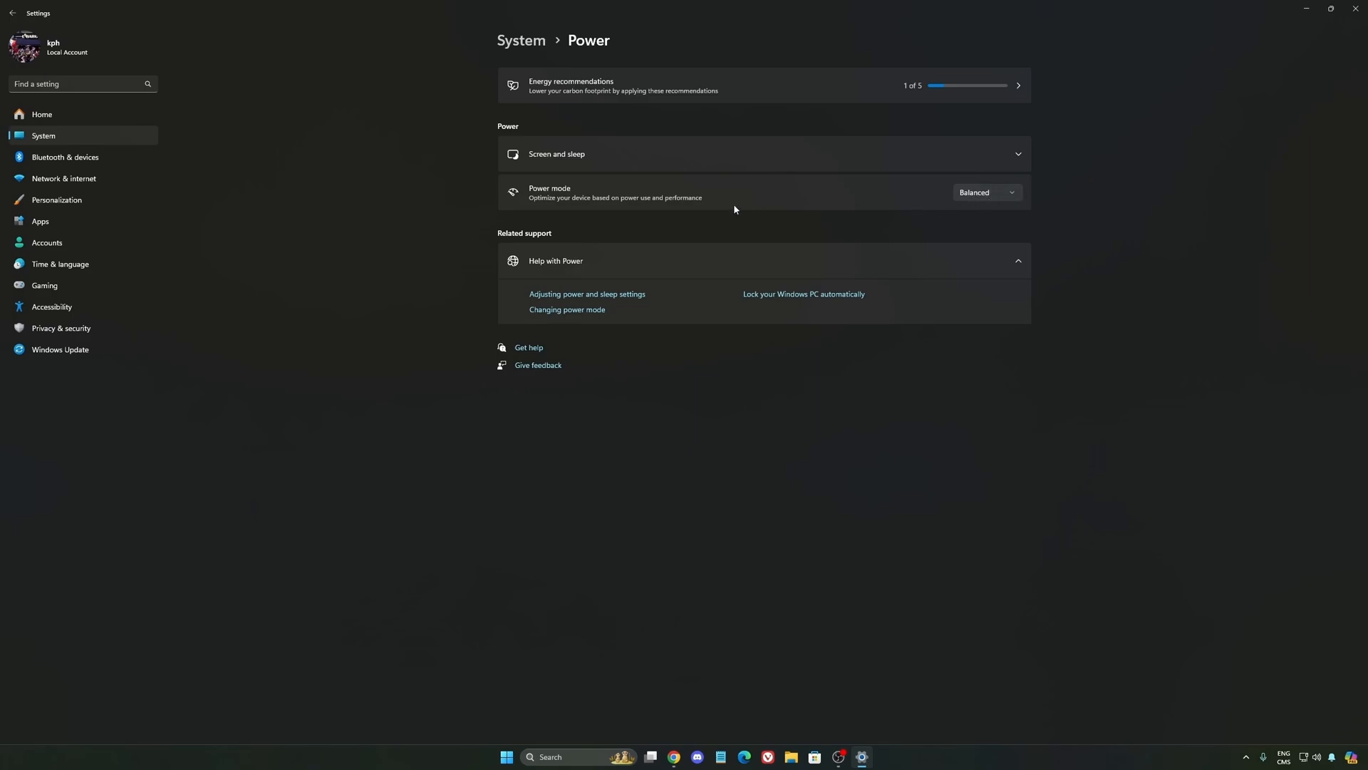
pyautogui.click(984, 193)
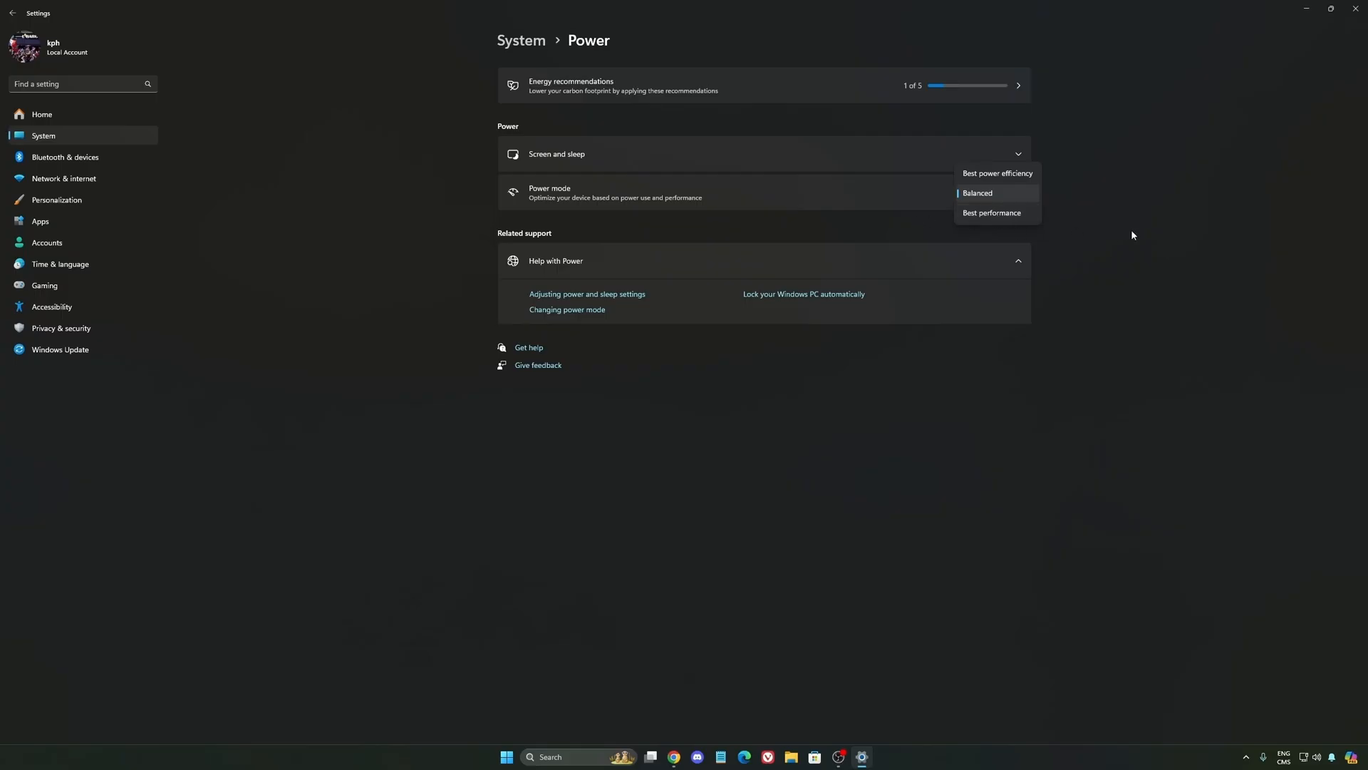
pyautogui.click(976, 193)
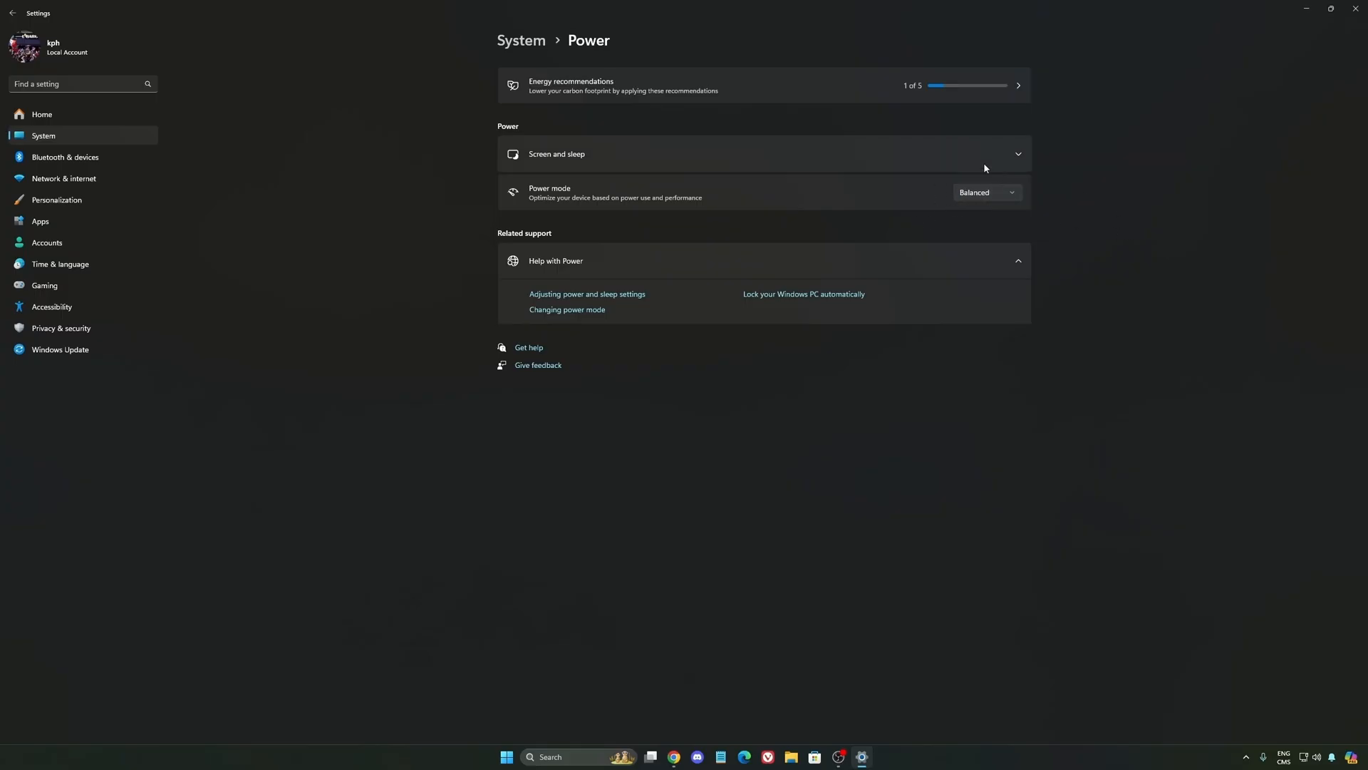
pyautogui.moveTo(1119, 246)
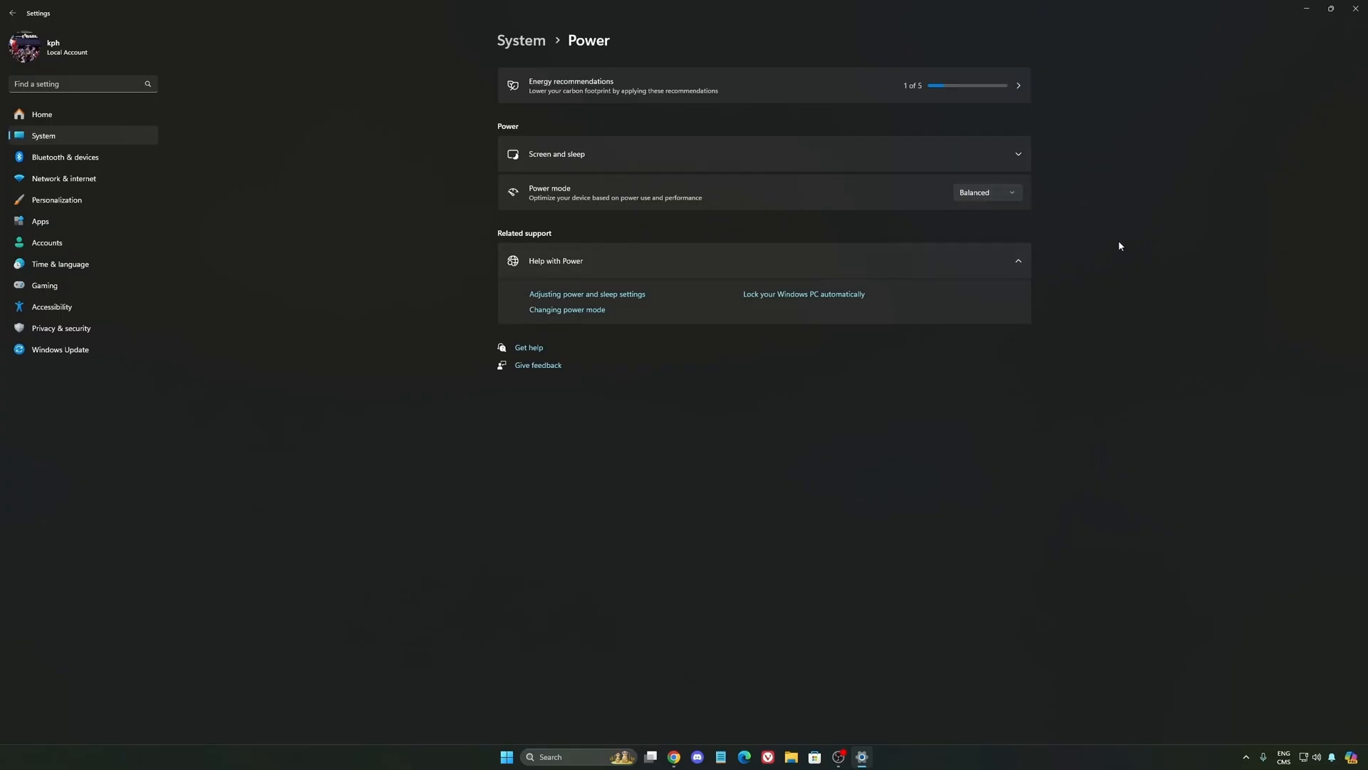
pyautogui.moveTo(75, 114)
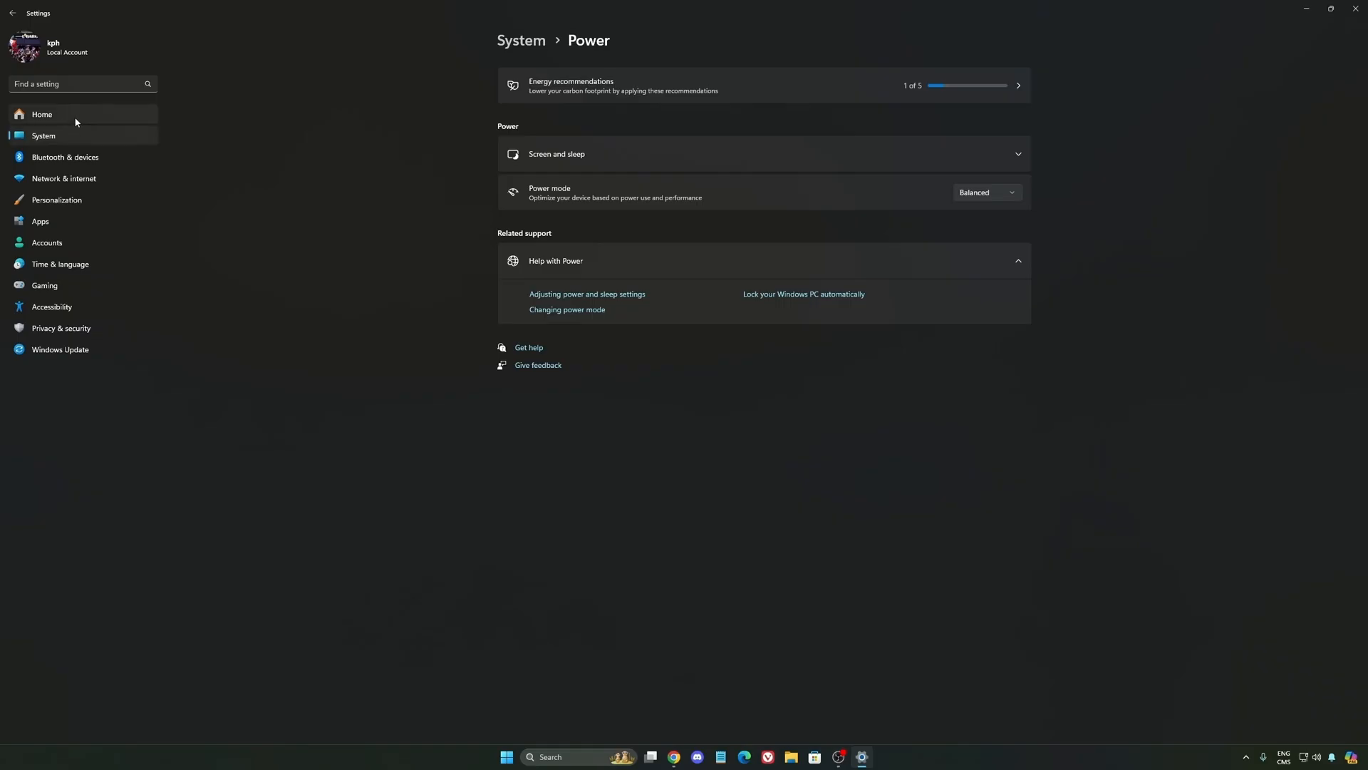
# Go from the Settings home page to Windows Update to check update status.
pyautogui.click(42, 114)
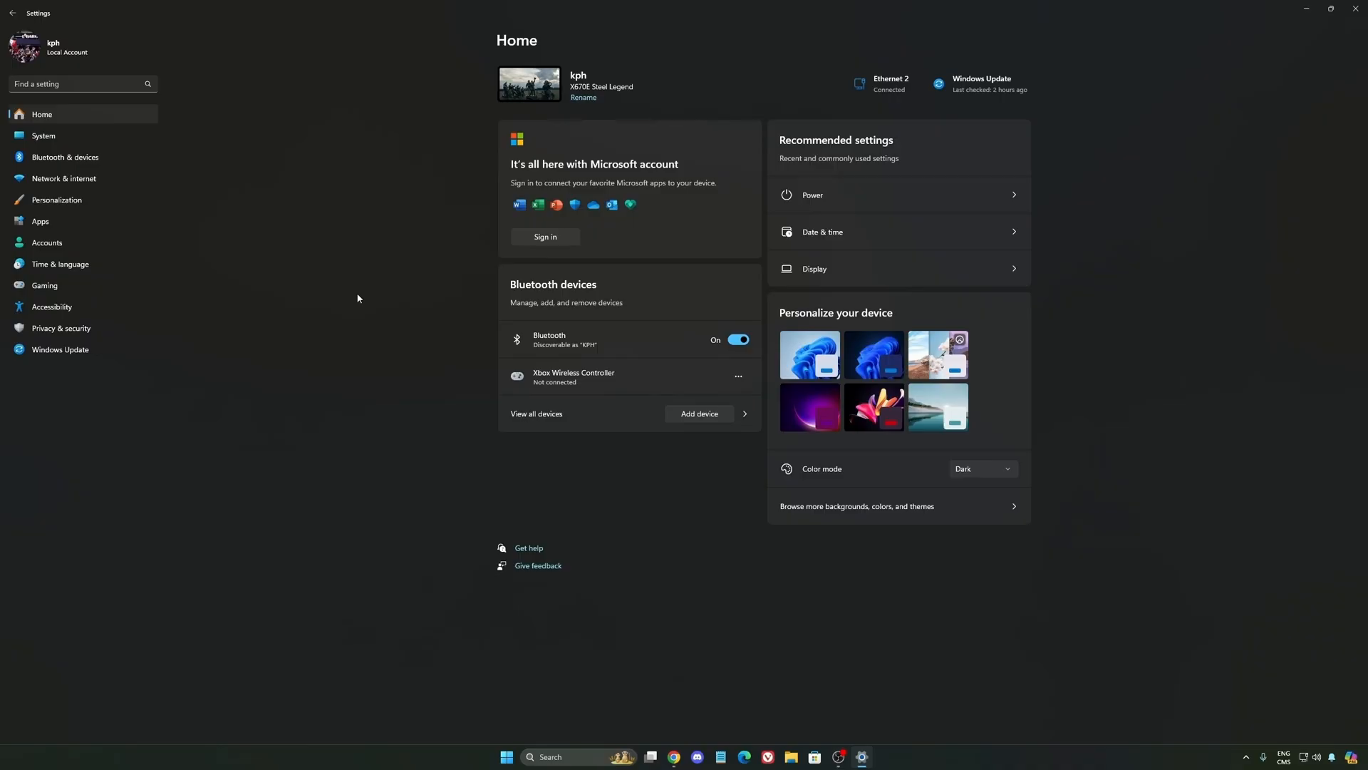
pyautogui.click(59, 350)
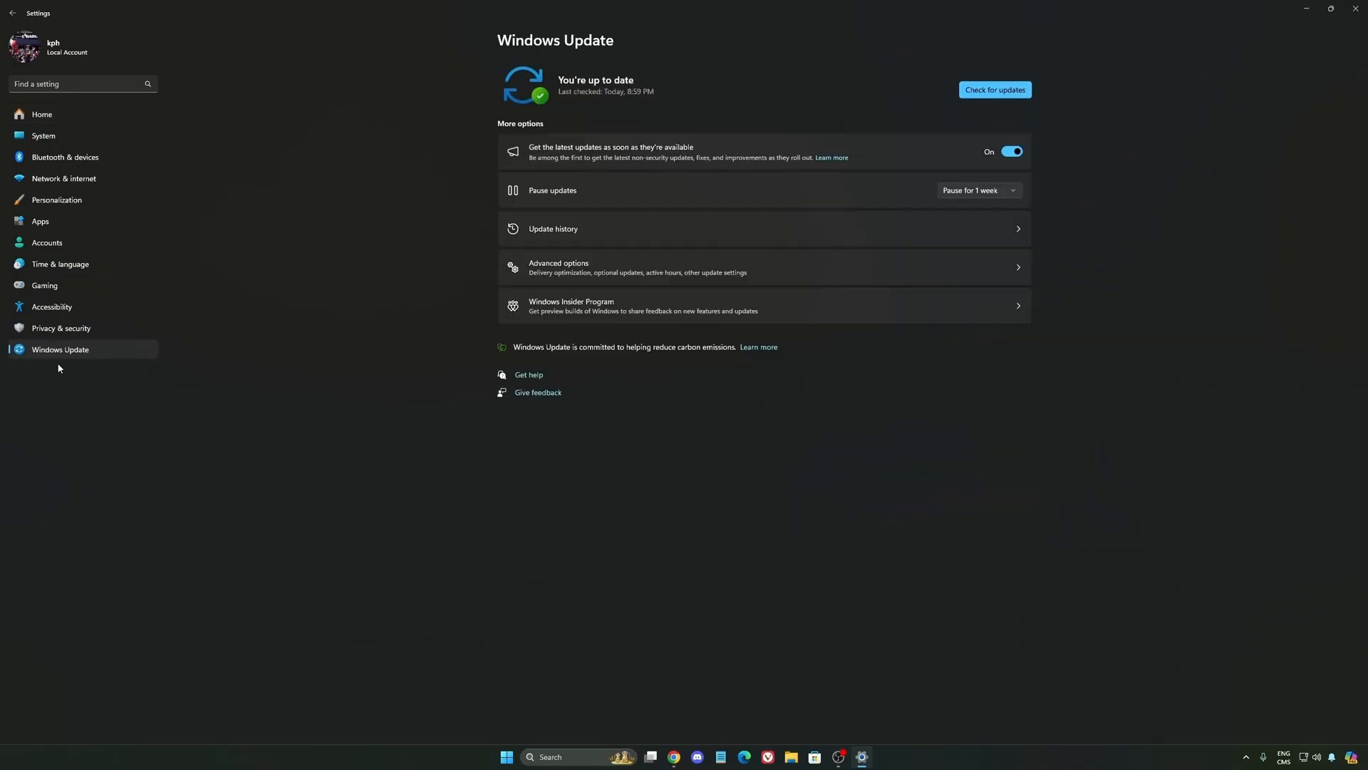
pyautogui.moveTo(636, 96)
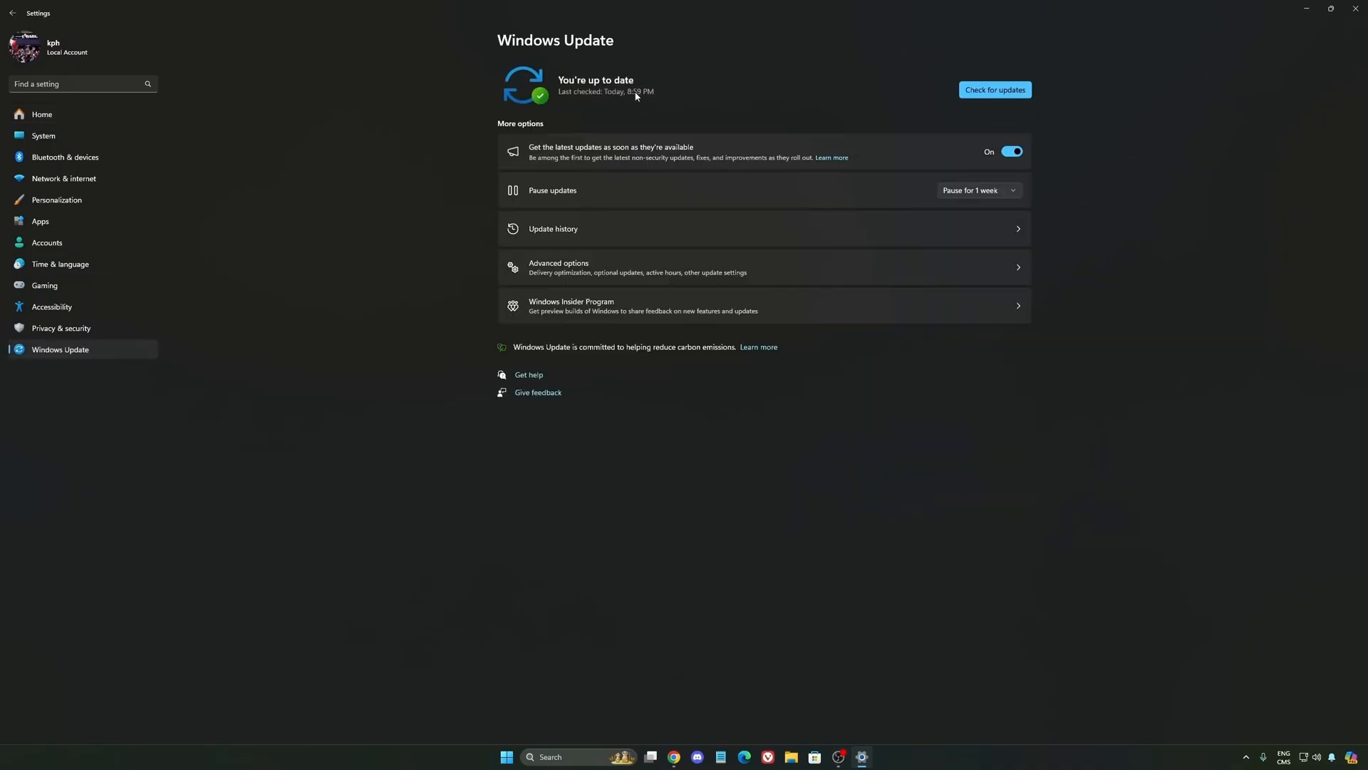
pyautogui.moveTo(749, 140)
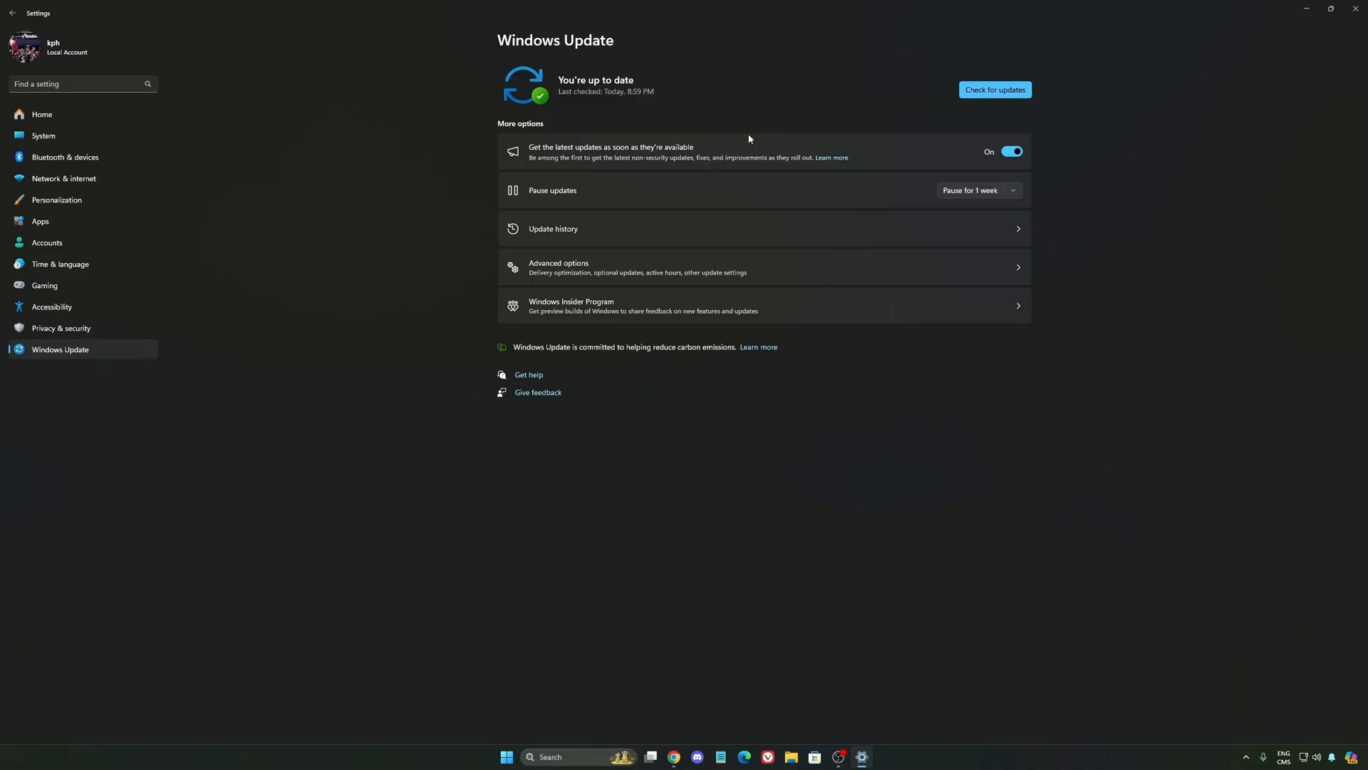
# Set Stellar Blade's DLSS Override - Model Presets to per-technology settings in Program Settings.
pyautogui.click(873, 757)
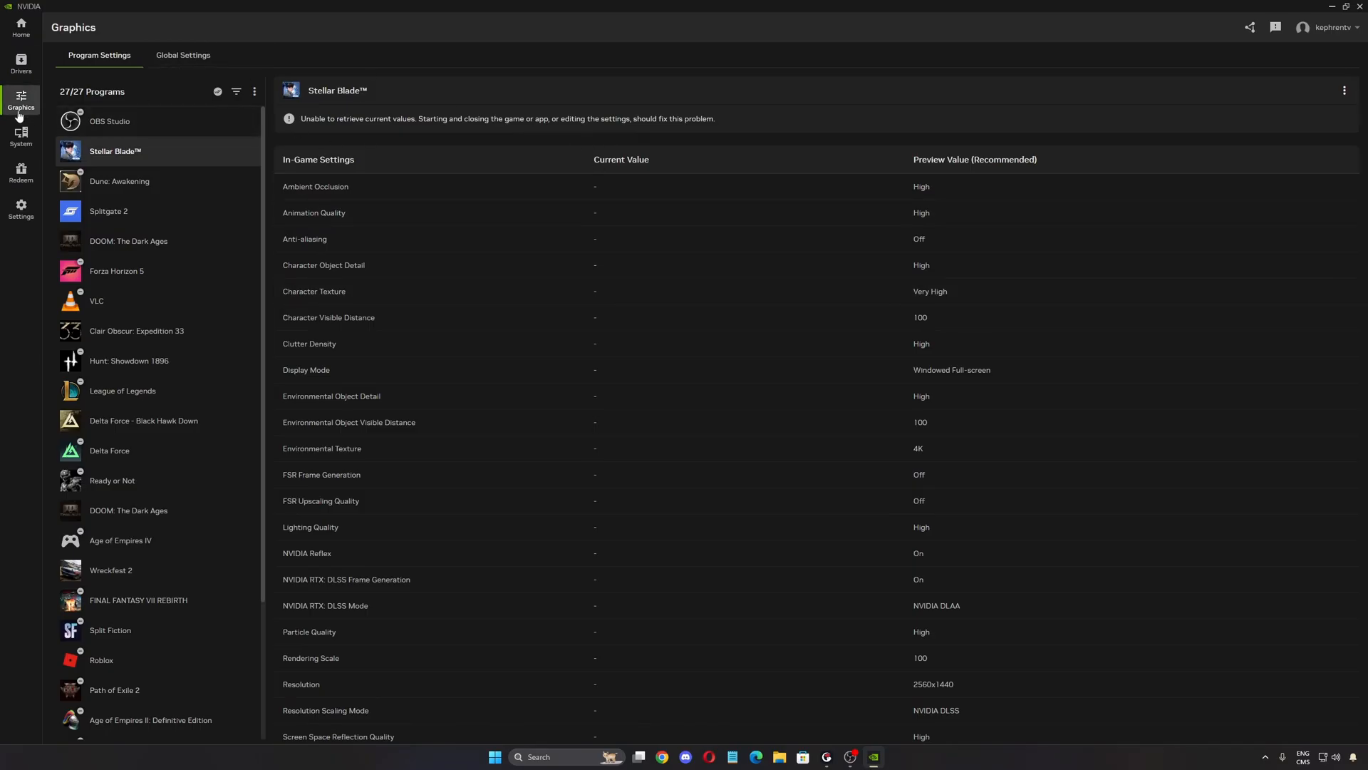
pyautogui.moveTo(195, 187)
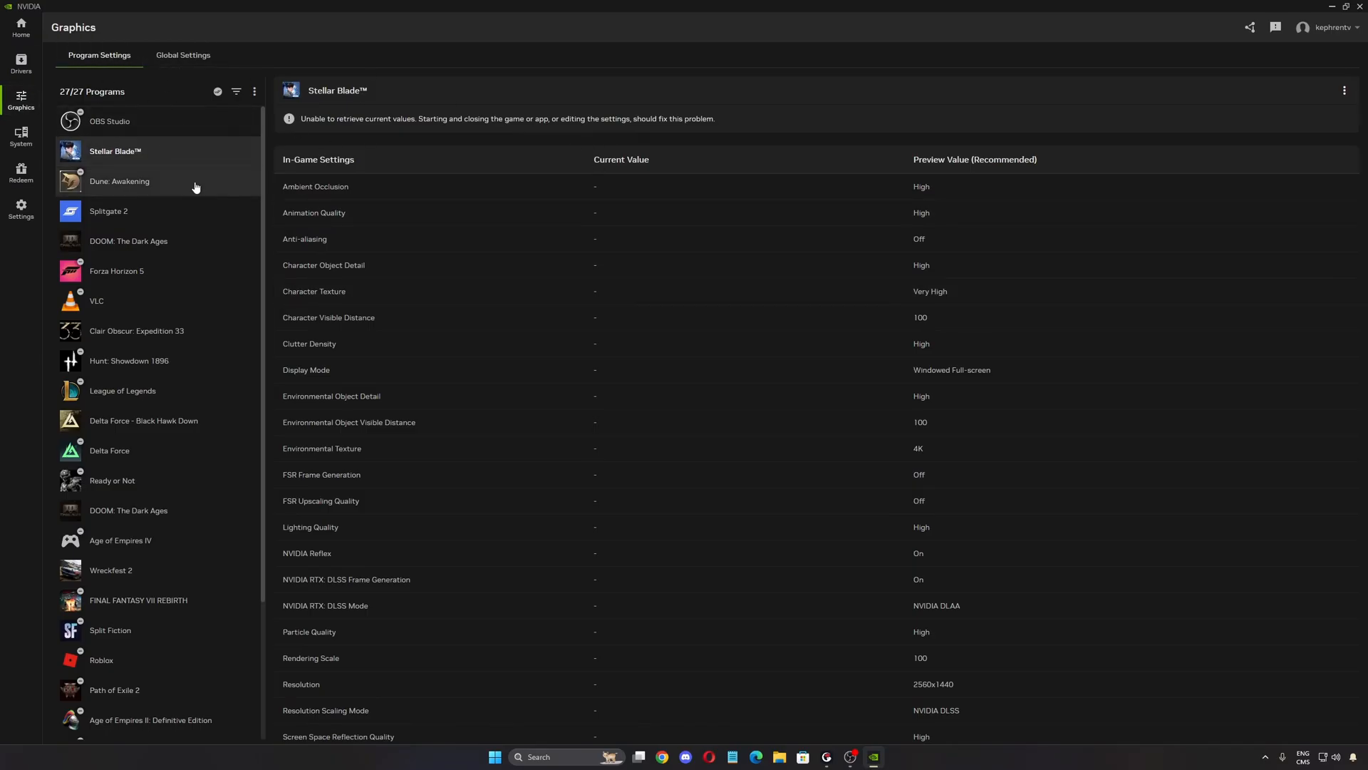
pyautogui.scroll(-3)
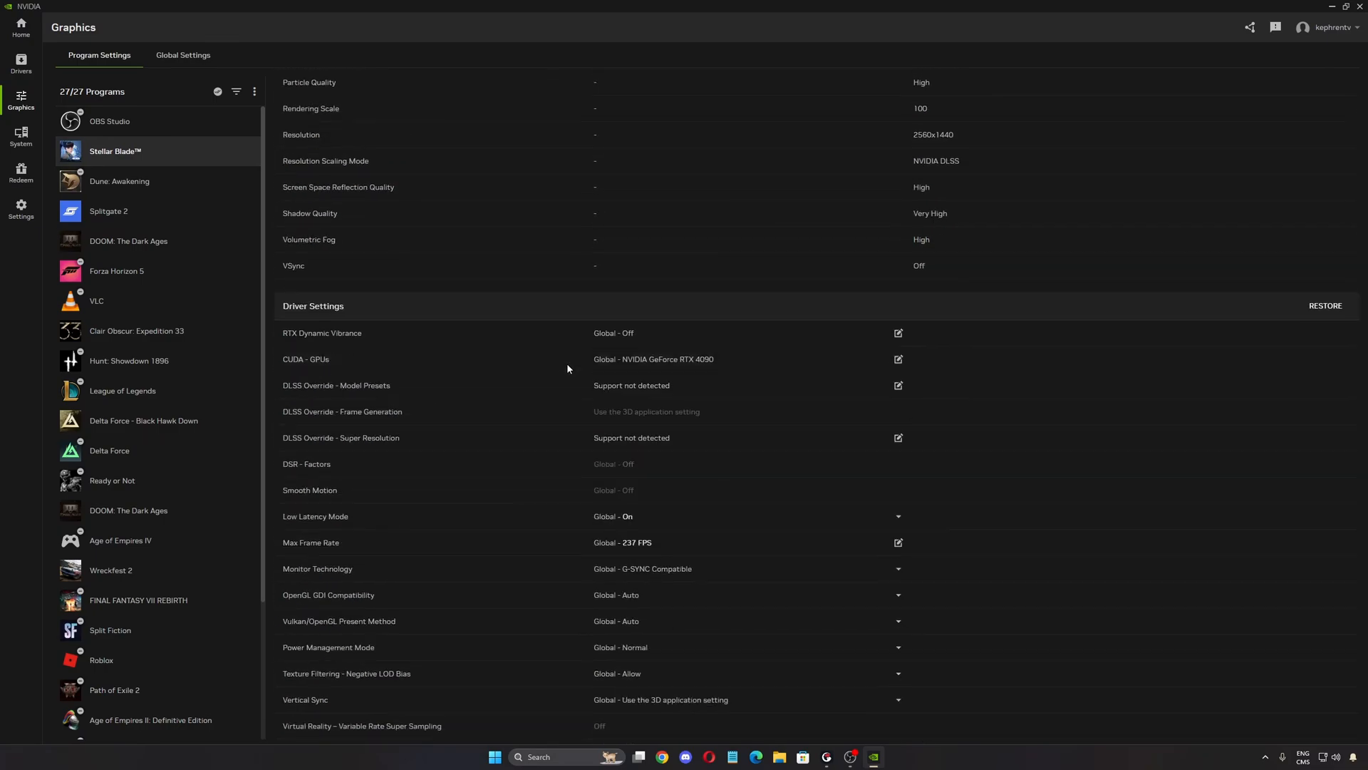
pyautogui.moveTo(622, 390)
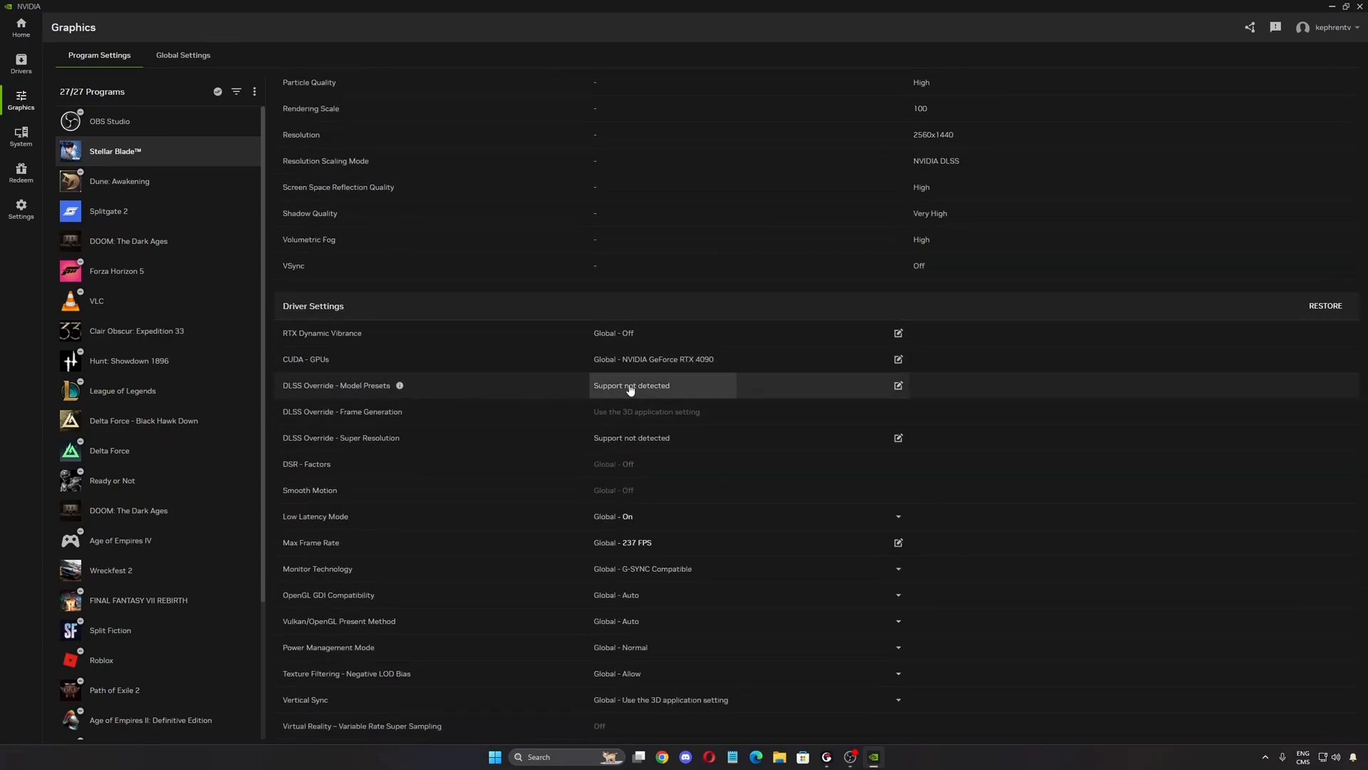
pyautogui.click(898, 384)
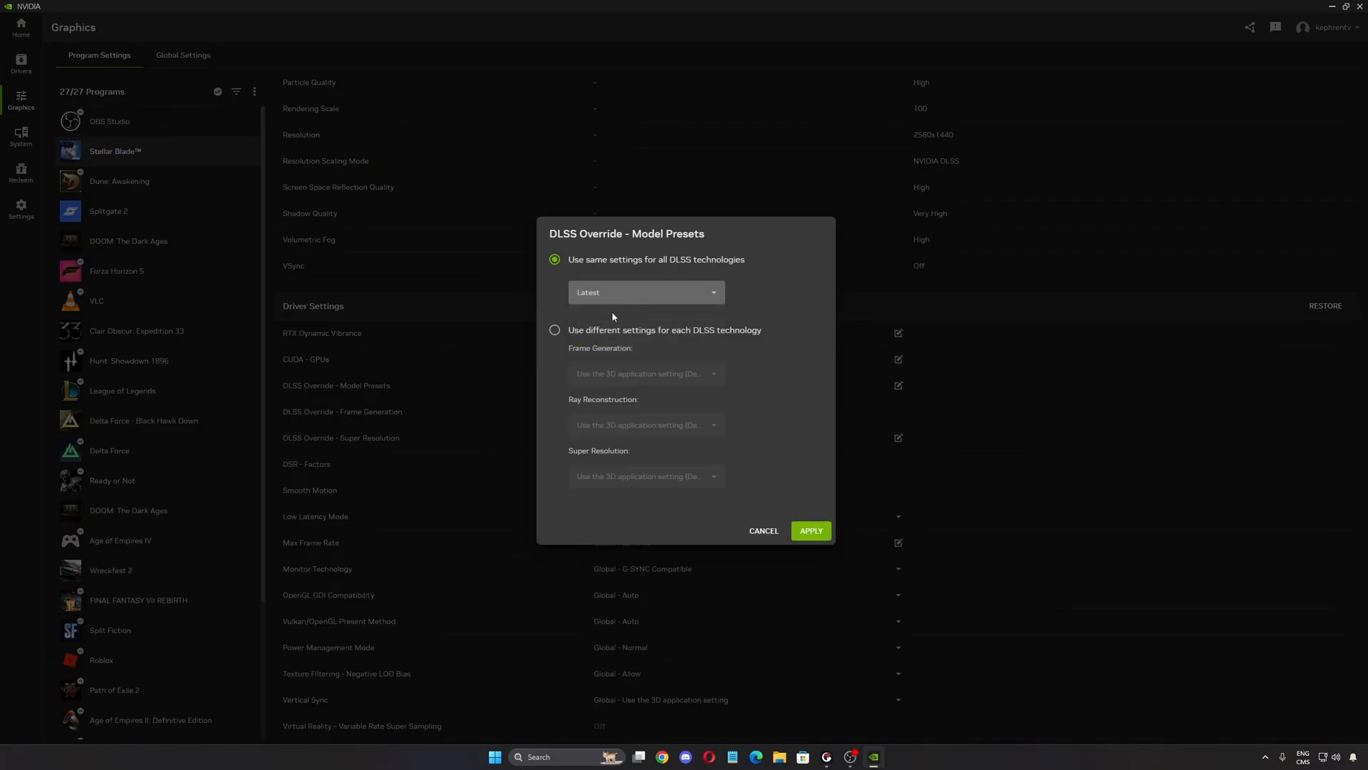
pyautogui.click(808, 530)
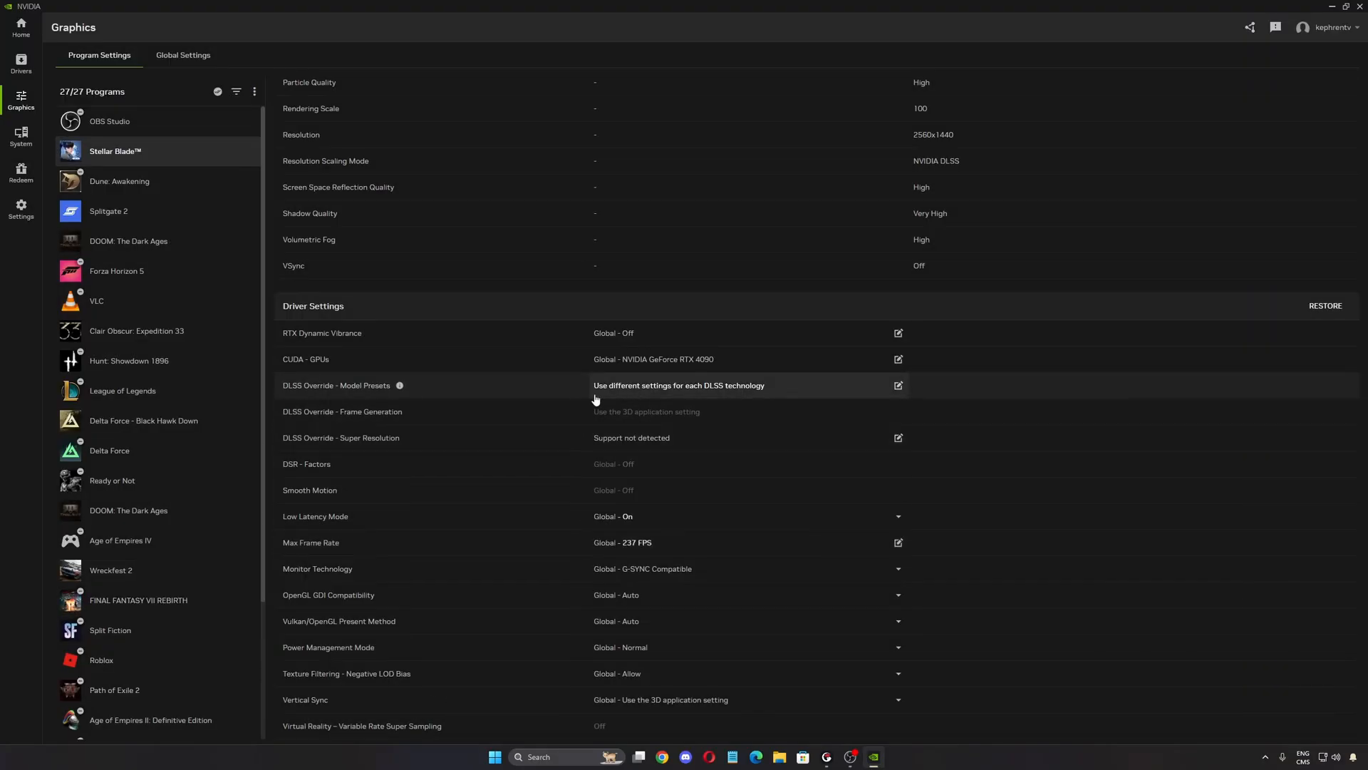
pyautogui.moveTo(605, 400)
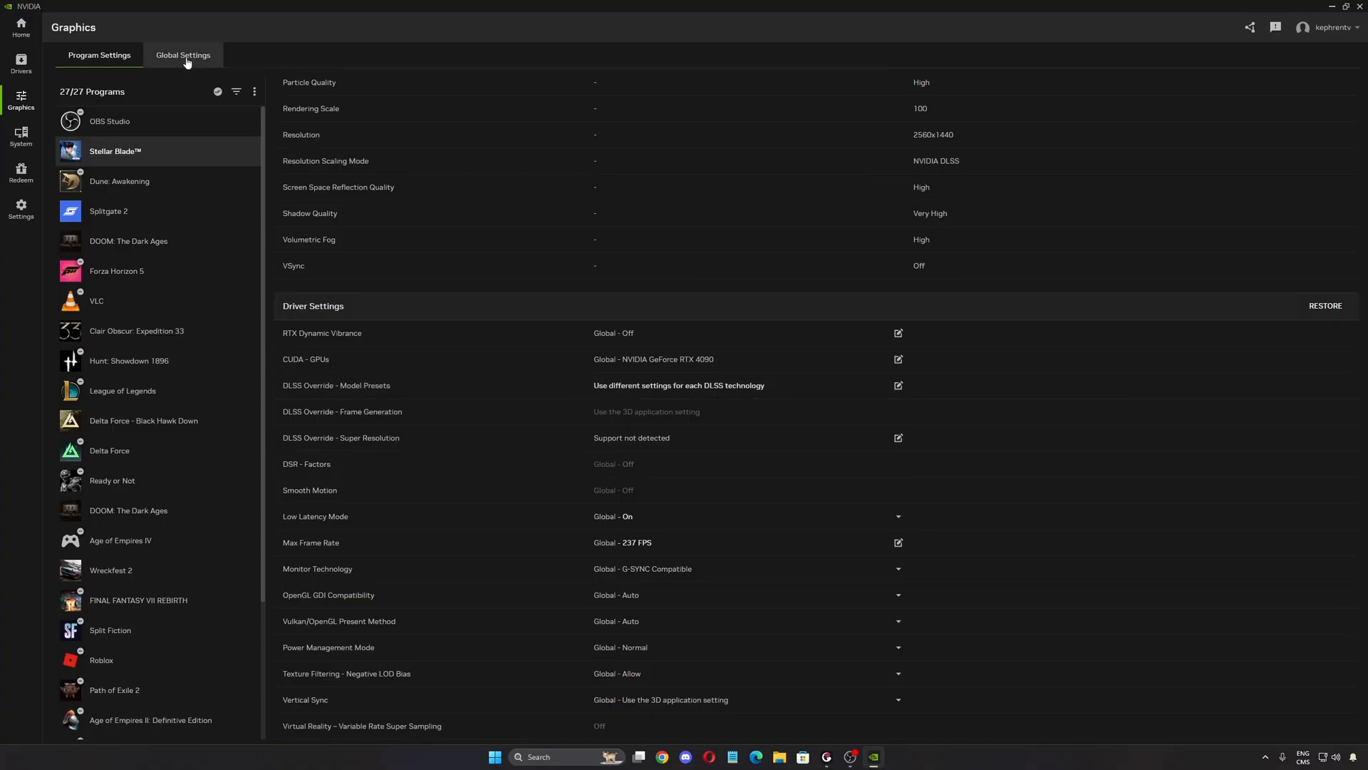
pyautogui.click(183, 55)
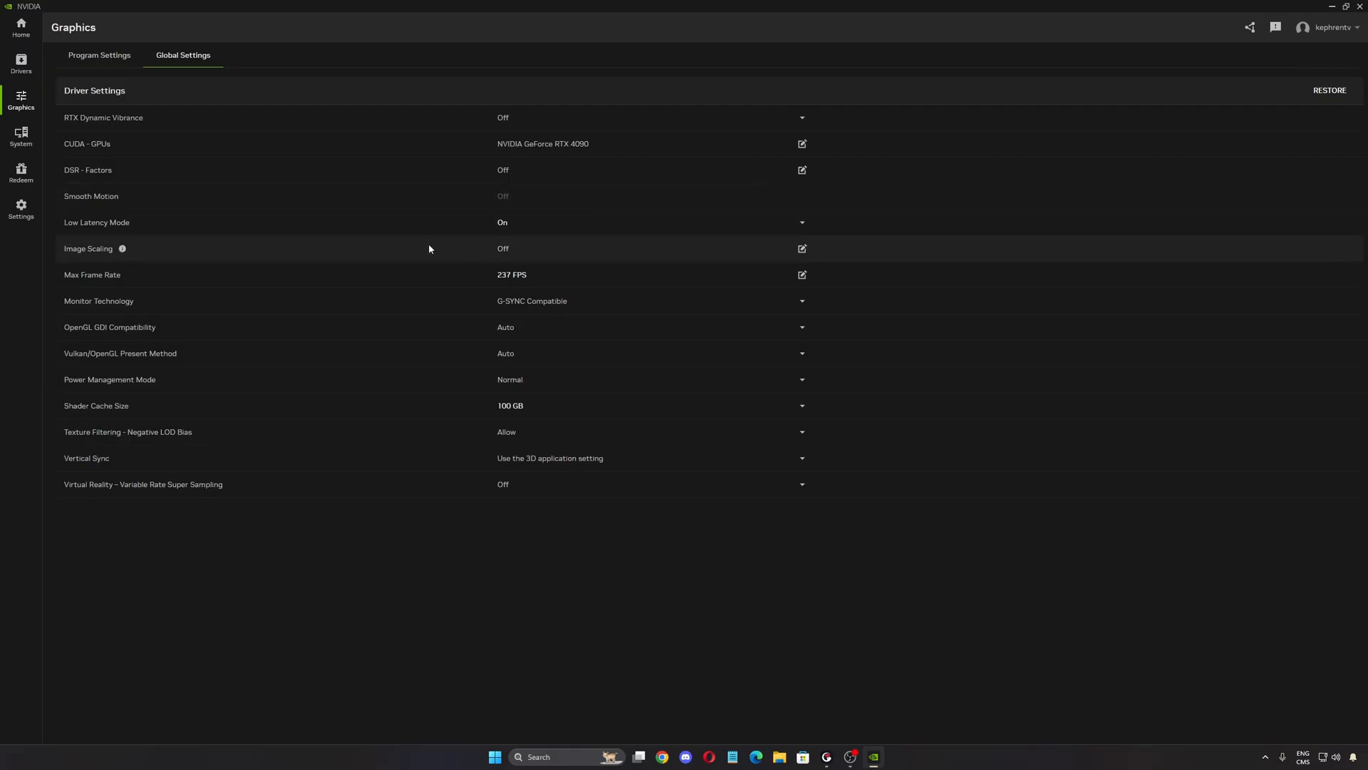
pyautogui.moveTo(96, 223)
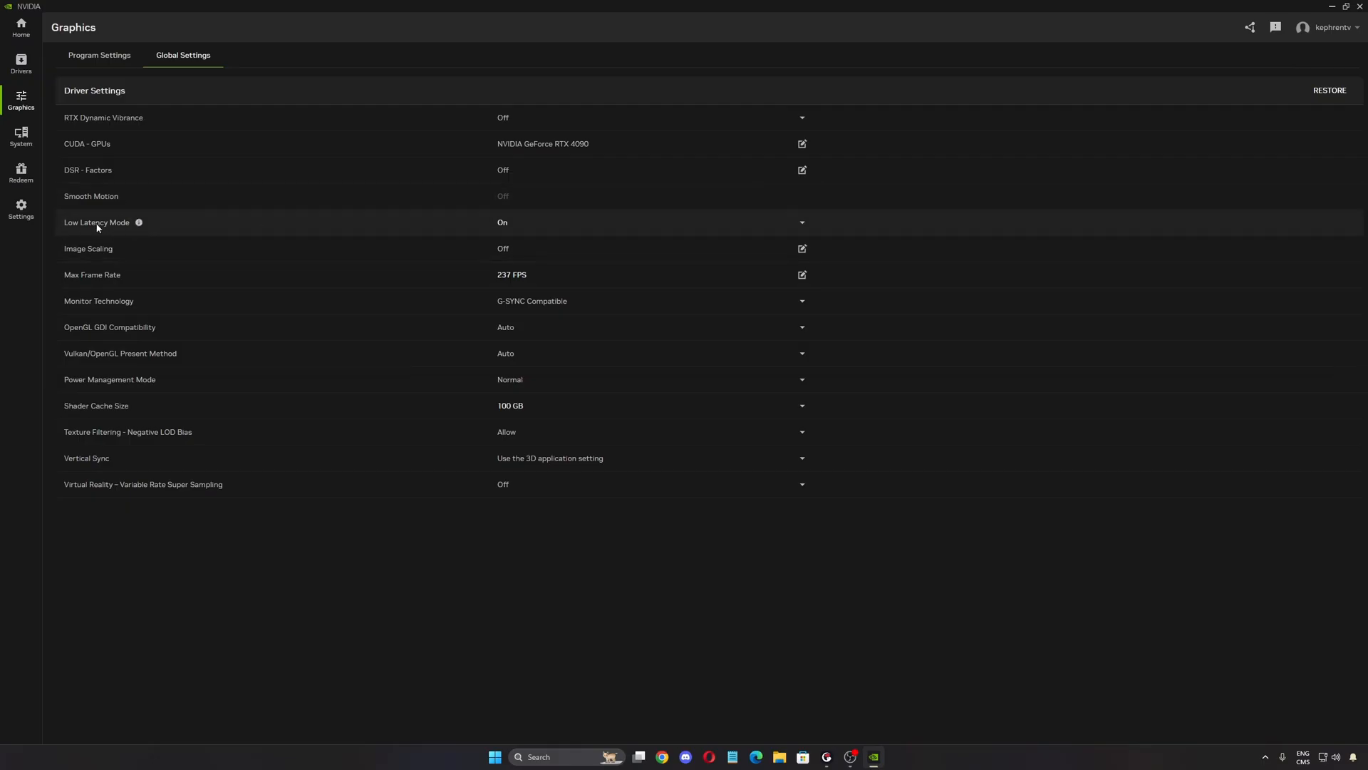
pyautogui.moveTo(111, 279)
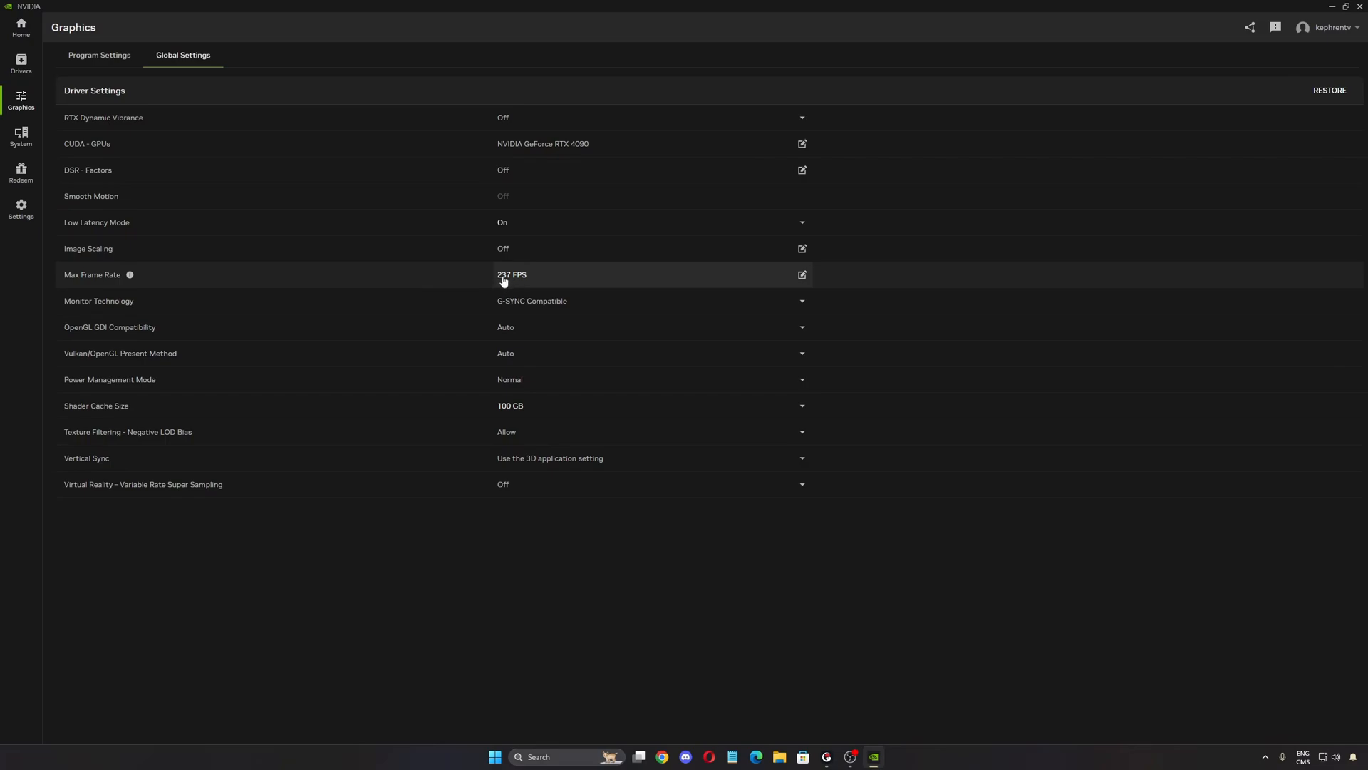
pyautogui.moveTo(526, 307)
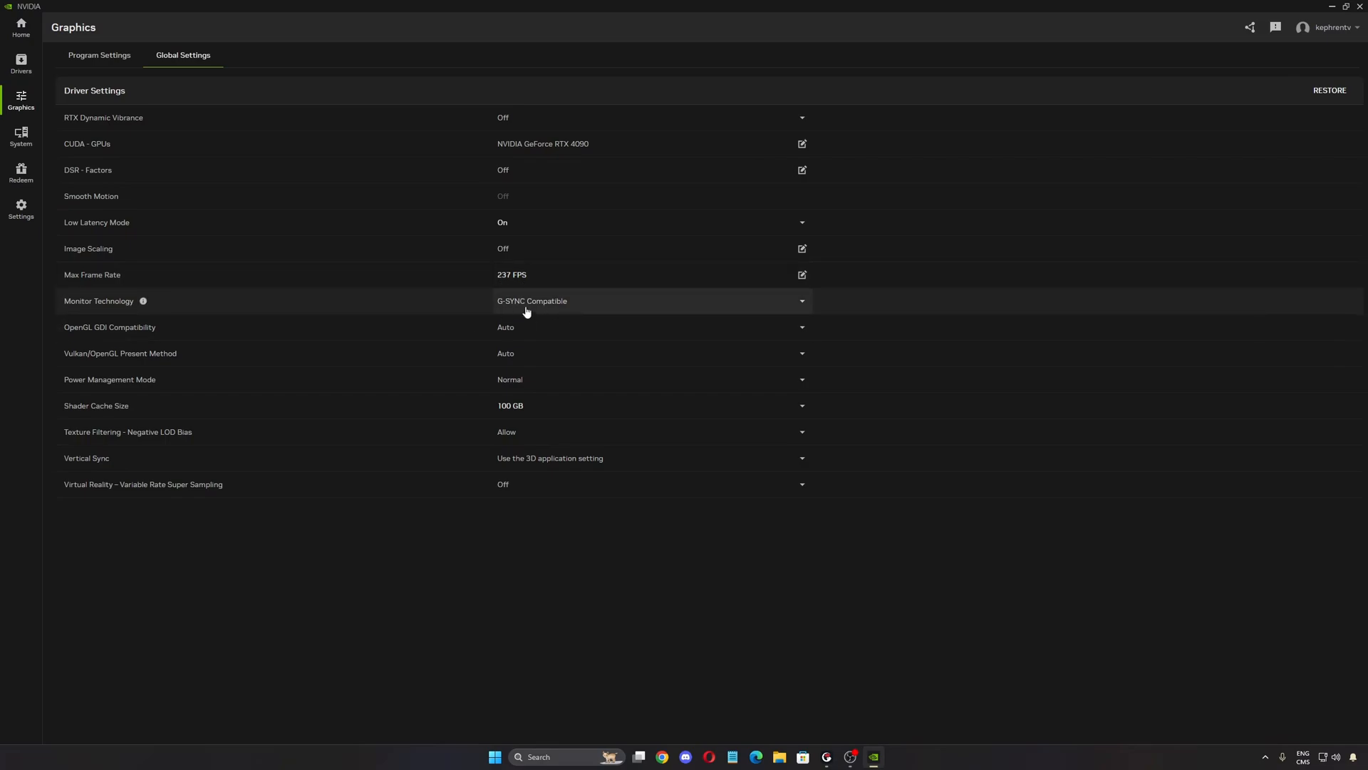
pyautogui.moveTo(548, 273)
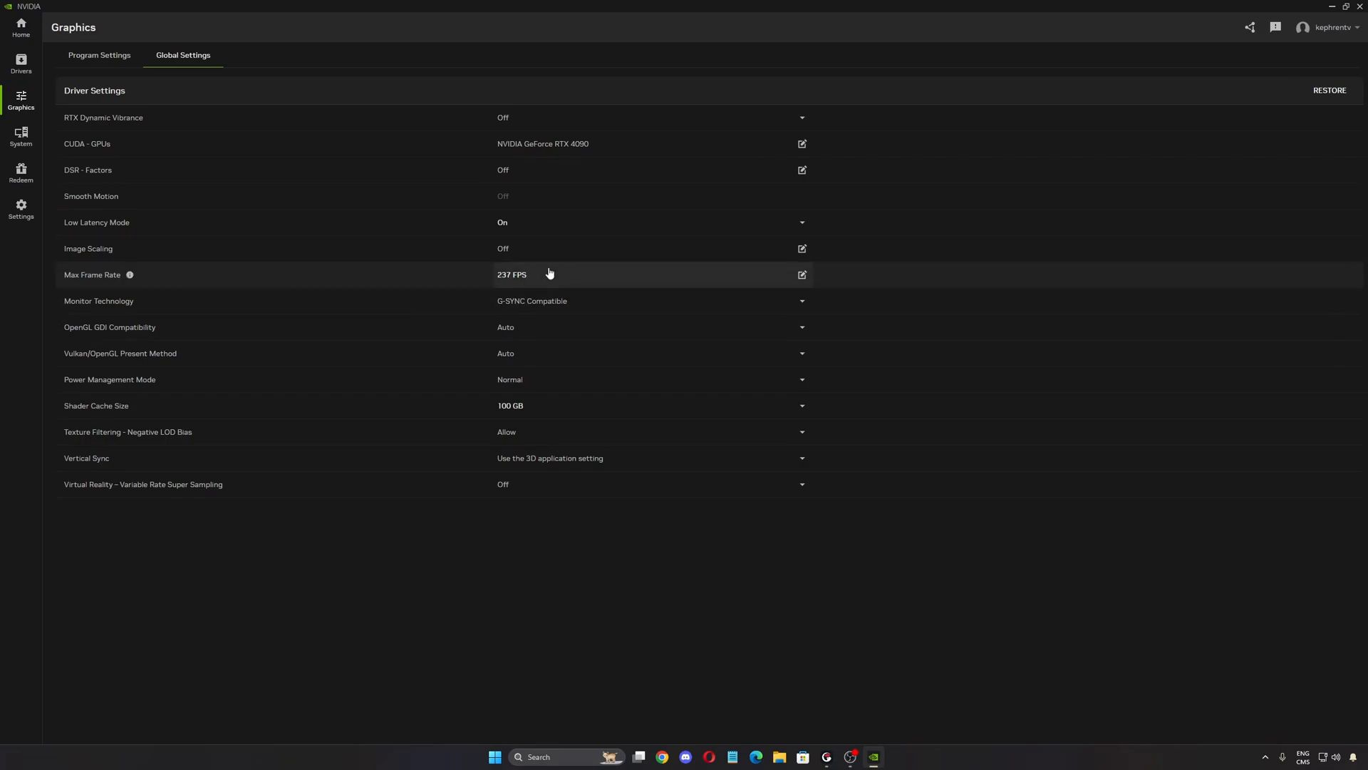
pyautogui.moveTo(483, 277)
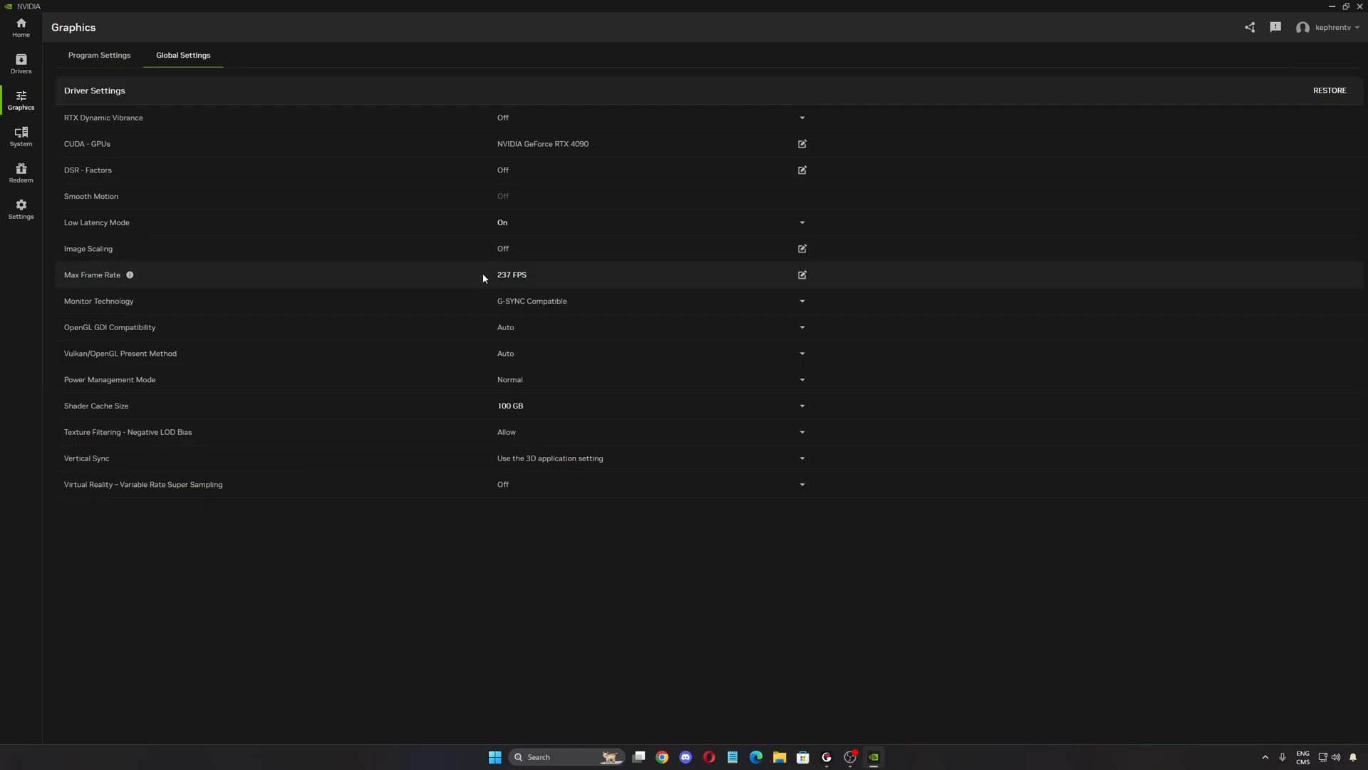
pyautogui.moveTo(549, 301)
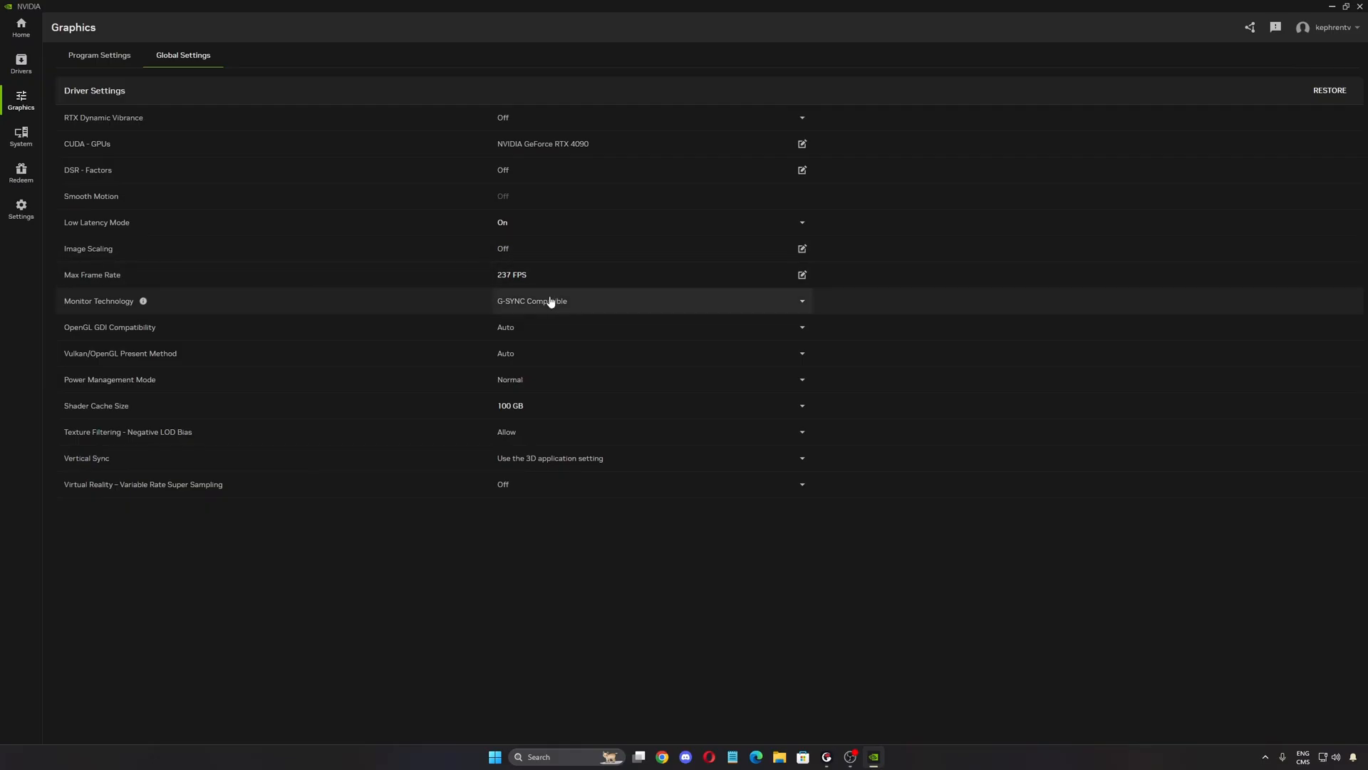
pyautogui.moveTo(144, 417)
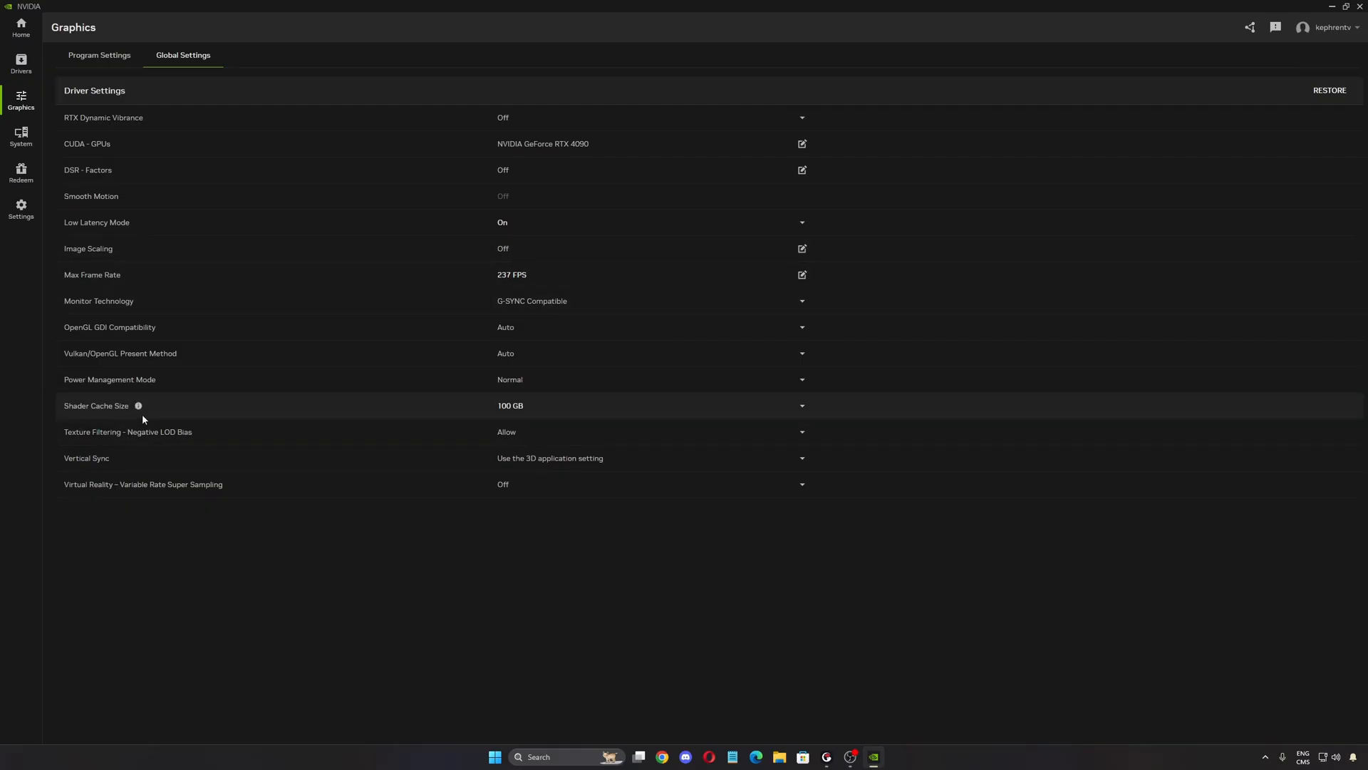
pyautogui.click(800, 405)
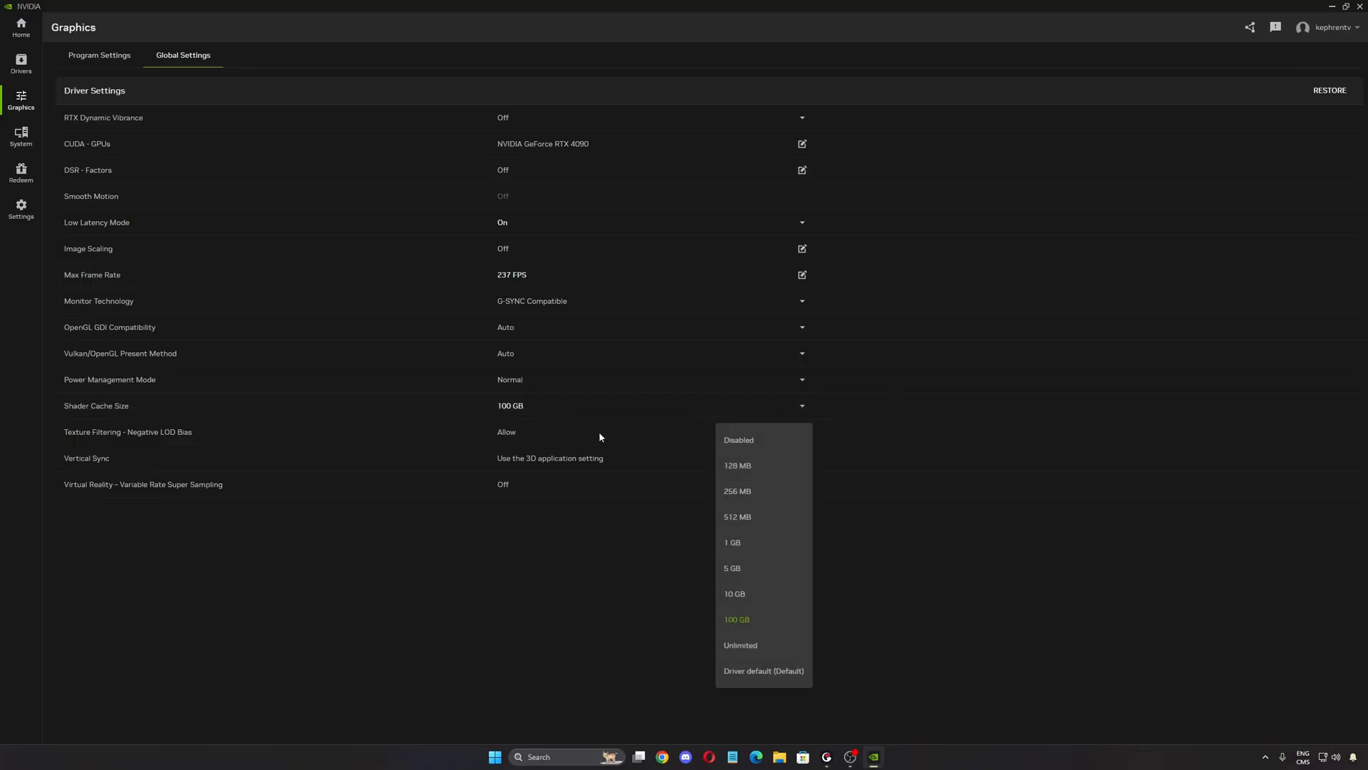
pyautogui.moveTo(736, 618)
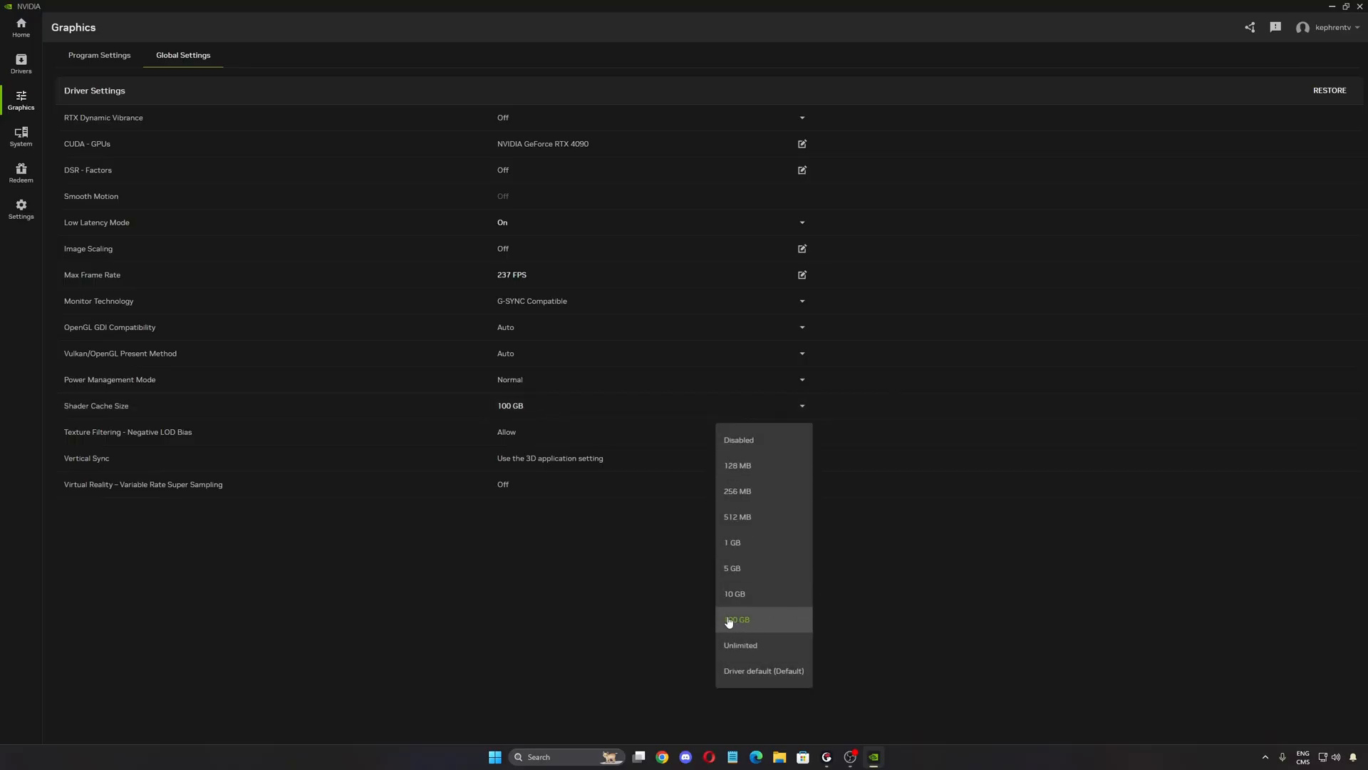
pyautogui.moveTo(720, 609)
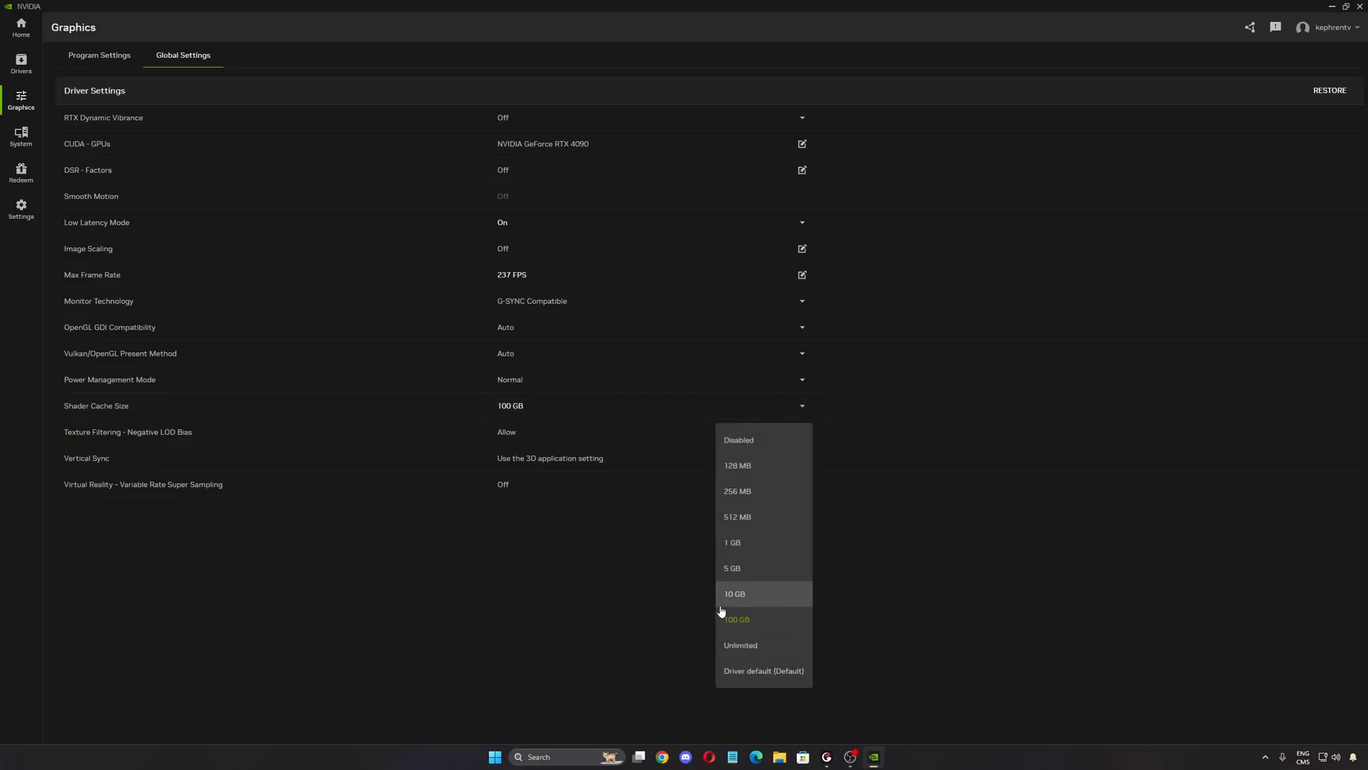
pyautogui.moveTo(749, 575)
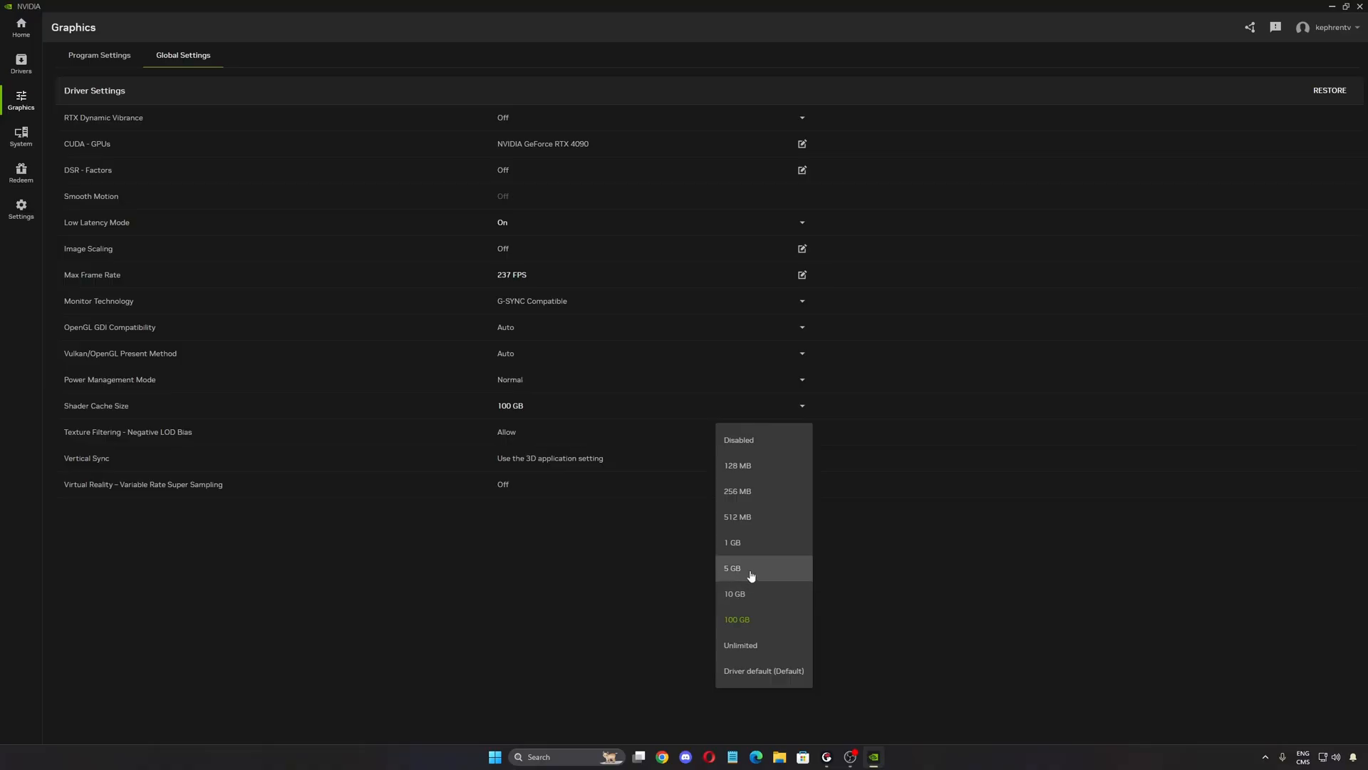
pyautogui.click(534, 506)
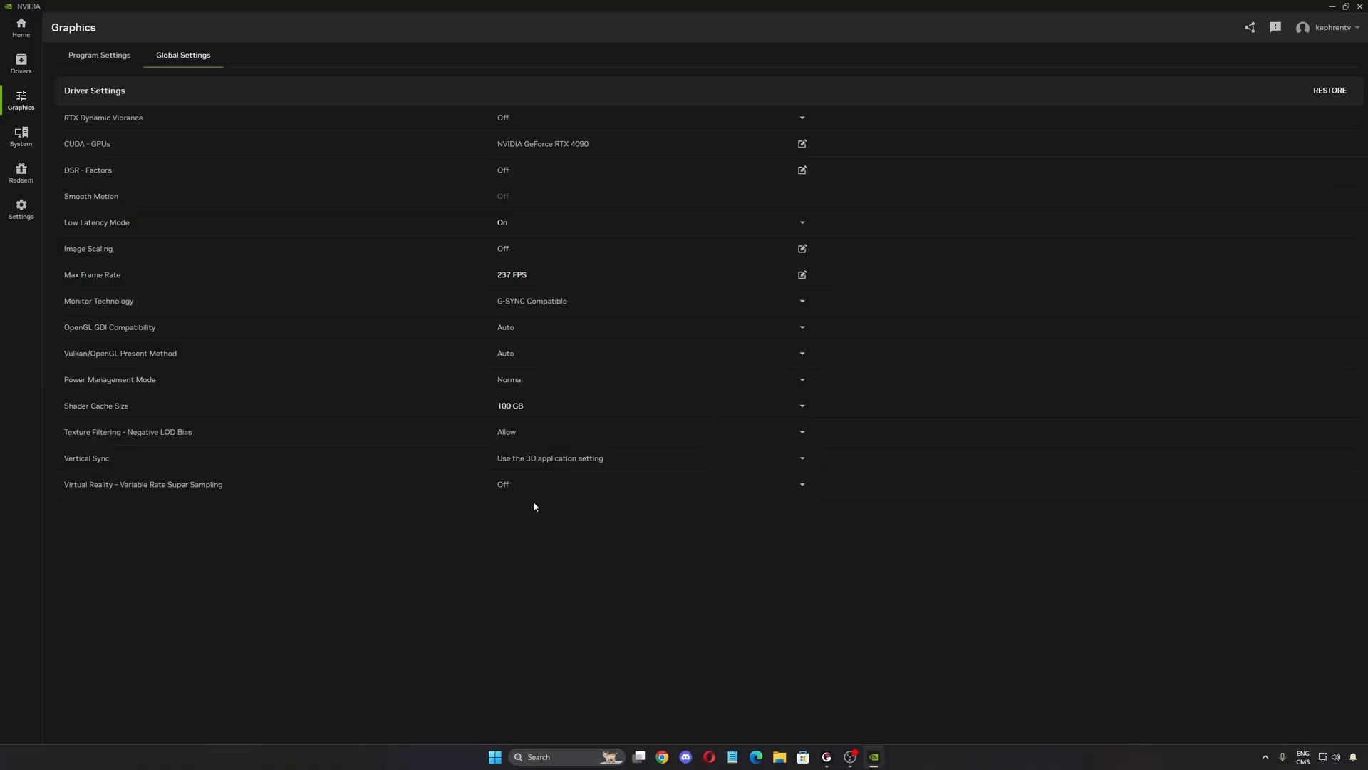
pyautogui.moveTo(112, 385)
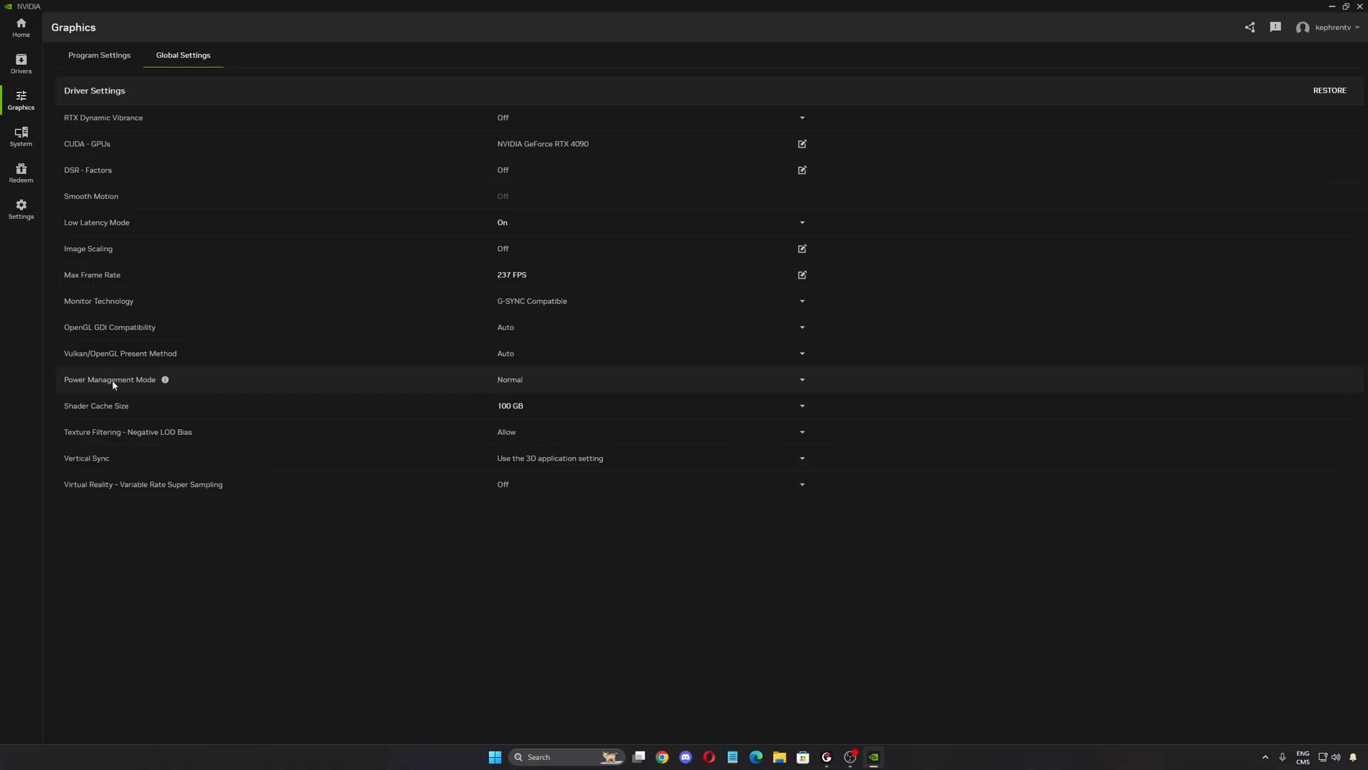
pyautogui.moveTo(89, 416)
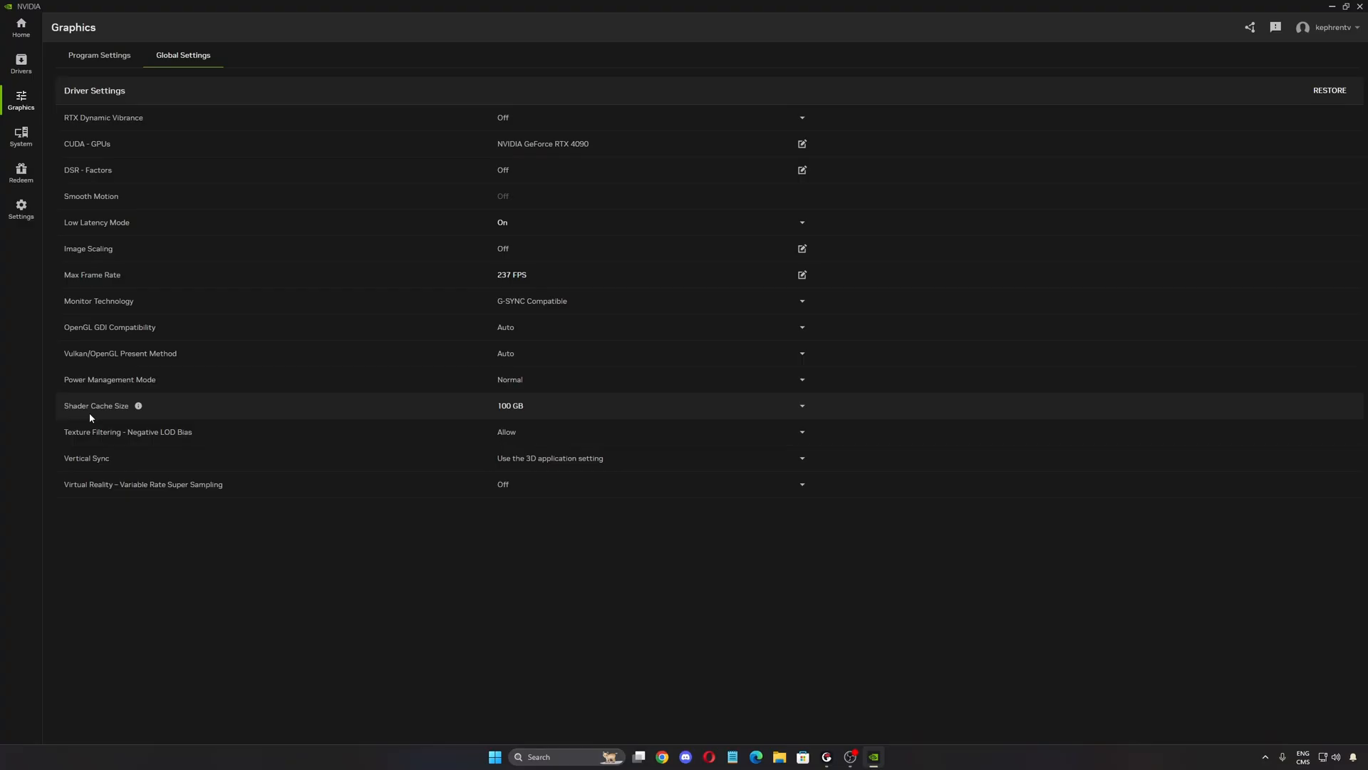
pyautogui.moveTo(384, 521)
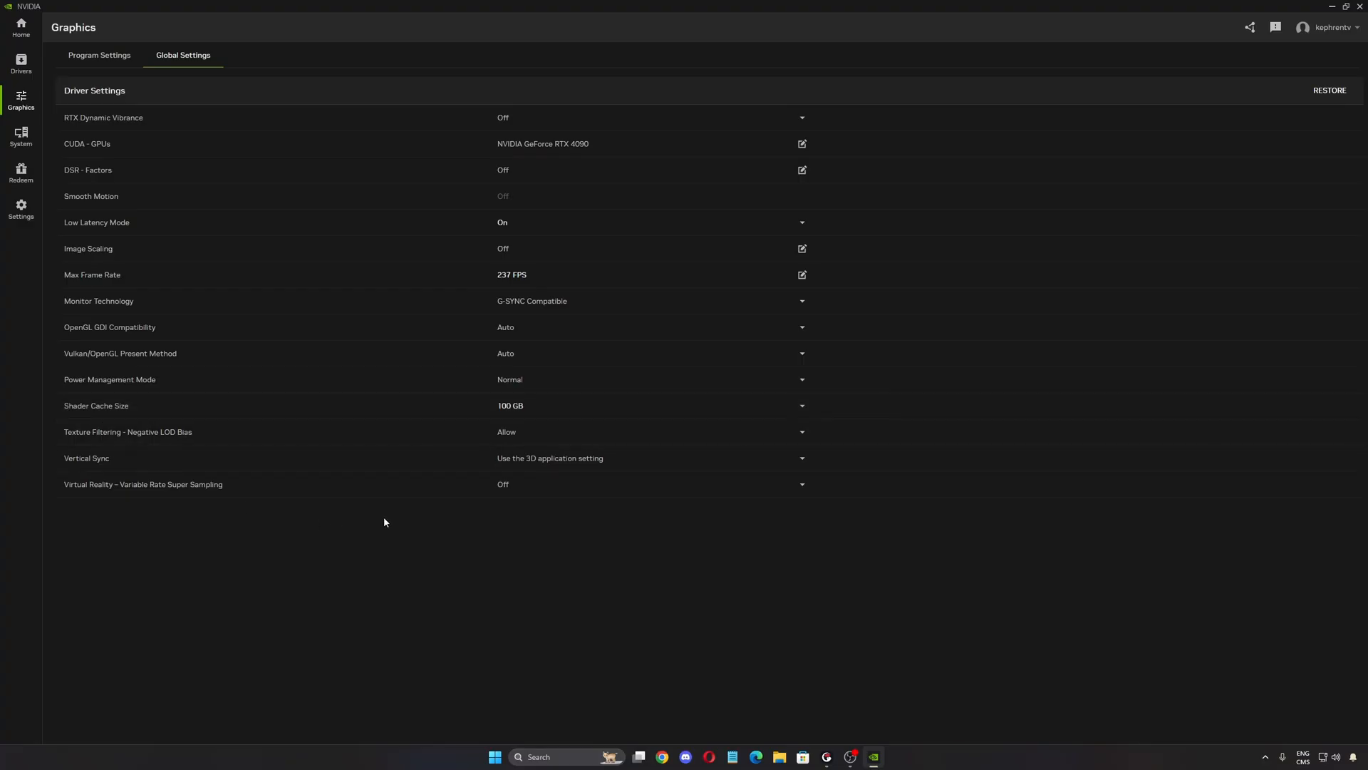
pyautogui.moveTo(452, 556)
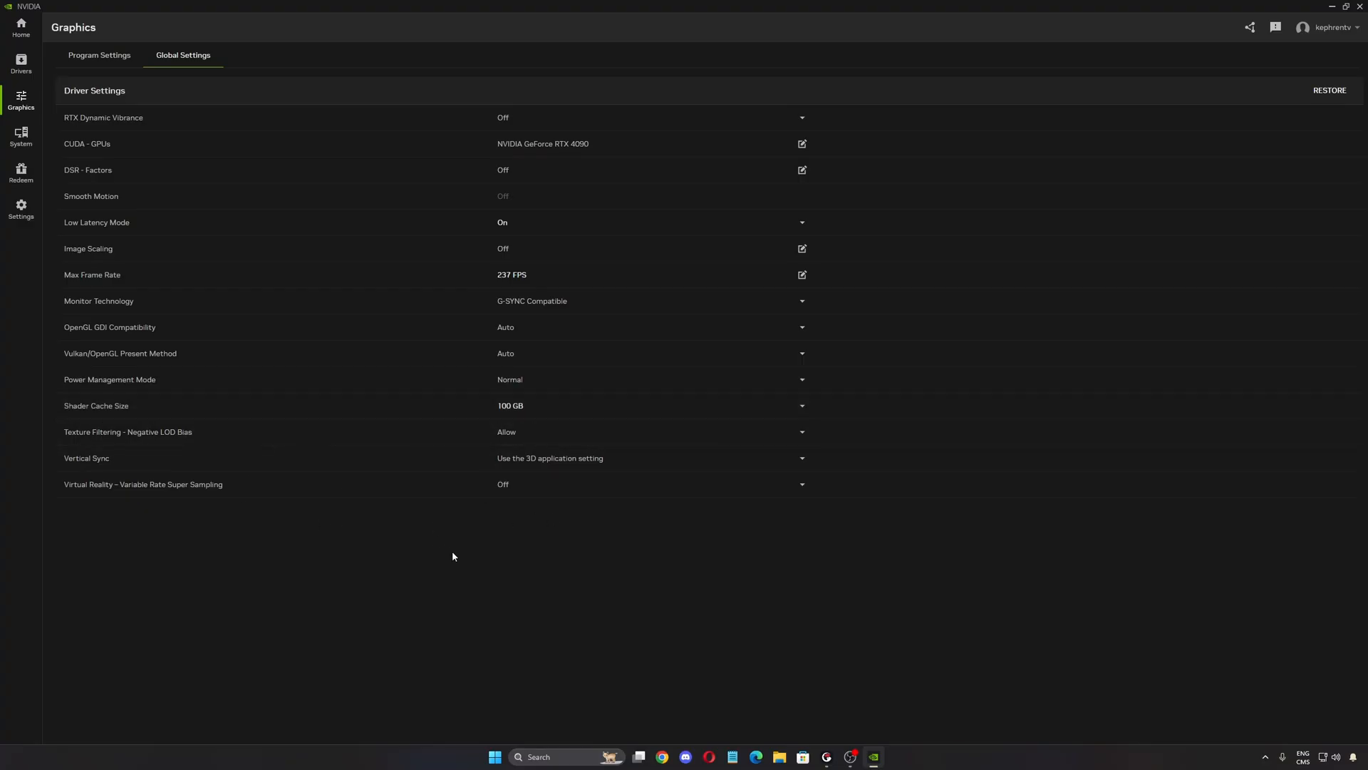
pyautogui.moveTo(457, 508)
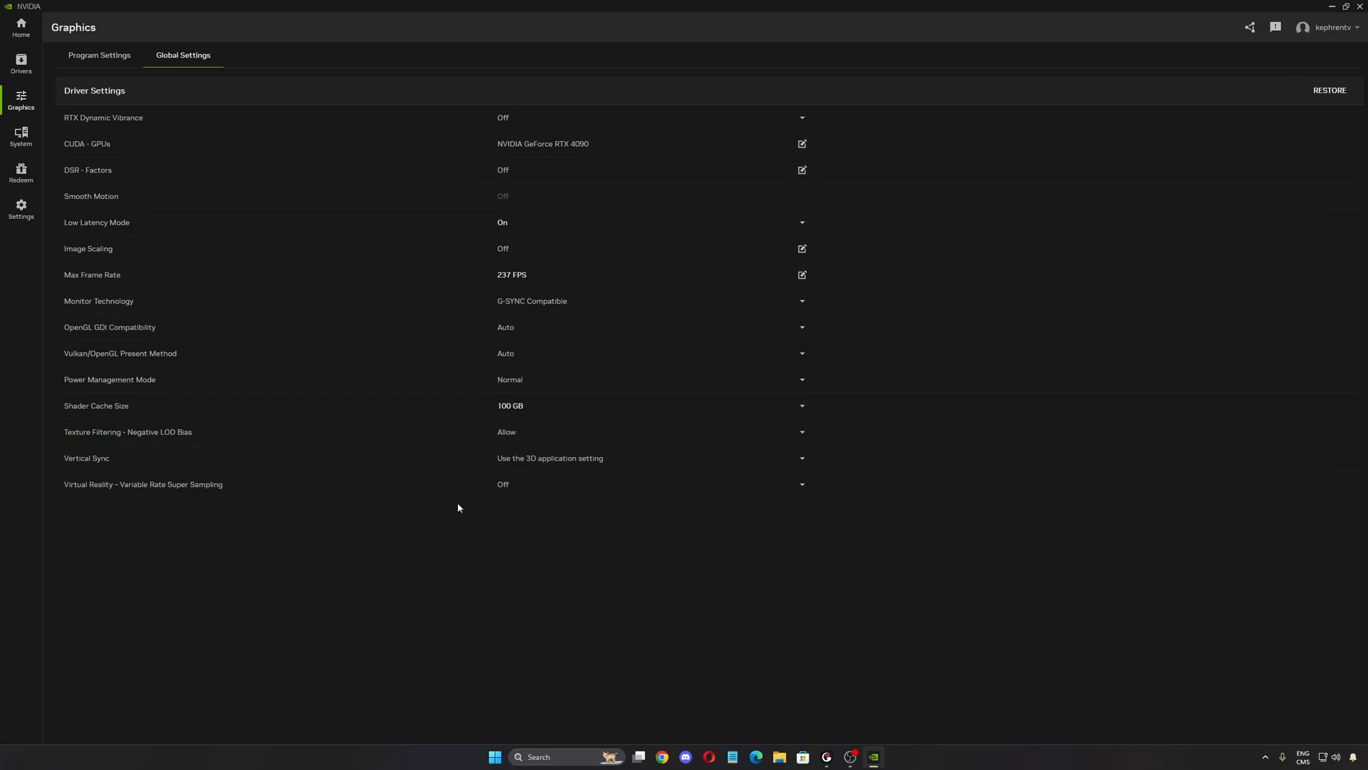
# Keep global G-SYNC on for full screen and windowed modes on System > Displays.
pyautogui.click(21, 136)
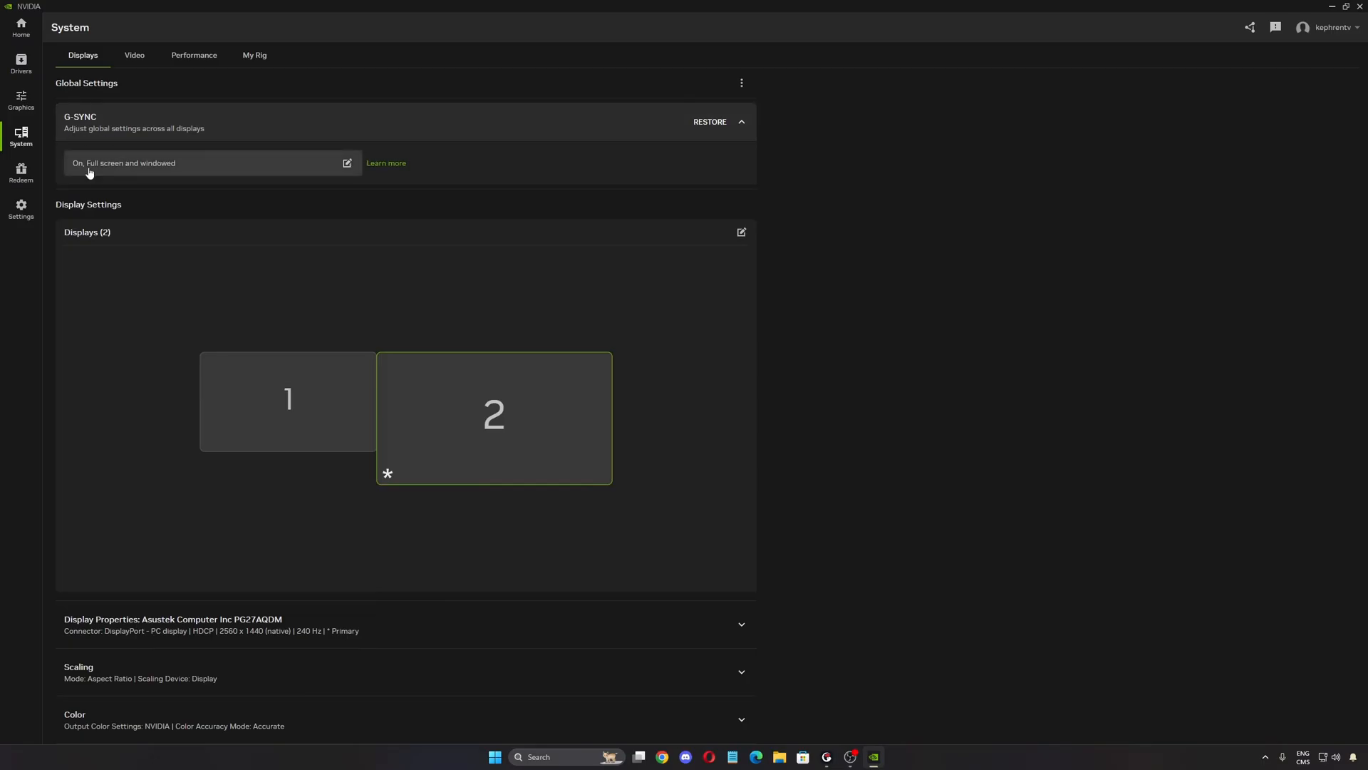
pyautogui.click(347, 163)
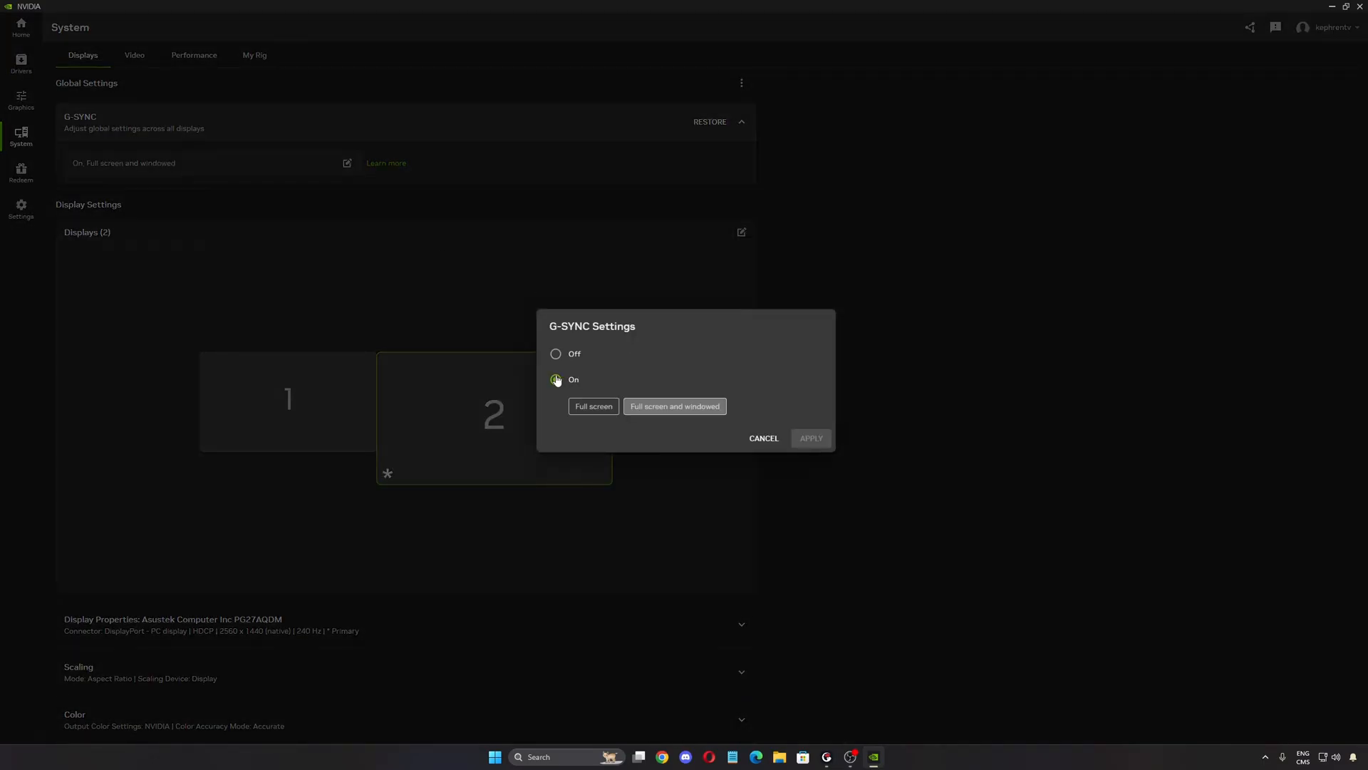
pyautogui.click(555, 379)
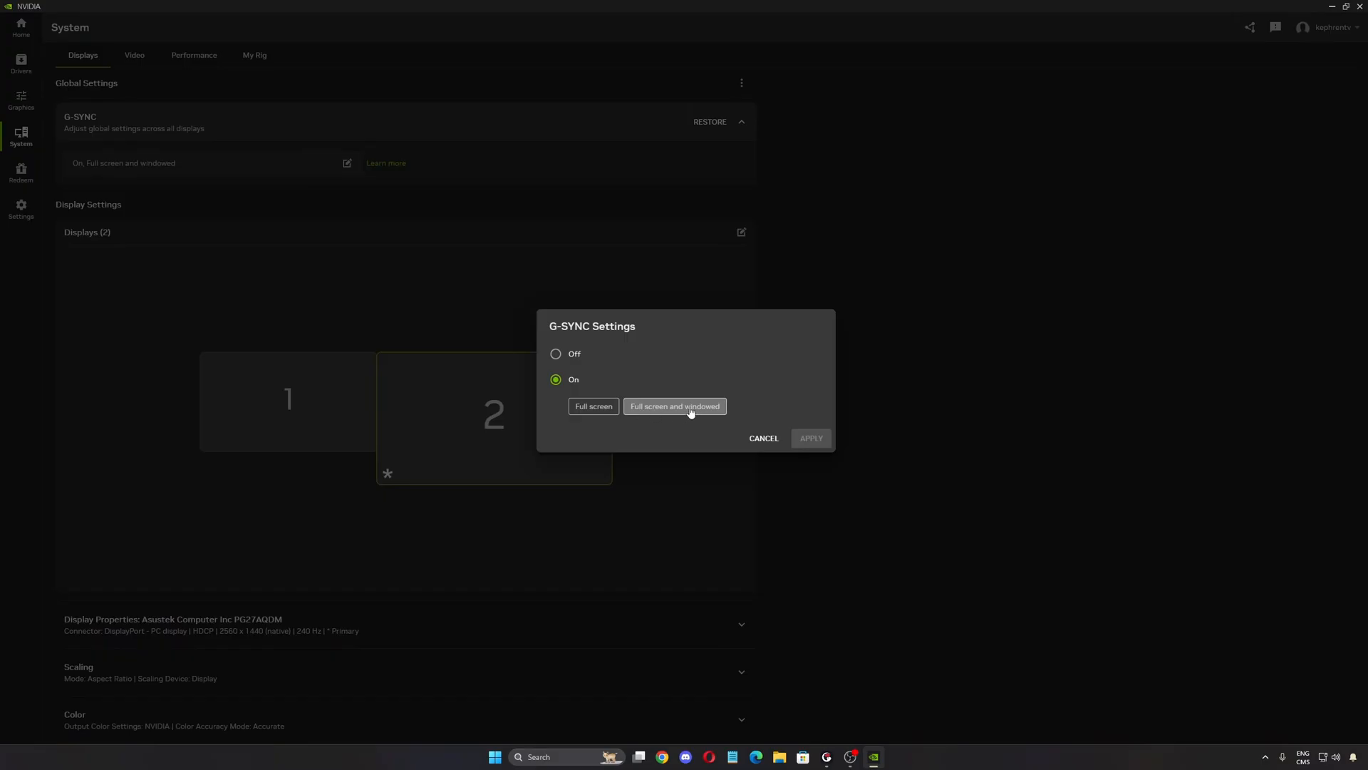
pyautogui.click(763, 439)
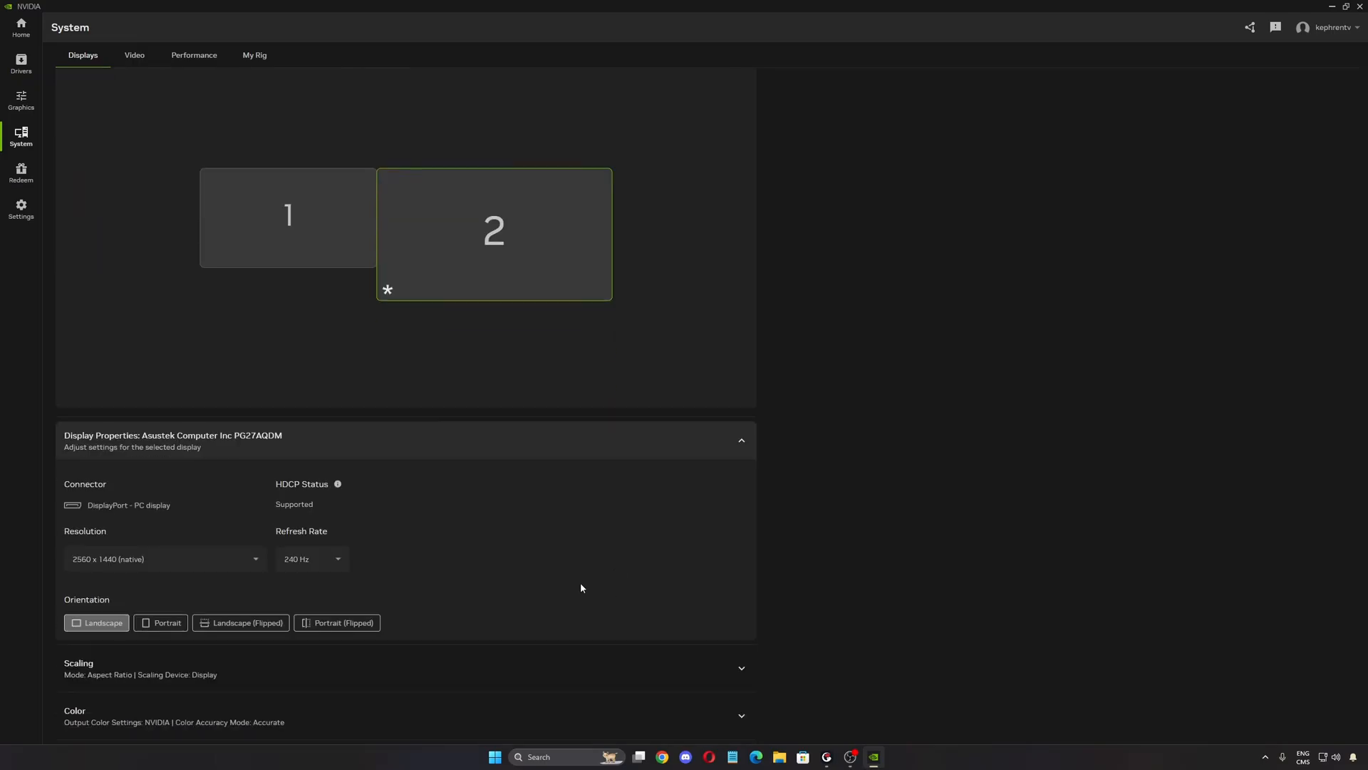
pyautogui.moveTo(142, 471)
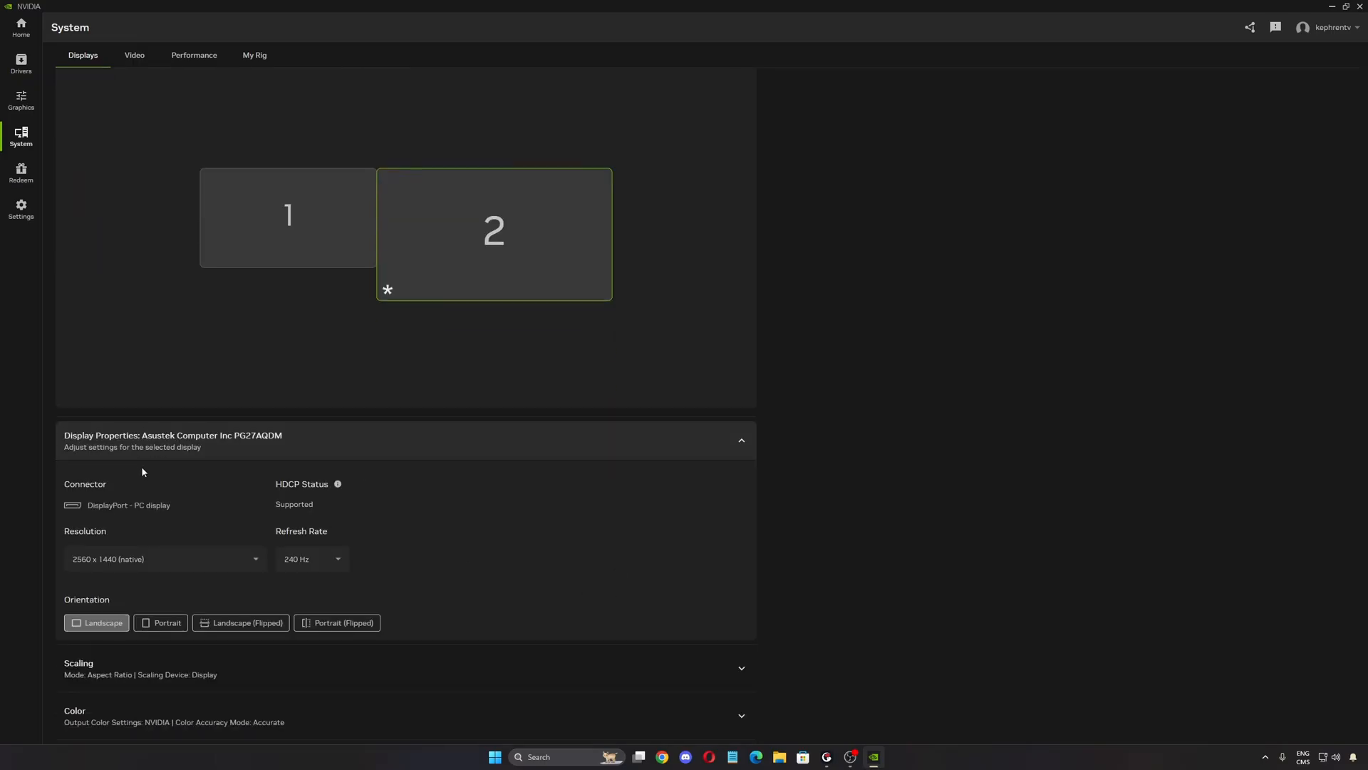
pyautogui.moveTo(116, 575)
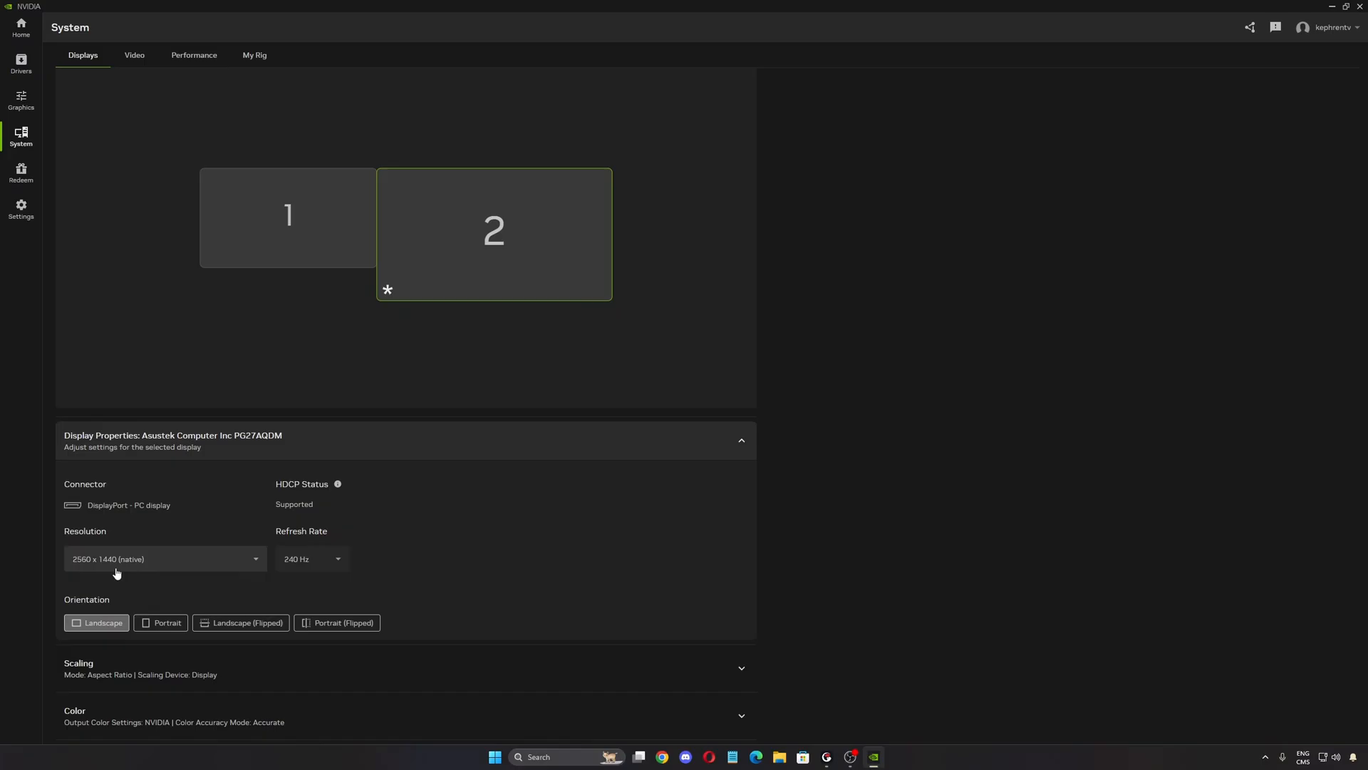
# Check the Asus monitor's refresh rate options, keeping 240 Hz.
pyautogui.click(311, 559)
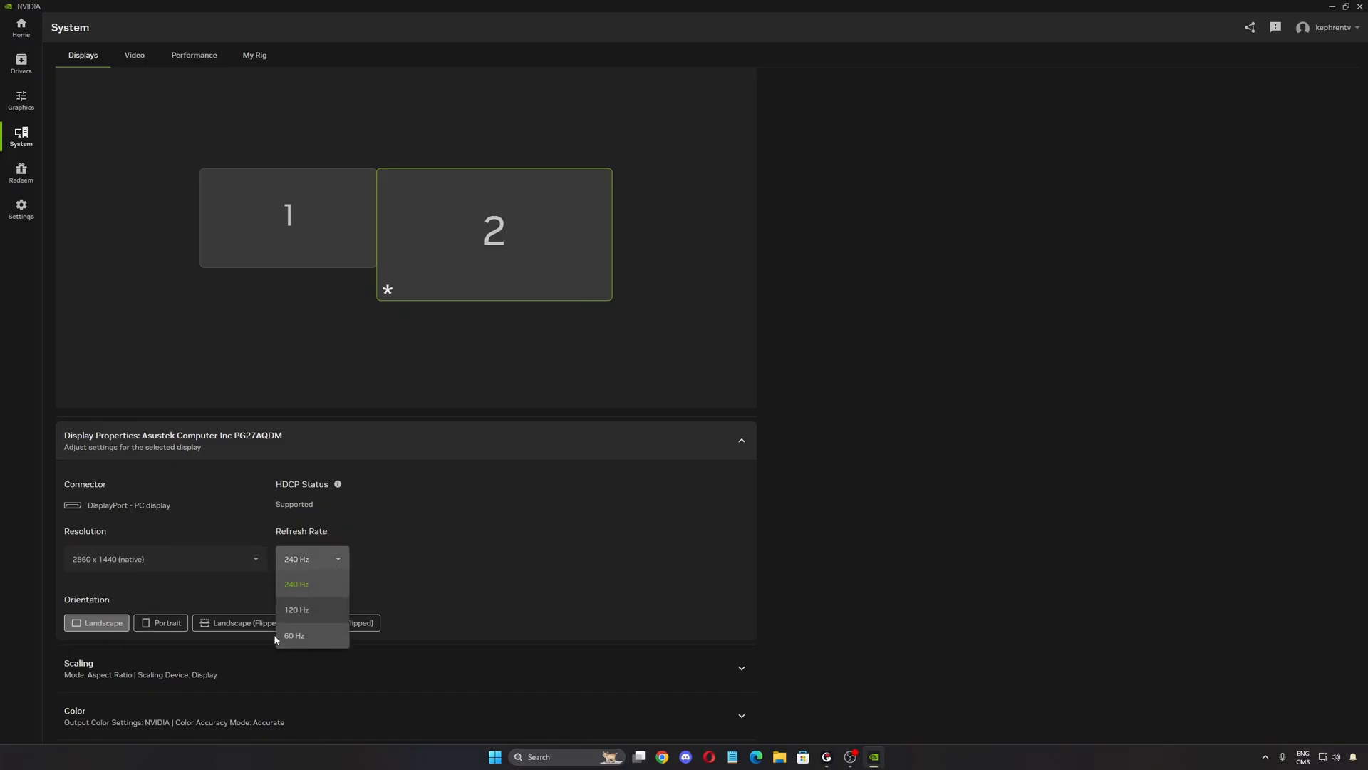
pyautogui.moveTo(296, 640)
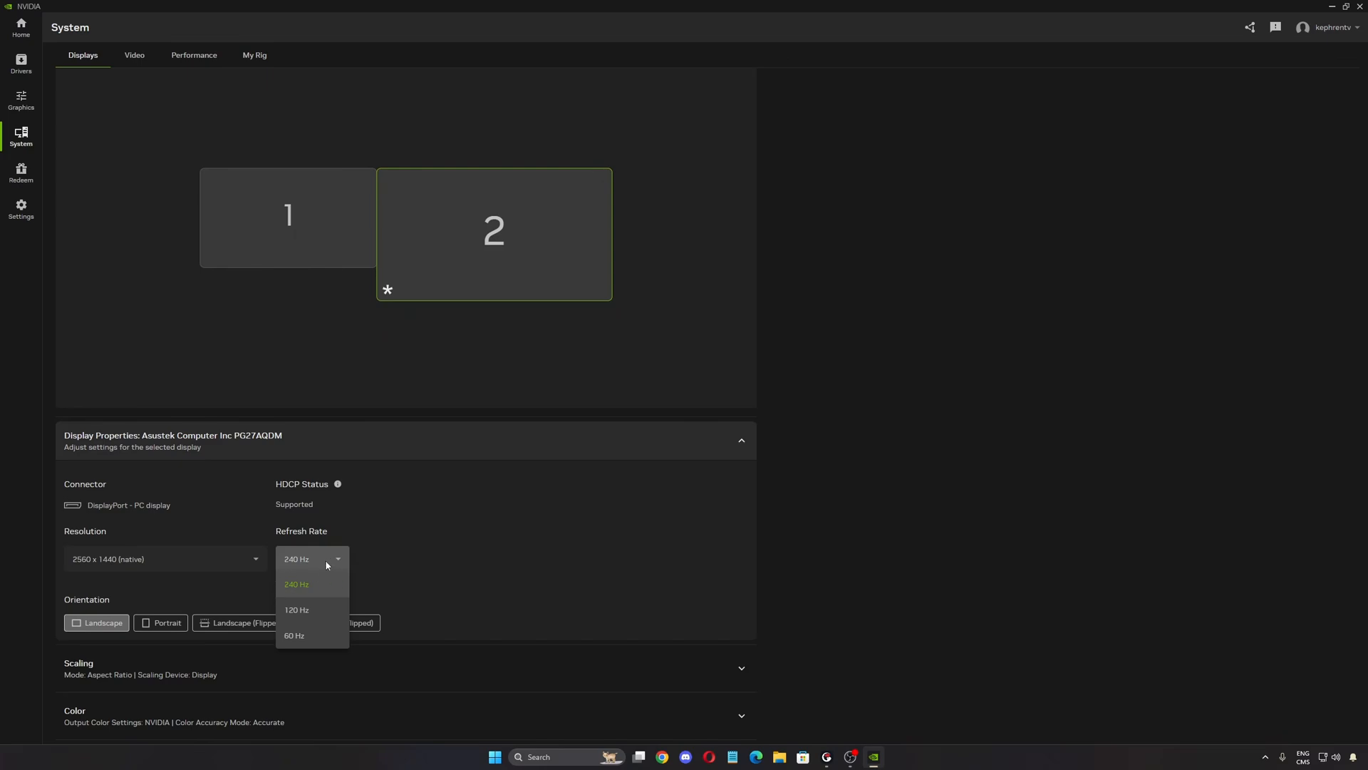
pyautogui.moveTo(104, 564)
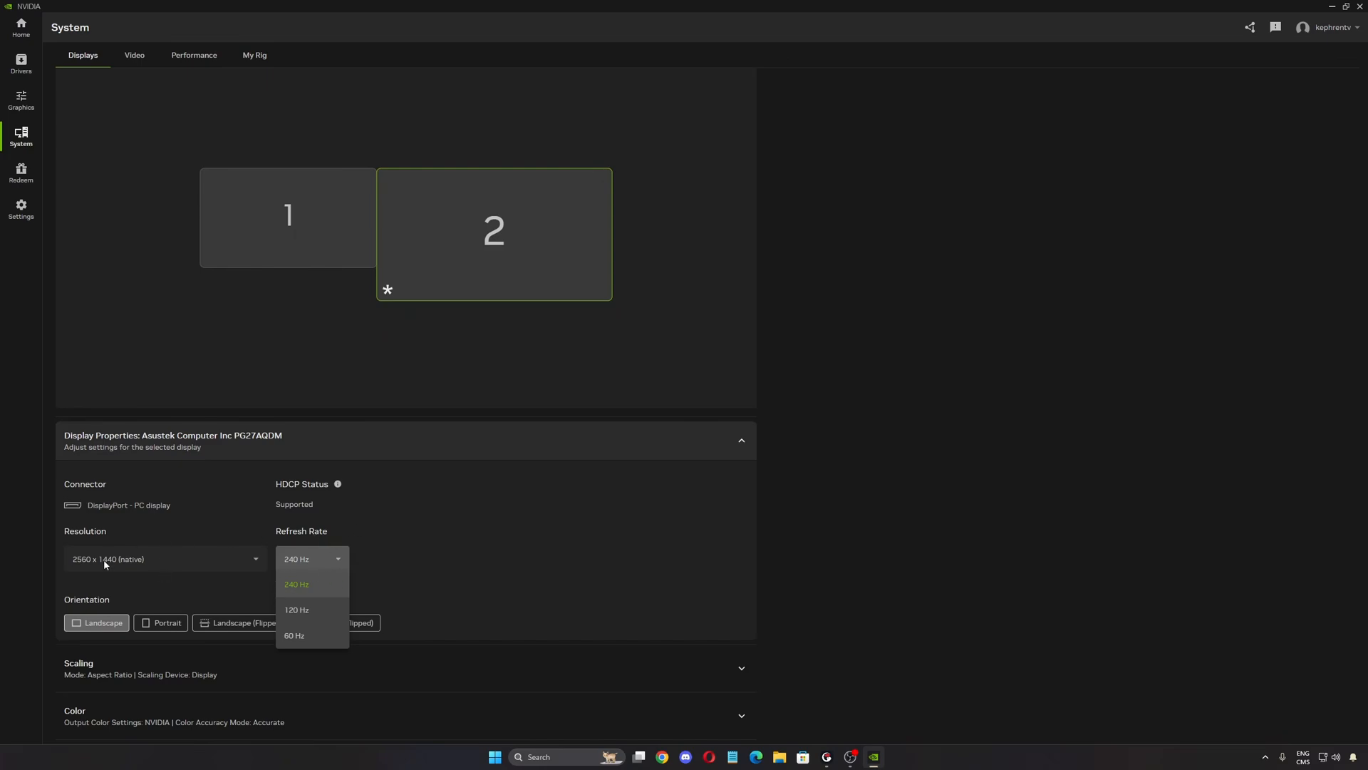
pyautogui.moveTo(127, 560)
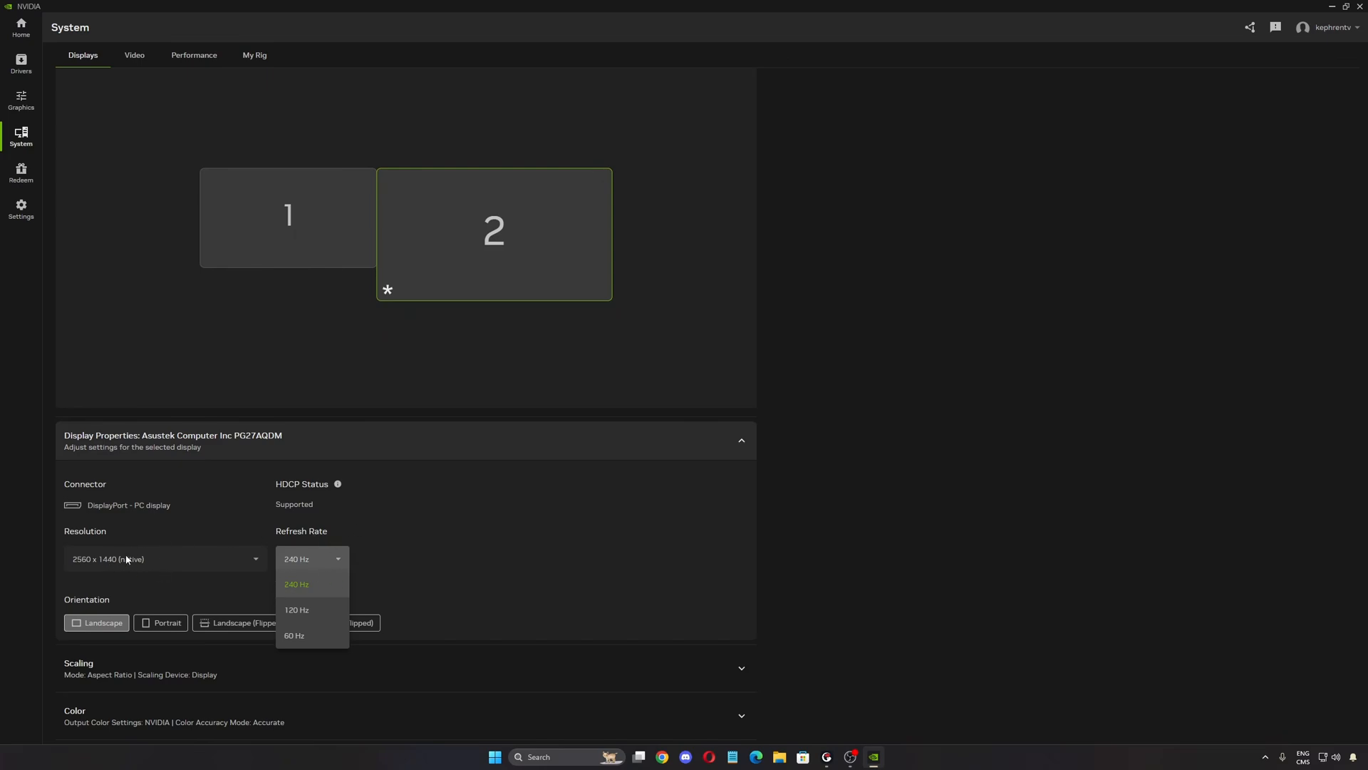
pyautogui.moveTo(294, 533)
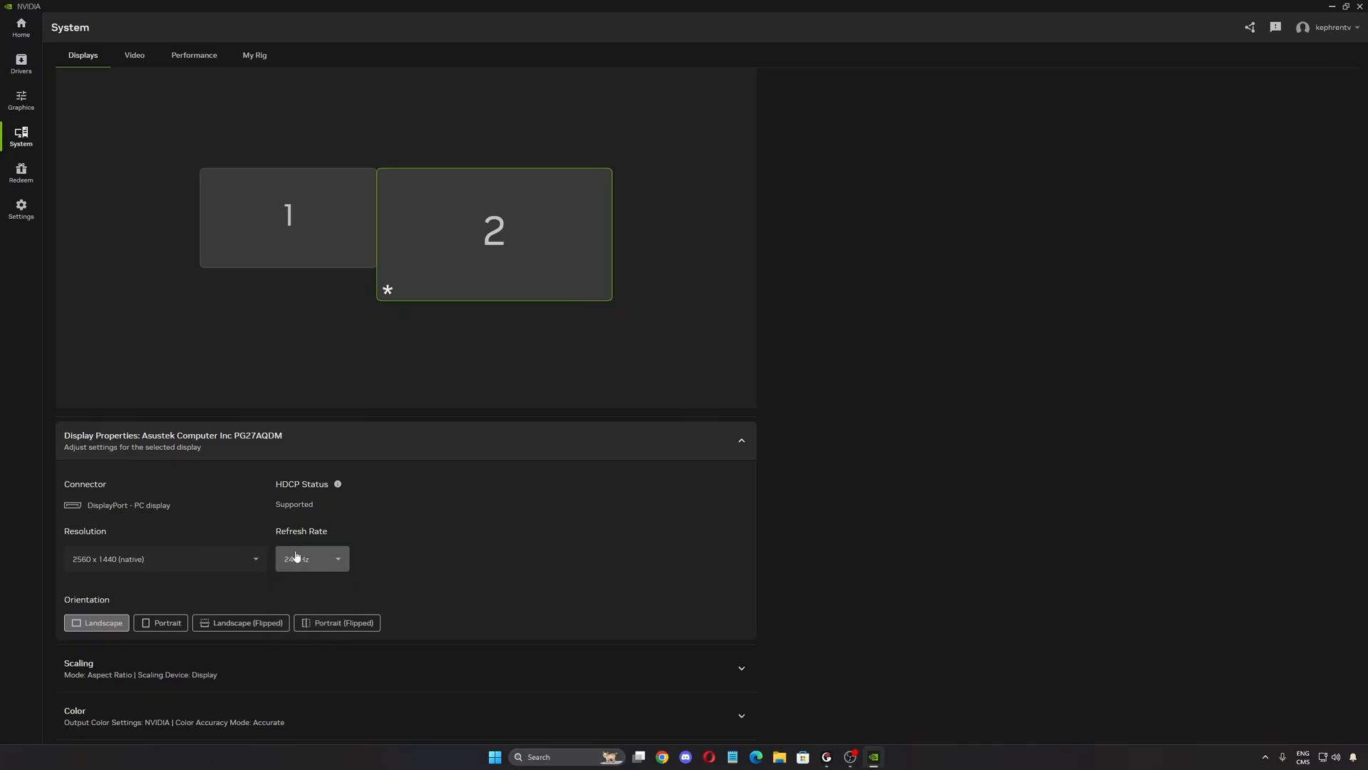
pyautogui.moveTo(218, 546)
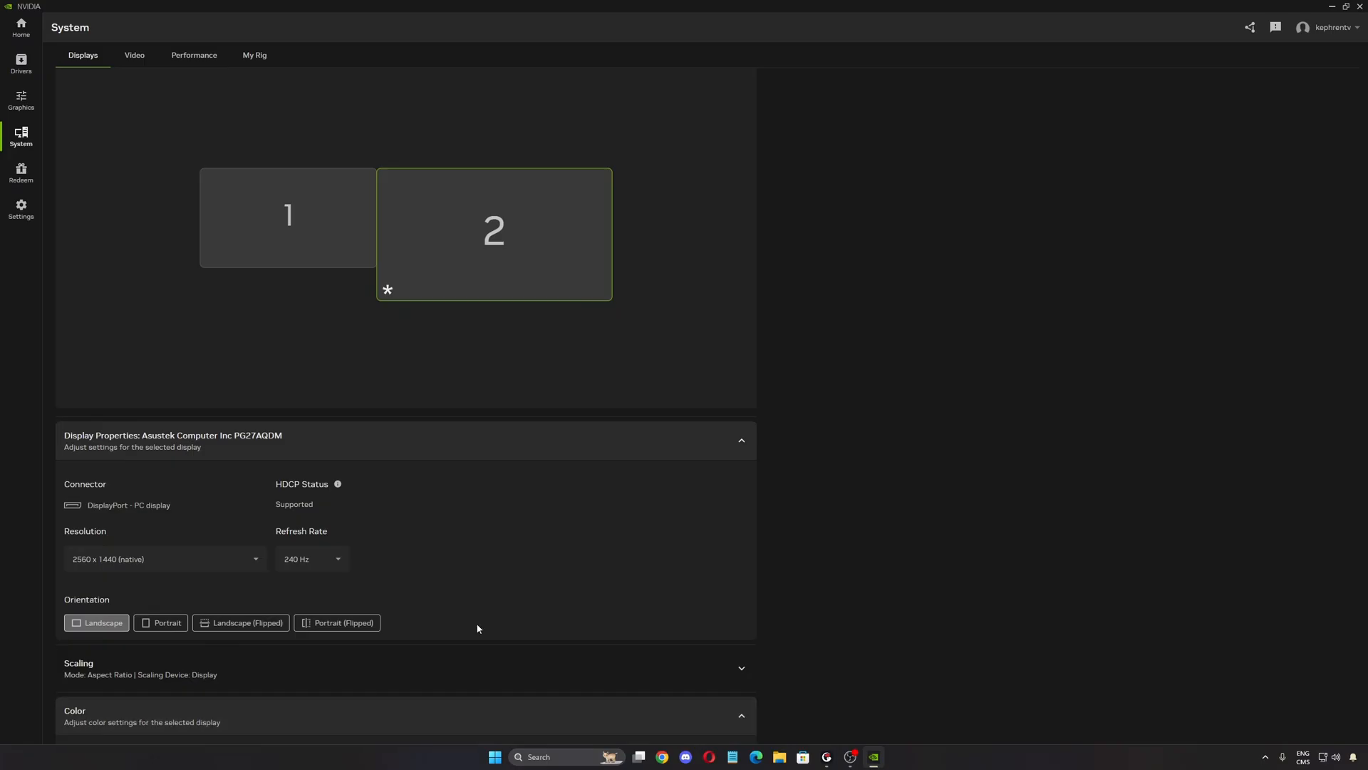
# Choose 10 bpc from the Output Color Depth dropdown.
pyautogui.scroll(-3)
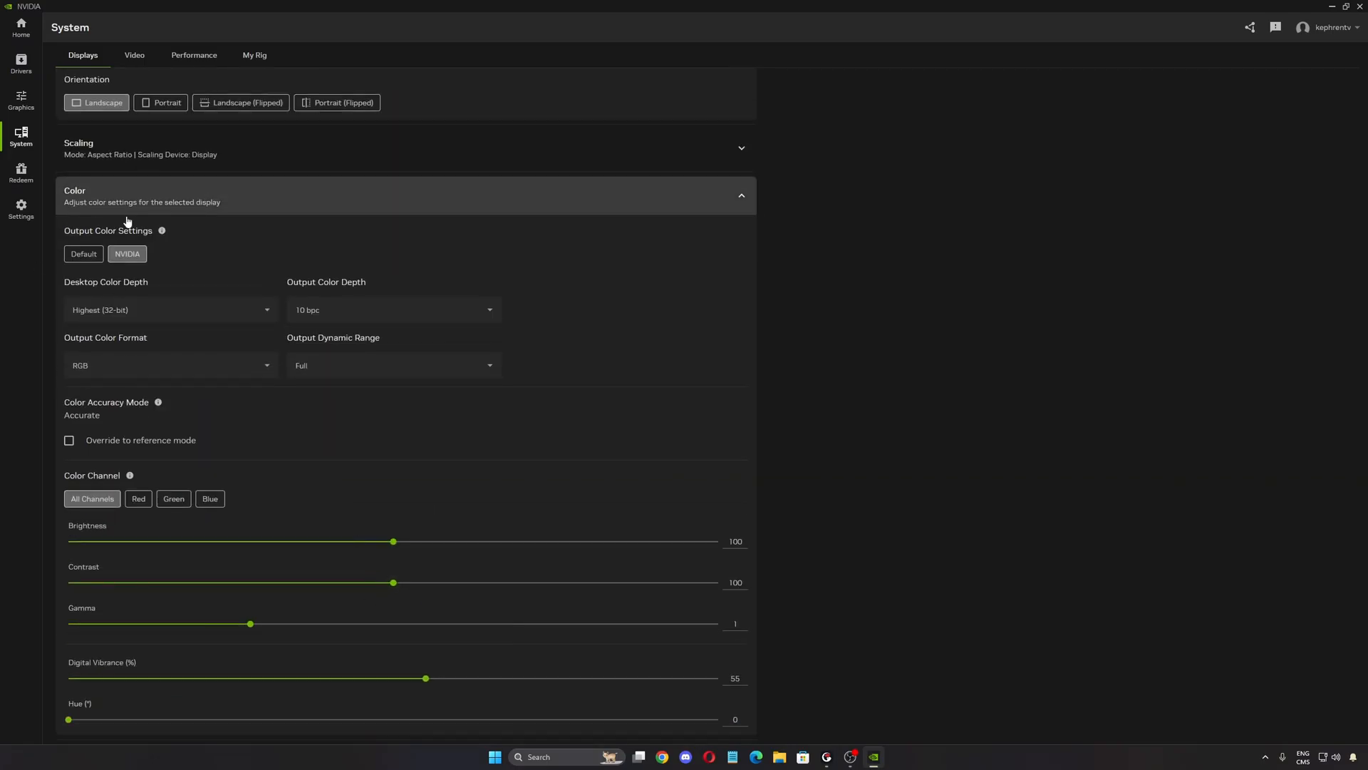
pyautogui.moveTo(424, 323)
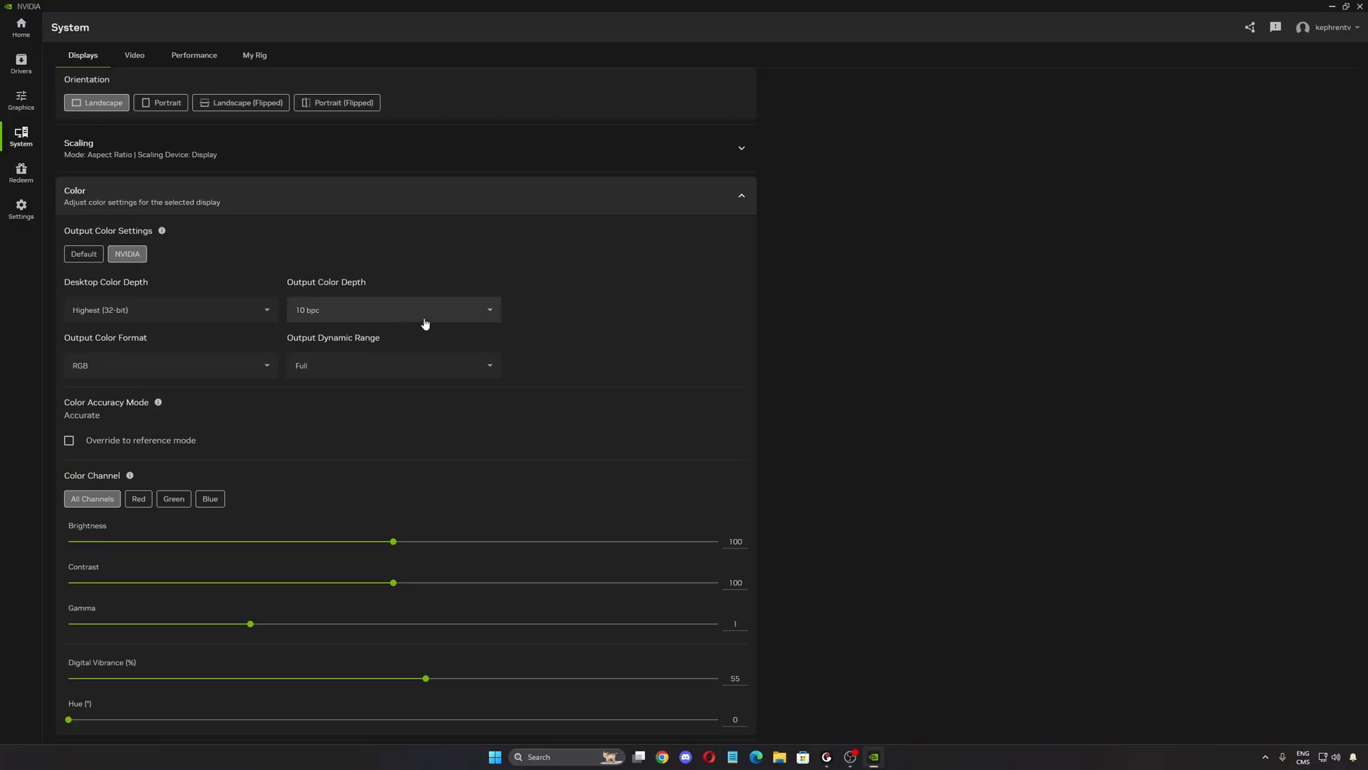
pyautogui.click(393, 310)
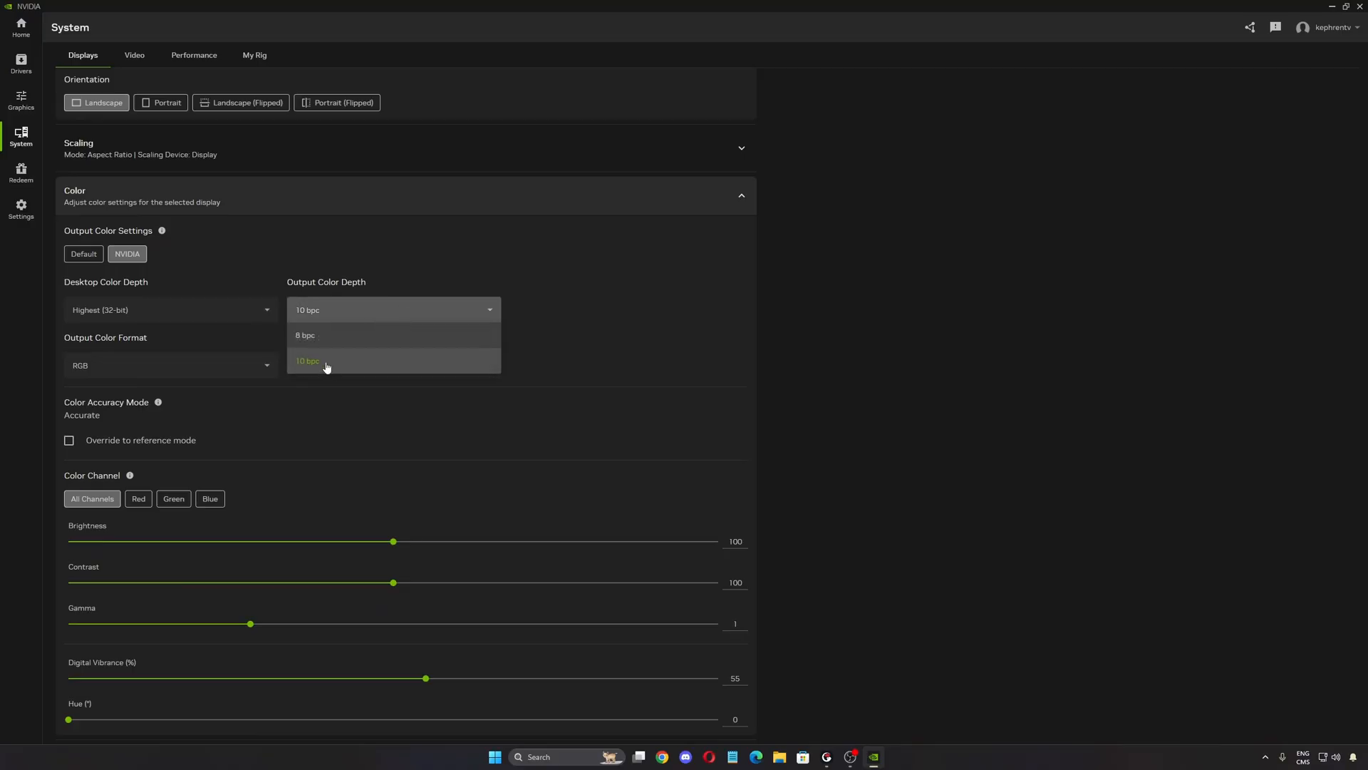
pyautogui.click(306, 361)
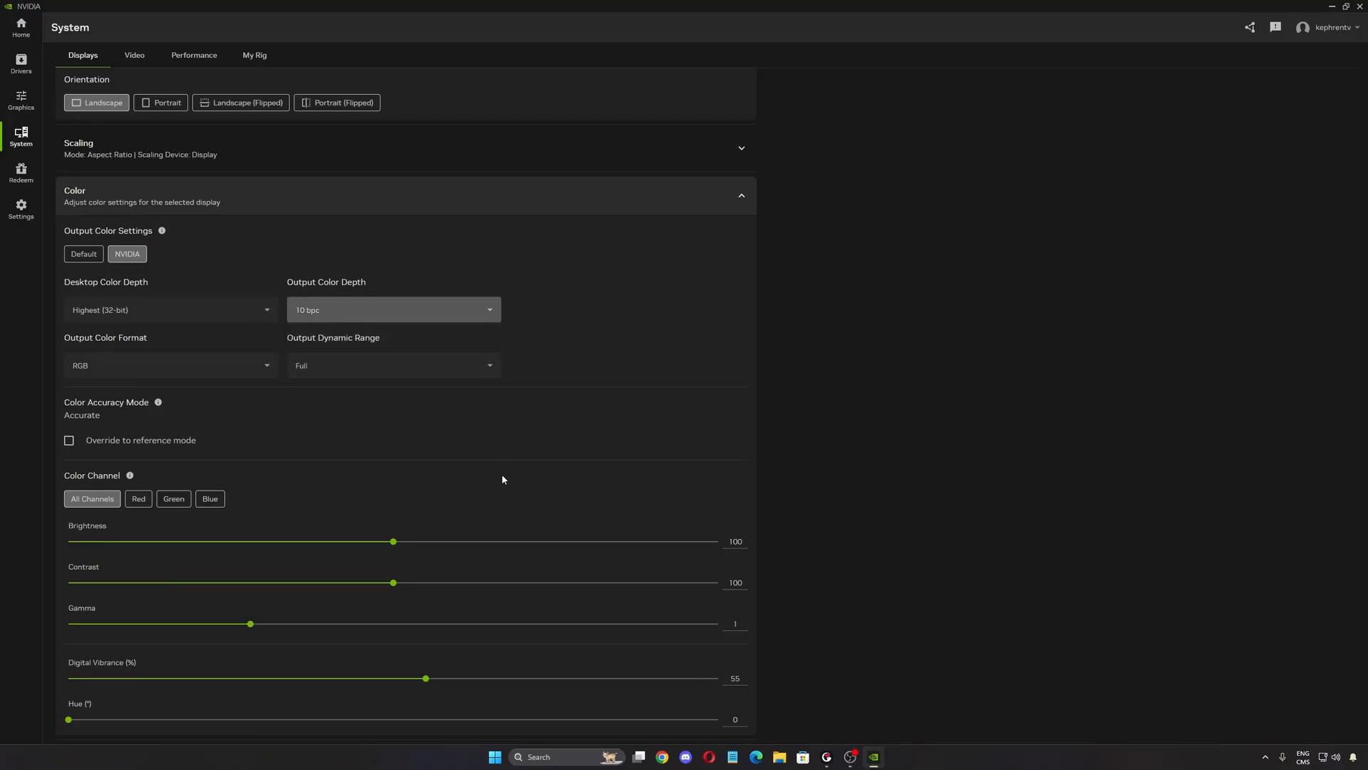
pyautogui.moveTo(382, 349)
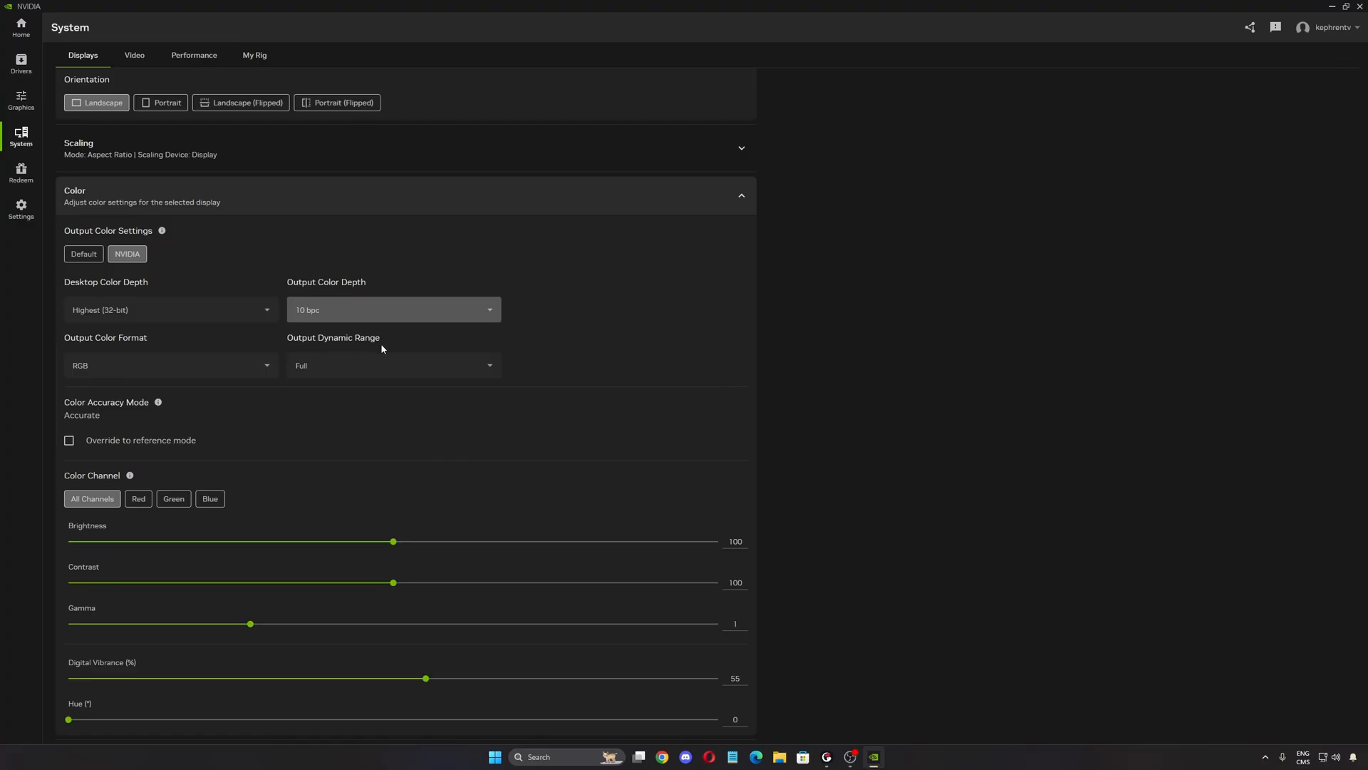
pyautogui.moveTo(540, 490)
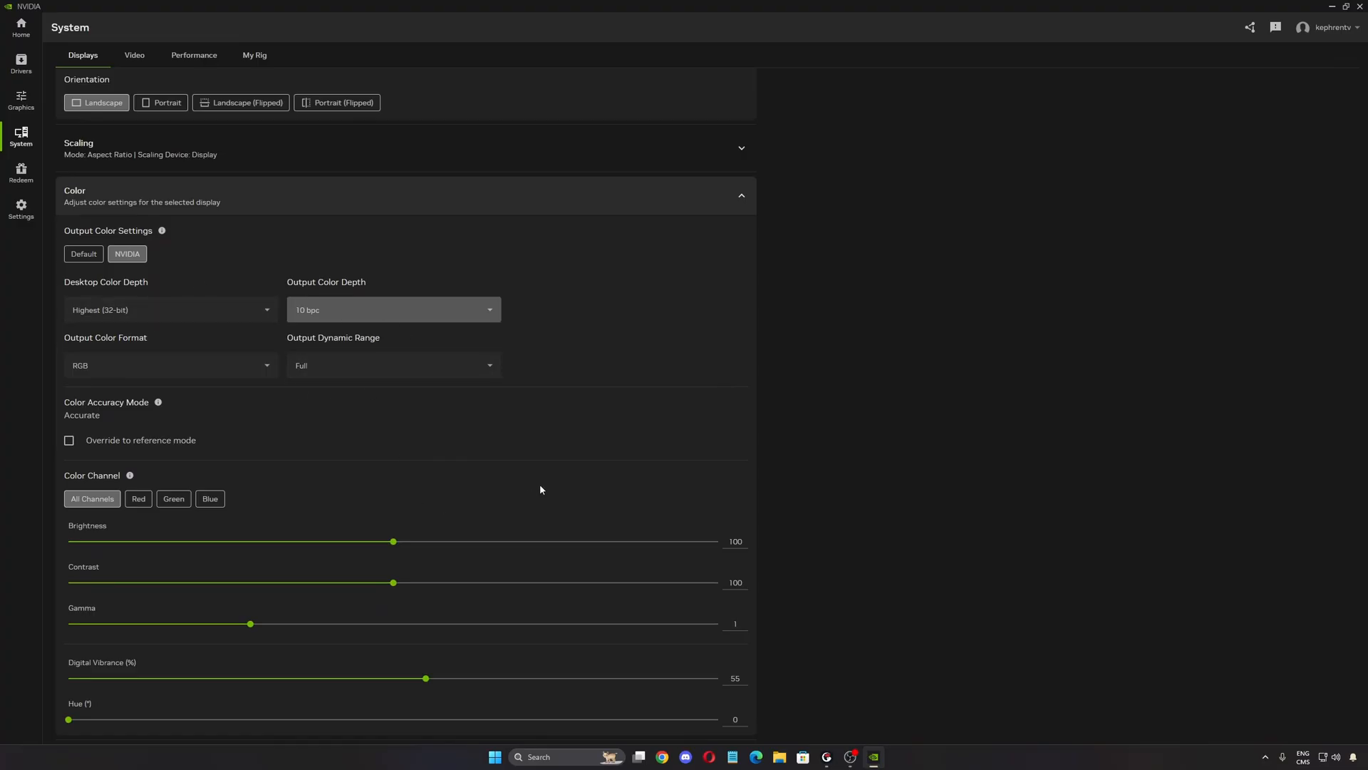
pyautogui.moveTo(242, 708)
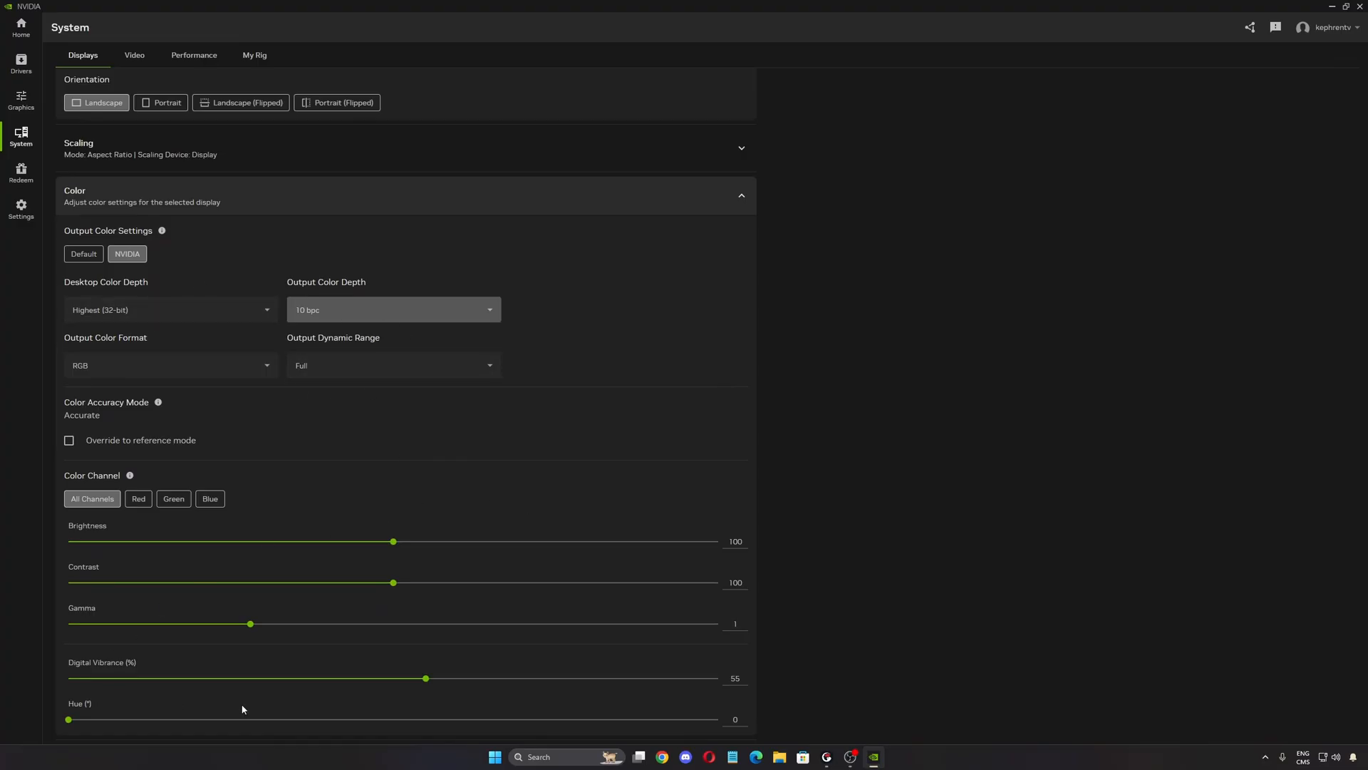
pyautogui.moveTo(289, 568)
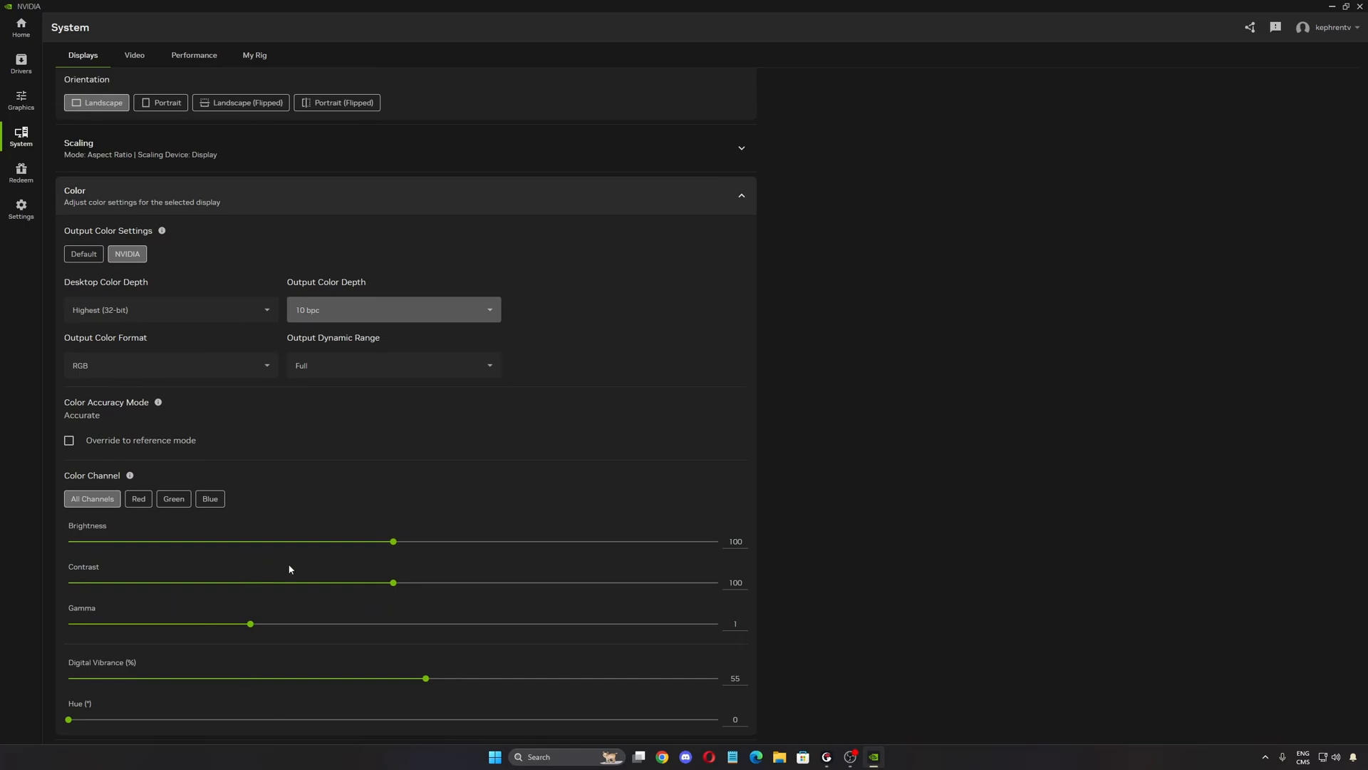
pyautogui.moveTo(739, 683)
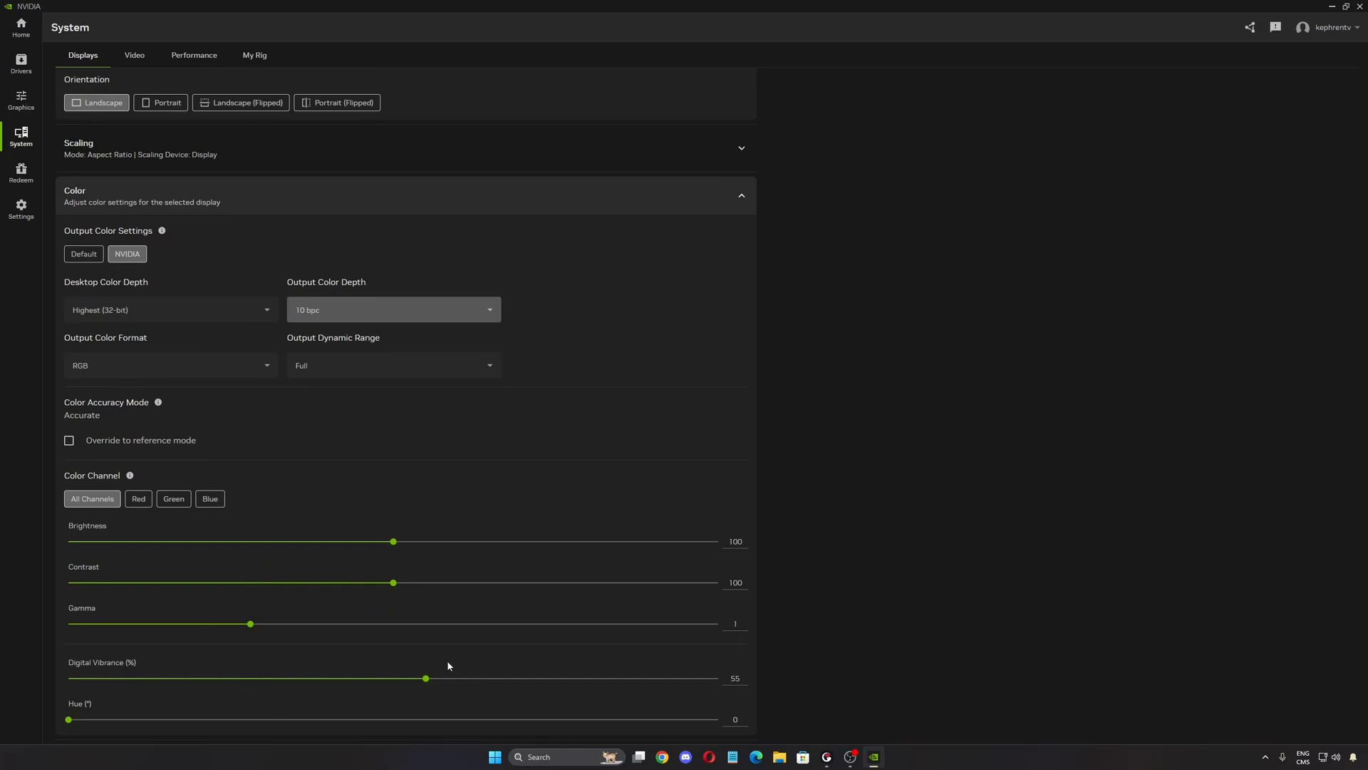
pyautogui.moveTo(385, 592)
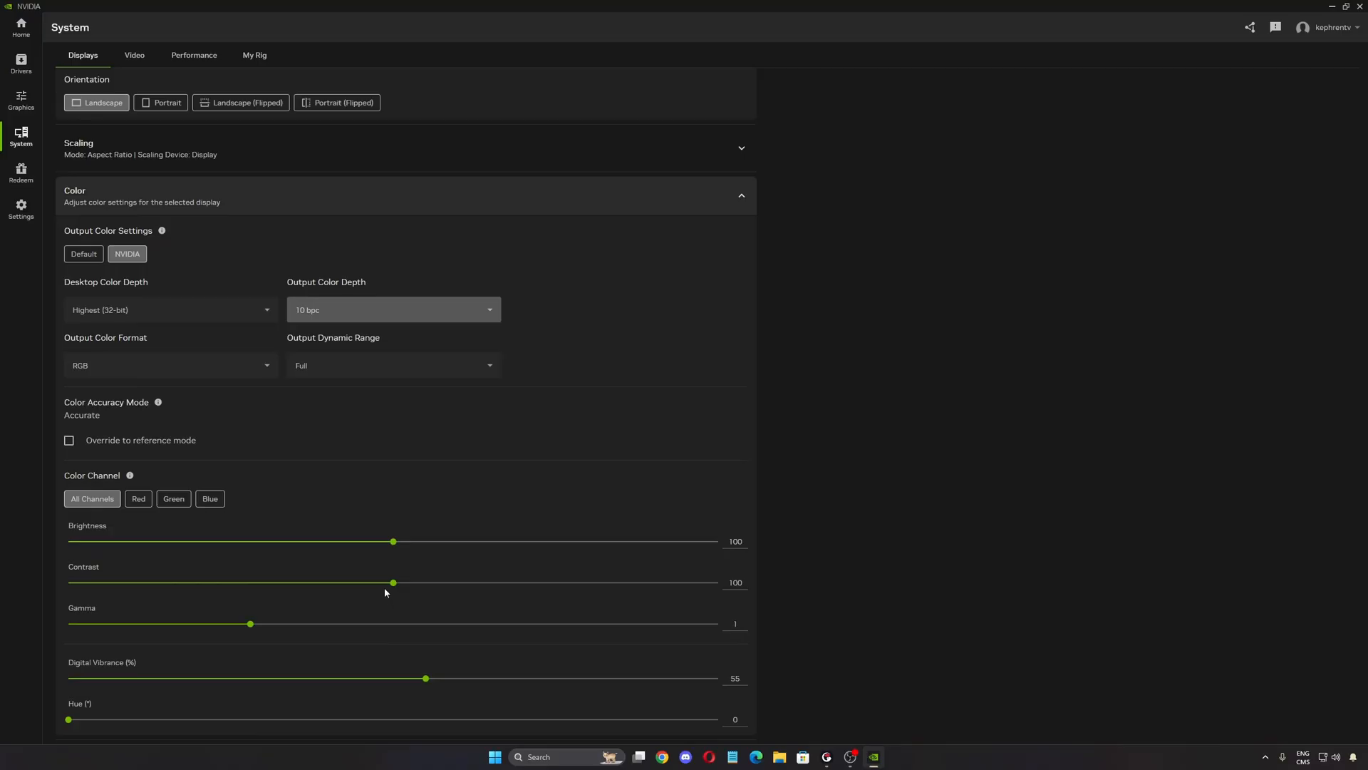
pyautogui.moveTo(382, 533)
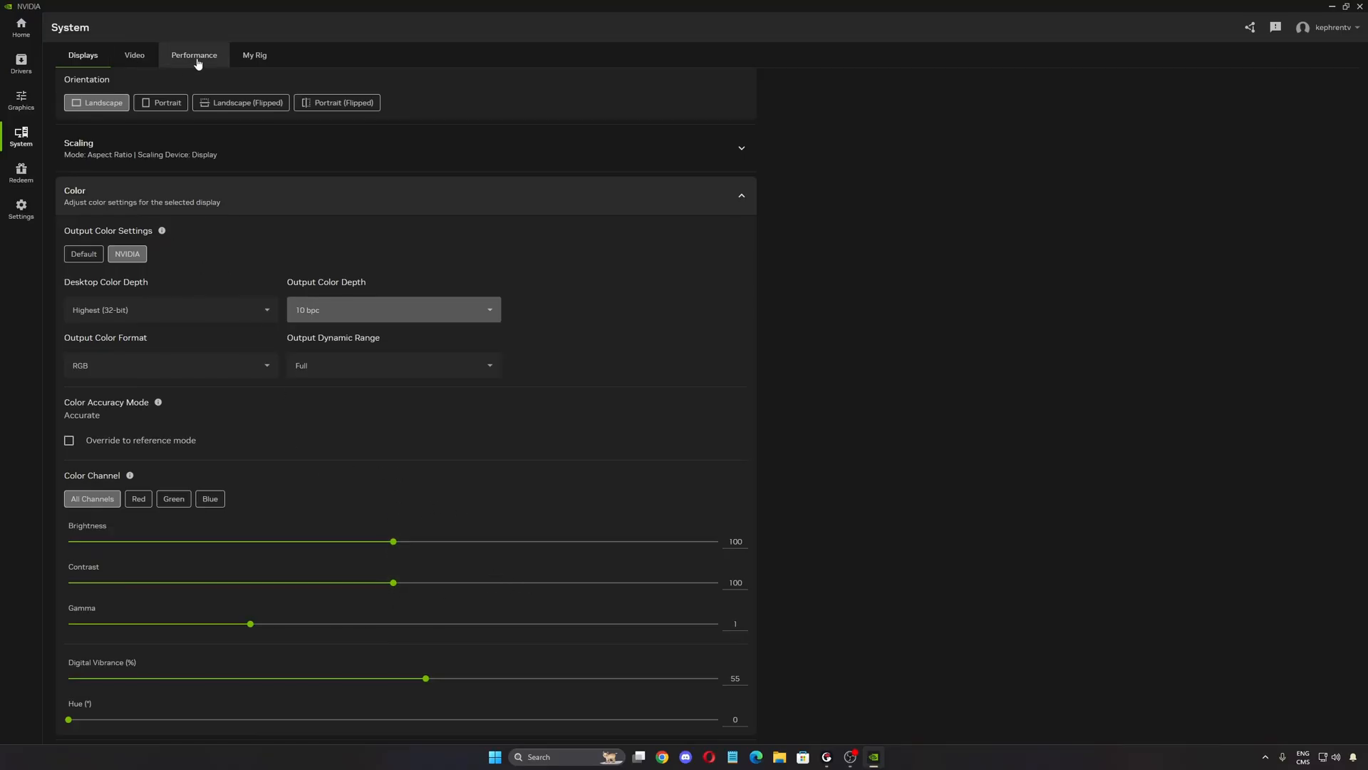
# Switch to the System Performance tab to view GPU statistics and tuning.
pyautogui.click(193, 55)
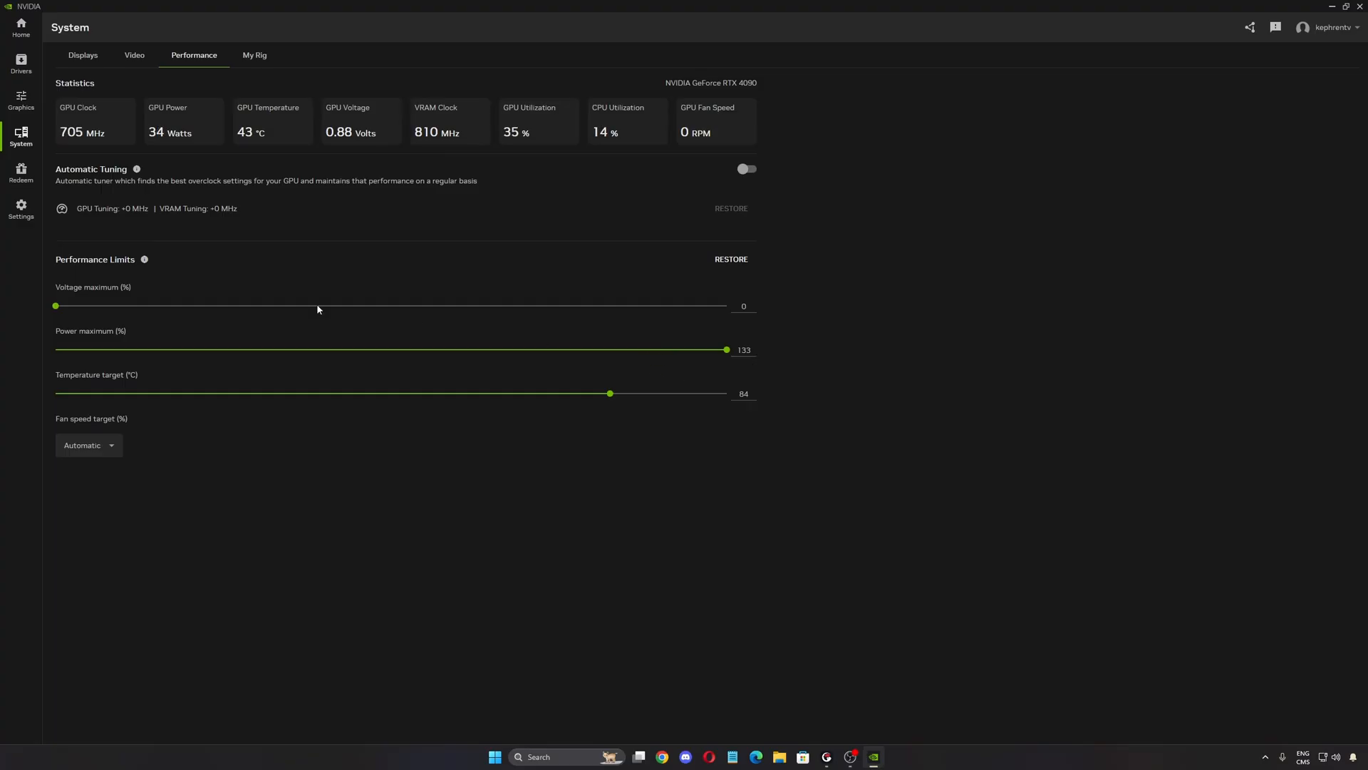
# Switch back to the System Displays tab showing the 10 bpc color settings.
pyautogui.click(82, 55)
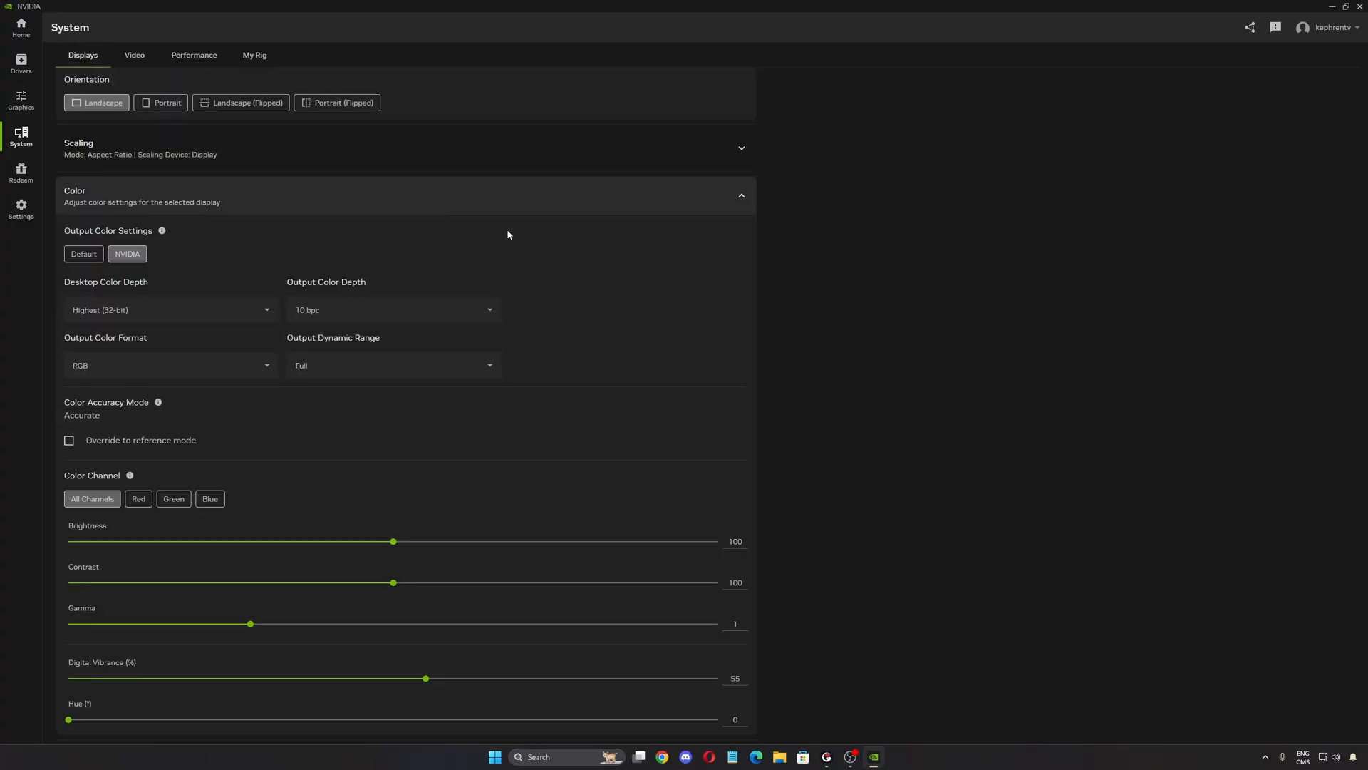
pyautogui.moveTo(575, 426)
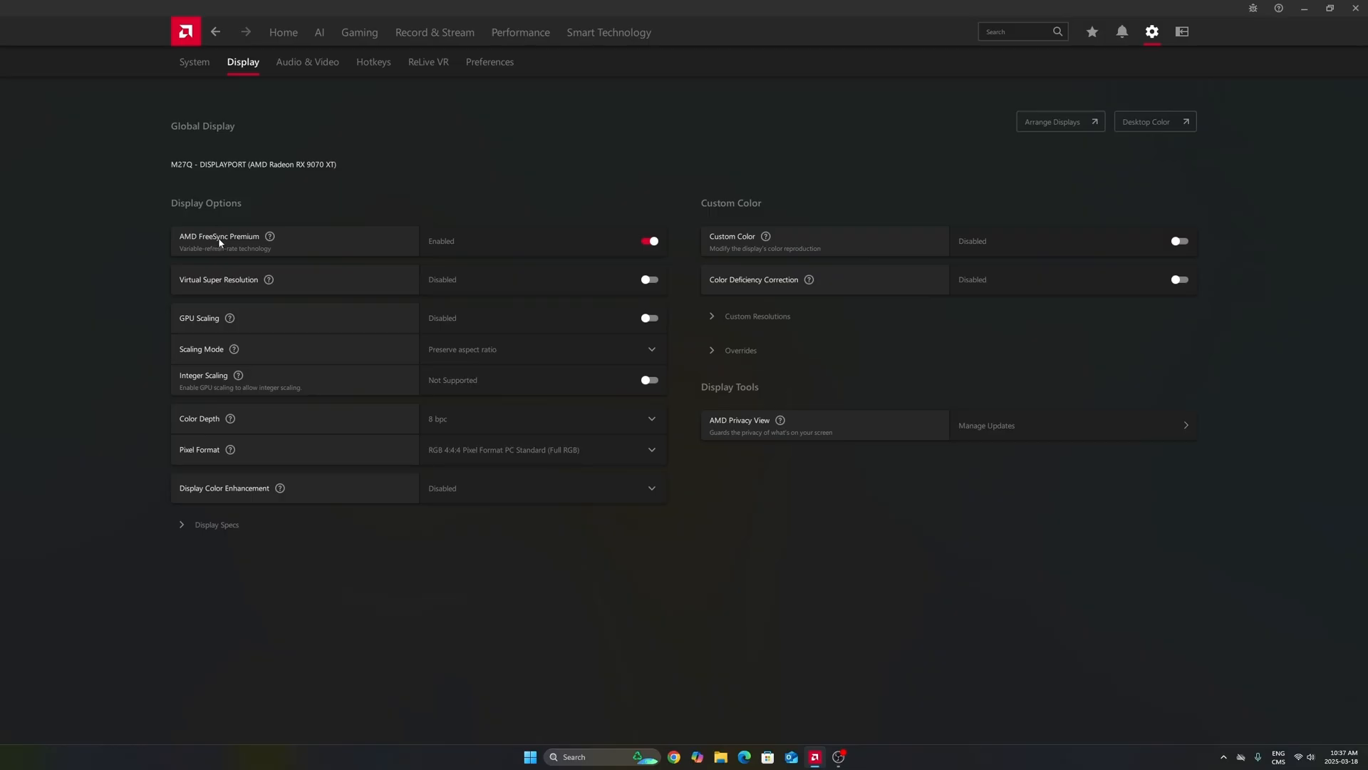
pyautogui.moveTo(444, 210)
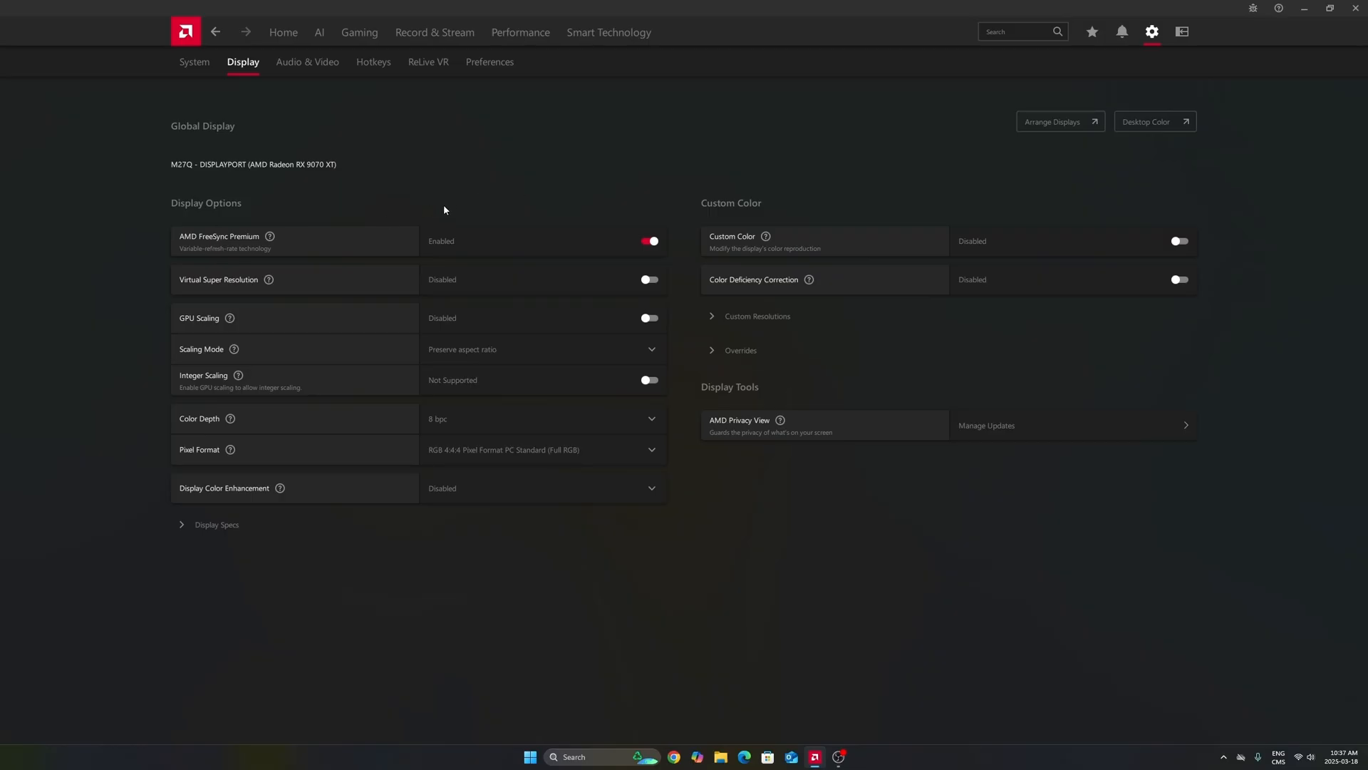
pyautogui.moveTo(623, 188)
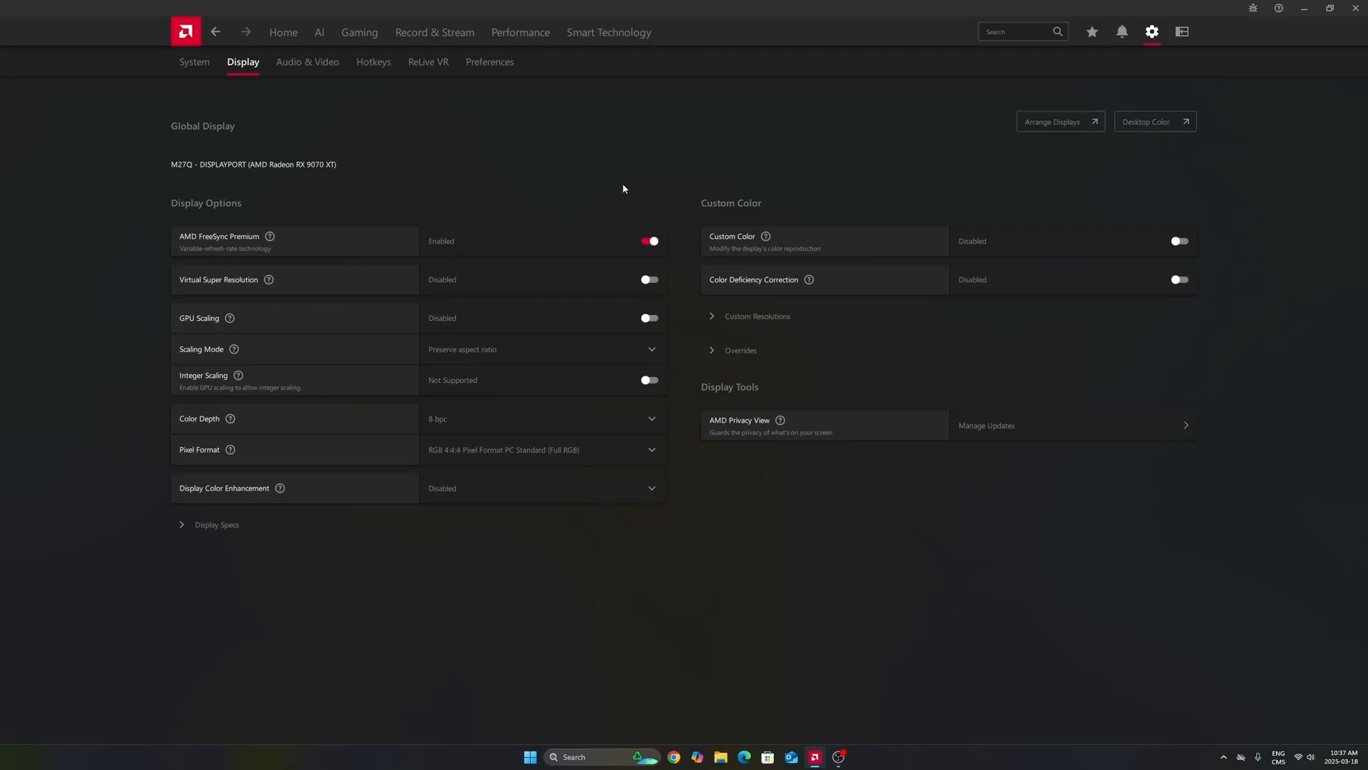
pyautogui.moveTo(672, 241)
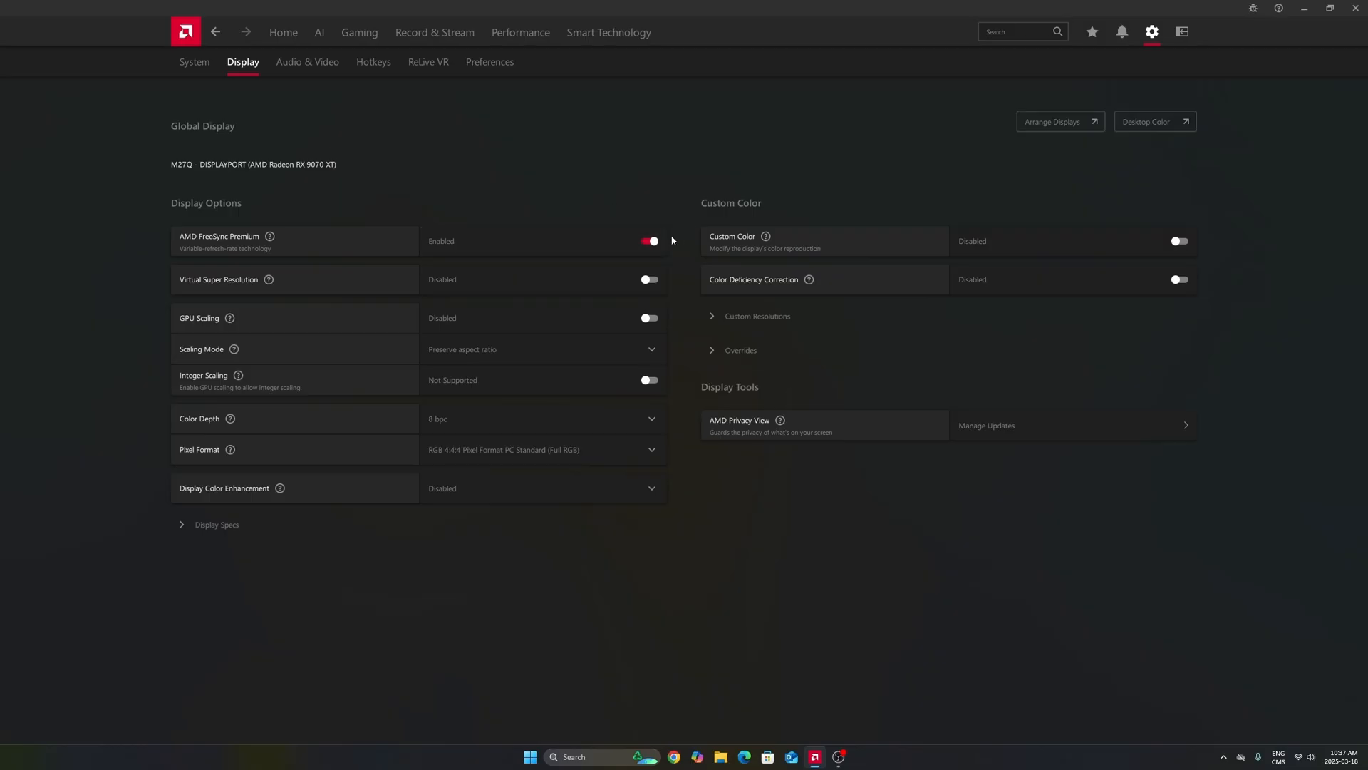
# Go to Gaming > Graphics in AMD Adrenalin after confirming FreeSync Premium is enabled.
pyautogui.click(360, 32)
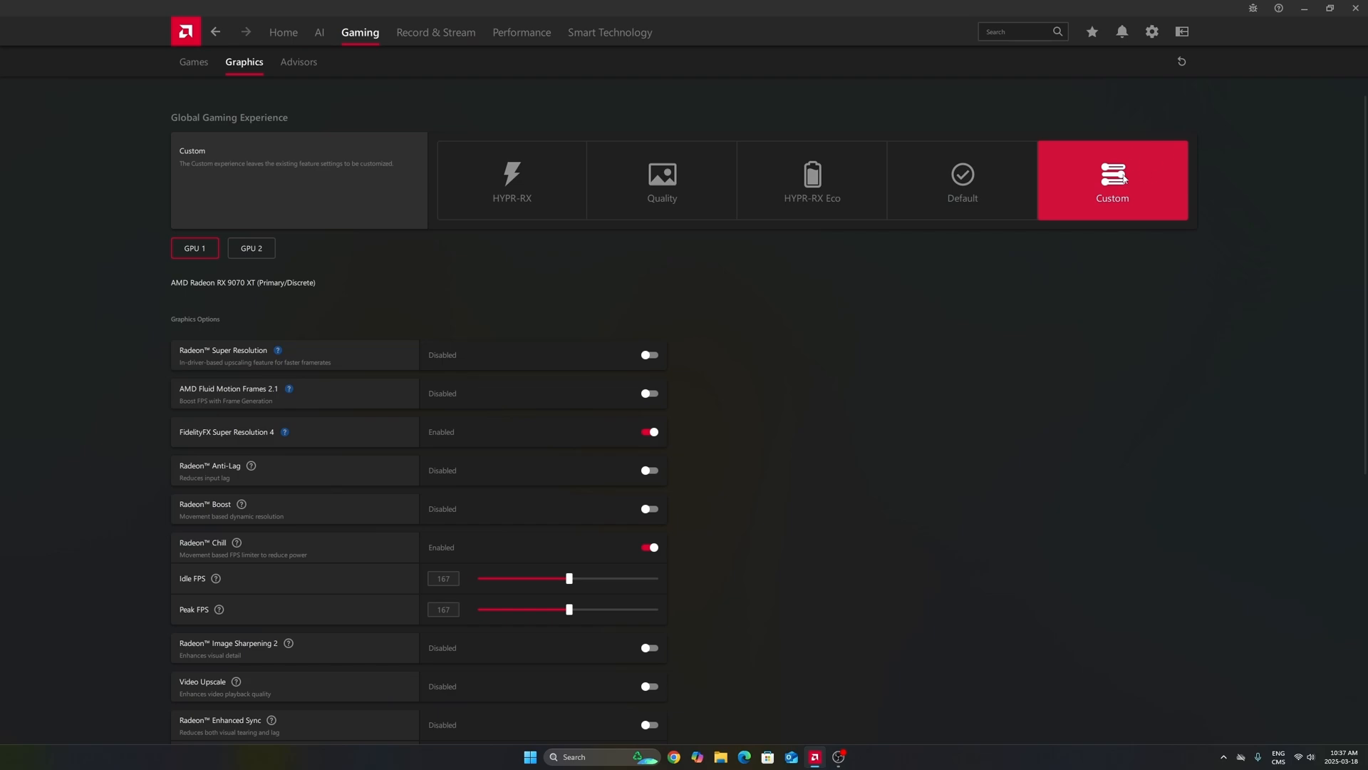
pyautogui.moveTo(701, 180)
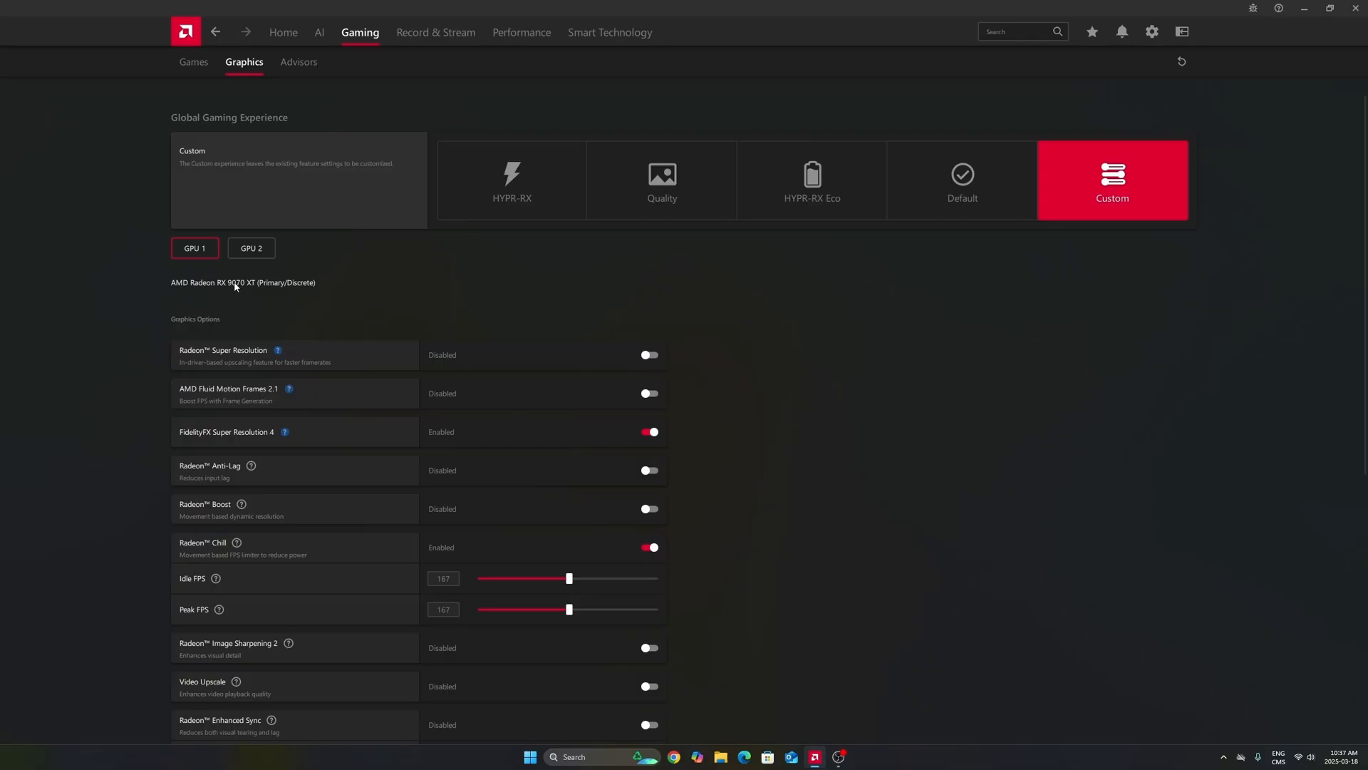
pyautogui.click(250, 248)
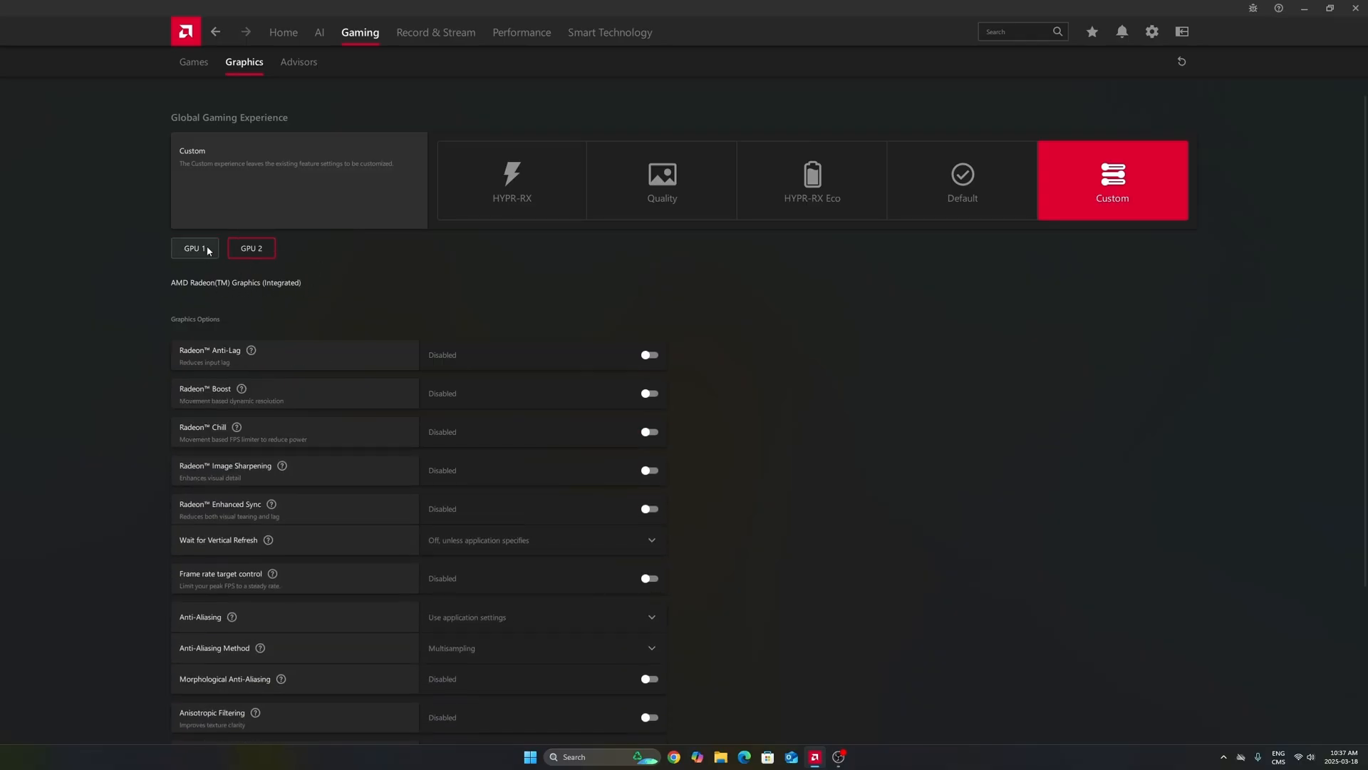
pyautogui.click(193, 248)
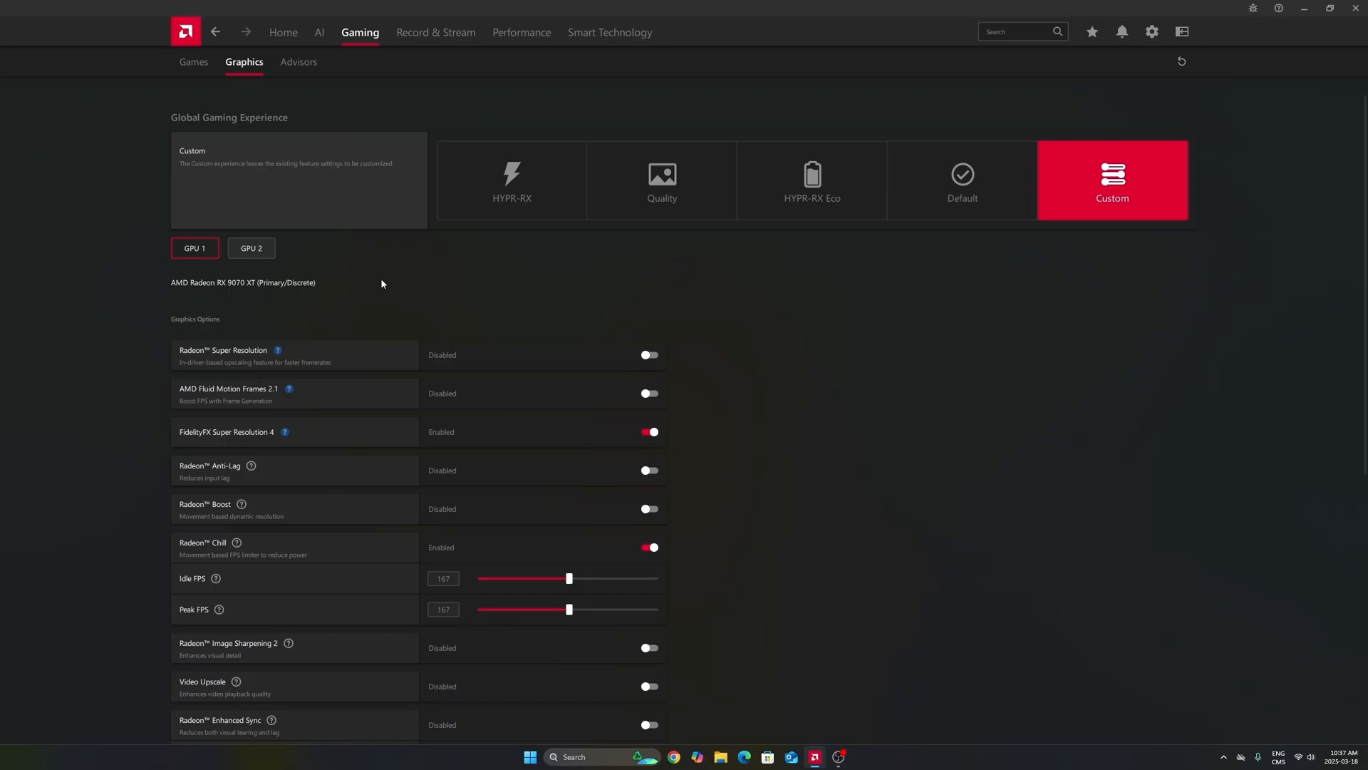
pyautogui.click(252, 248)
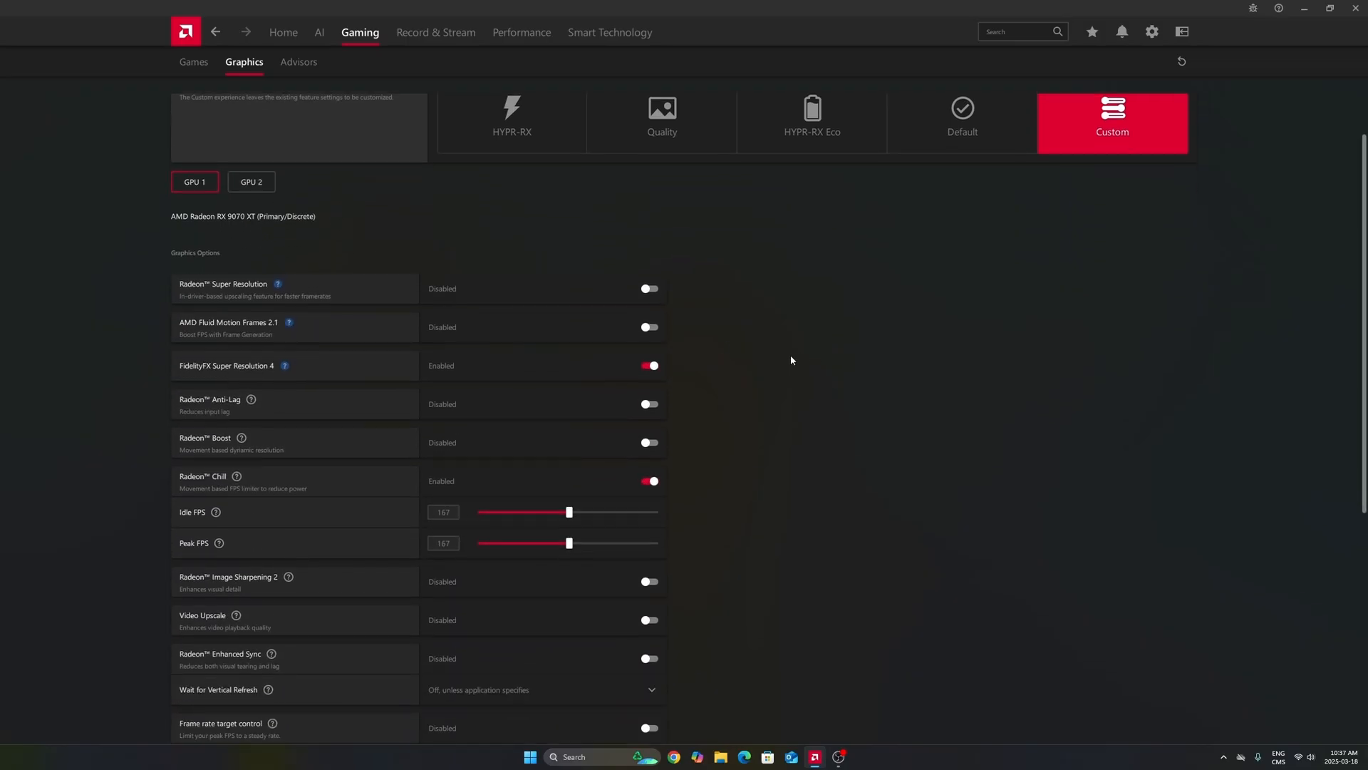
pyautogui.scroll(-3)
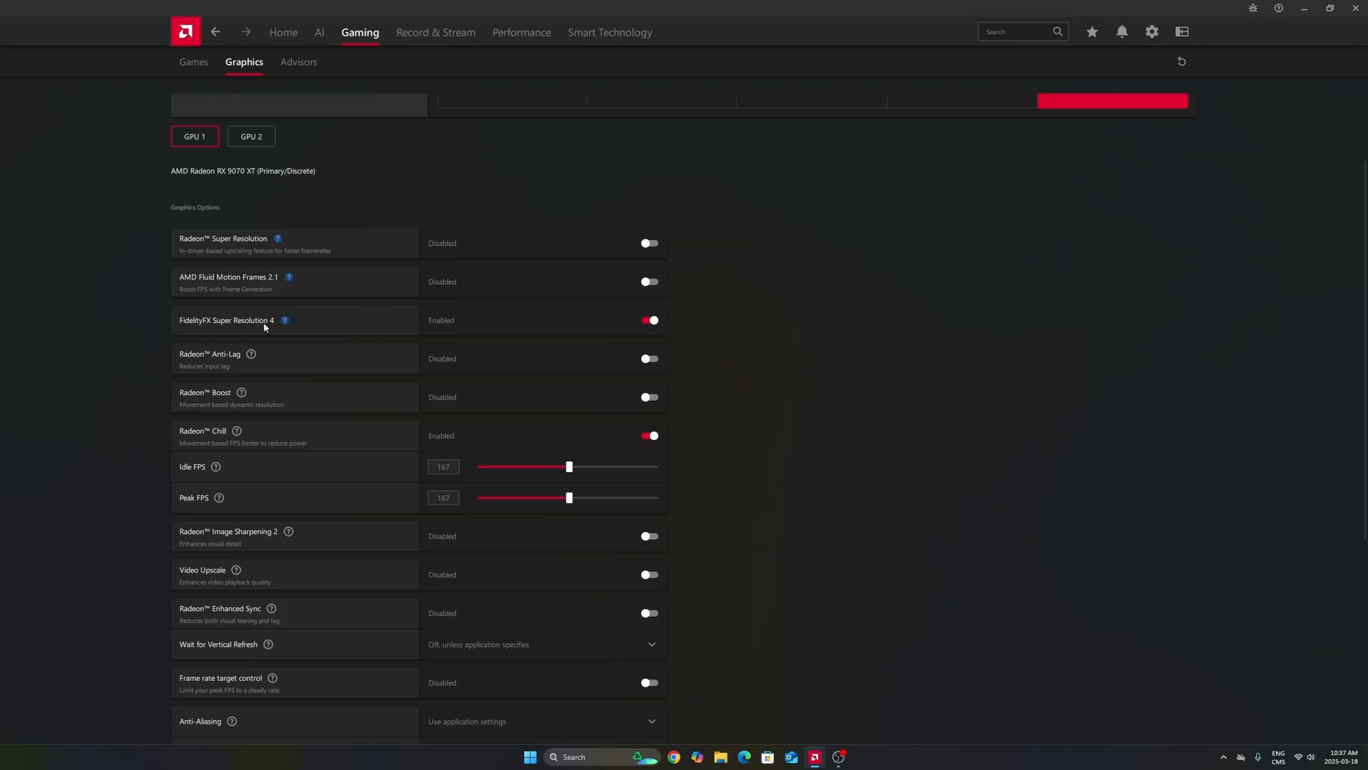
pyautogui.moveTo(268, 322)
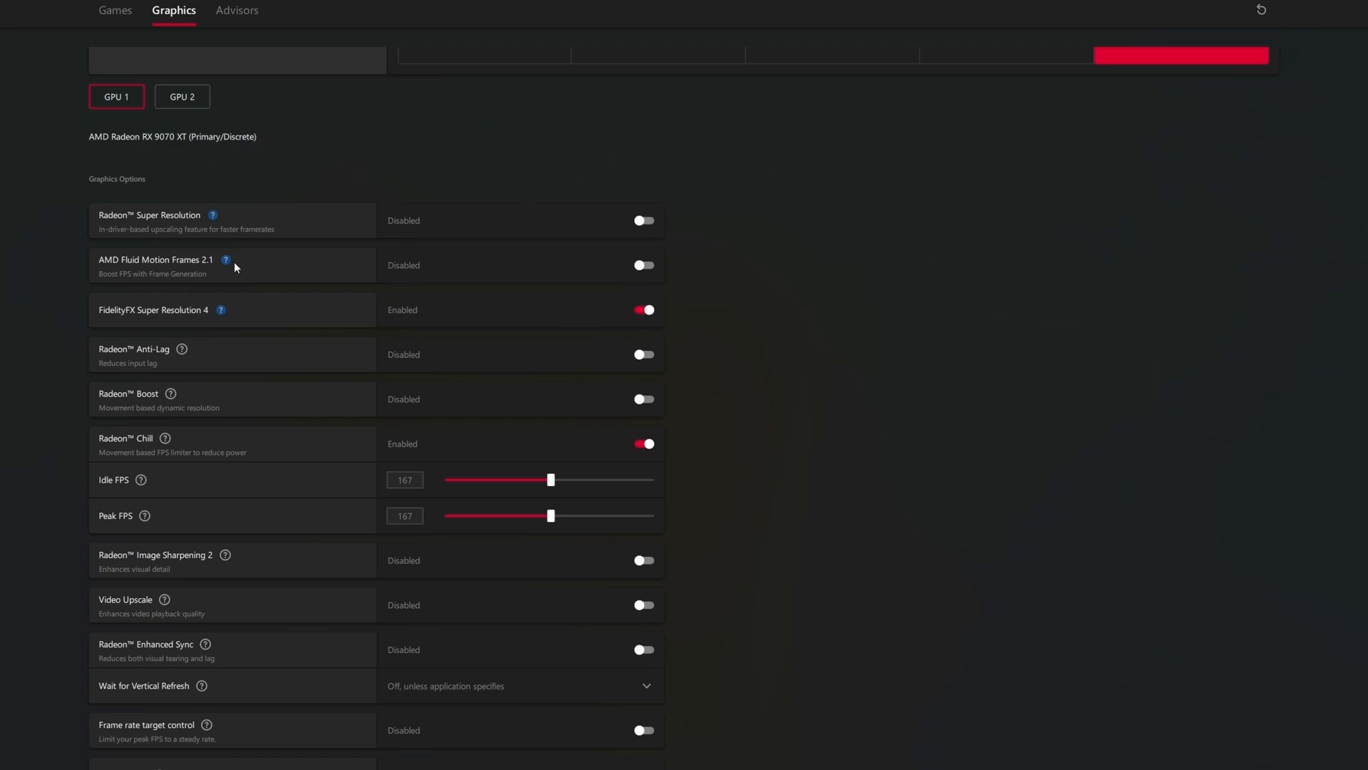
pyautogui.moveTo(252, 287)
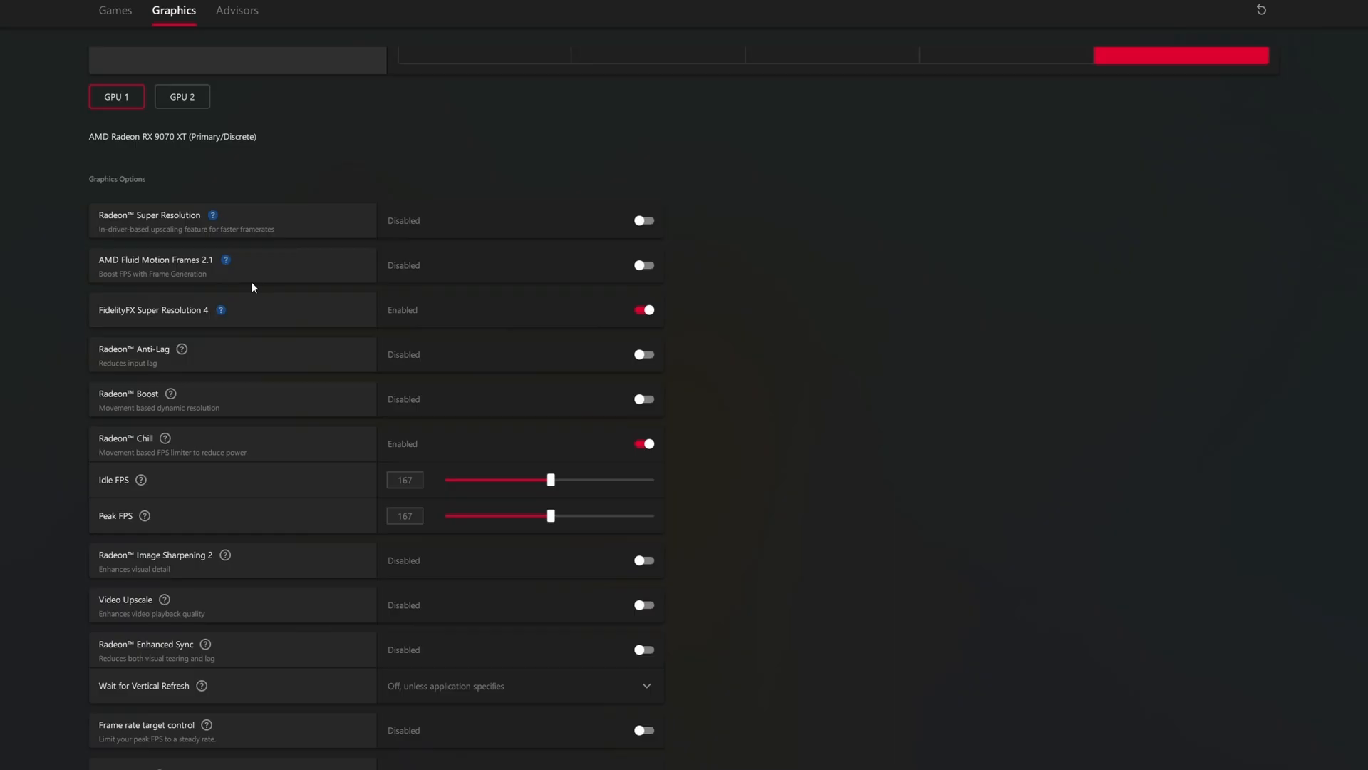
pyautogui.moveTo(318, 277)
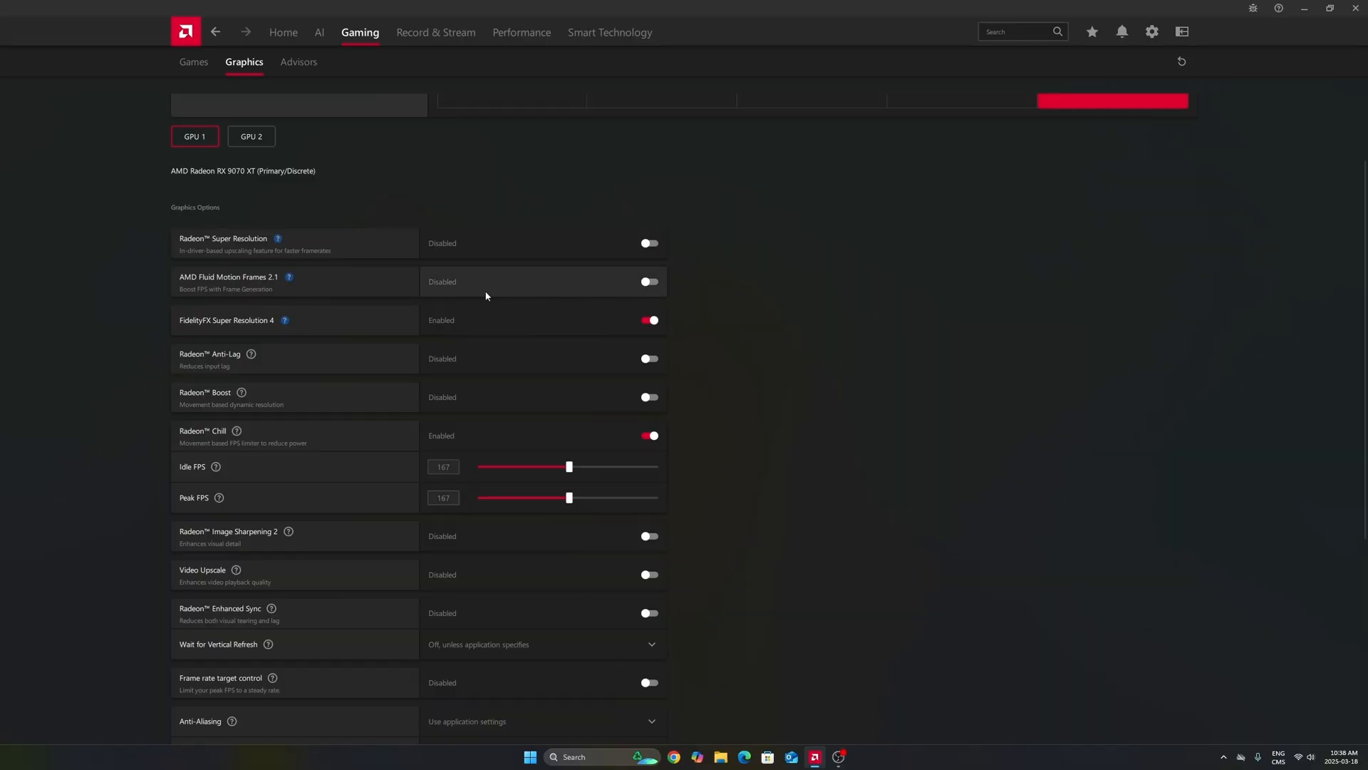
pyautogui.moveTo(470, 291)
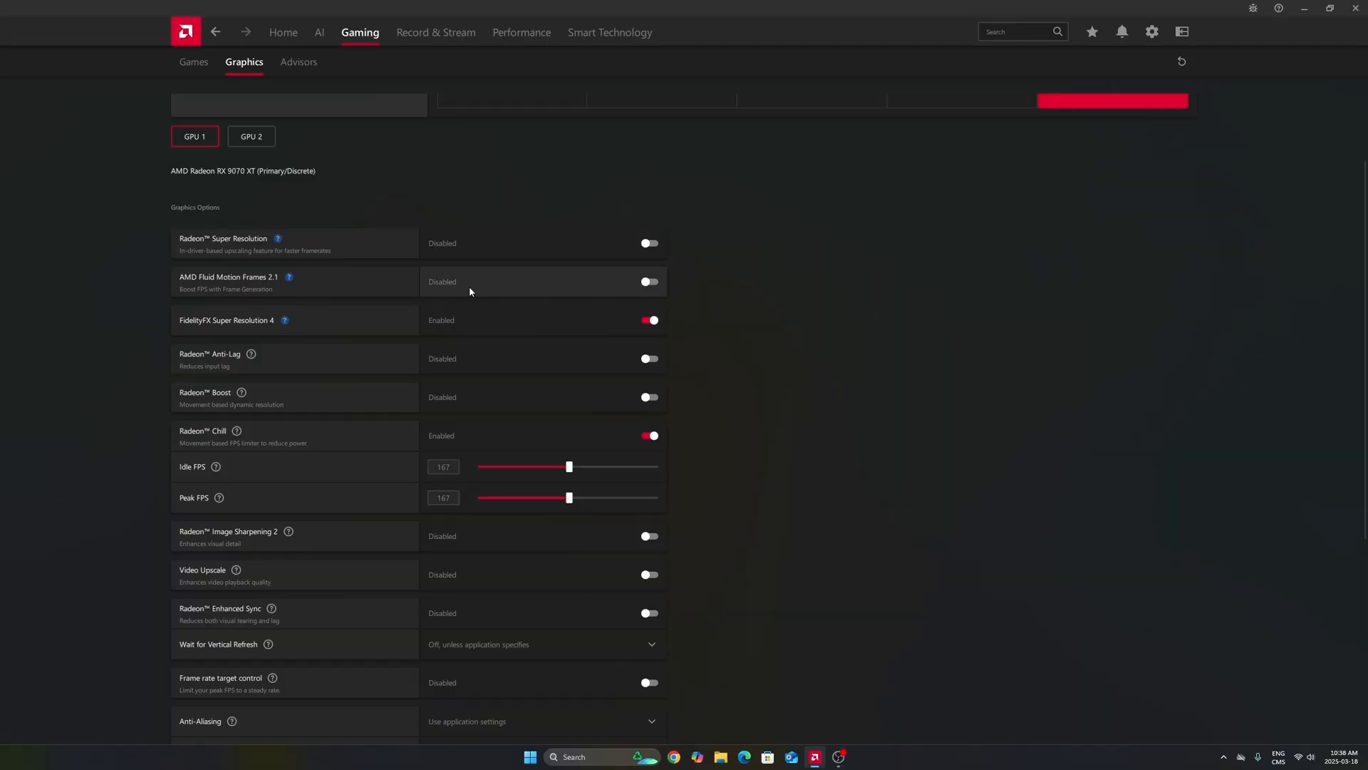
pyautogui.moveTo(435, 293)
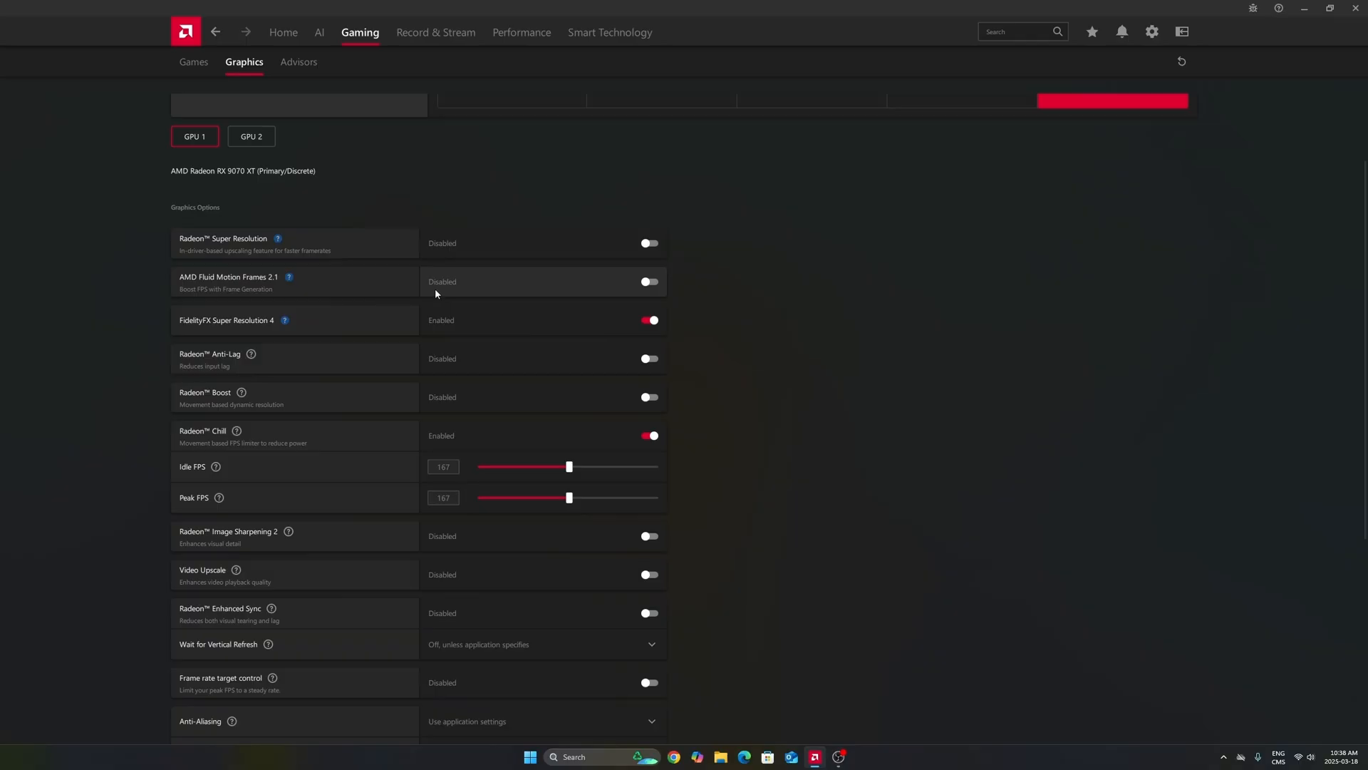
pyautogui.moveTo(274, 285)
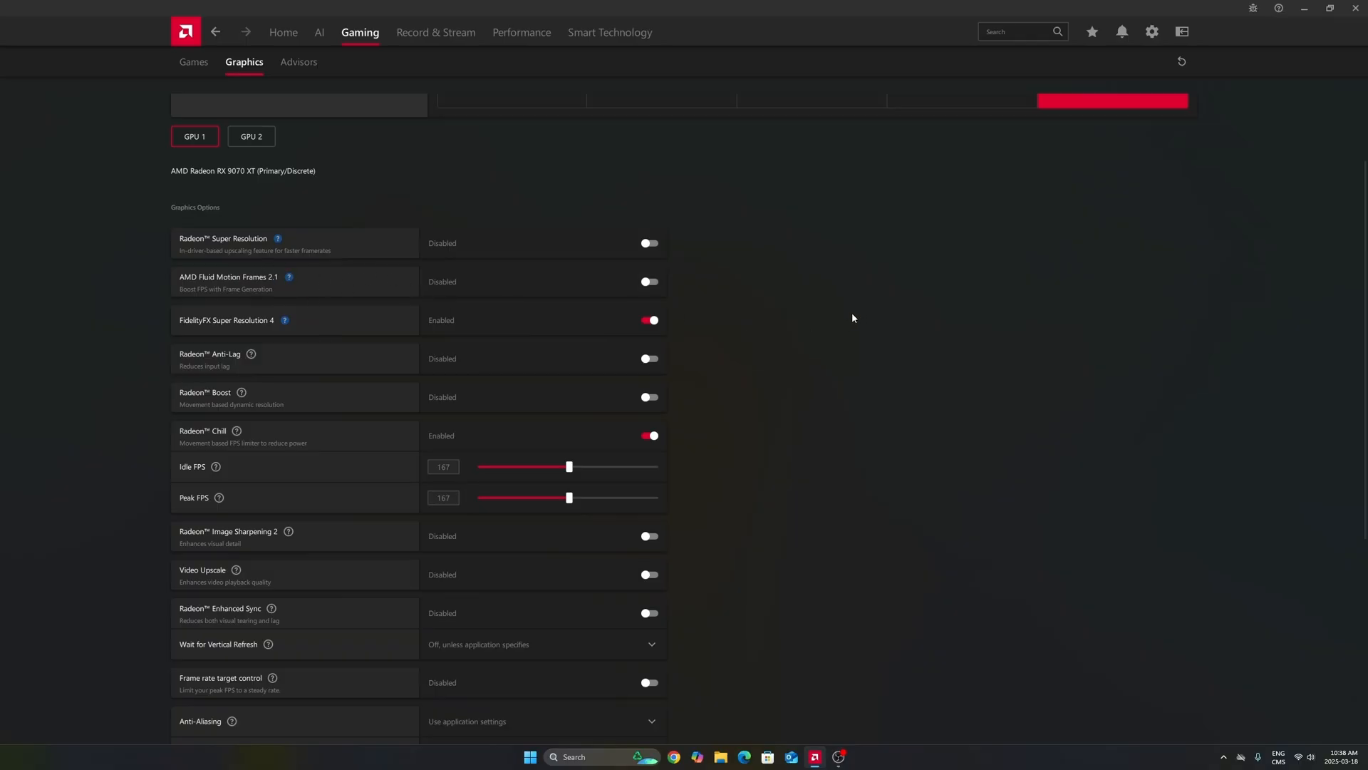
# Set Radeon Chill Idle and Peak FPS to 167 in the RX 9070 XT graphics options.
pyautogui.scroll(-3)
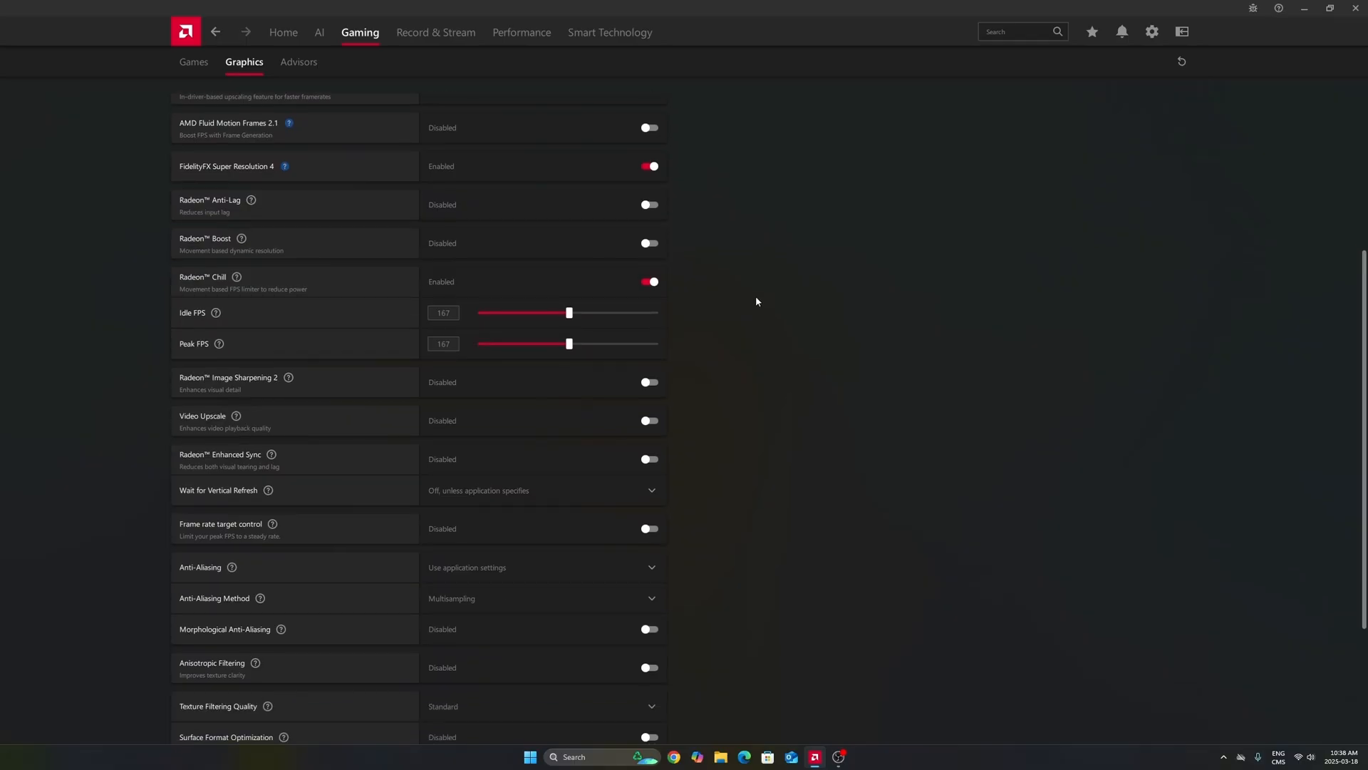
pyautogui.moveTo(306, 213)
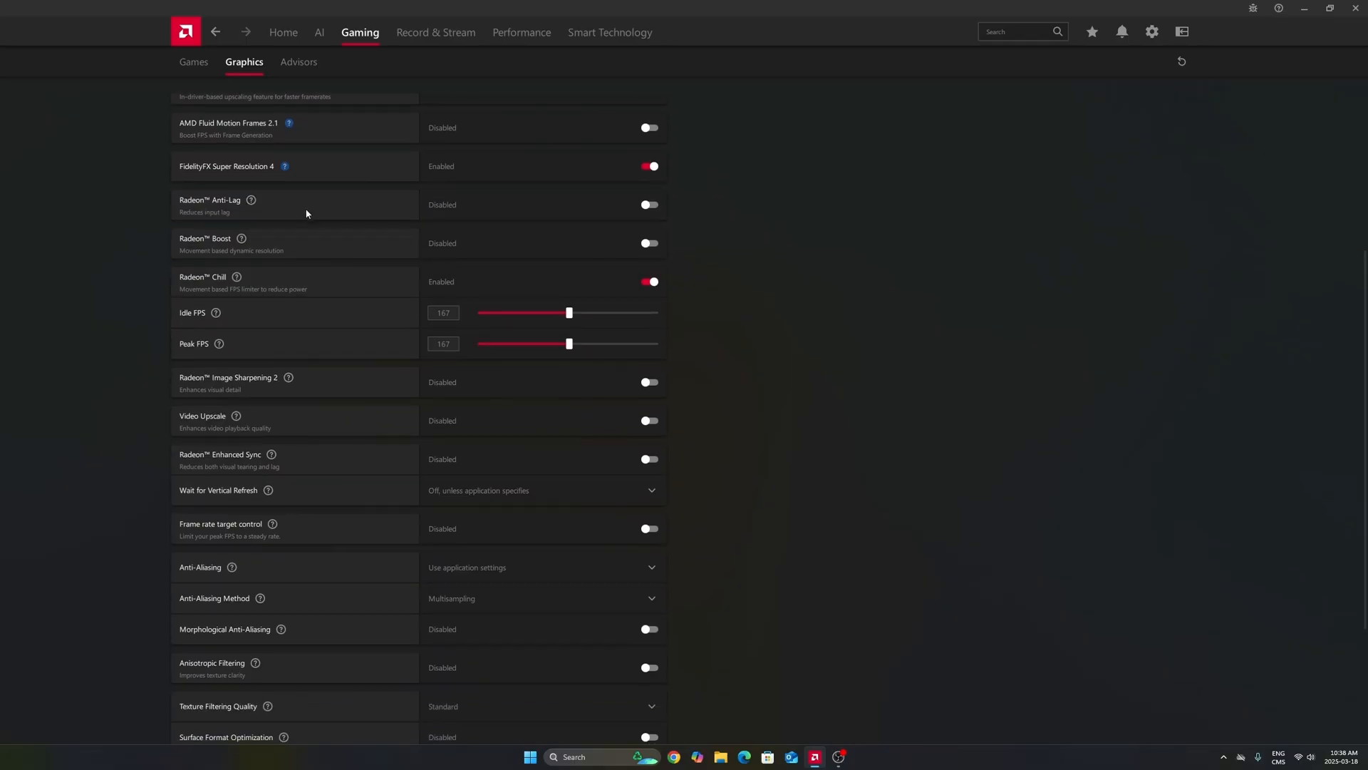
pyautogui.scroll(-3)
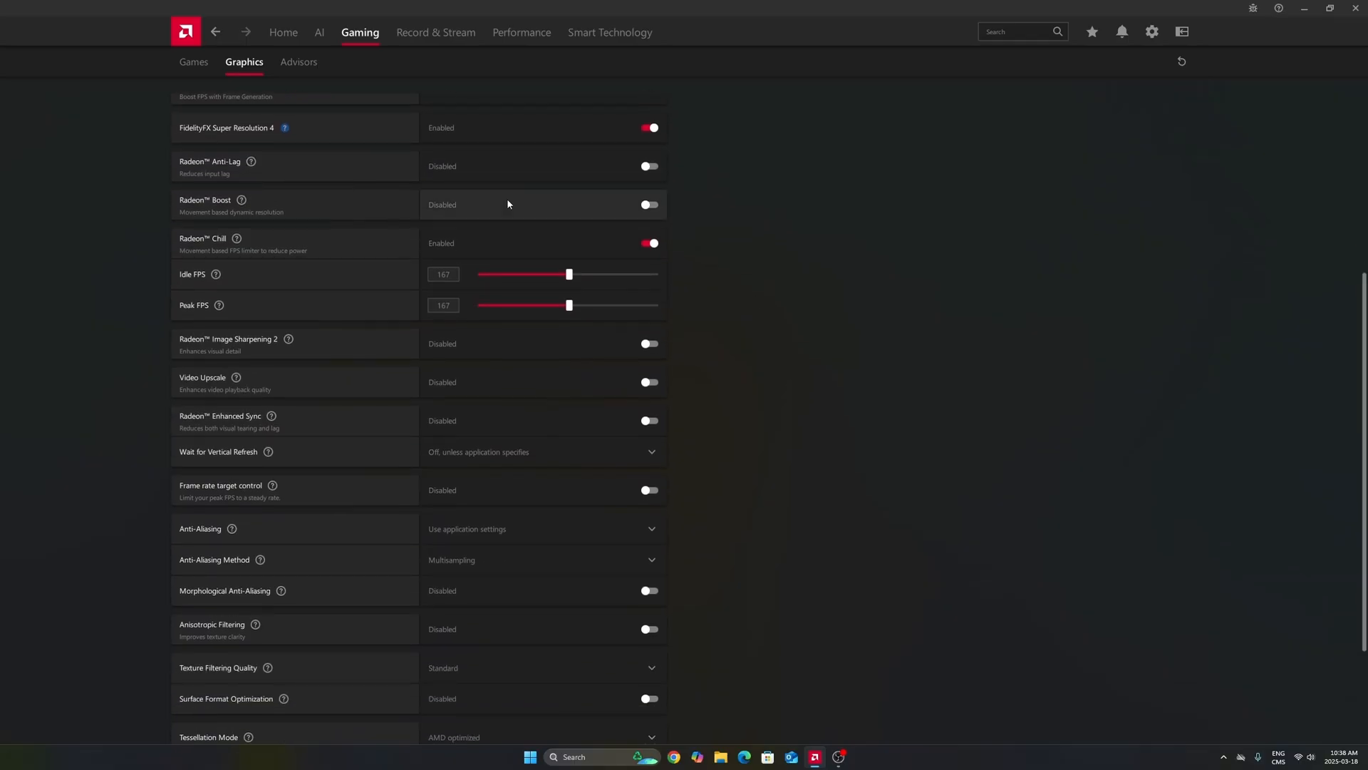
pyautogui.moveTo(537, 295)
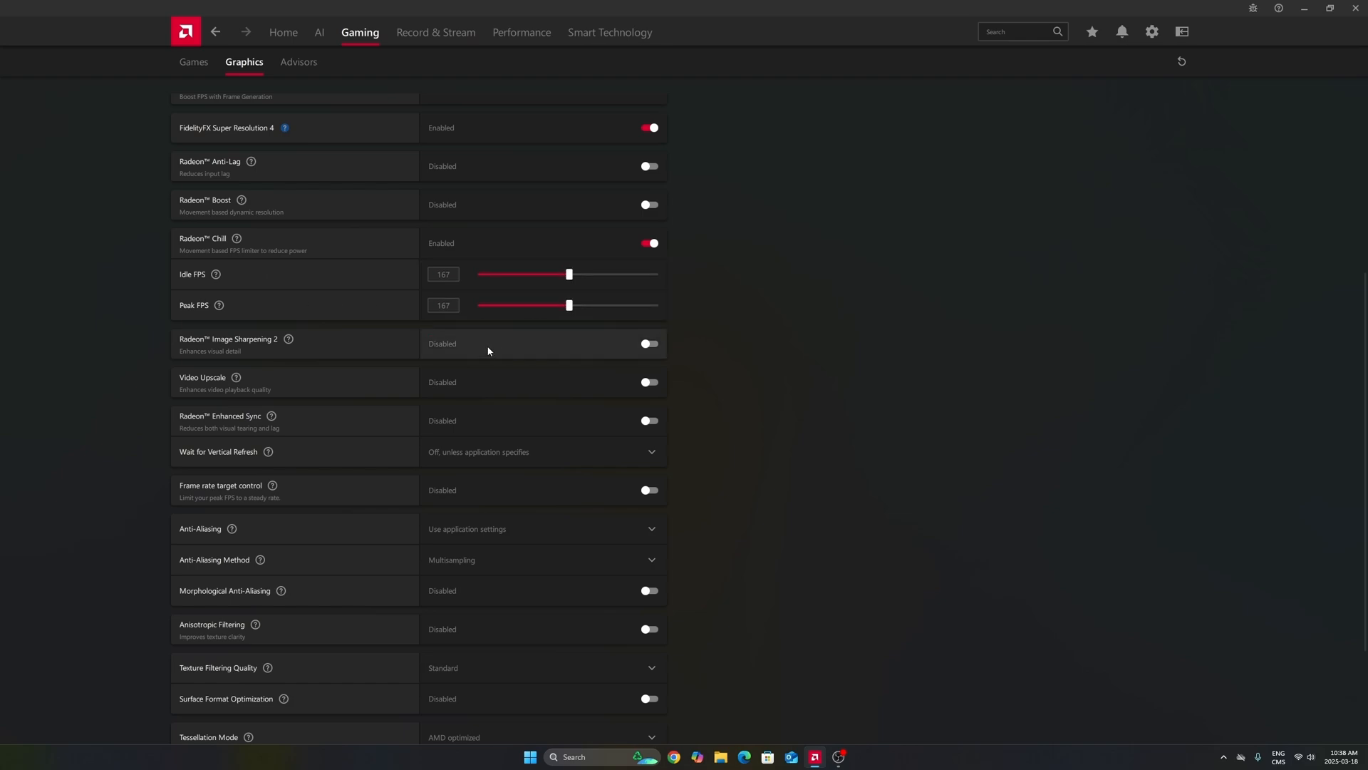
pyautogui.click(442, 304)
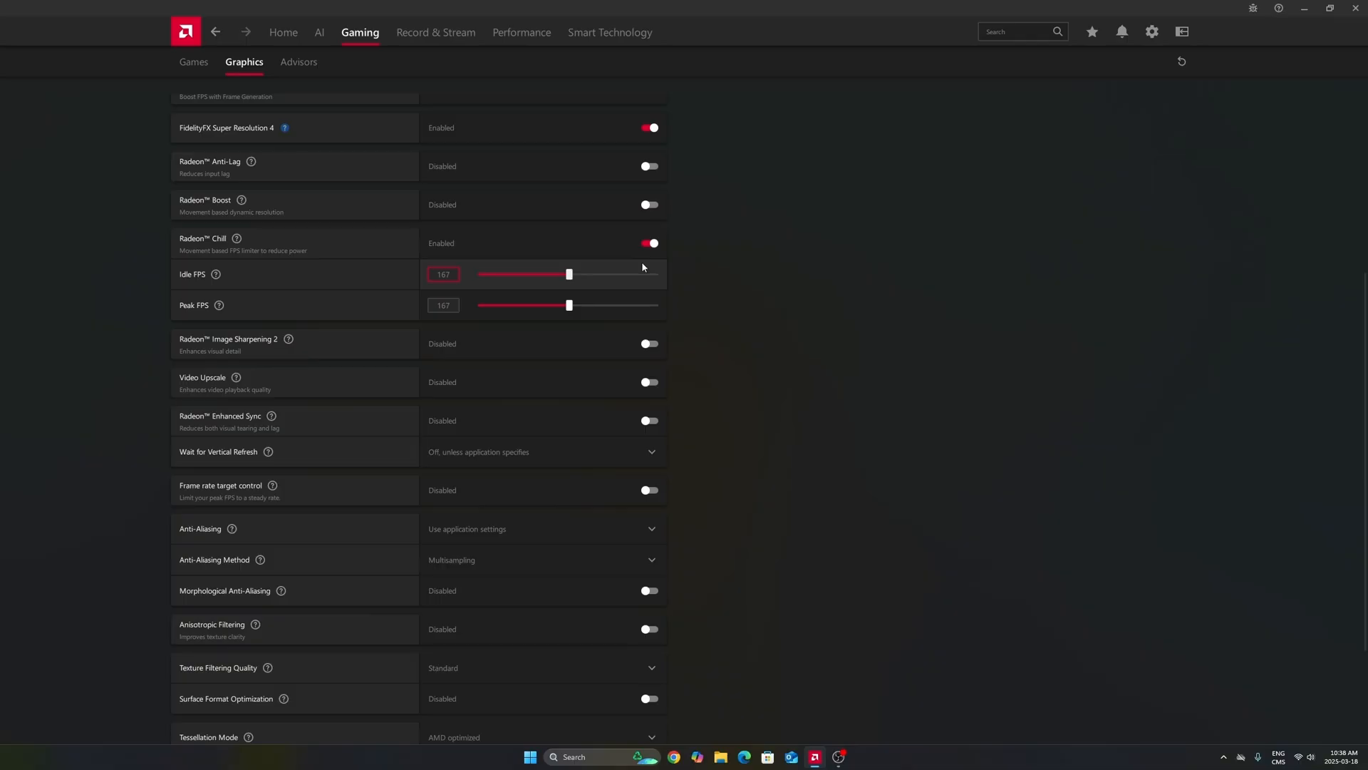
pyautogui.moveTo(637, 273)
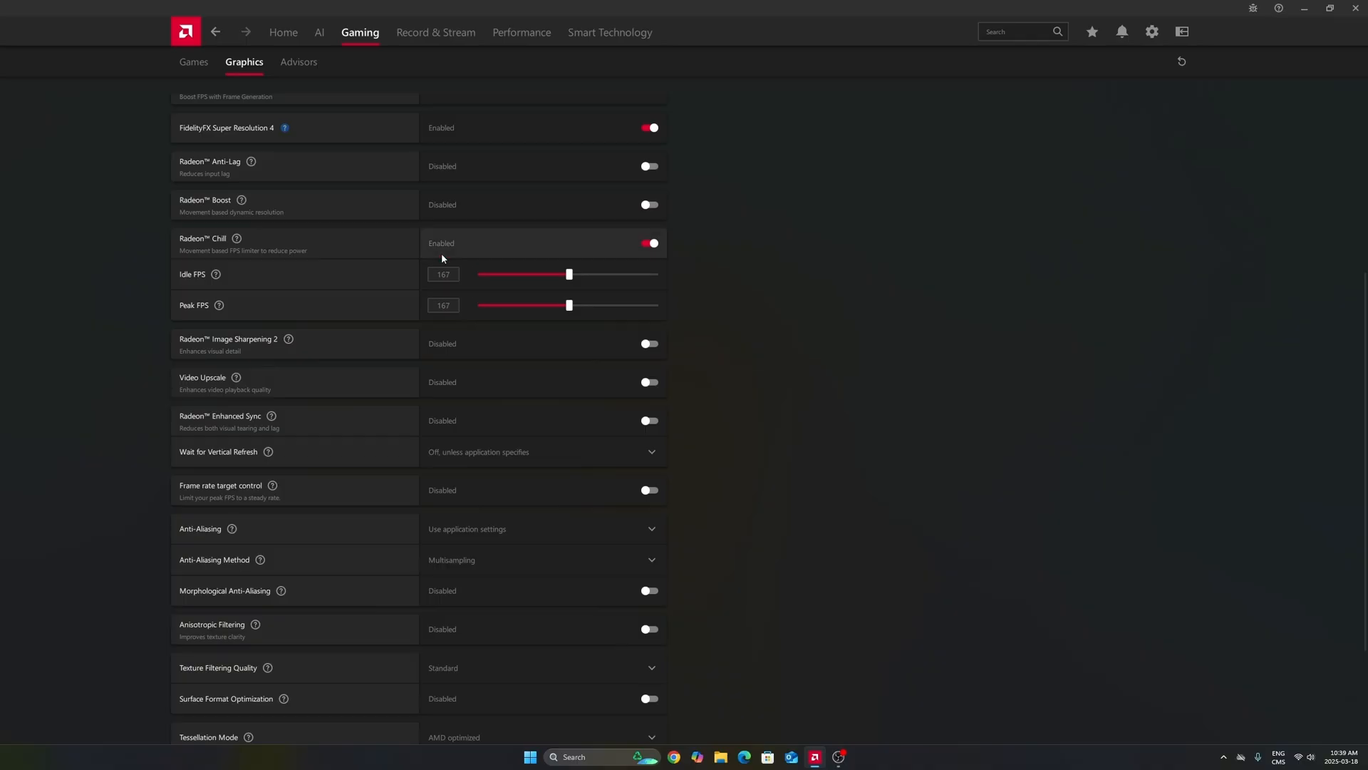
pyautogui.click(442, 273)
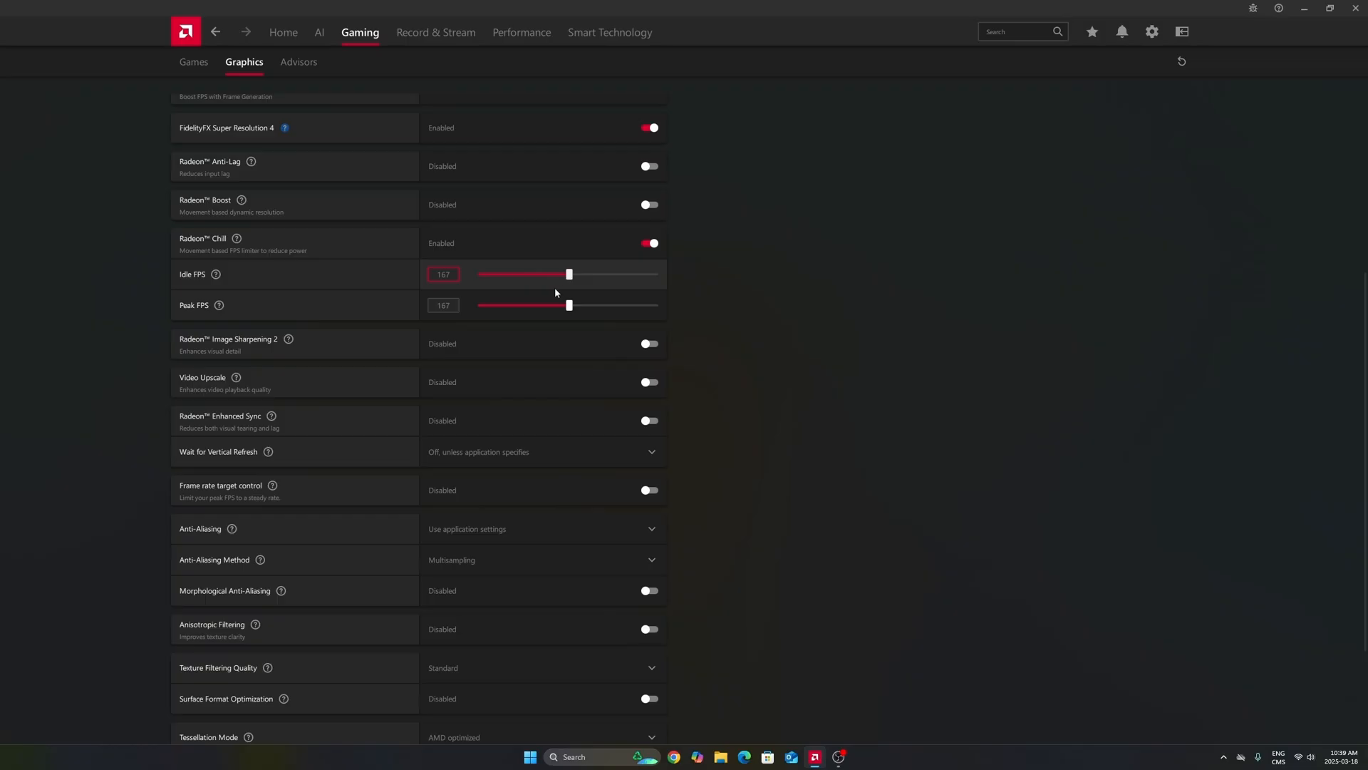
pyautogui.moveTo(547, 288)
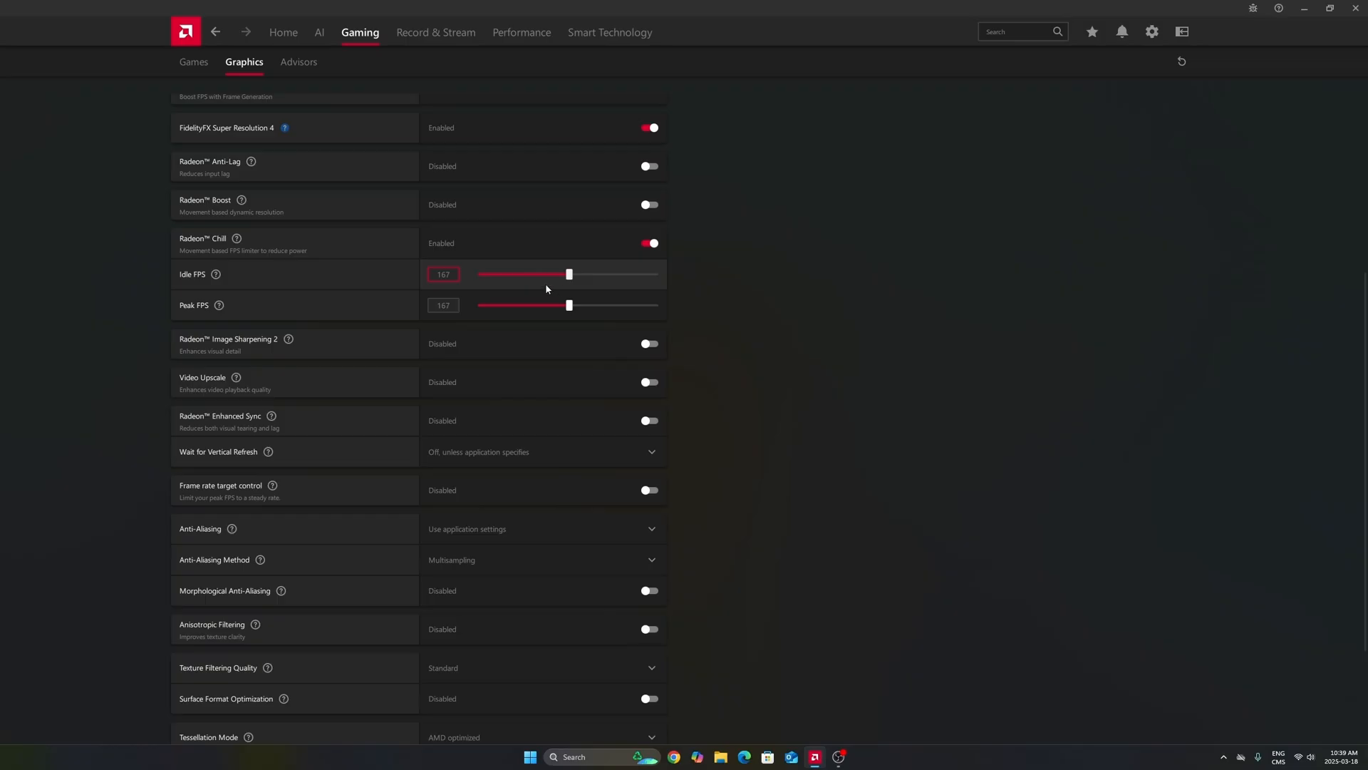
pyautogui.moveTo(491, 283)
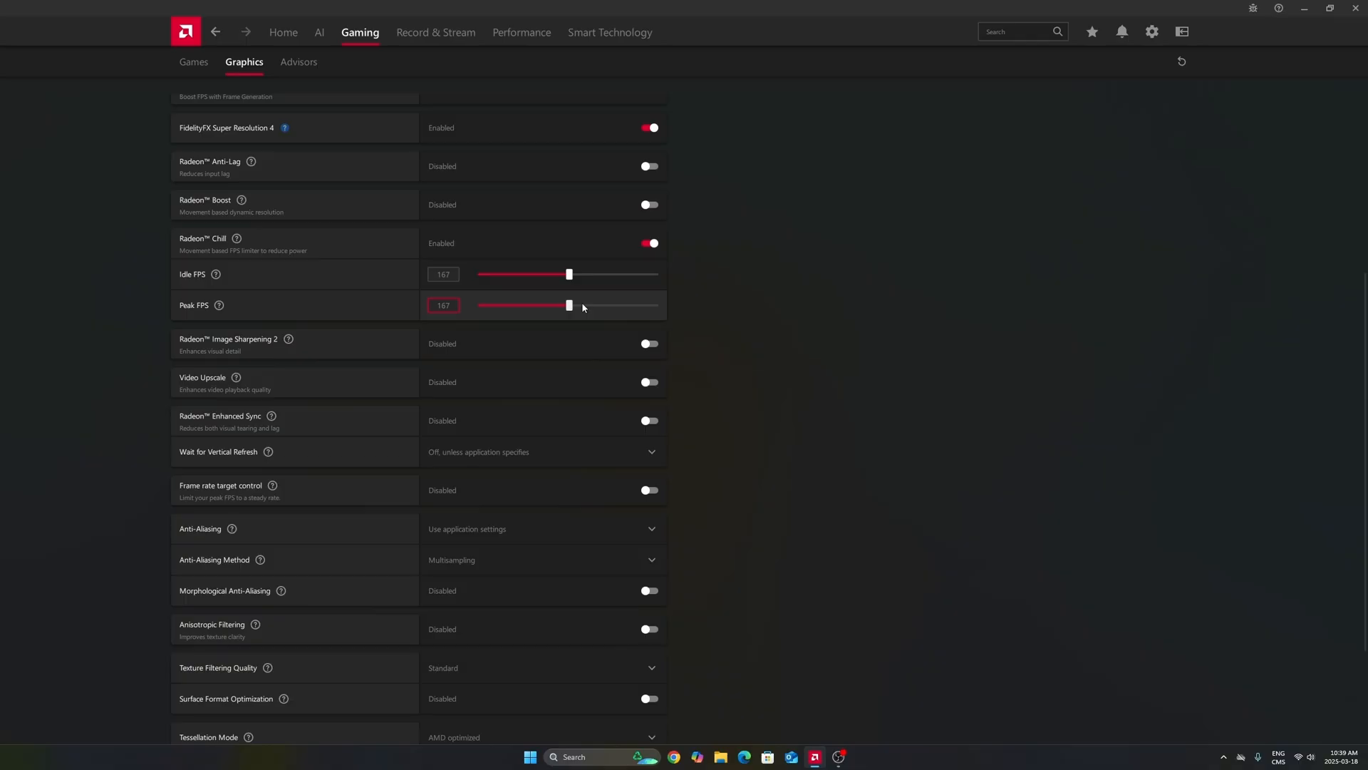
pyautogui.moveTo(579, 306)
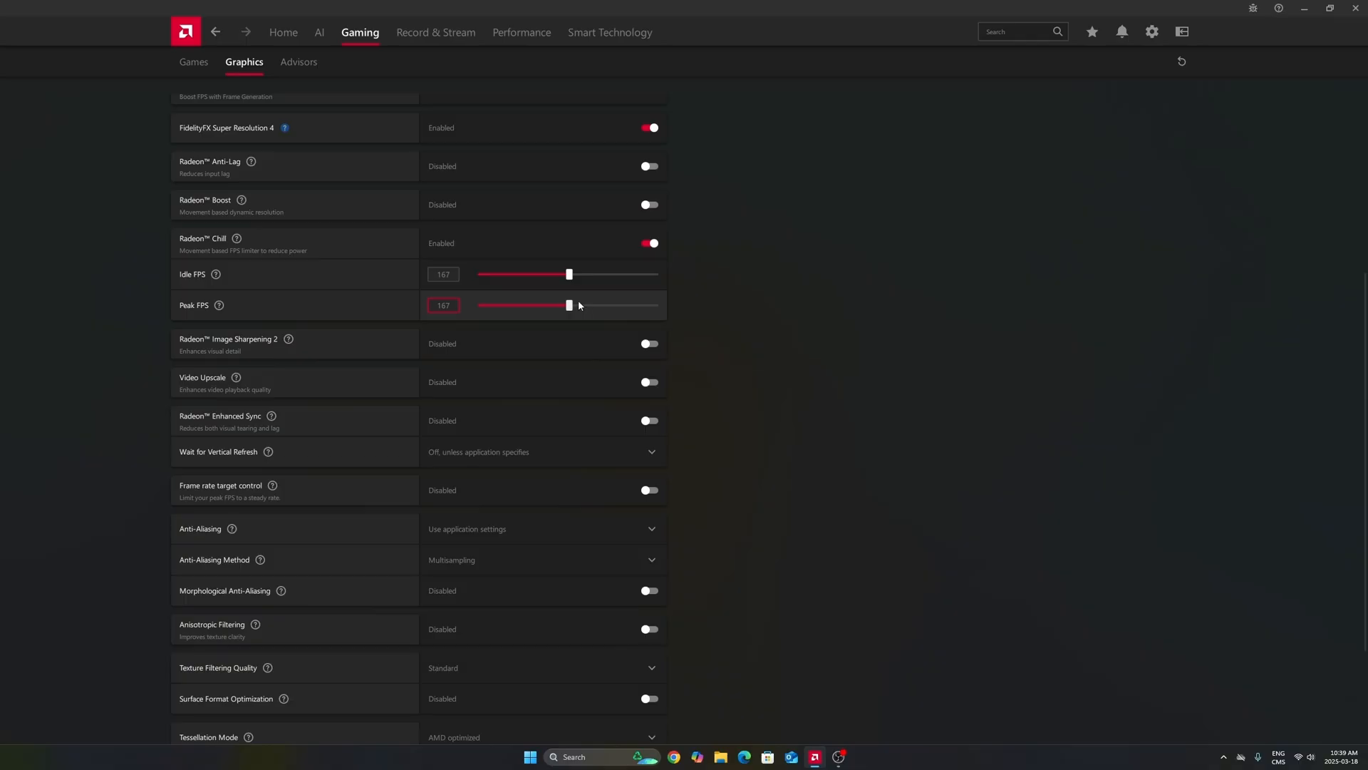
pyautogui.moveTo(576, 304)
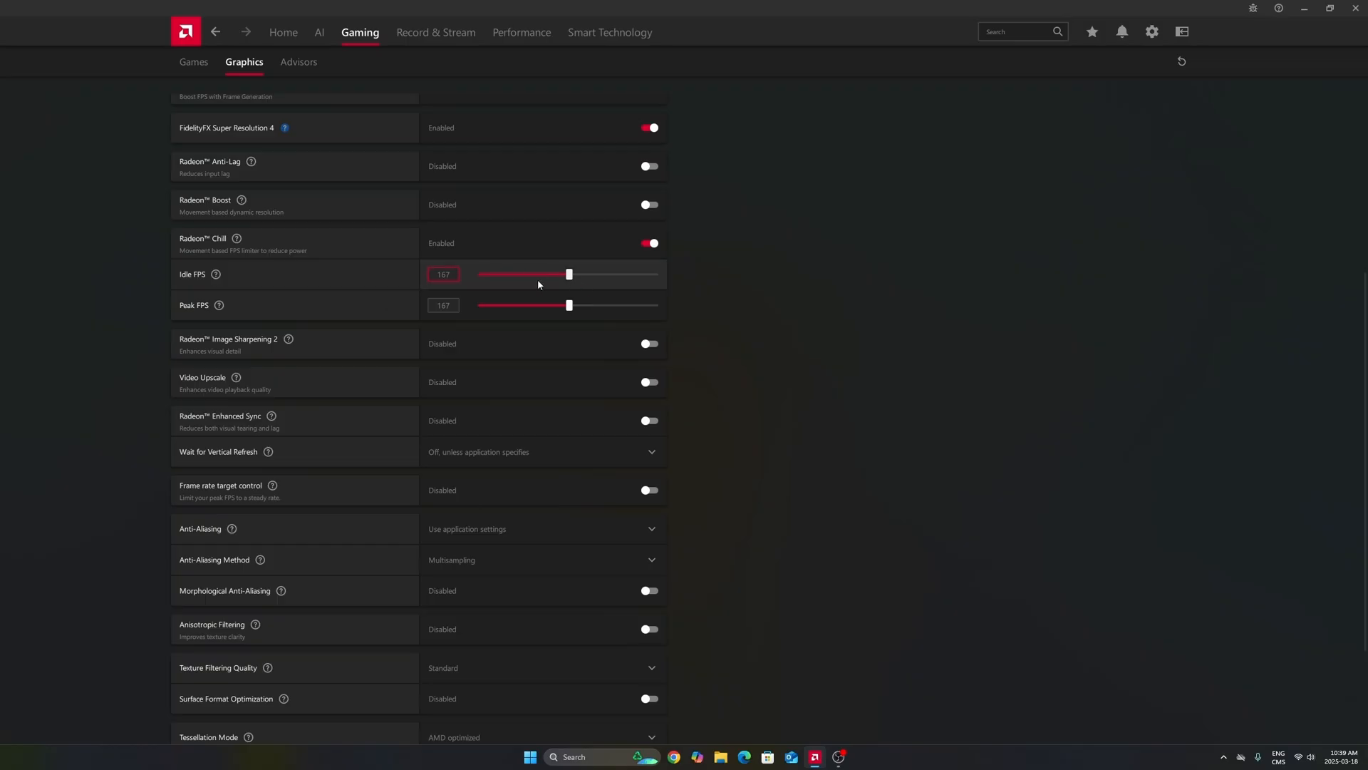
pyautogui.moveTo(563, 287)
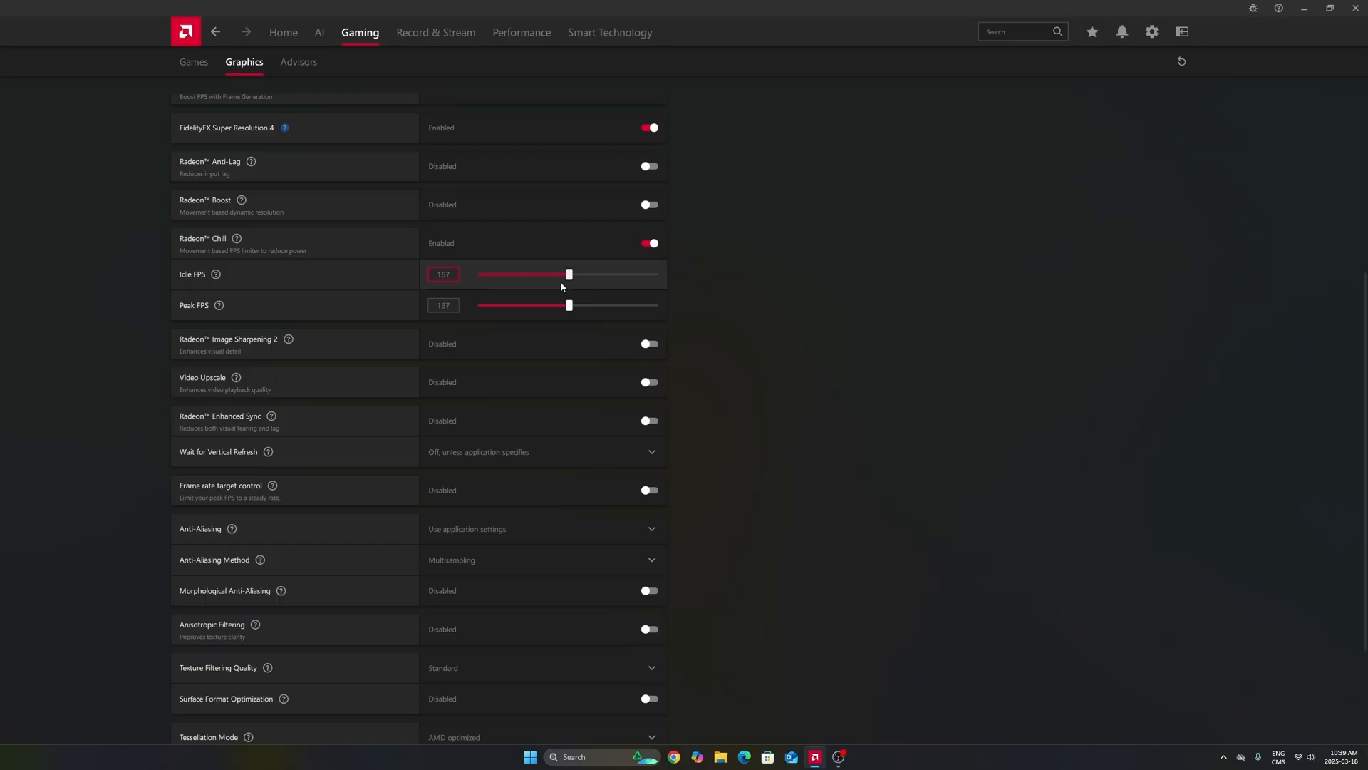
pyautogui.click(443, 274)
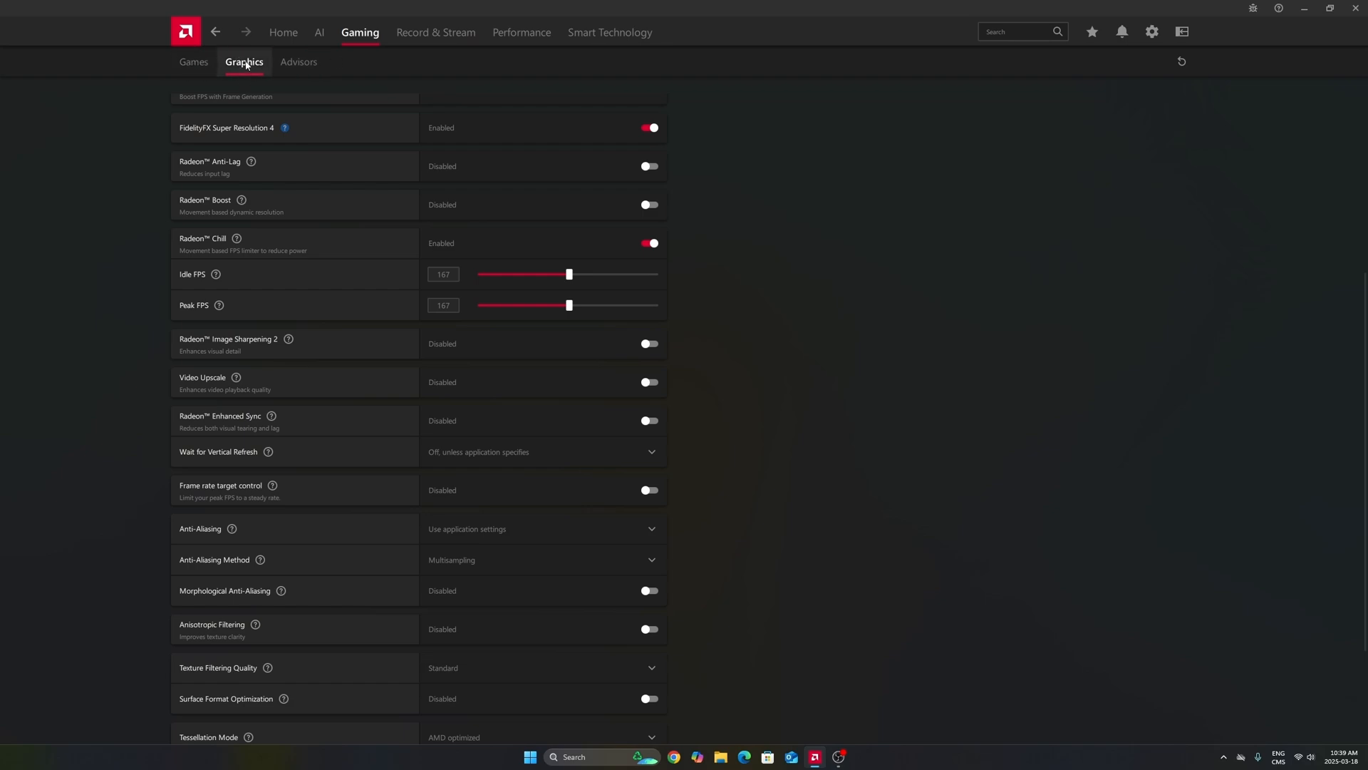
pyautogui.scroll(3)
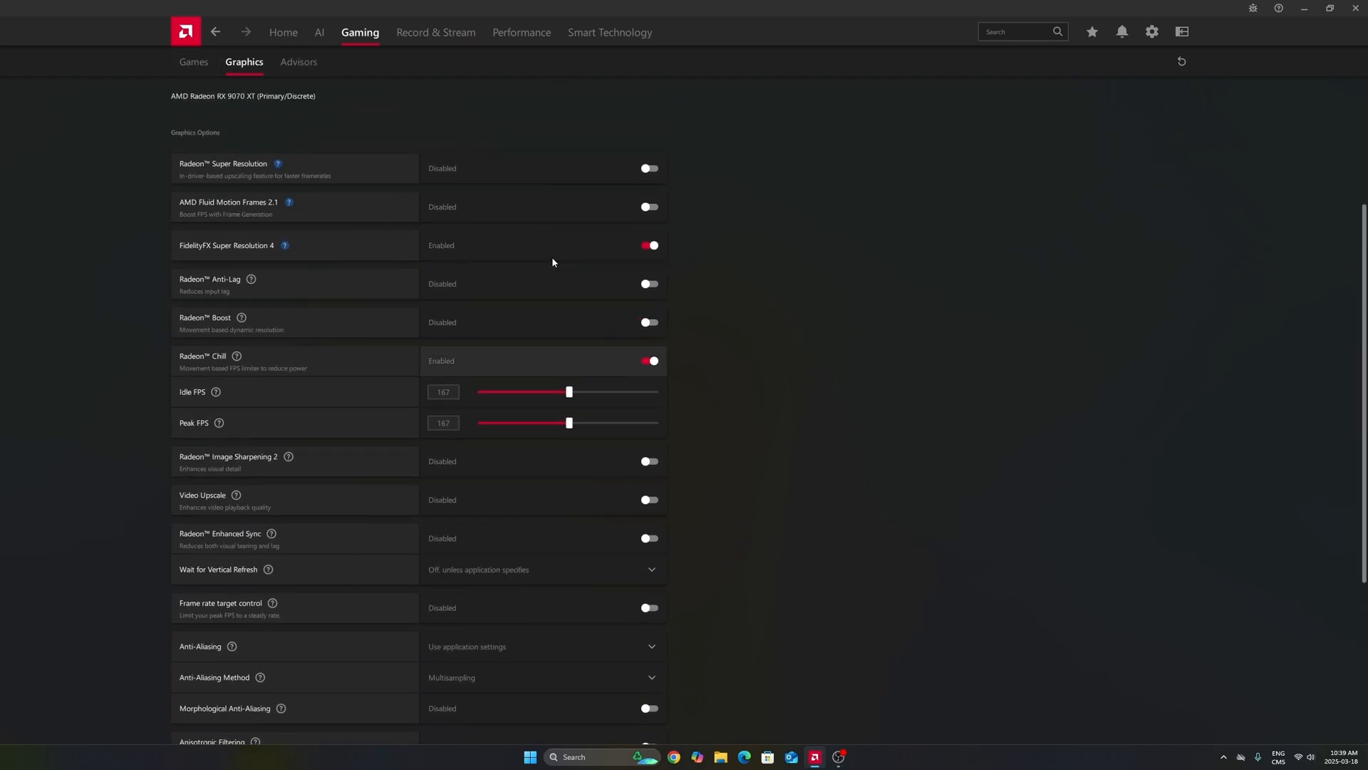
pyautogui.click(193, 61)
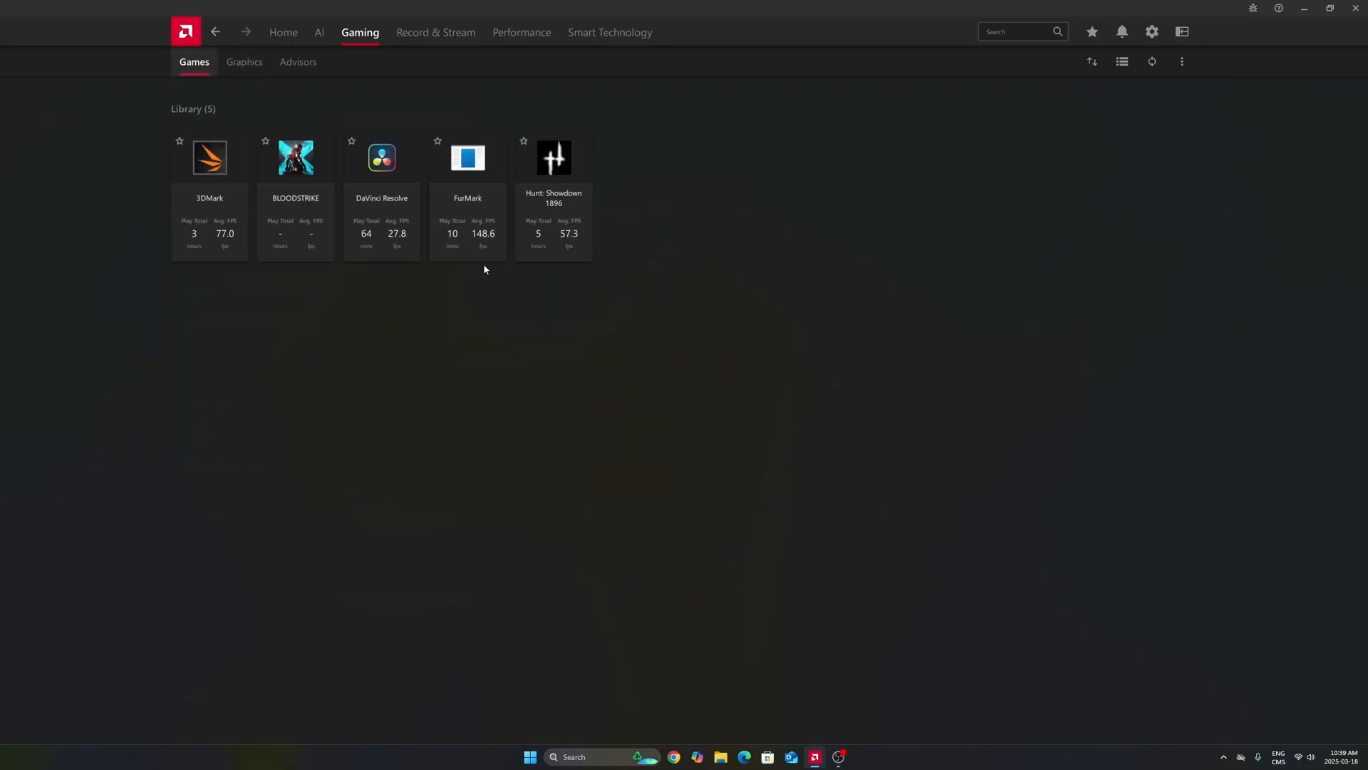
pyautogui.moveTo(671, 186)
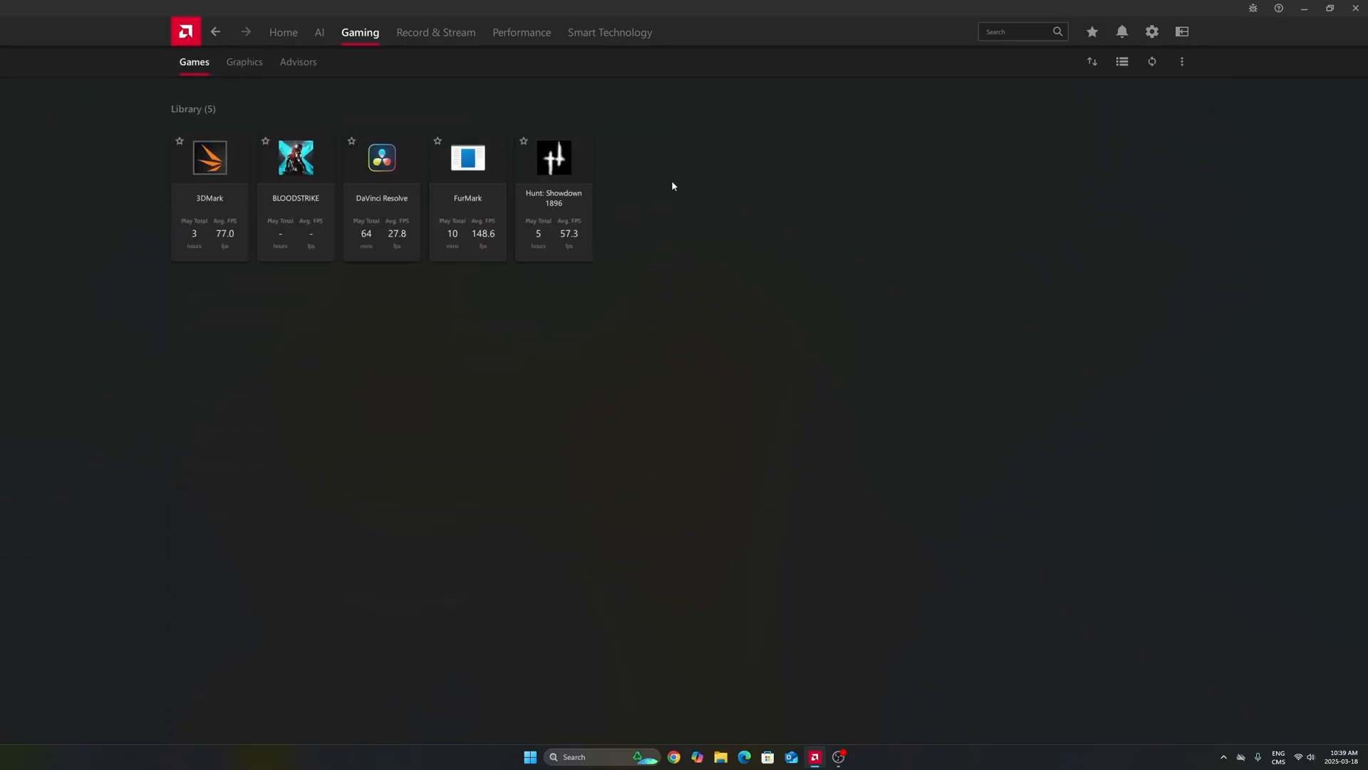
pyautogui.click(244, 62)
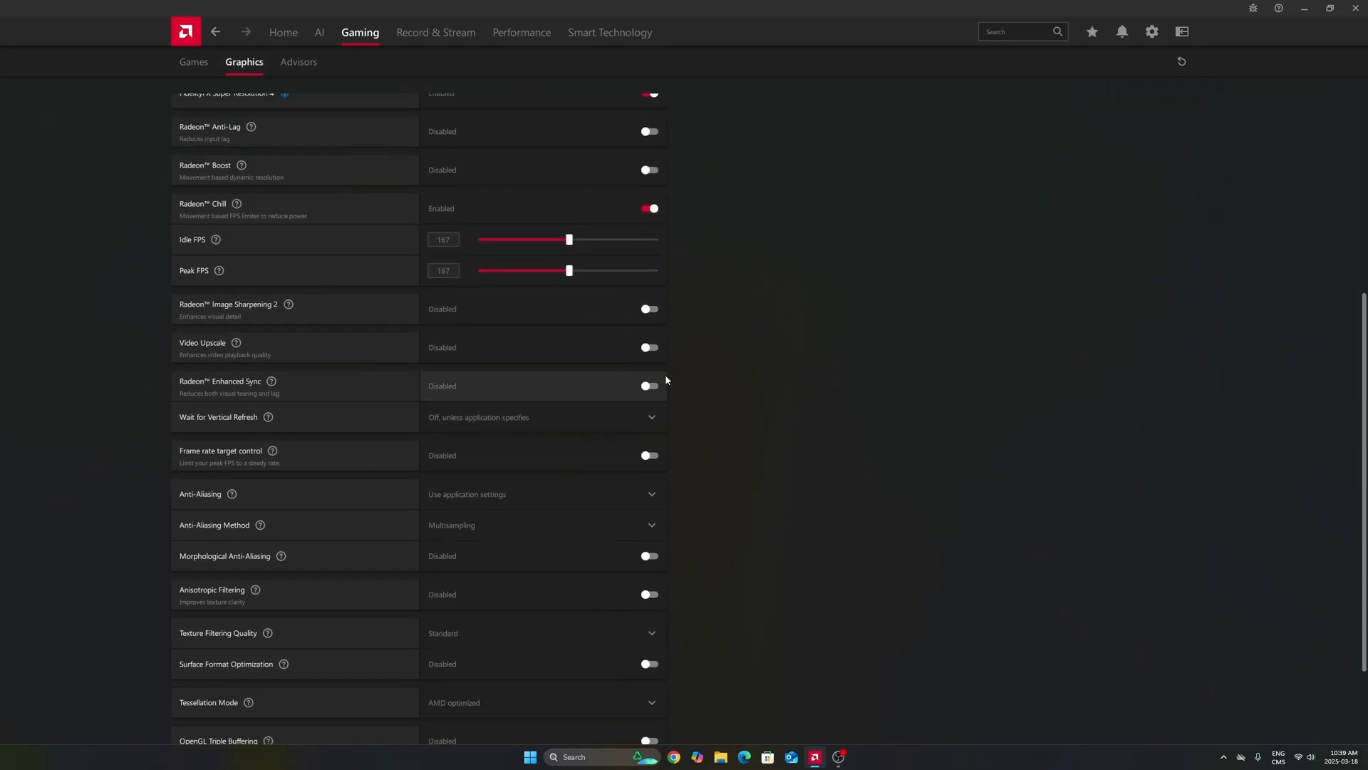
pyautogui.scroll(-3)
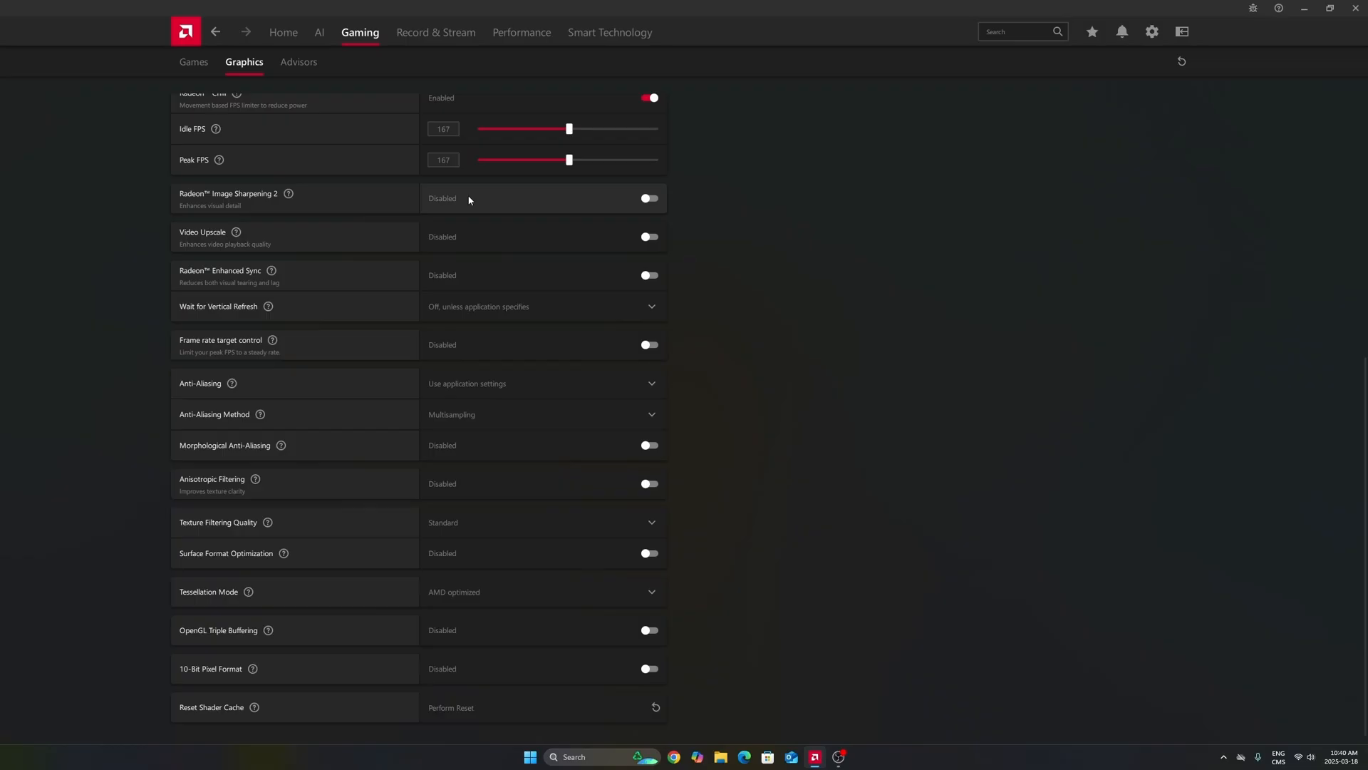
pyautogui.moveTo(405, 193)
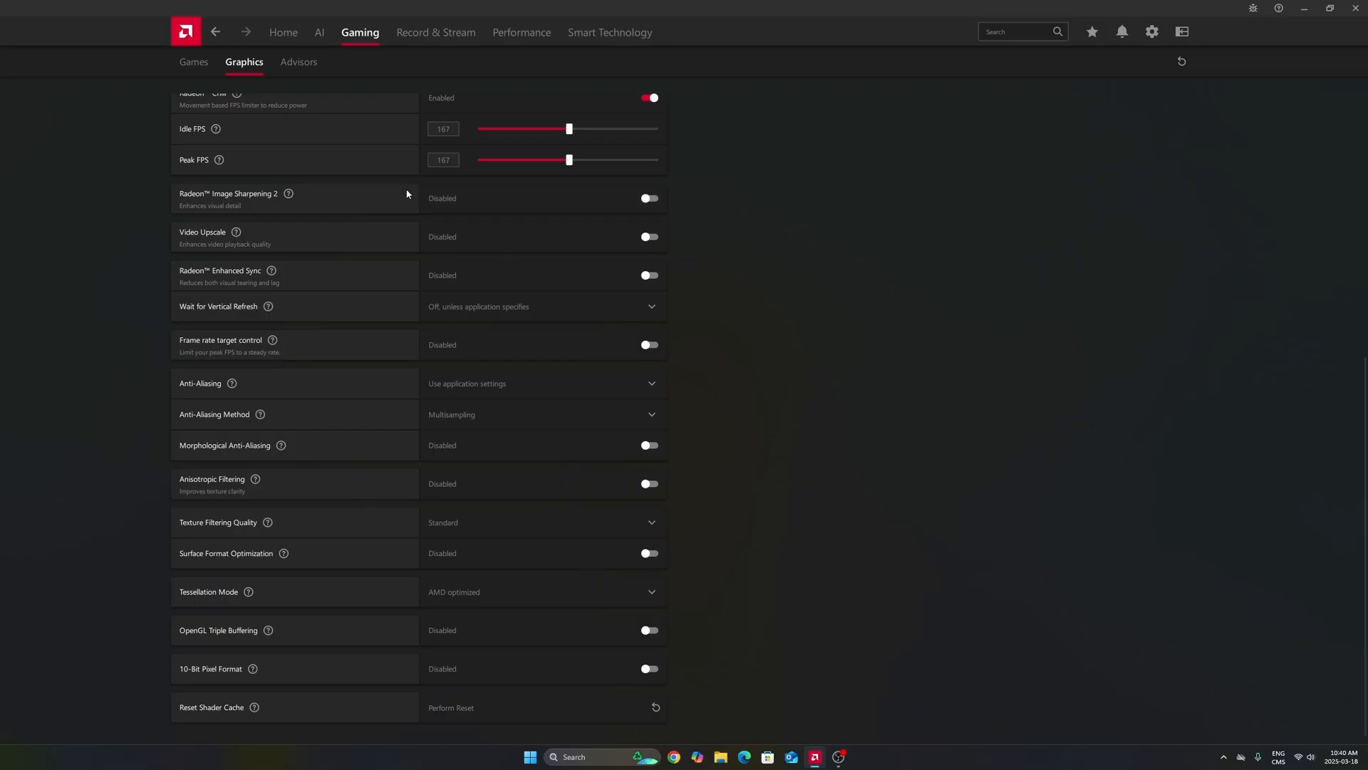
pyautogui.moveTo(487, 203)
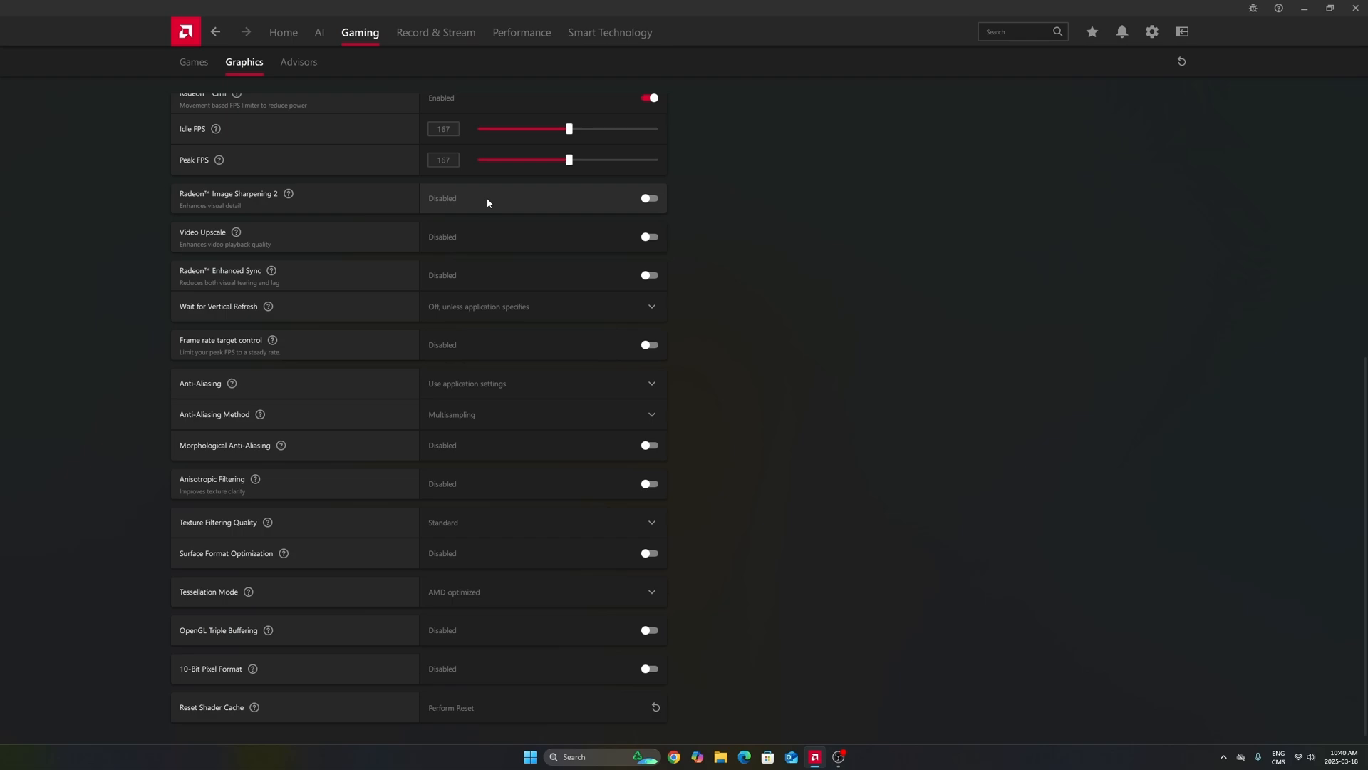
pyautogui.moveTo(528, 205)
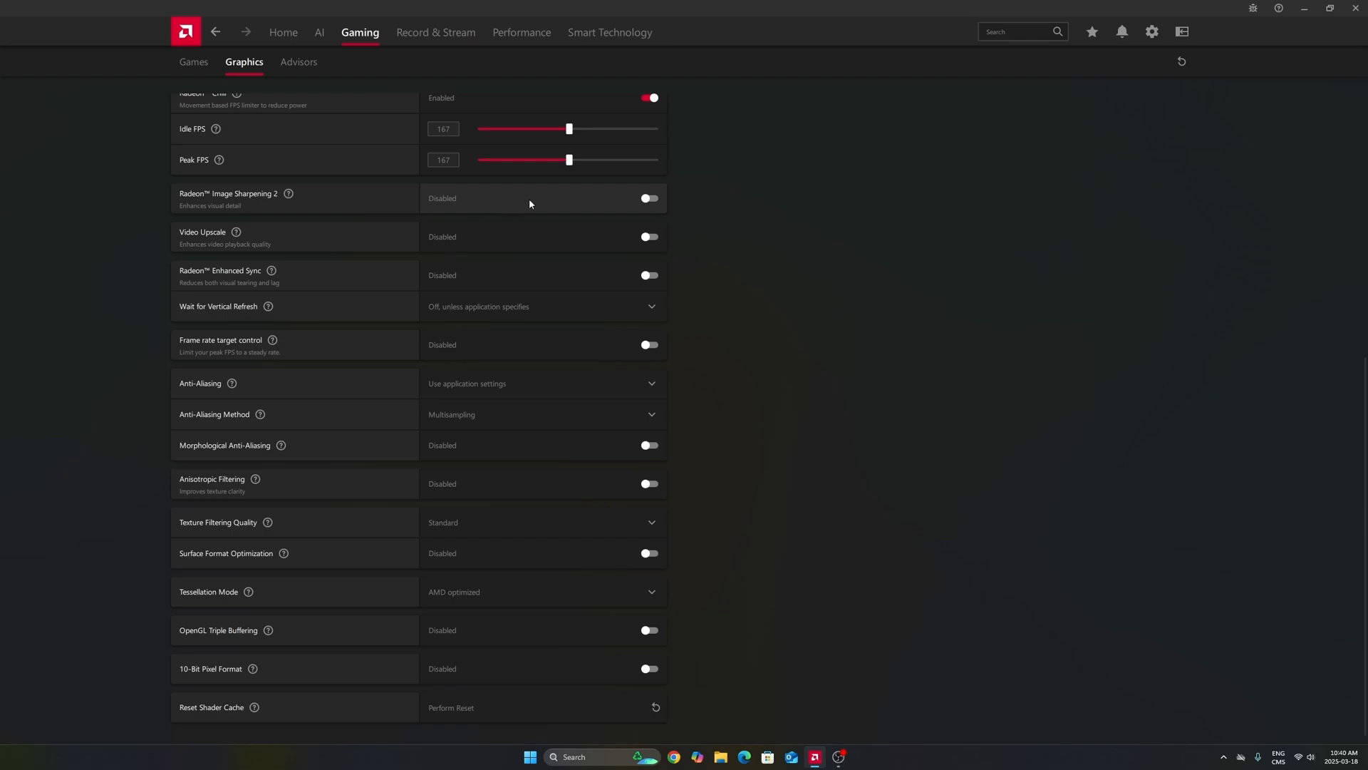
pyautogui.click(649, 198)
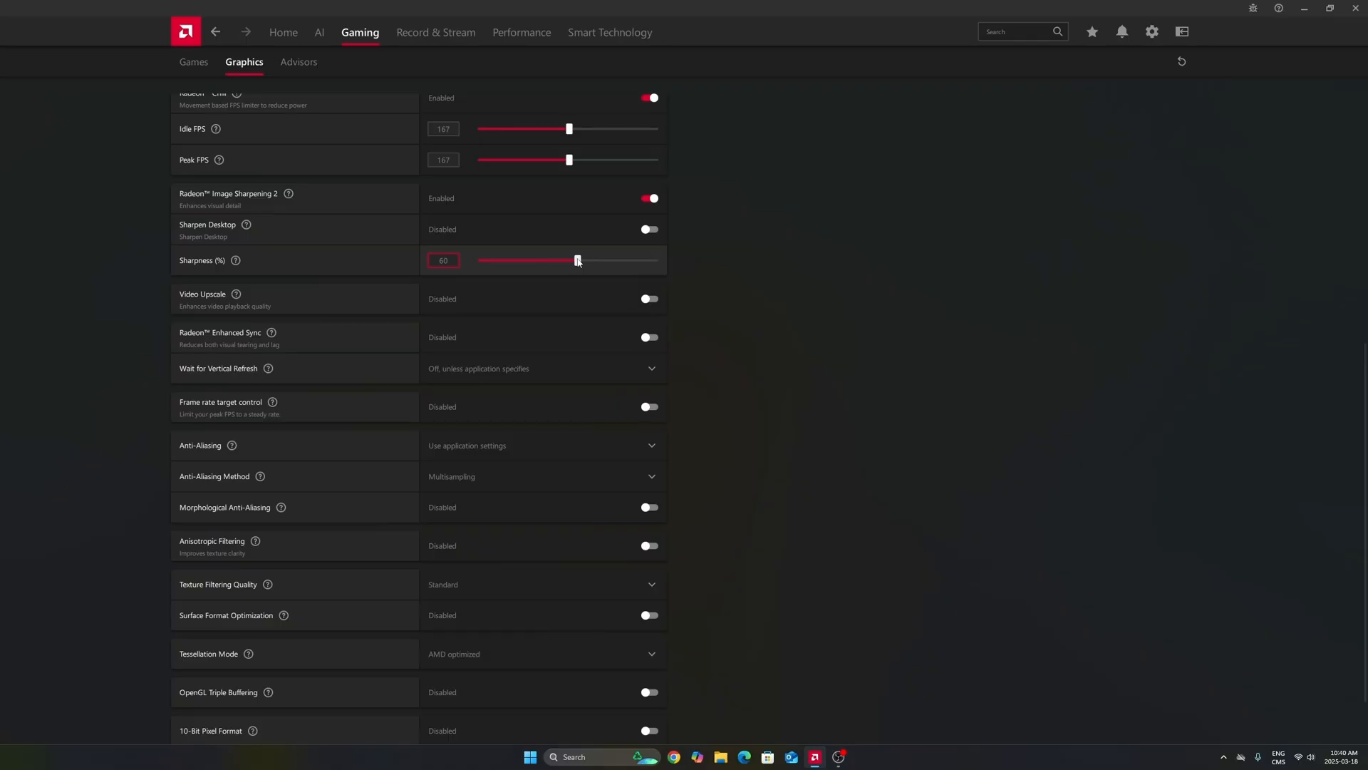
pyautogui.moveTo(493, 279)
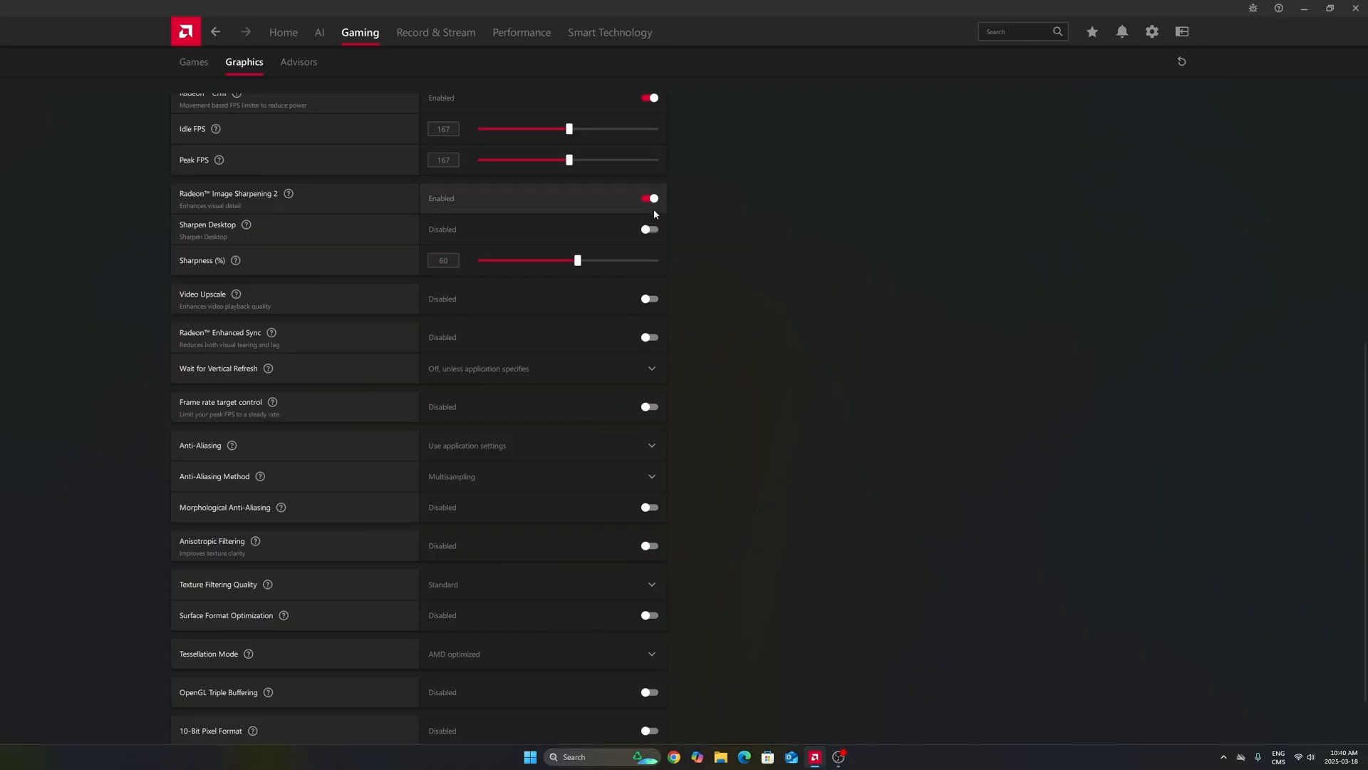
pyautogui.click(649, 198)
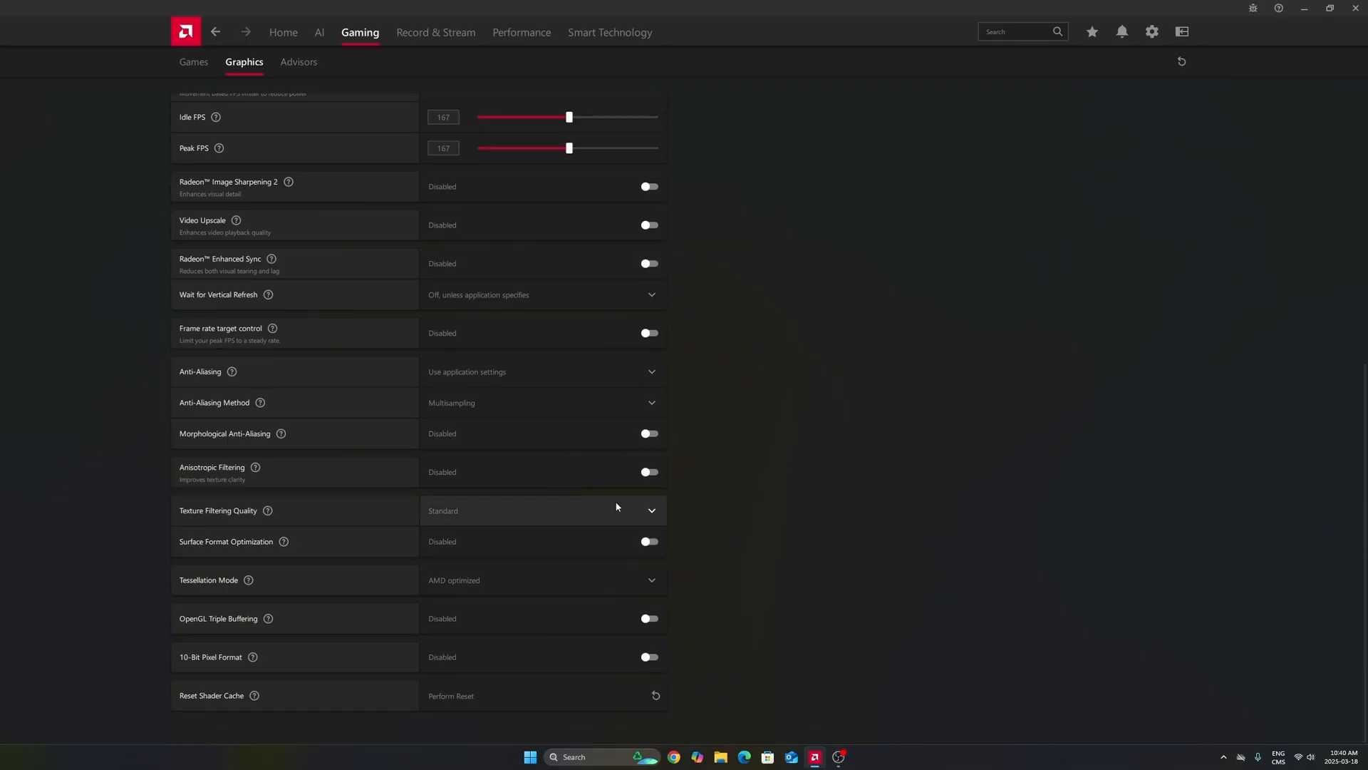
pyautogui.moveTo(833, 603)
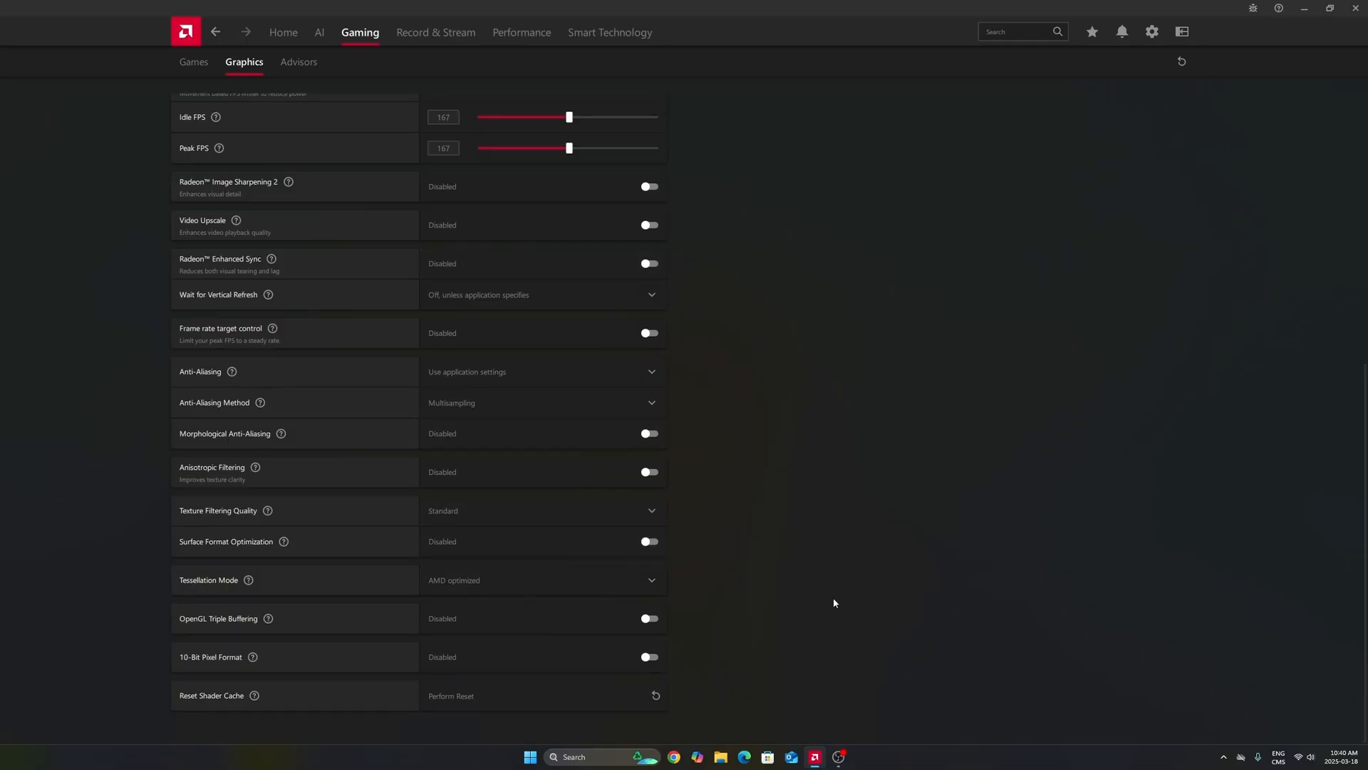
pyautogui.moveTo(570, 490)
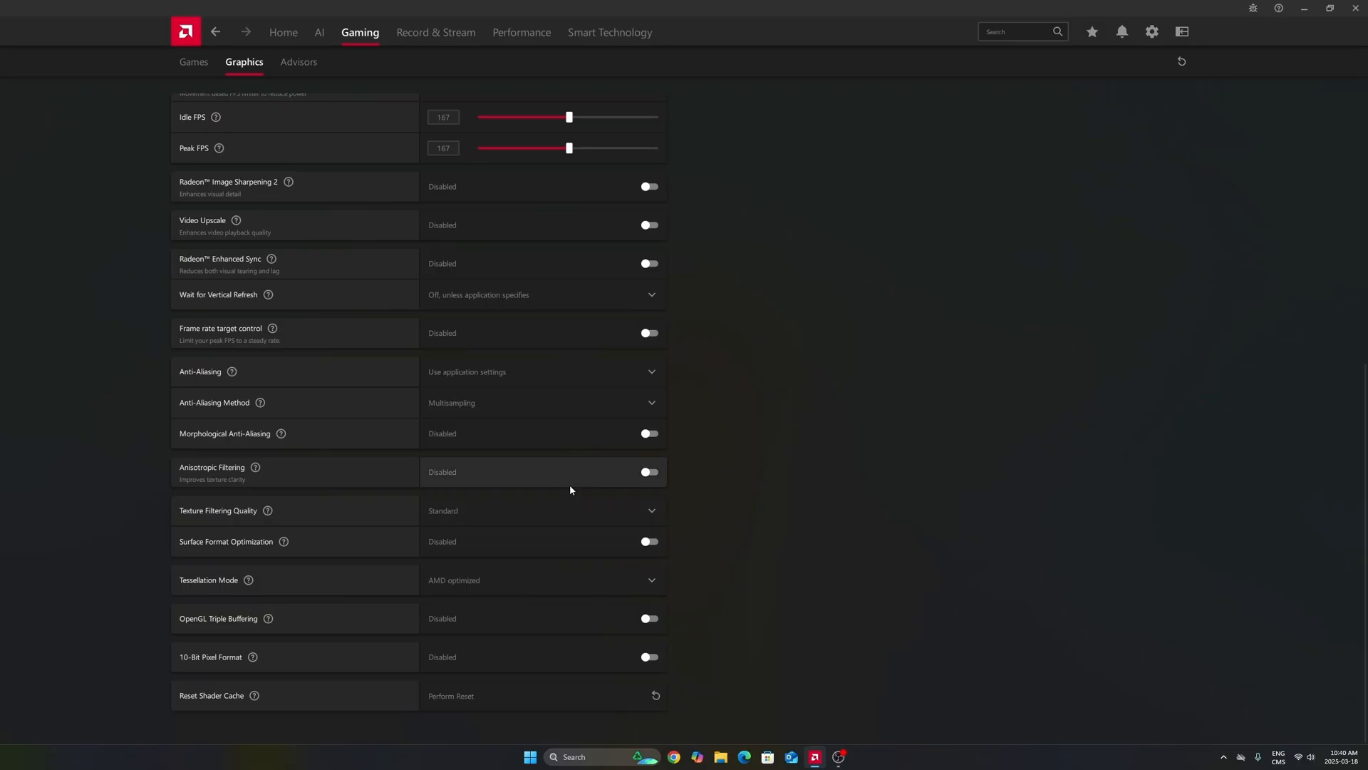
pyautogui.moveTo(424, 703)
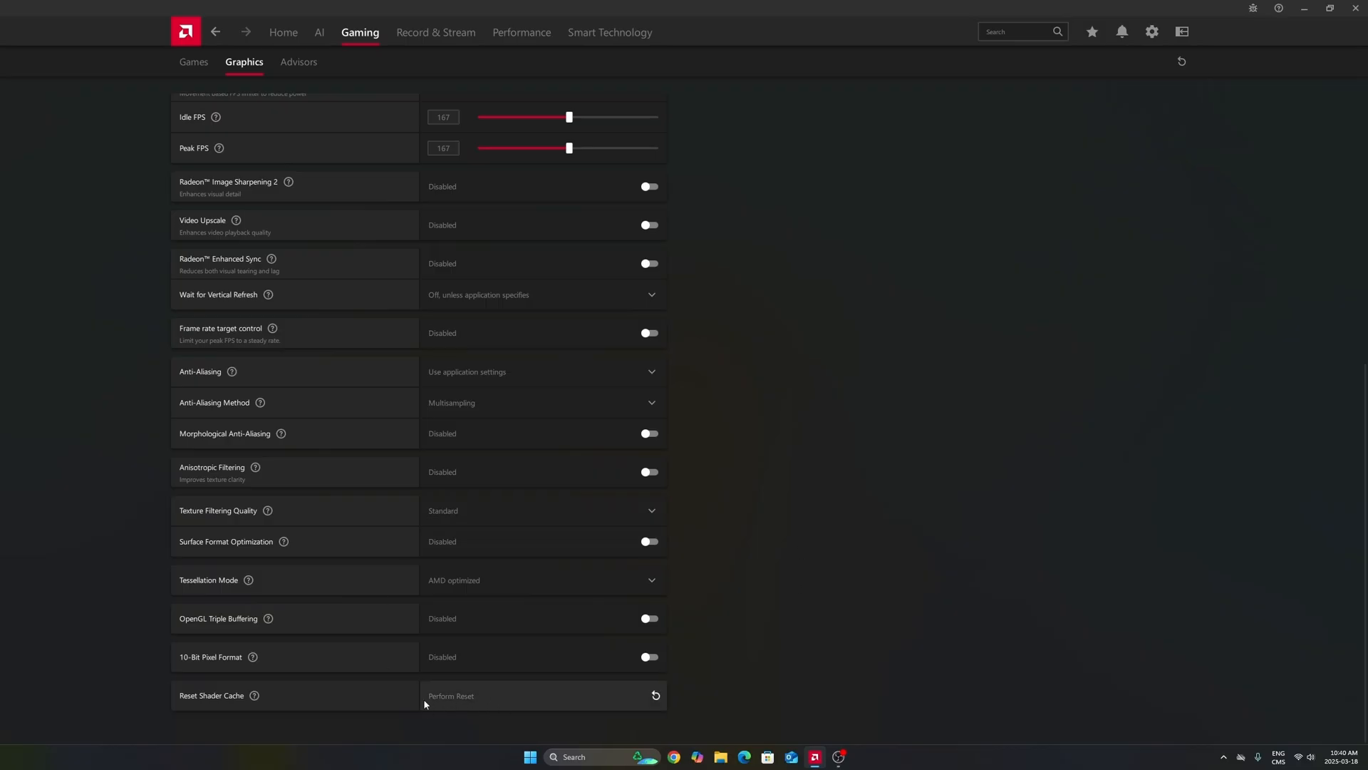
pyautogui.moveTo(476, 696)
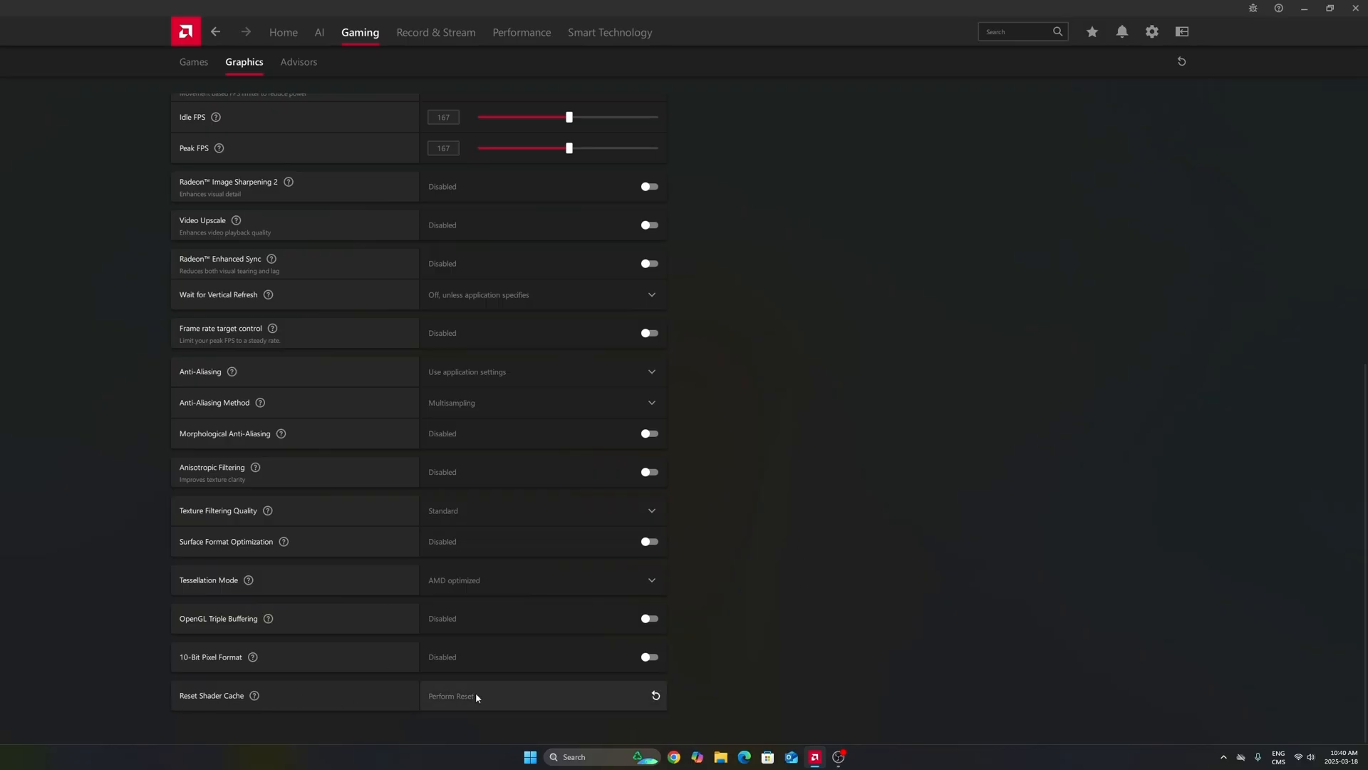
pyautogui.moveTo(461, 703)
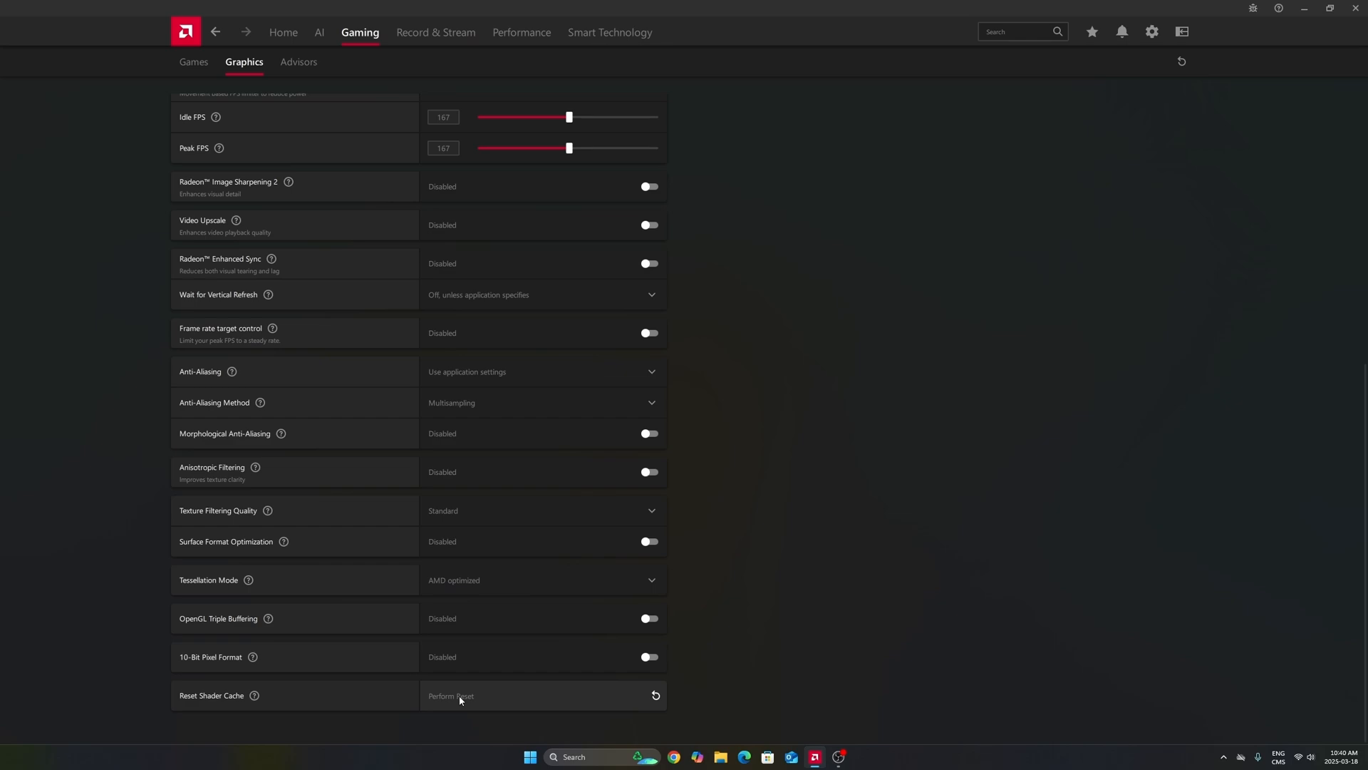
pyautogui.moveTo(483, 689)
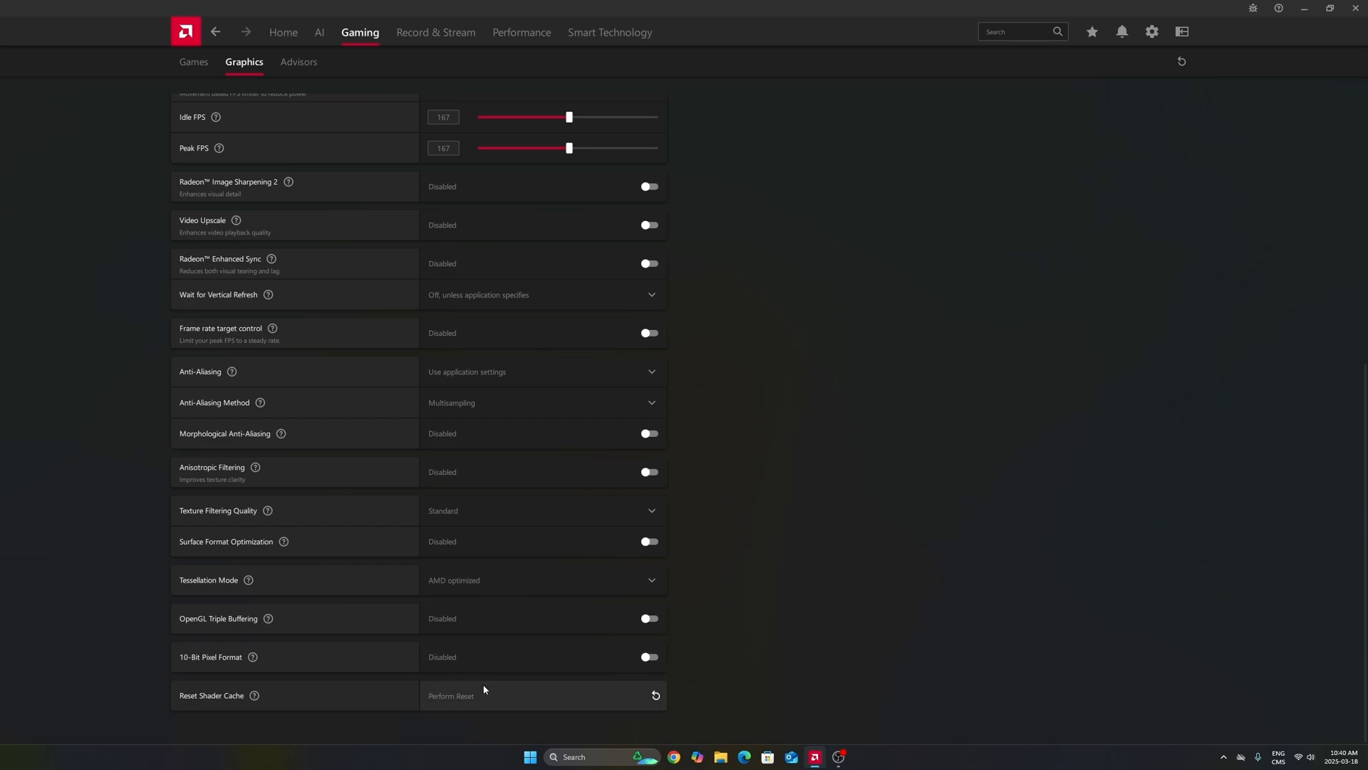
pyautogui.moveTo(479, 687)
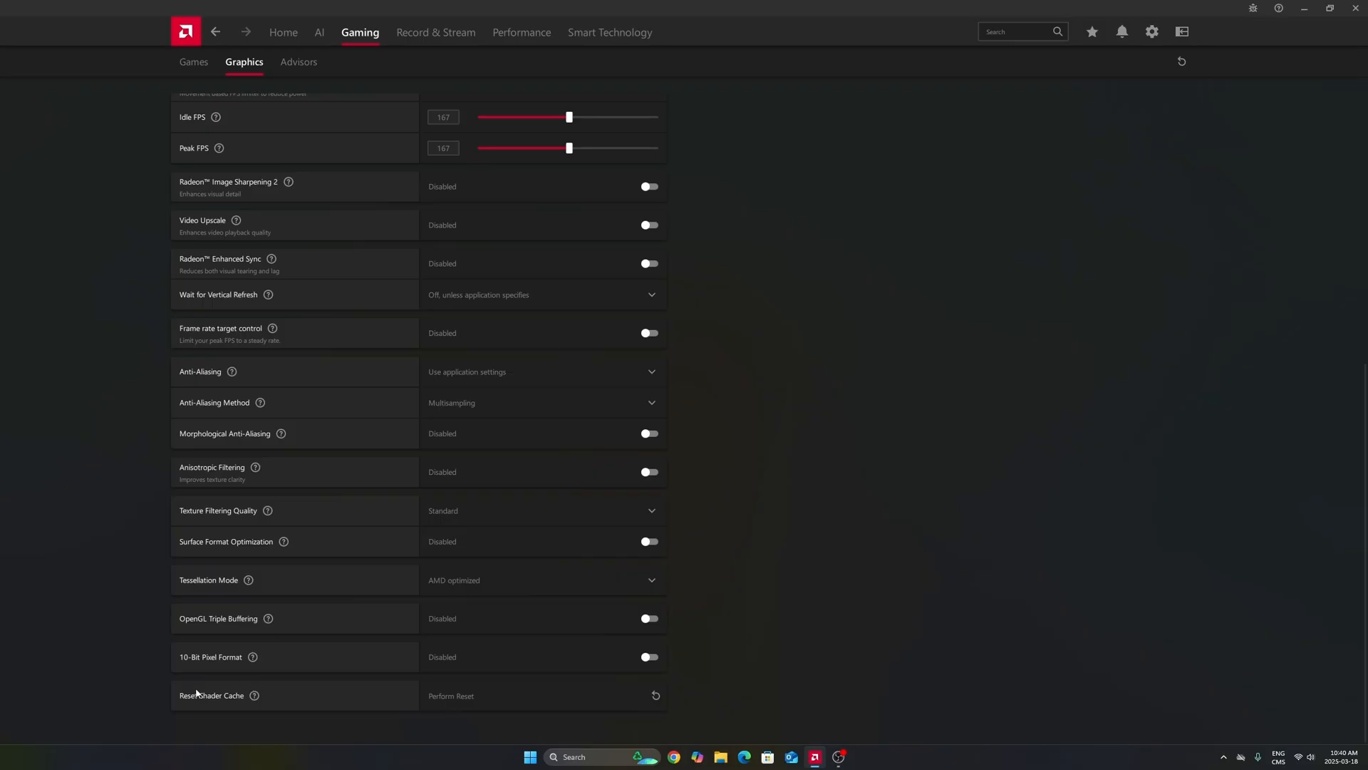
pyautogui.moveTo(435, 702)
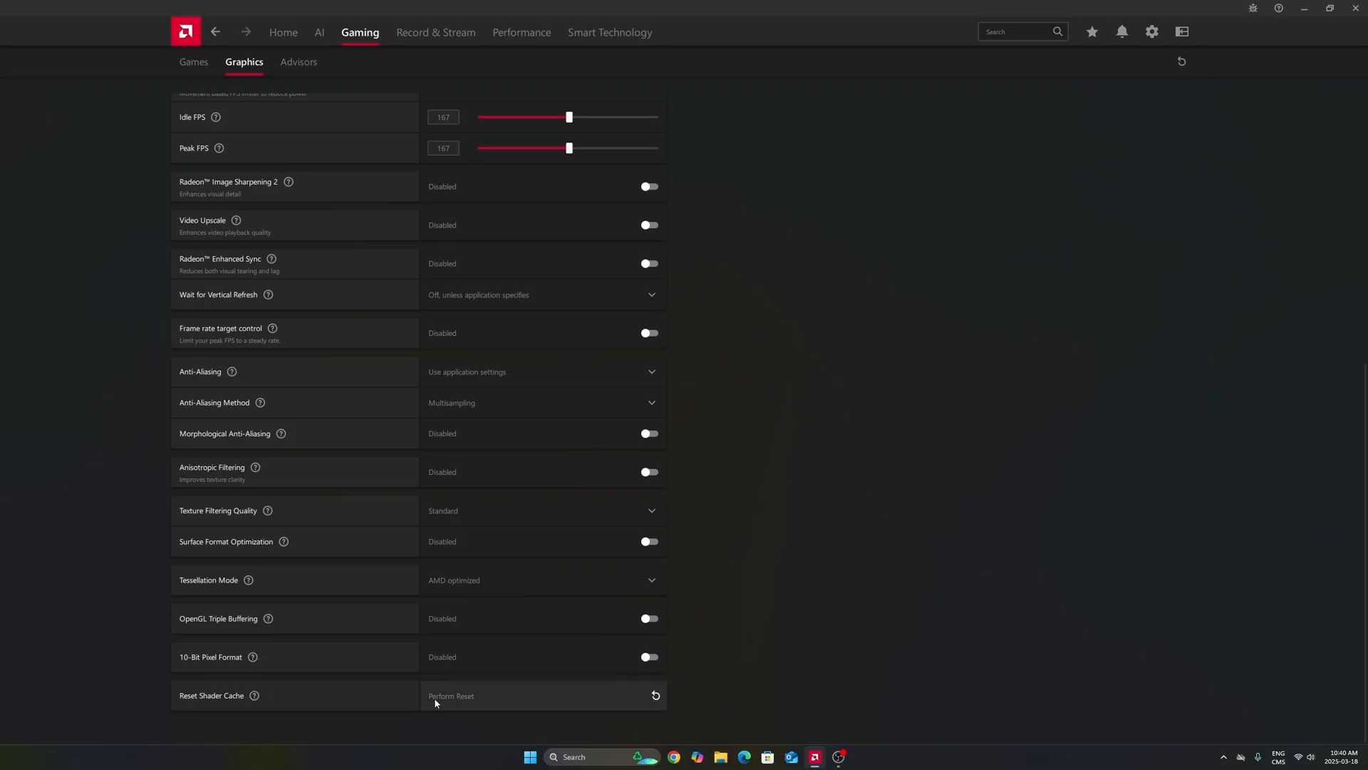
pyautogui.moveTo(670, 323)
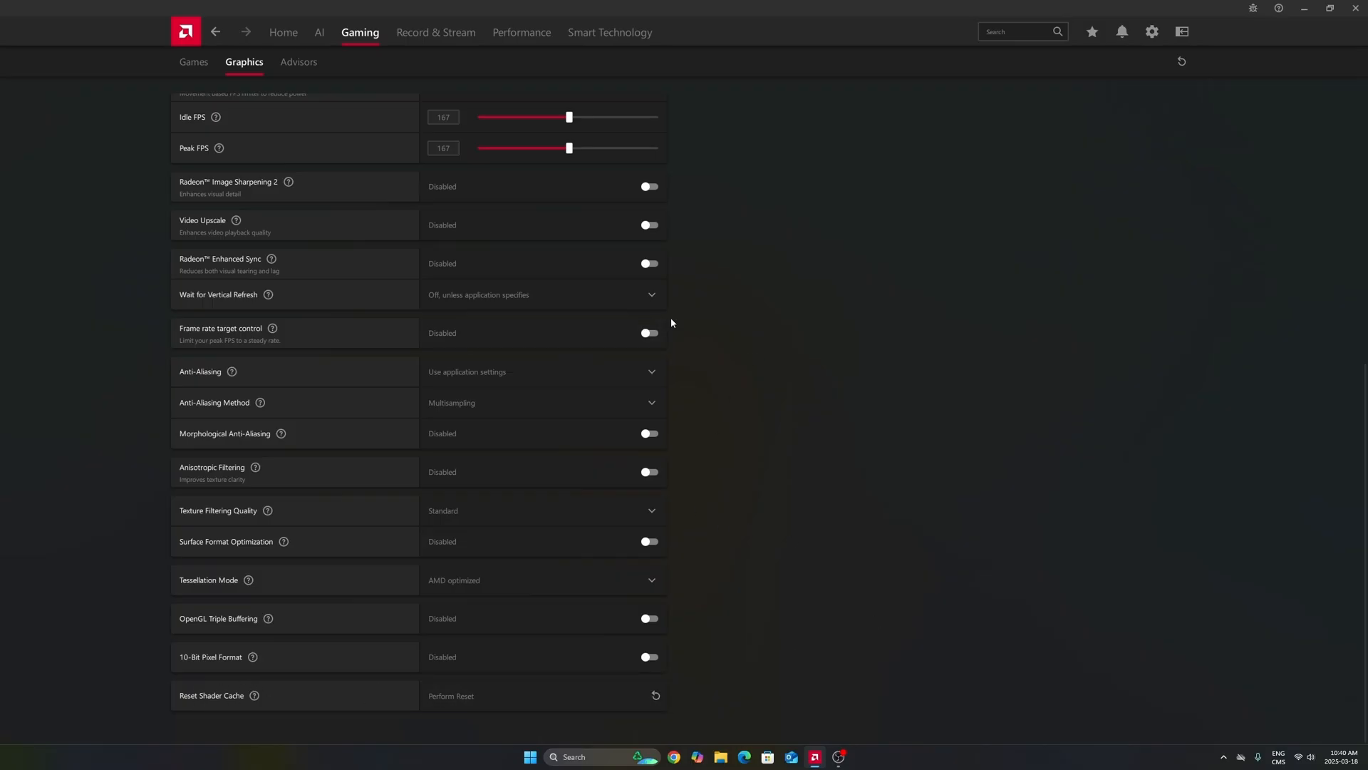
pyautogui.scroll(3)
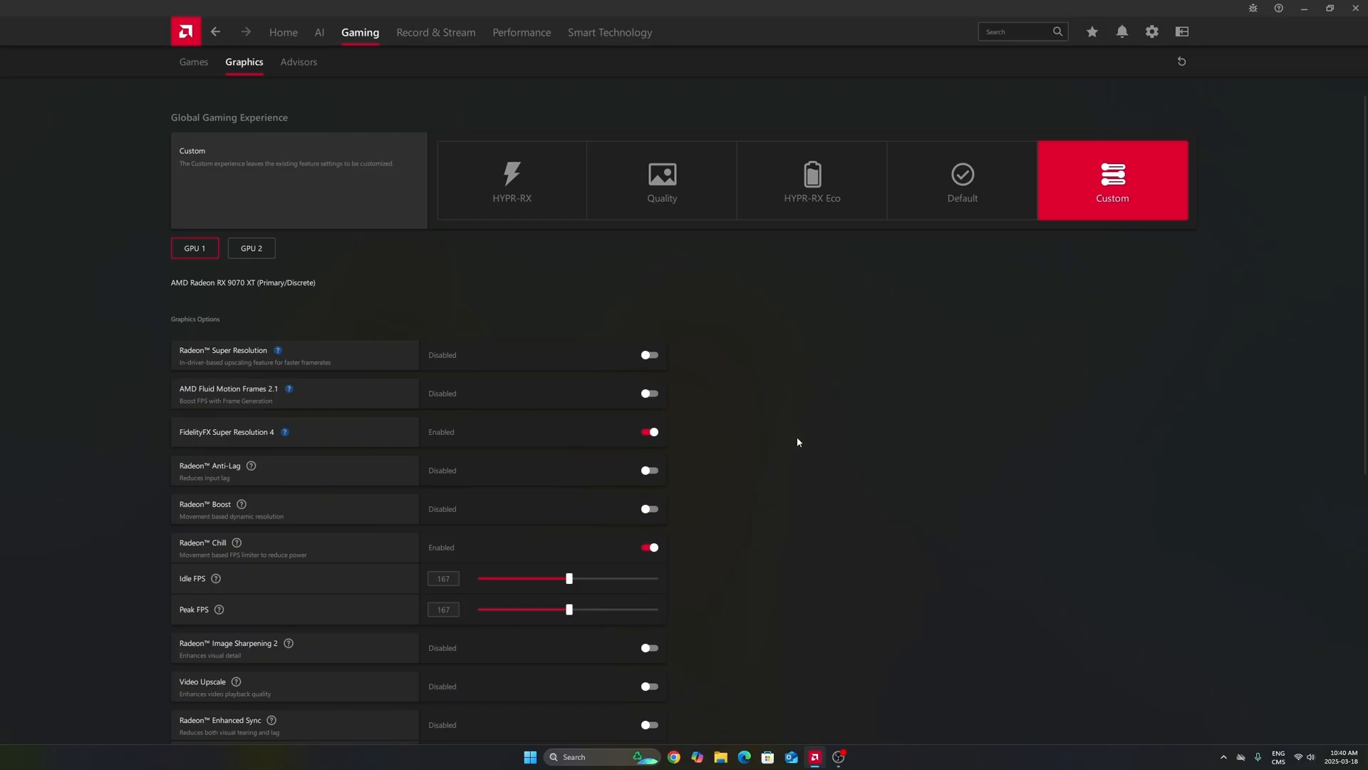
pyautogui.moveTo(935, 15)
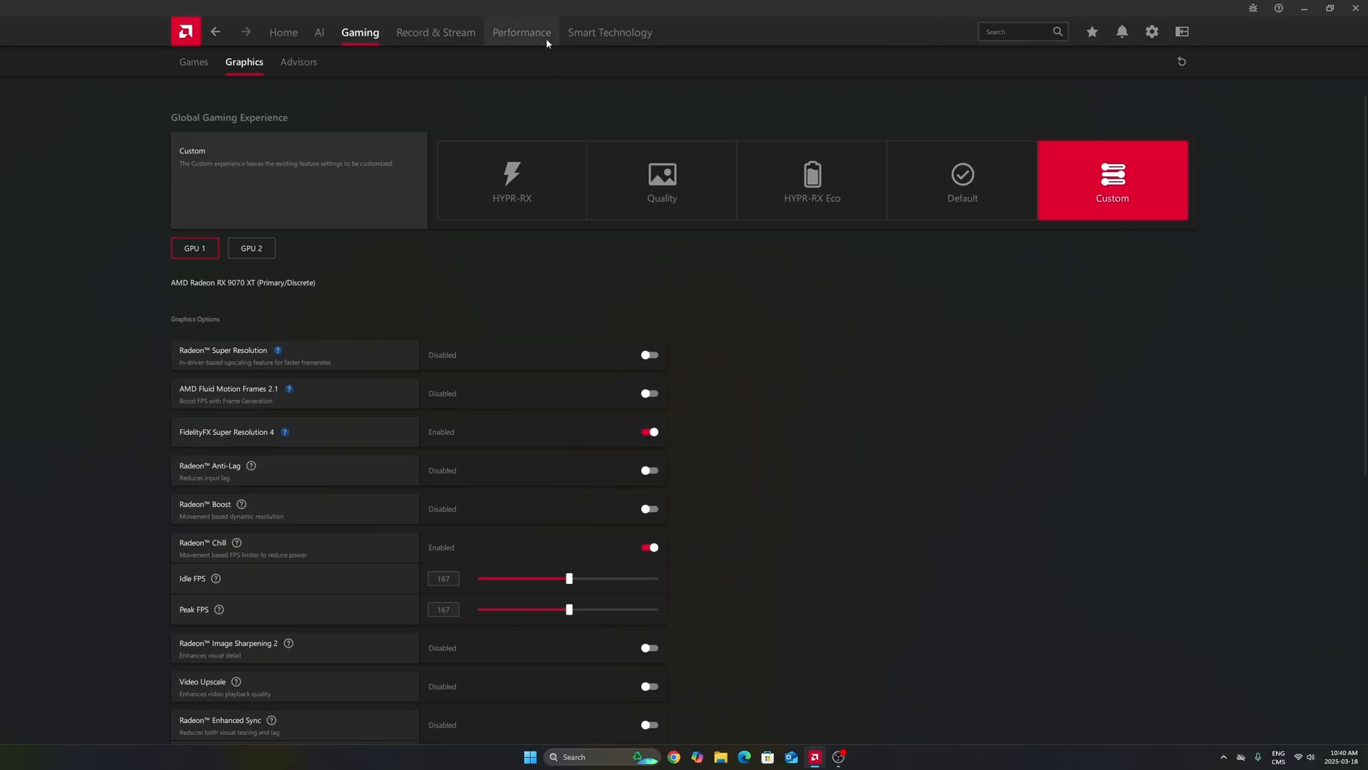
pyautogui.moveTo(732, 337)
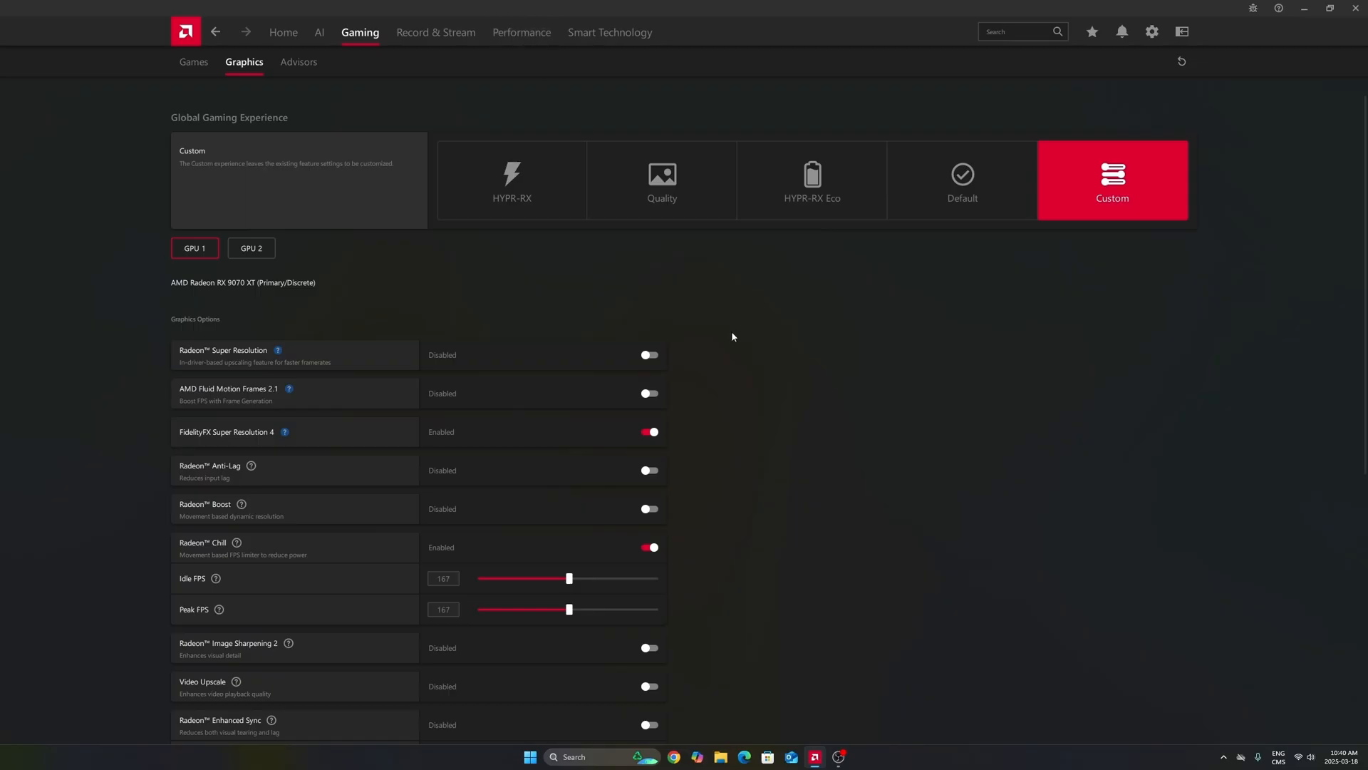
pyautogui.moveTo(761, 451)
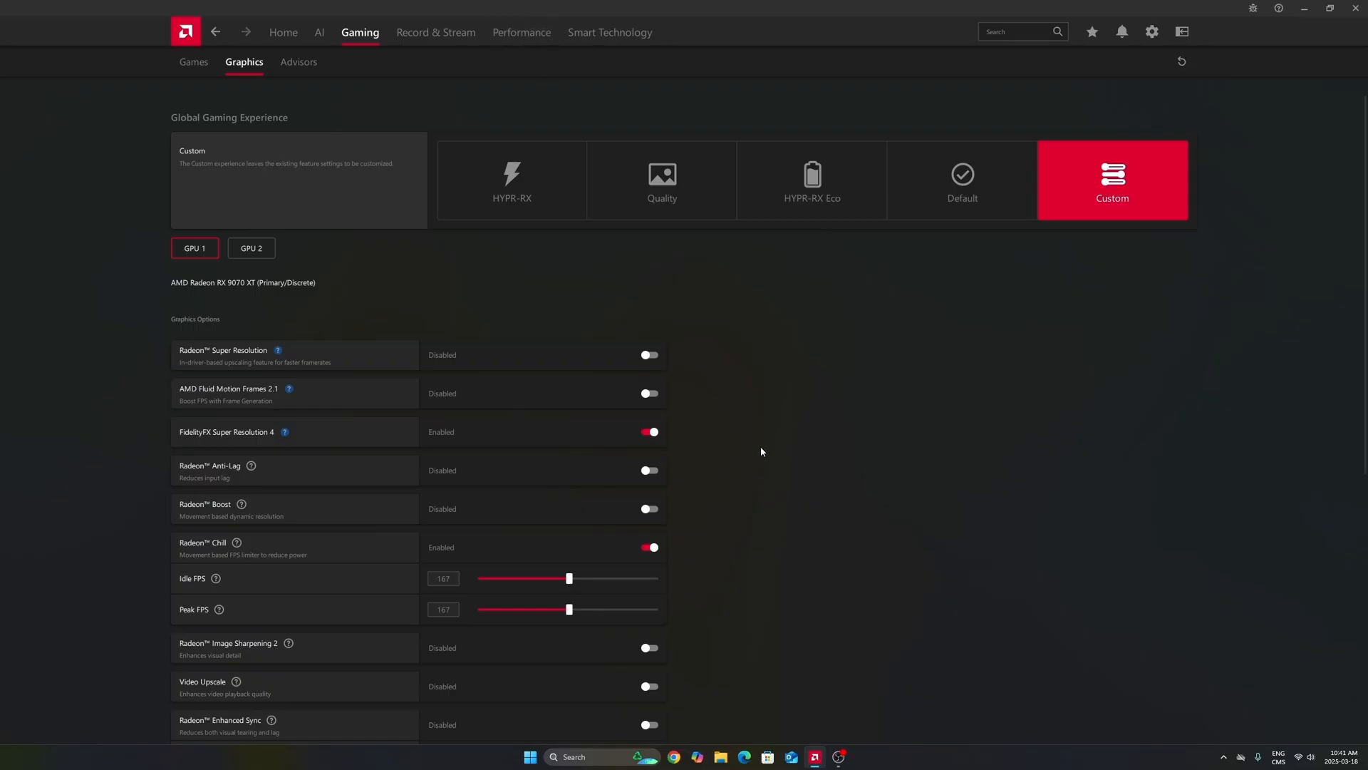
pyautogui.moveTo(757, 443)
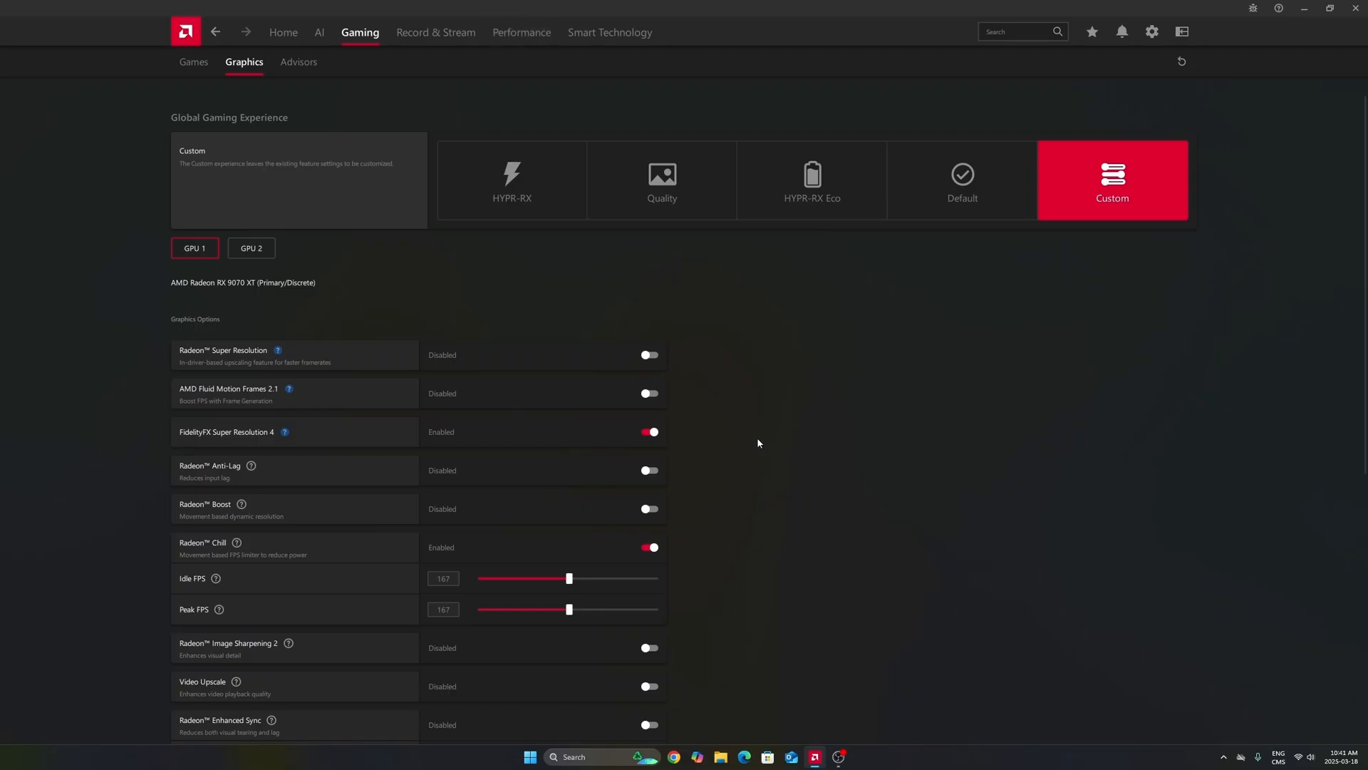
pyautogui.moveTo(735, 454)
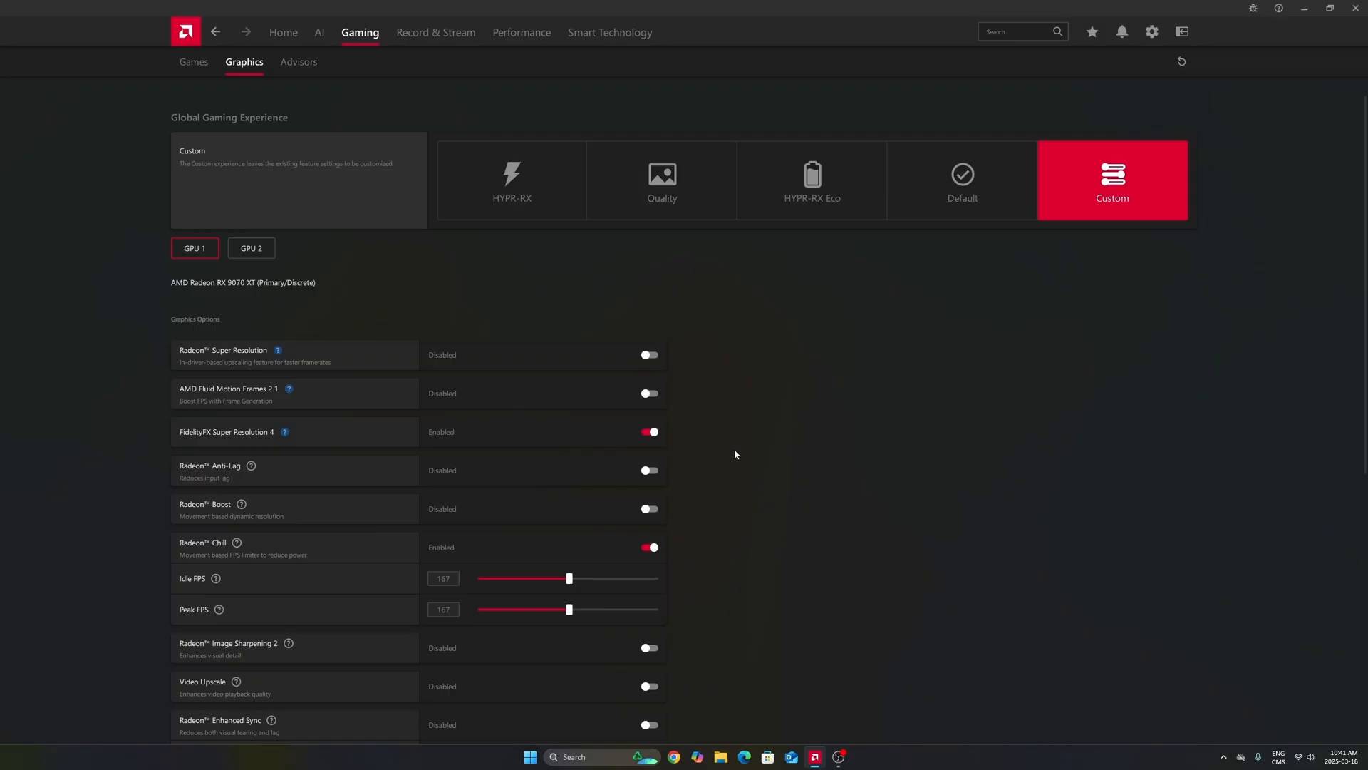
pyautogui.moveTo(843, 586)
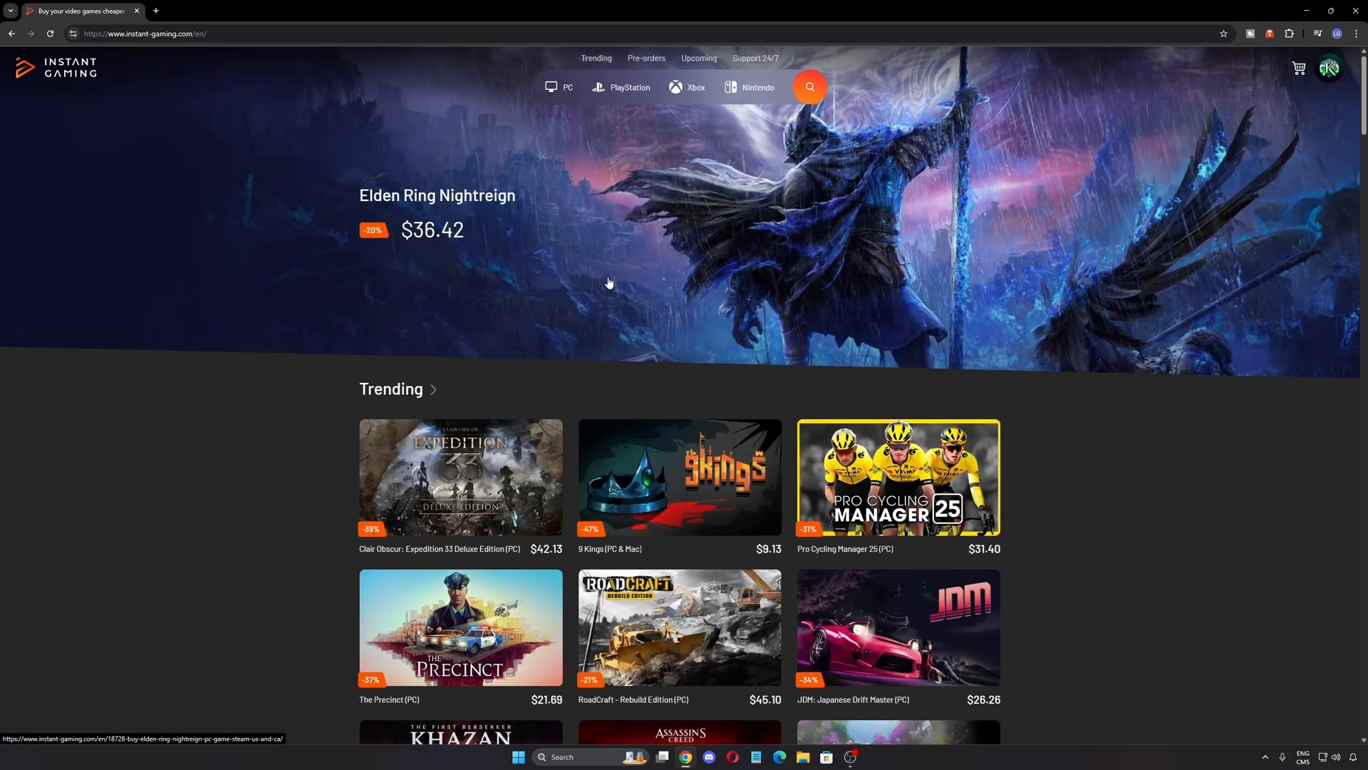
pyautogui.moveTo(574, 260)
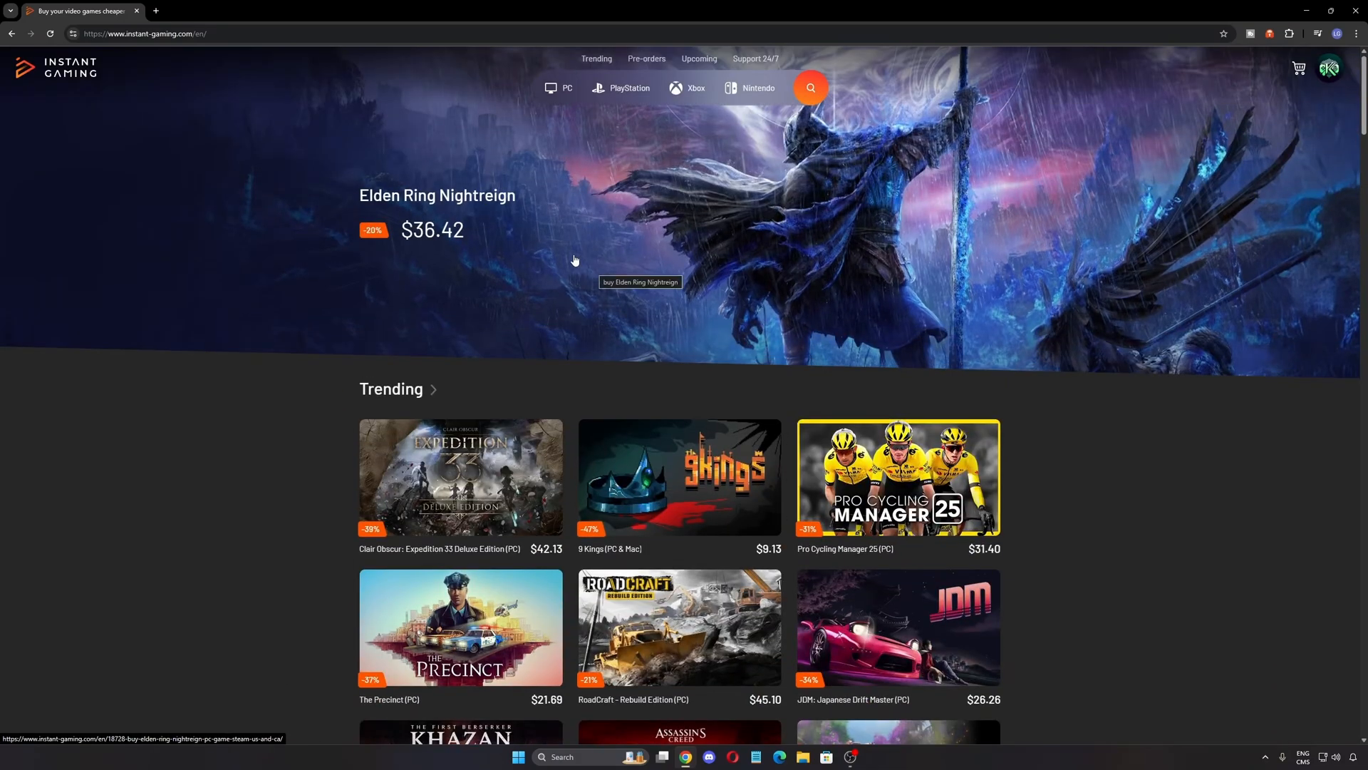
# Browse the trending game deals listing on Instant Gaming.
pyautogui.click(597, 59)
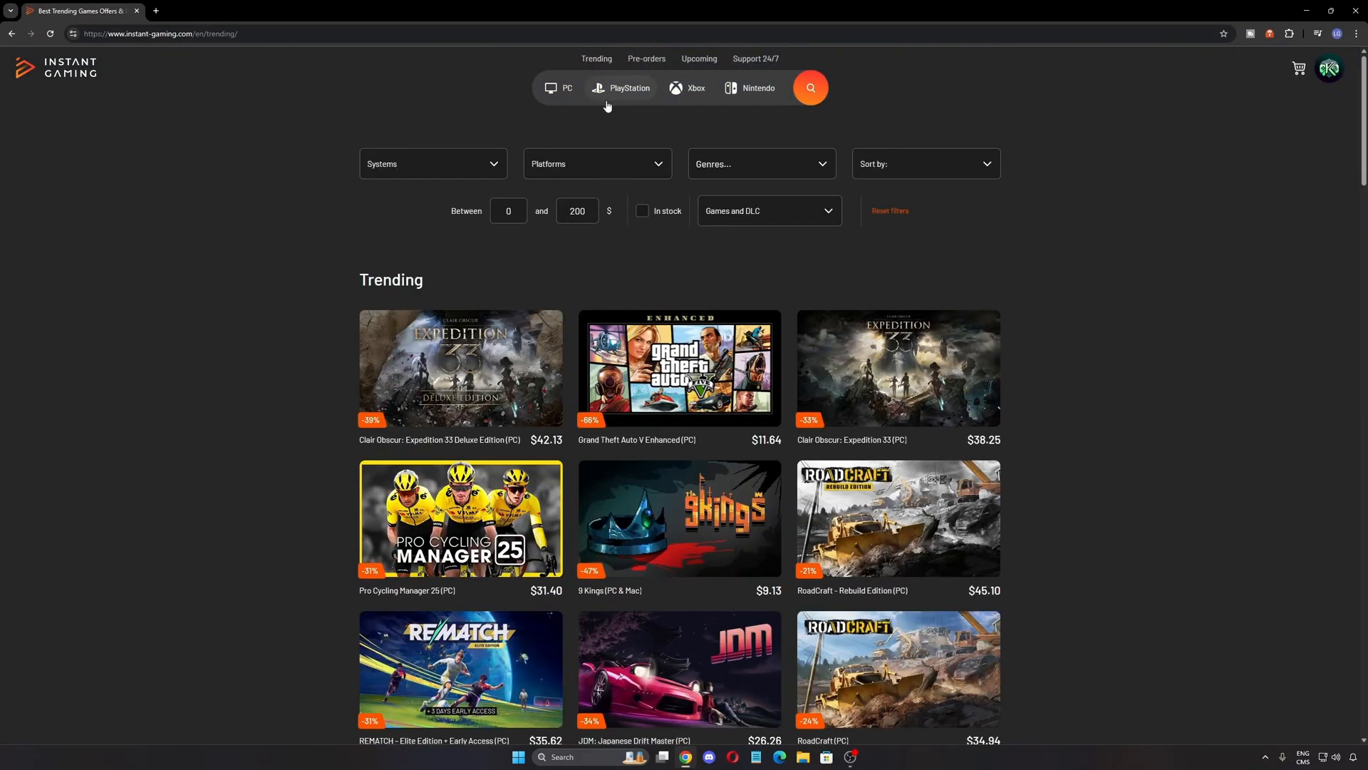
pyautogui.scroll(-3)
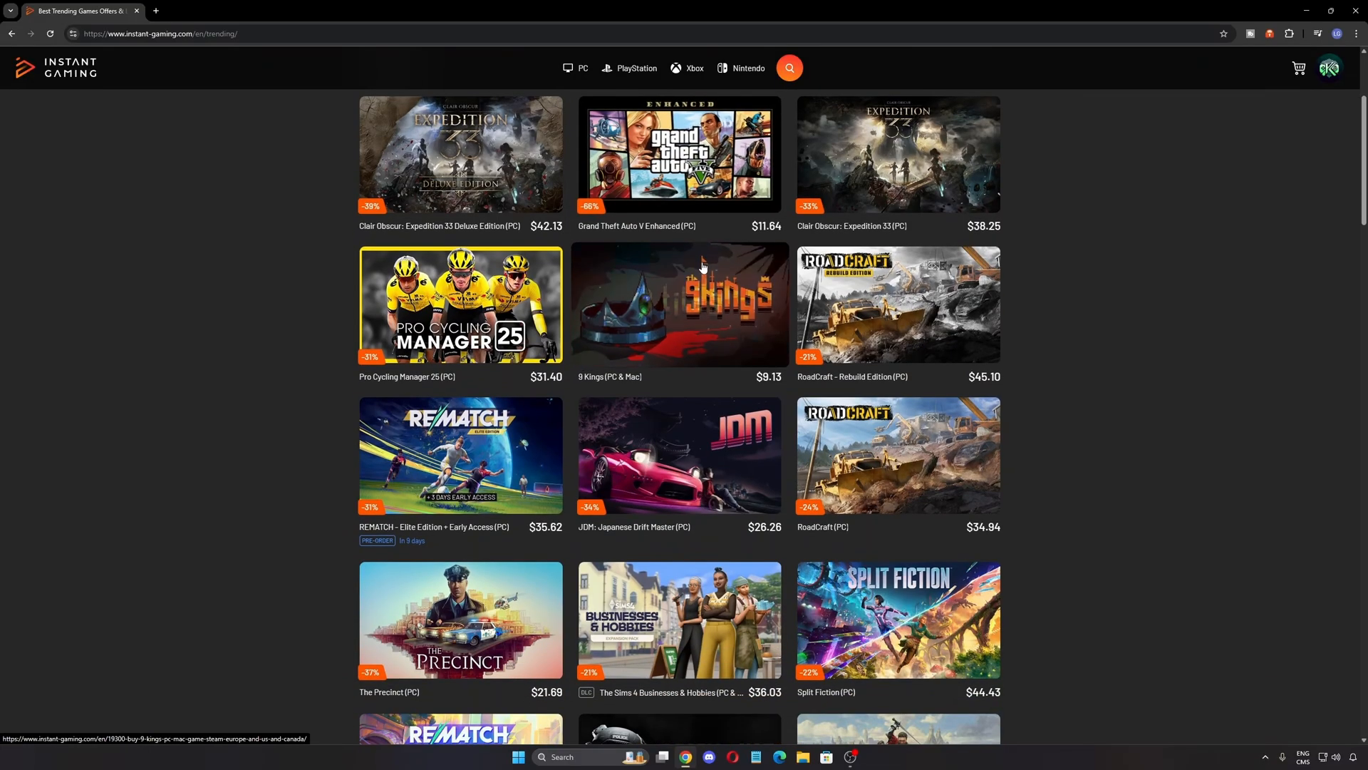
pyautogui.scroll(-3)
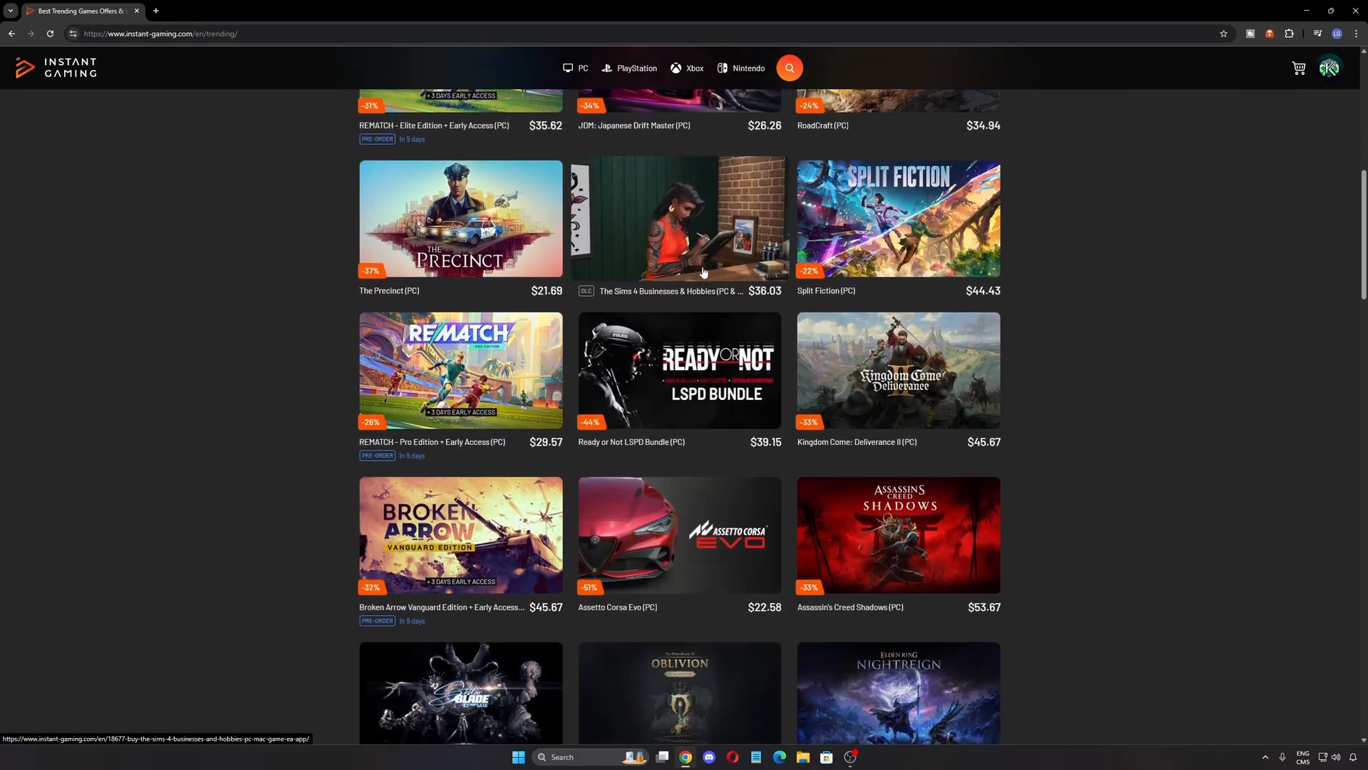
pyautogui.scroll(-3)
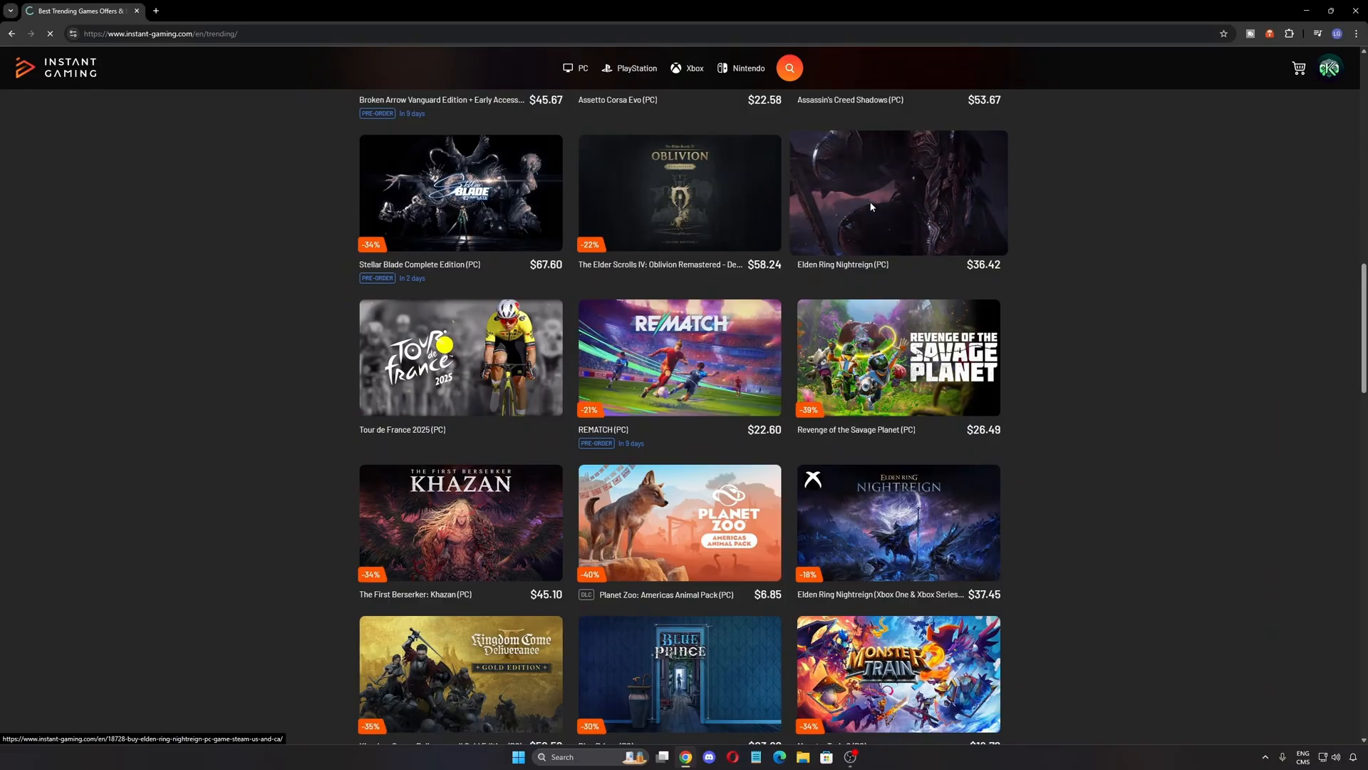
# Look over the Elden Ring Nightreign PC product page, then browse the PC games section.
pyautogui.click(897, 193)
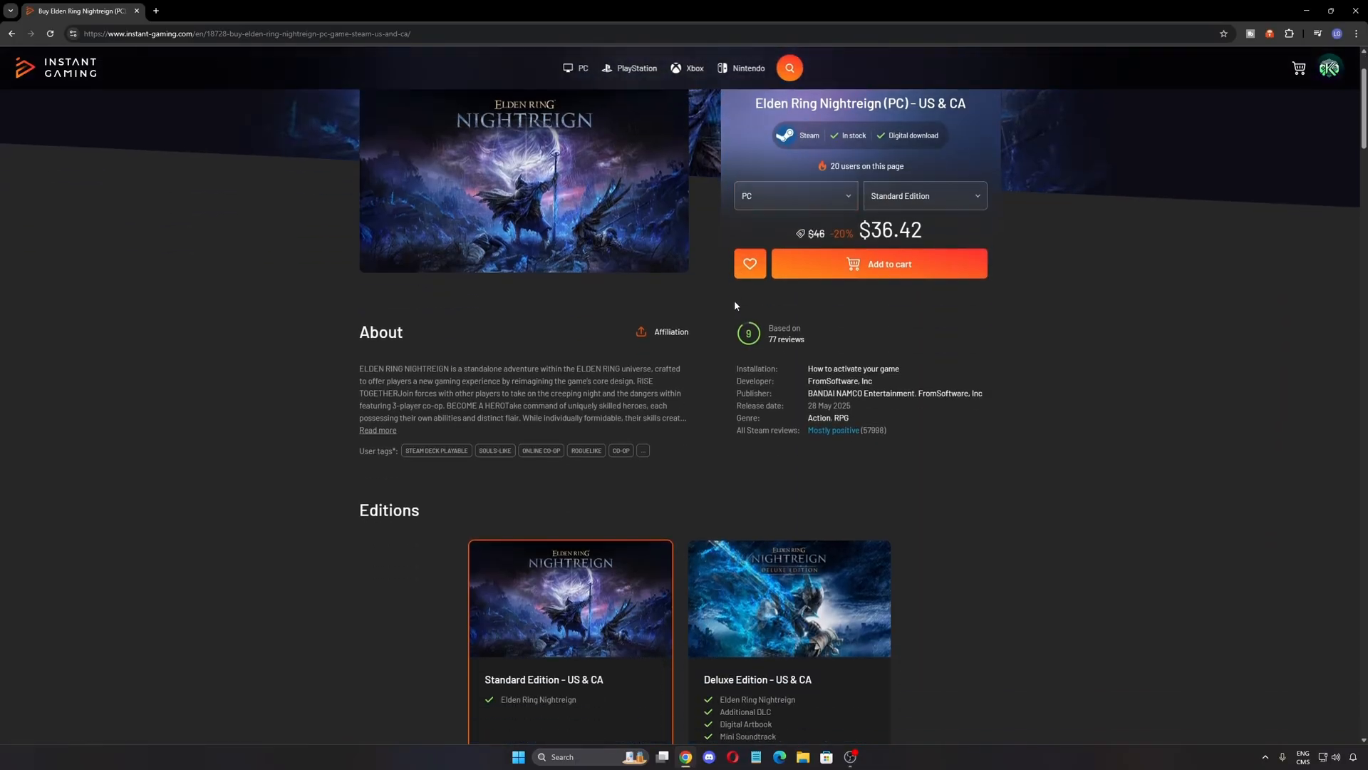
pyautogui.scroll(-3)
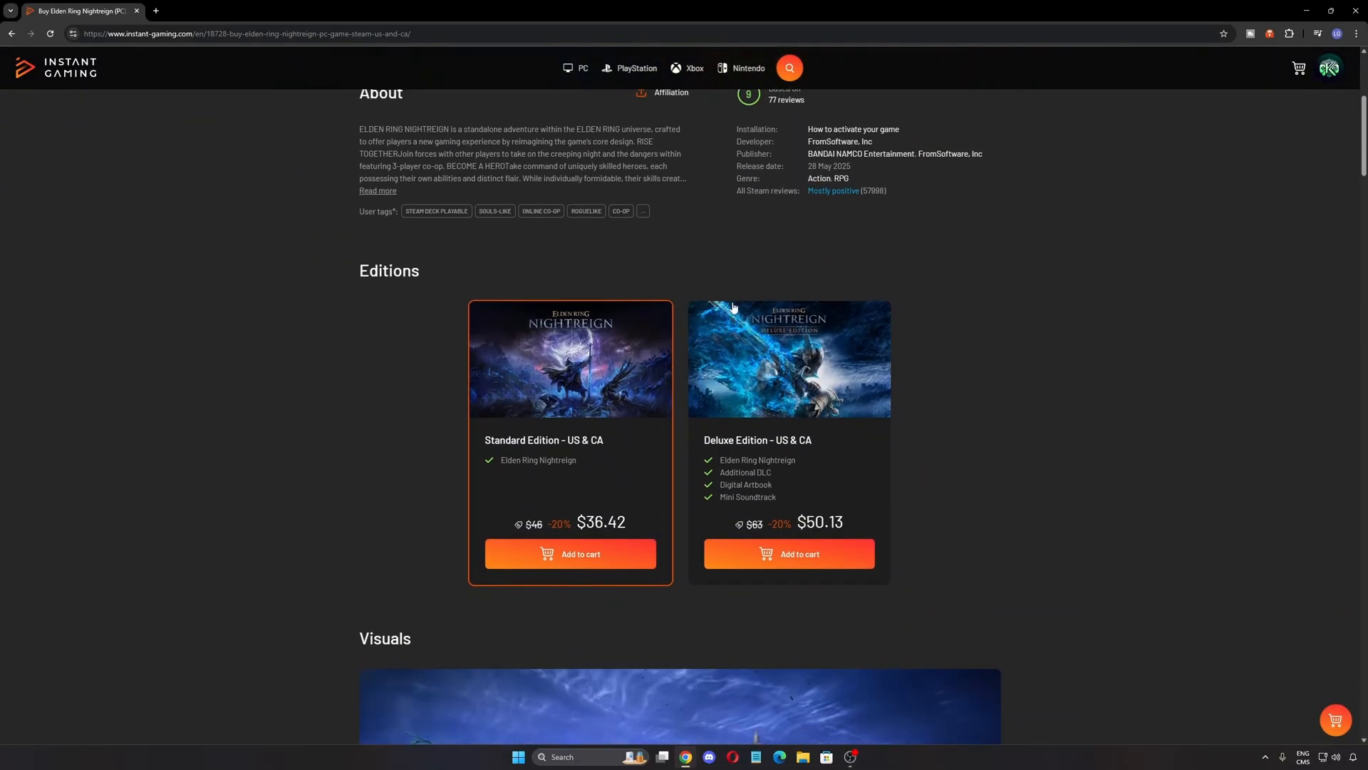
pyautogui.scroll(-3)
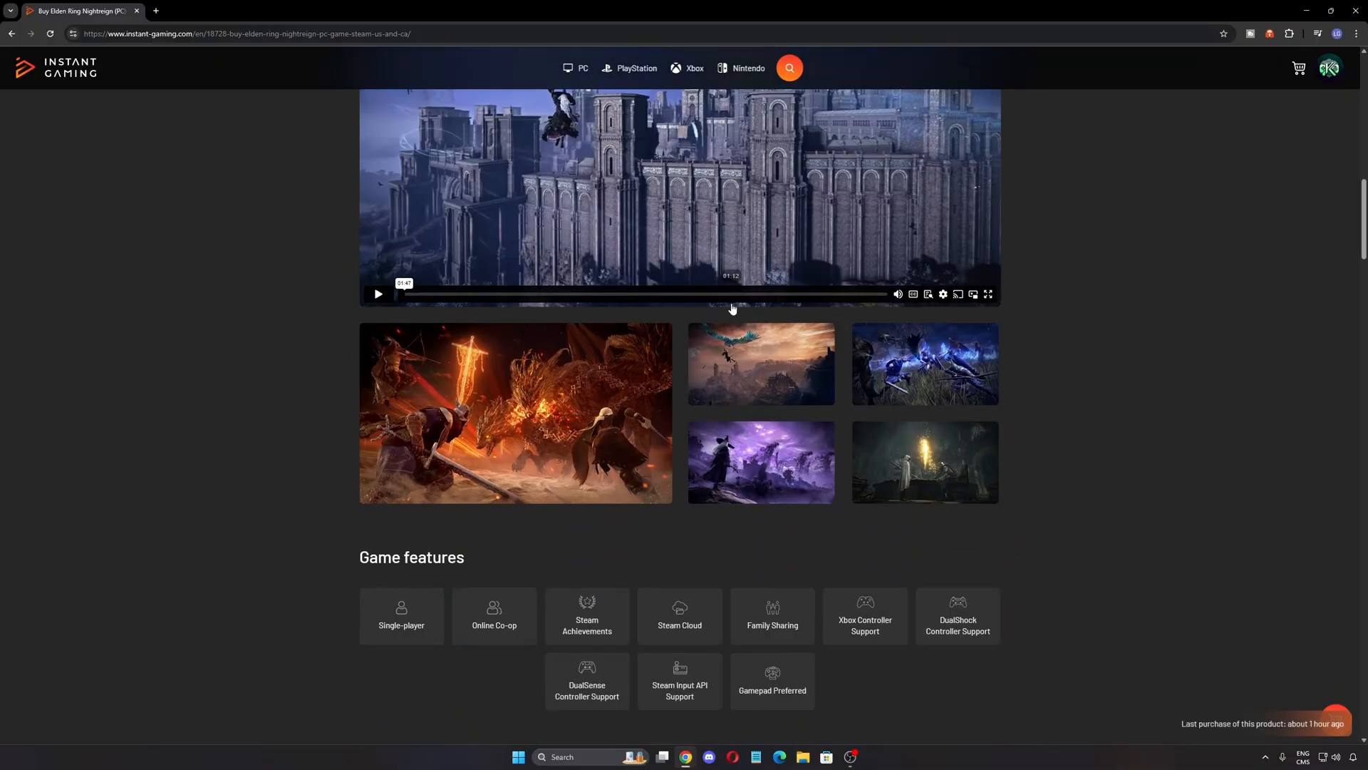
pyautogui.scroll(-3)
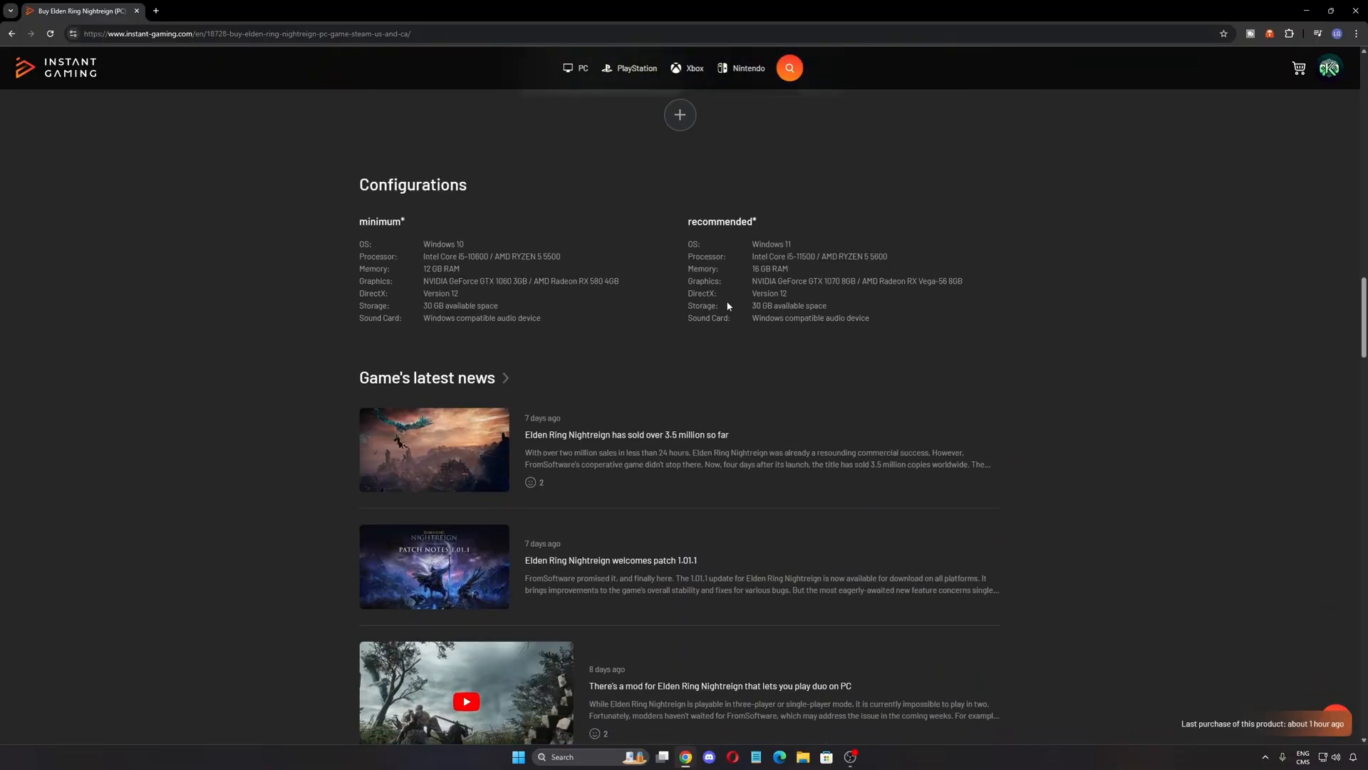
pyautogui.scroll(3)
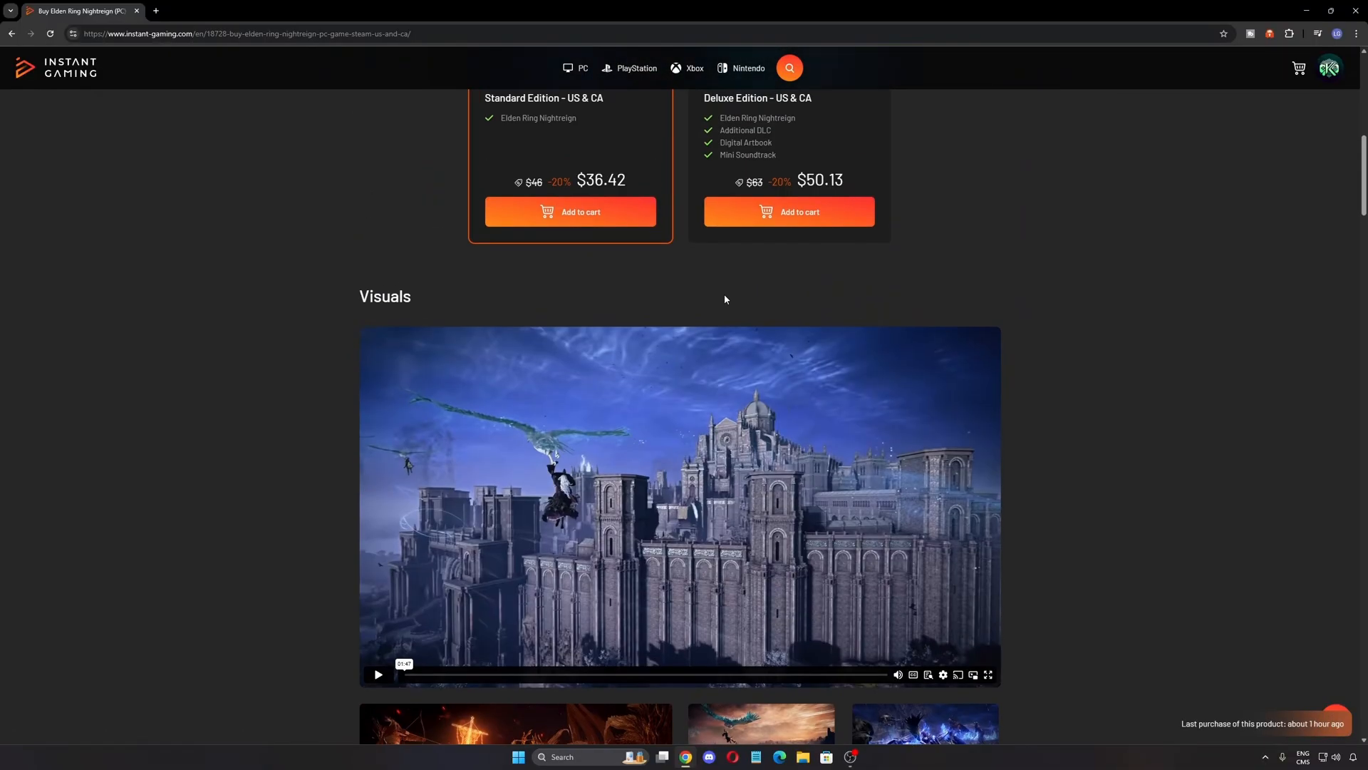
pyautogui.click(571, 211)
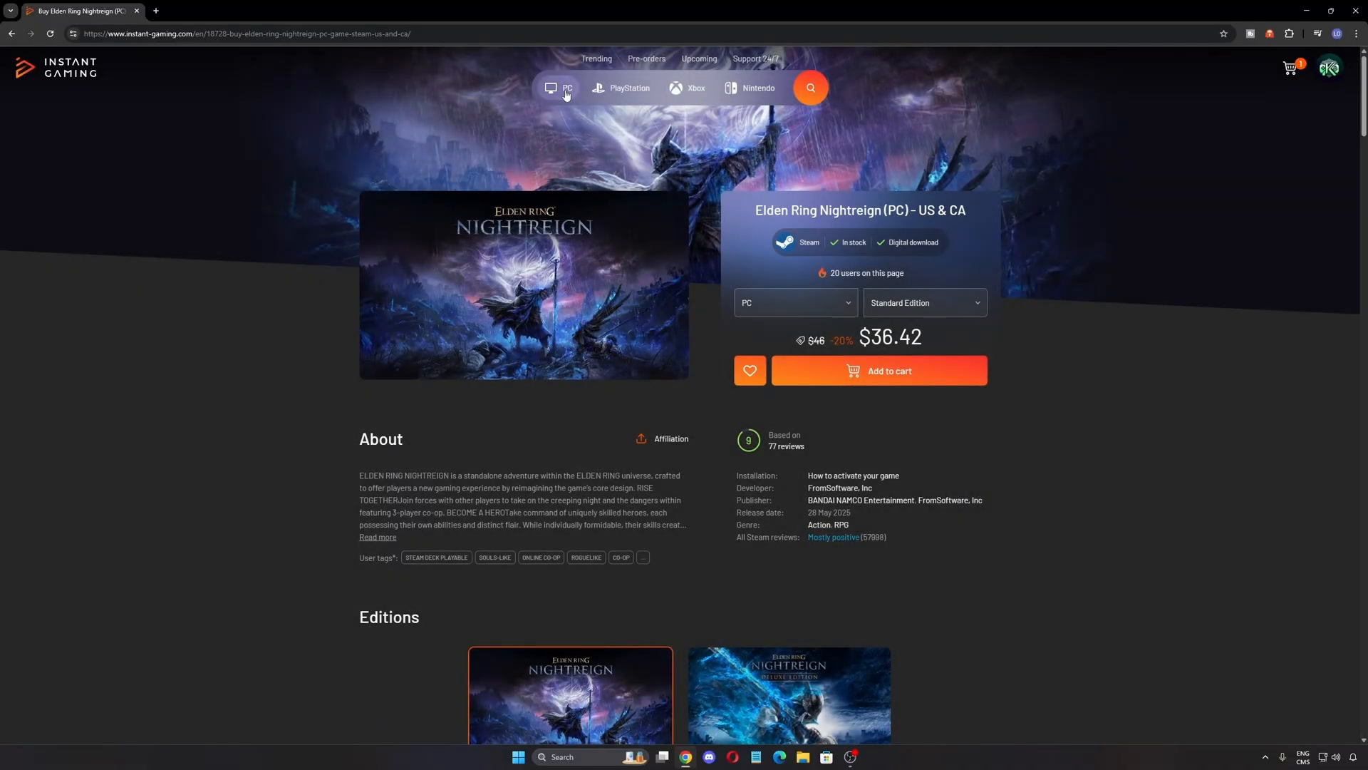
pyautogui.click(559, 87)
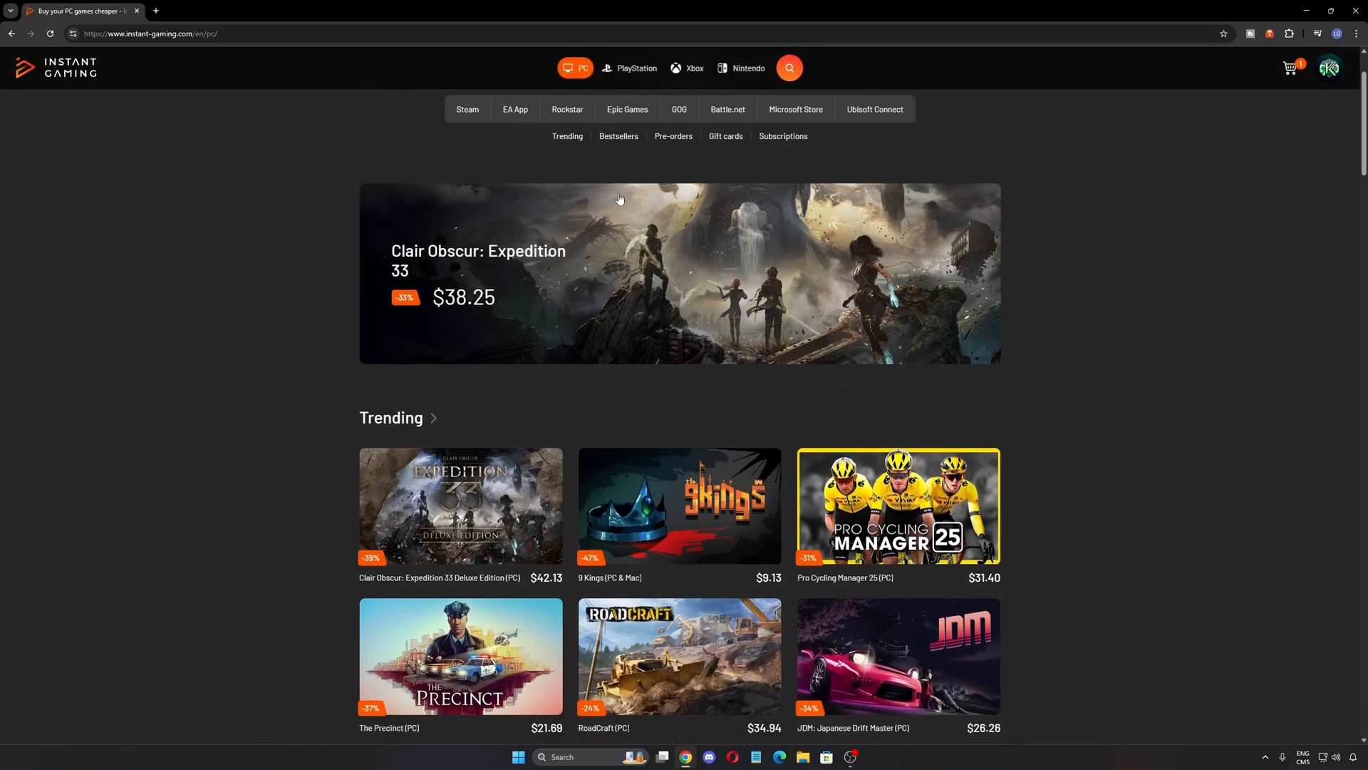
pyautogui.scroll(-3)
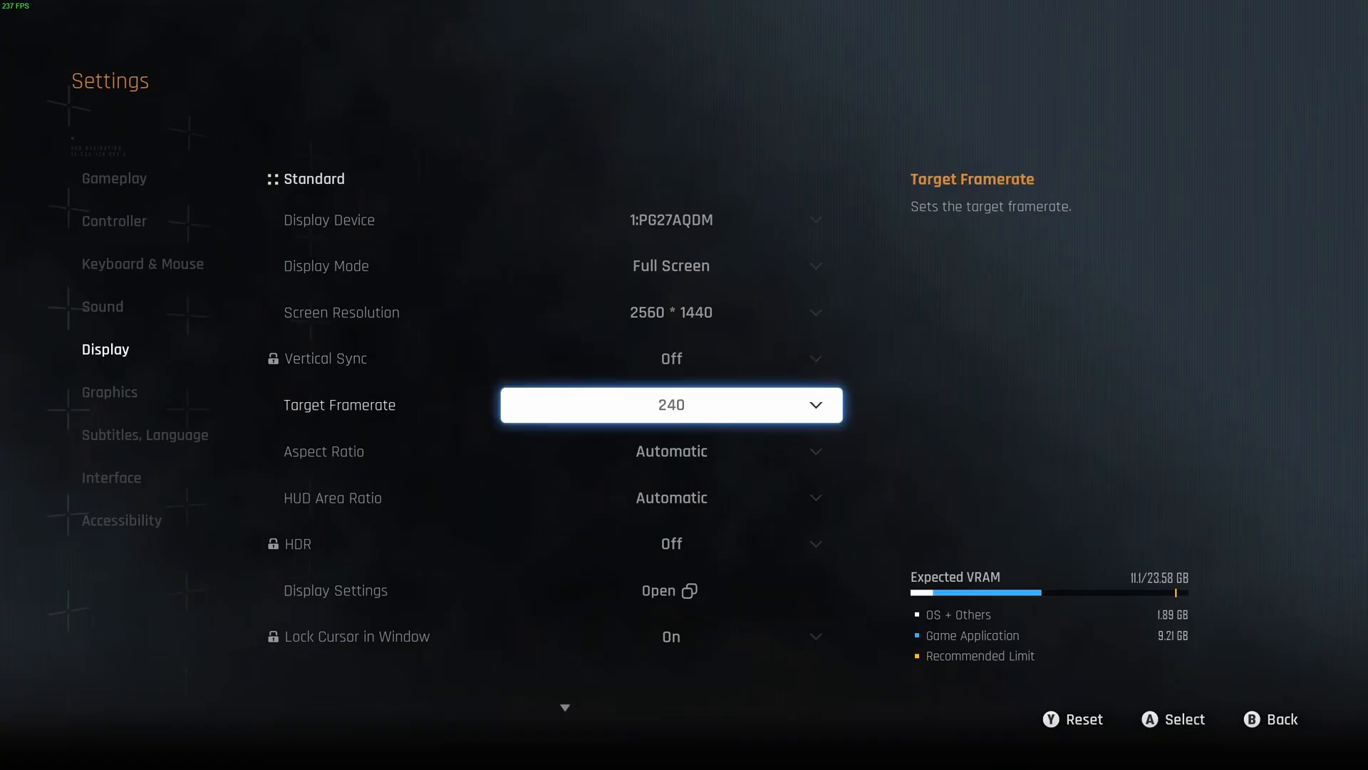
# Keep Target Framerate at 240 and scroll down to review the display effects.
pyautogui.click(670, 404)
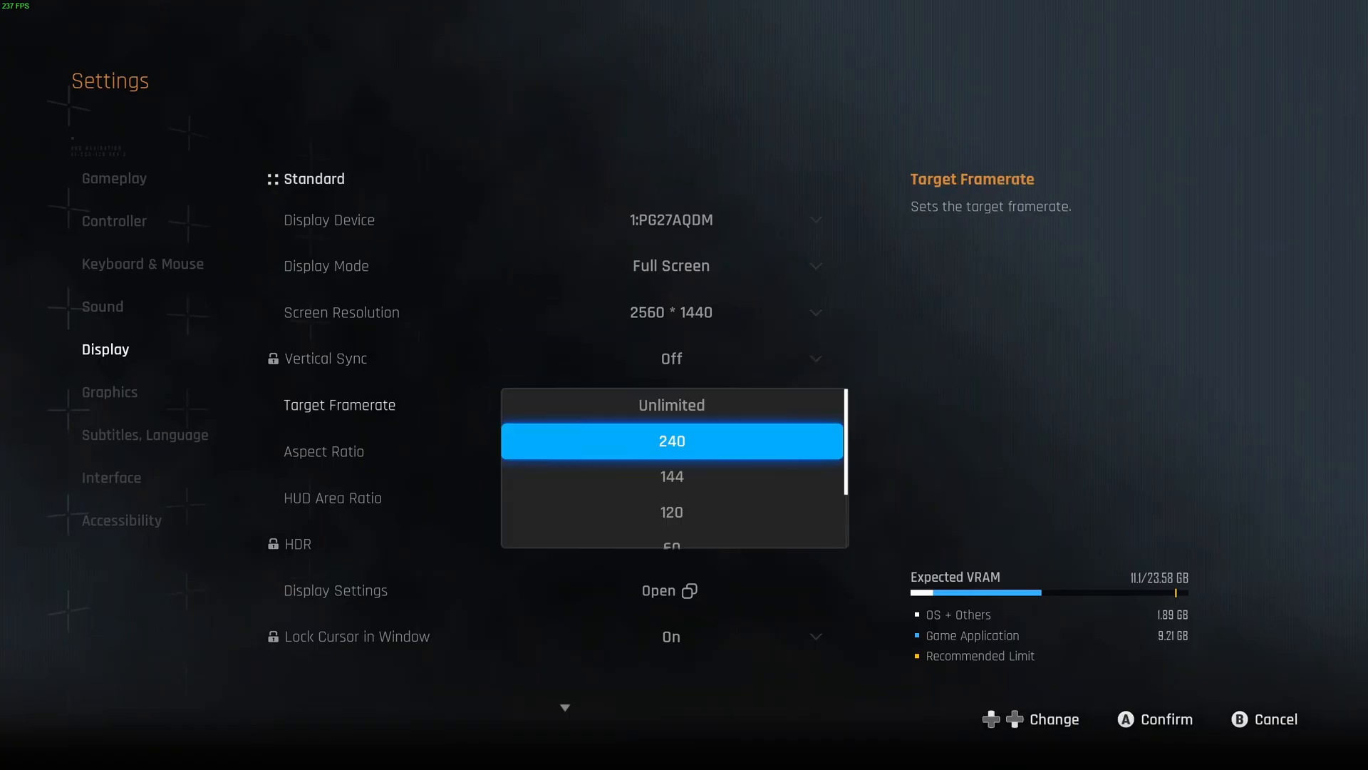
pyautogui.click(671, 441)
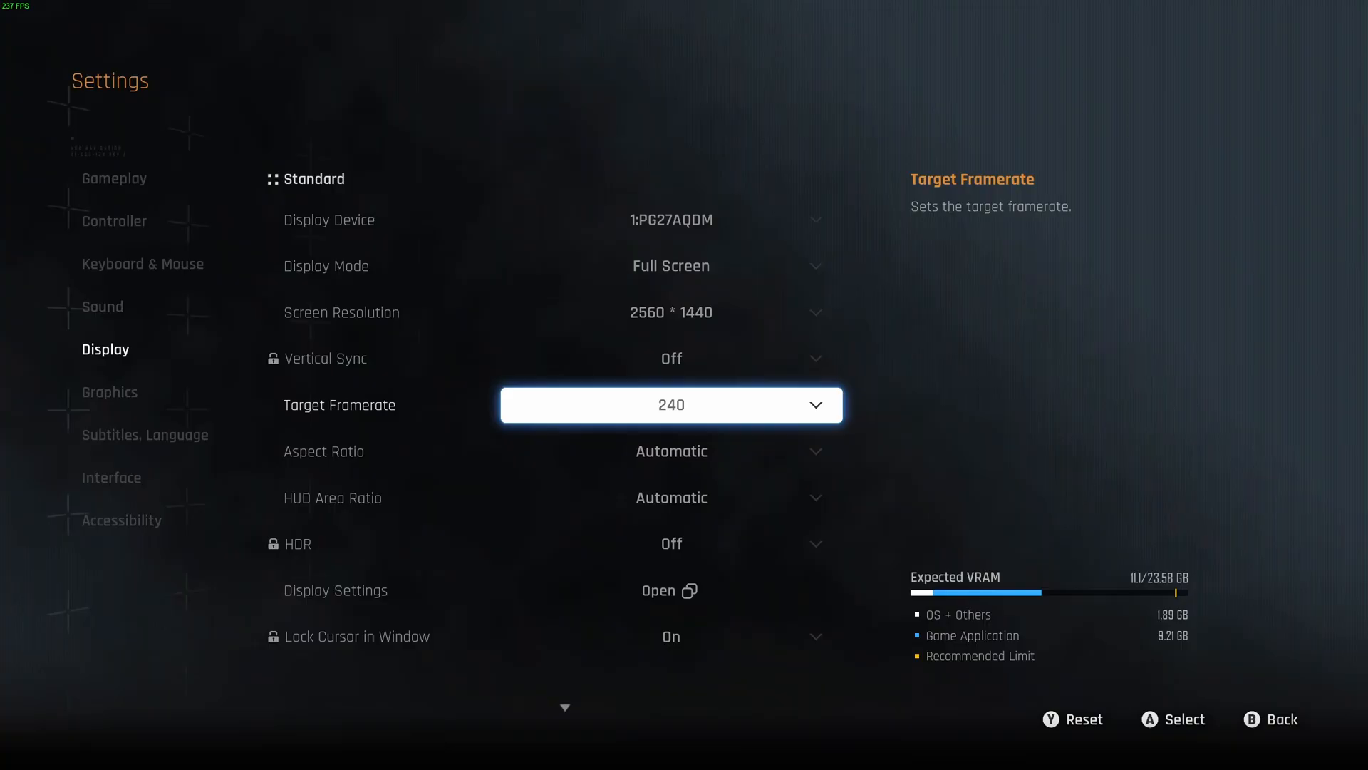
pyautogui.scroll(-3)
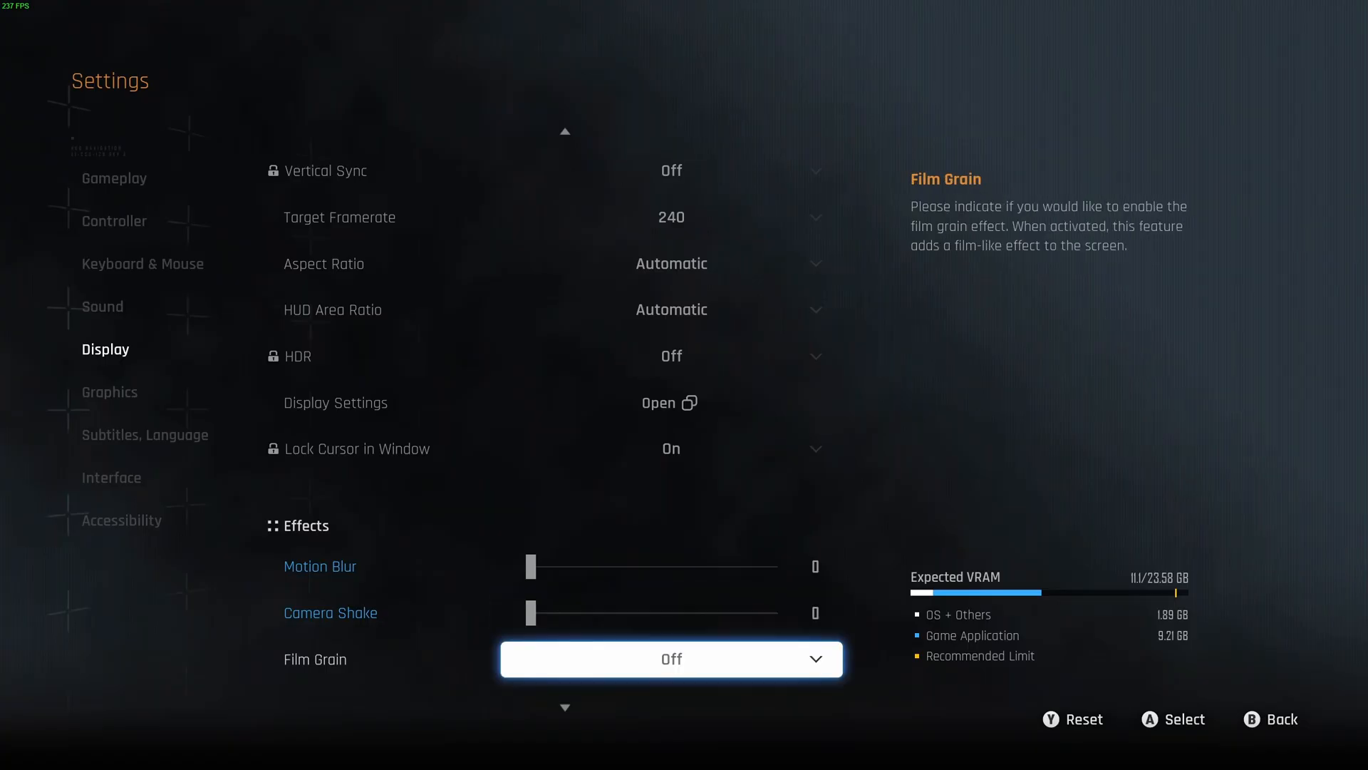
pyautogui.scroll(-3)
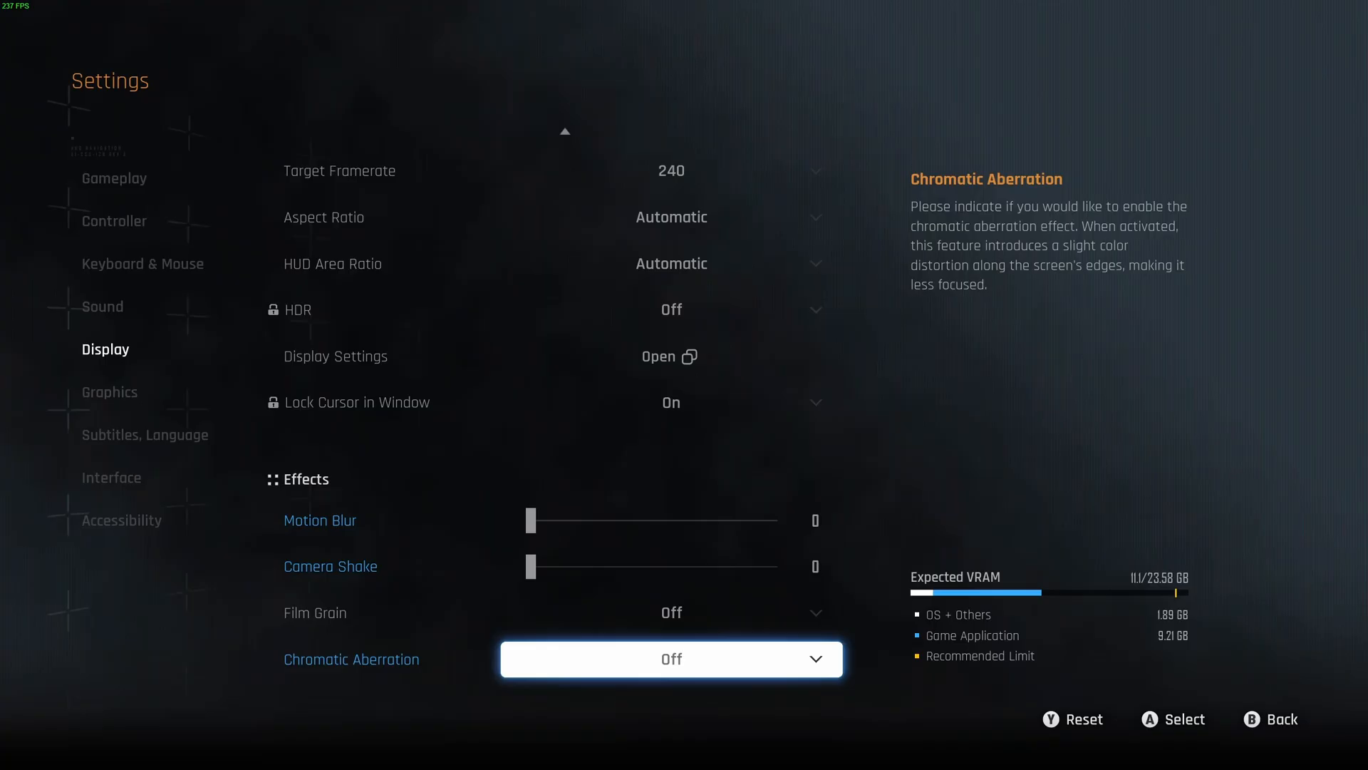
# Keep NVIDIA DLSS 4 as the resolution scaling mode in Graphics settings.
pyautogui.click(108, 392)
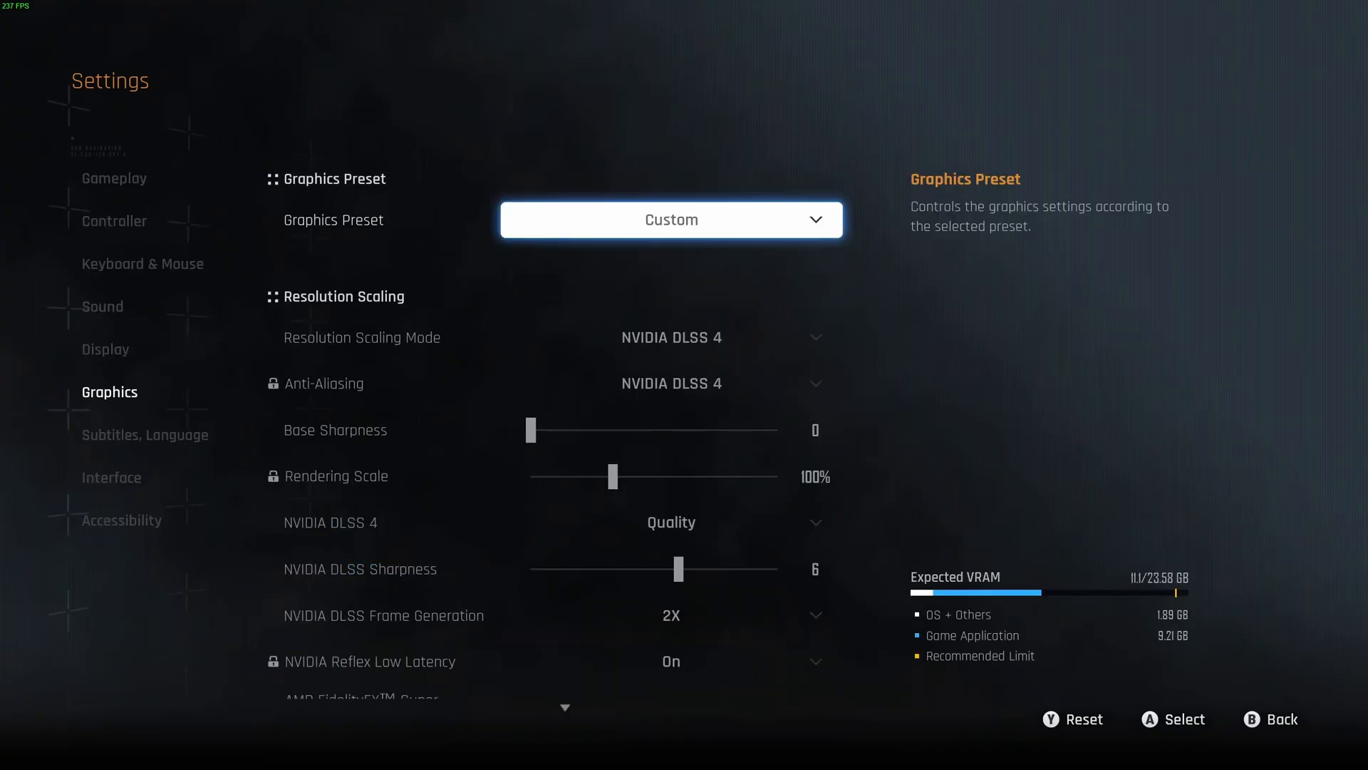
pyautogui.click(670, 337)
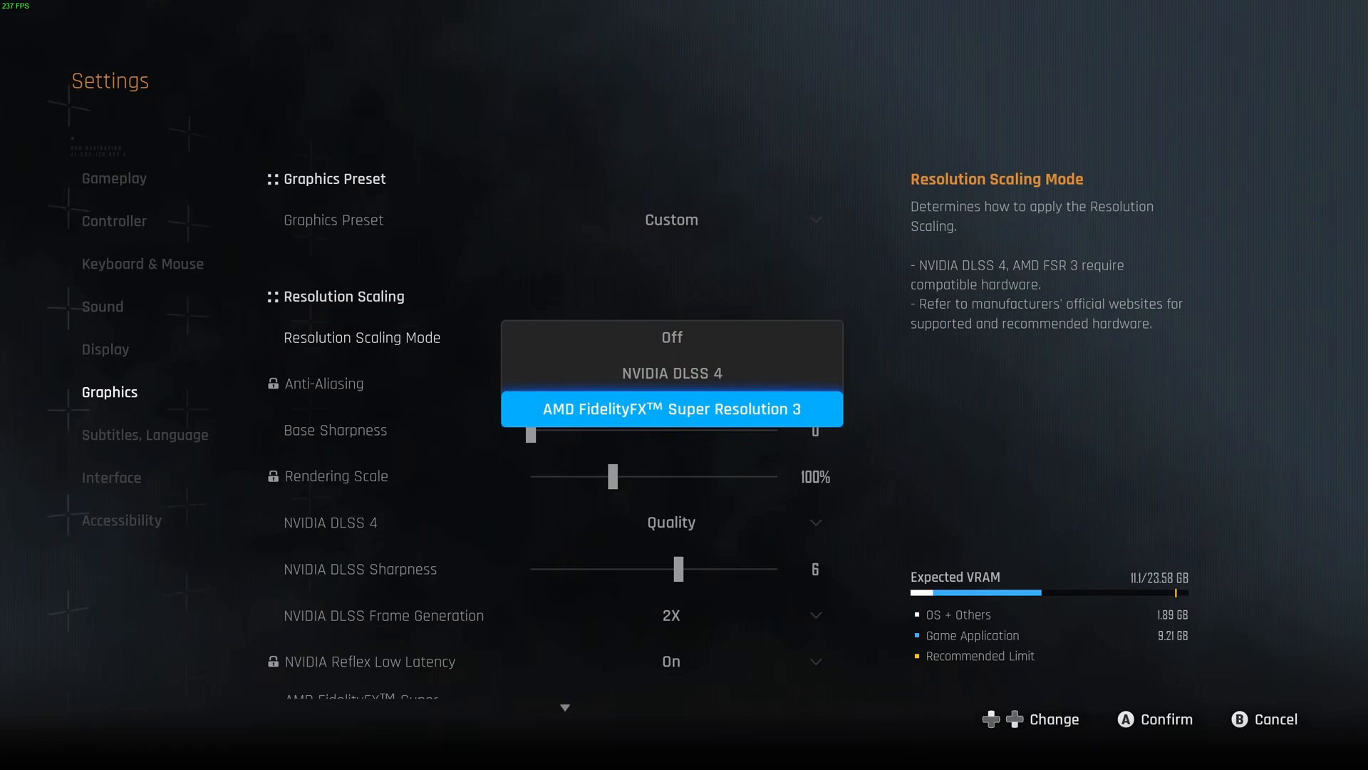
pyautogui.click(672, 372)
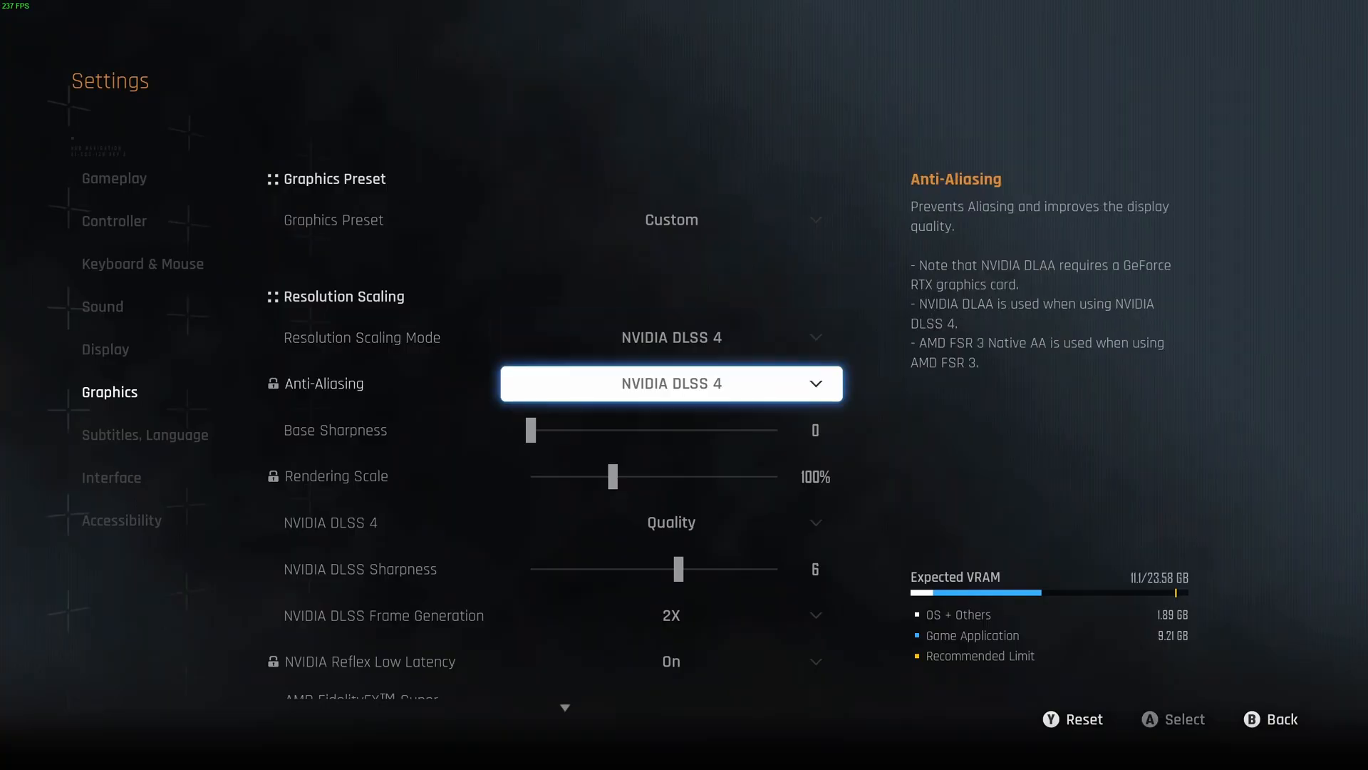
# Set DLSS 4 to Quality mode and keep frame generation at 2X.
pyautogui.click(671, 521)
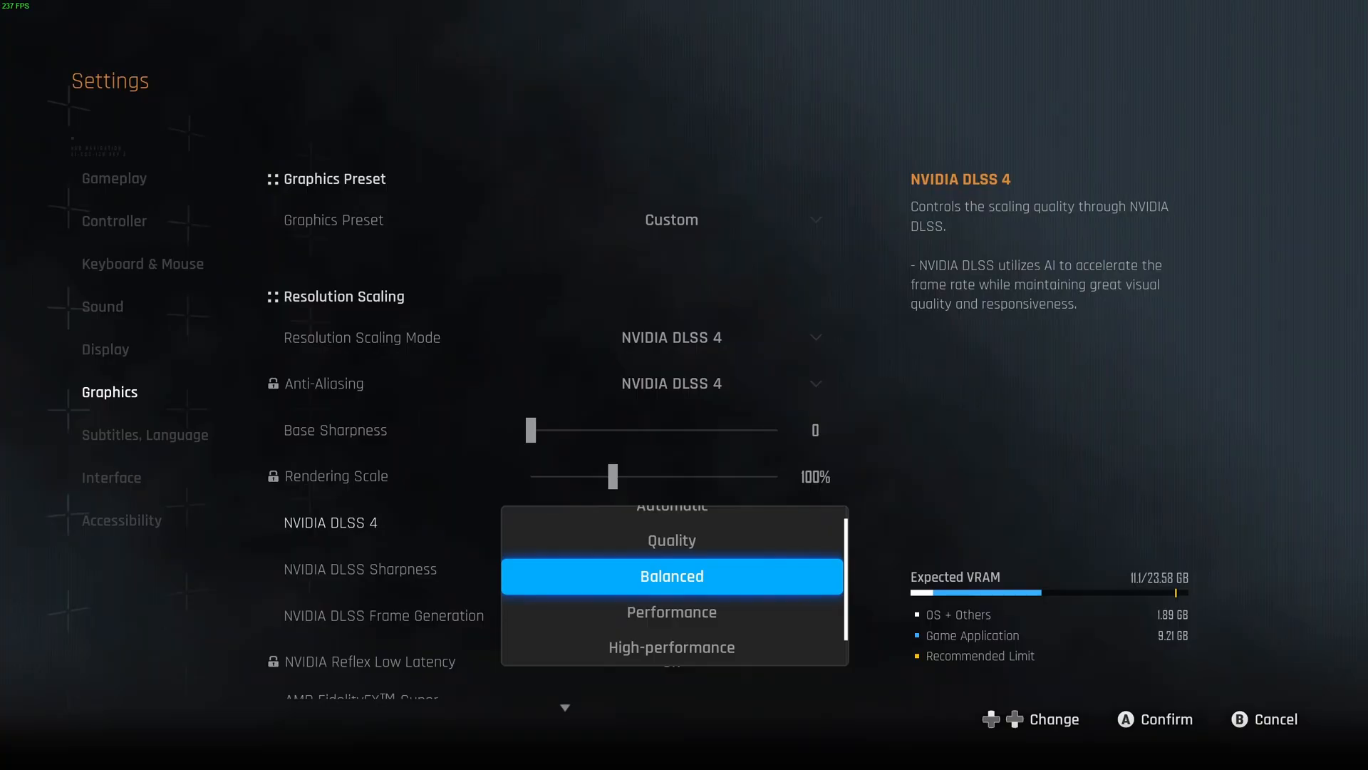
pyautogui.click(672, 610)
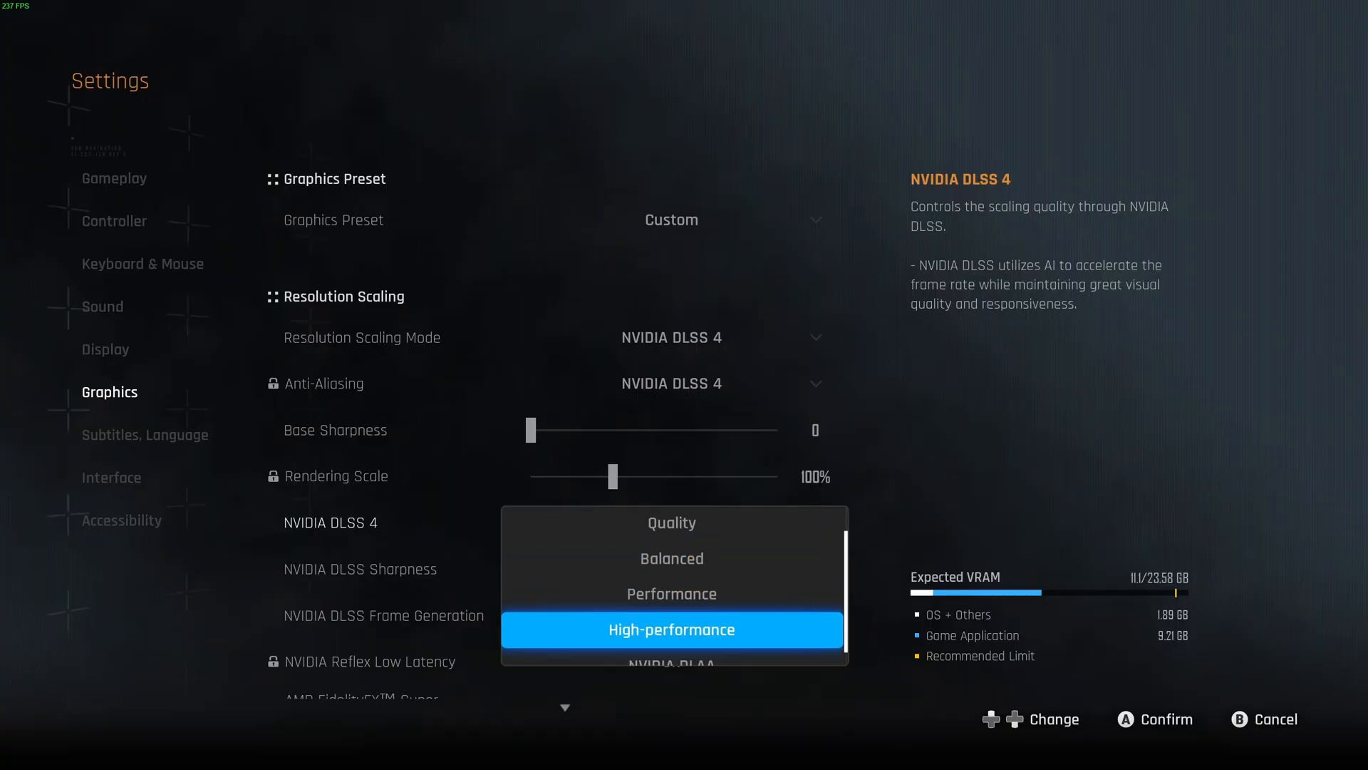
pyautogui.scroll(-3)
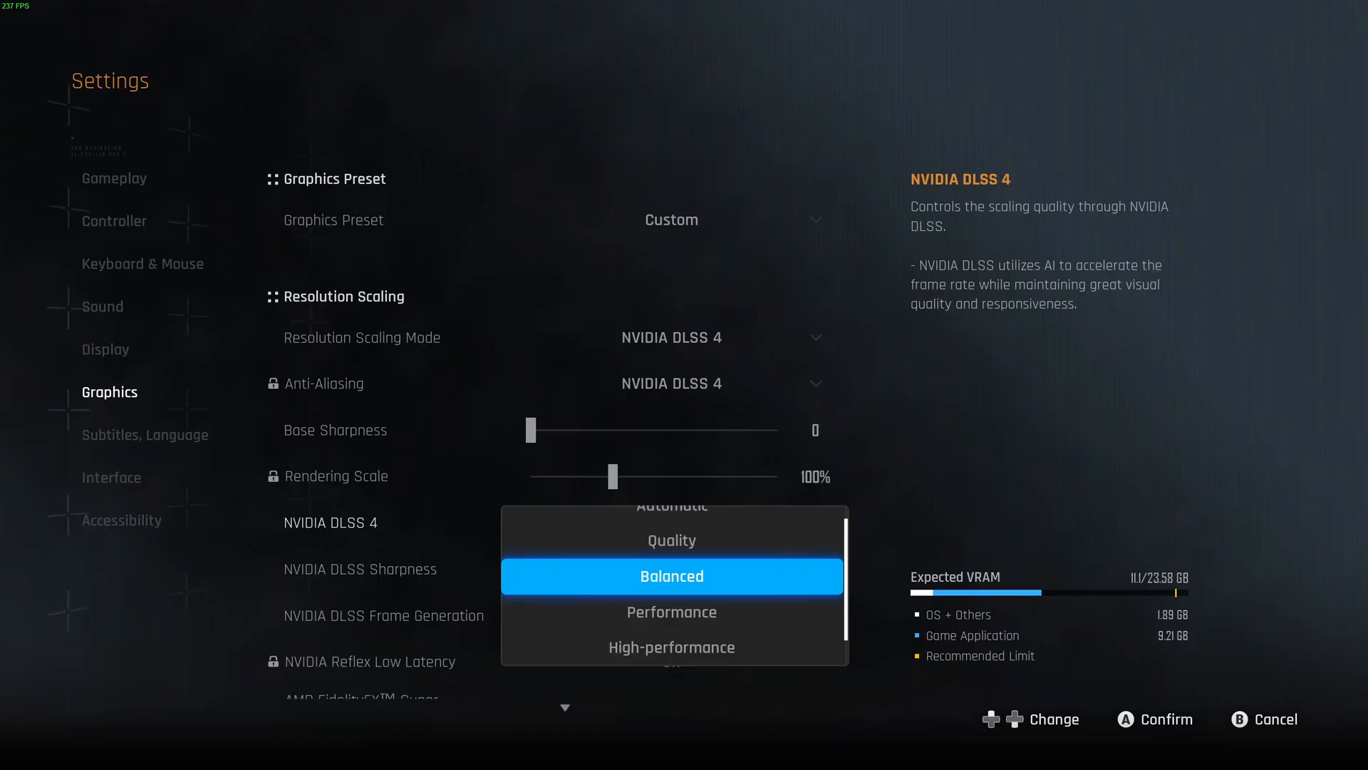
pyautogui.click(671, 539)
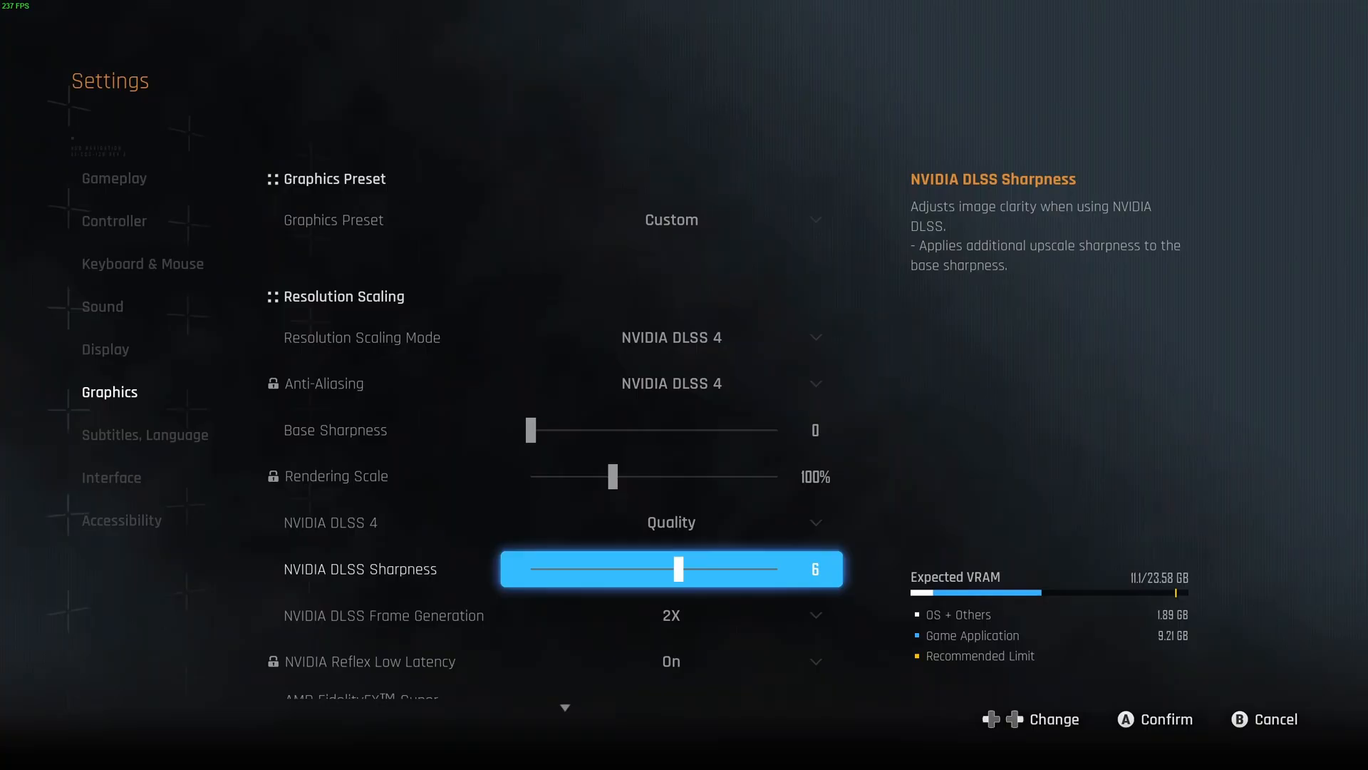
pyautogui.click(670, 615)
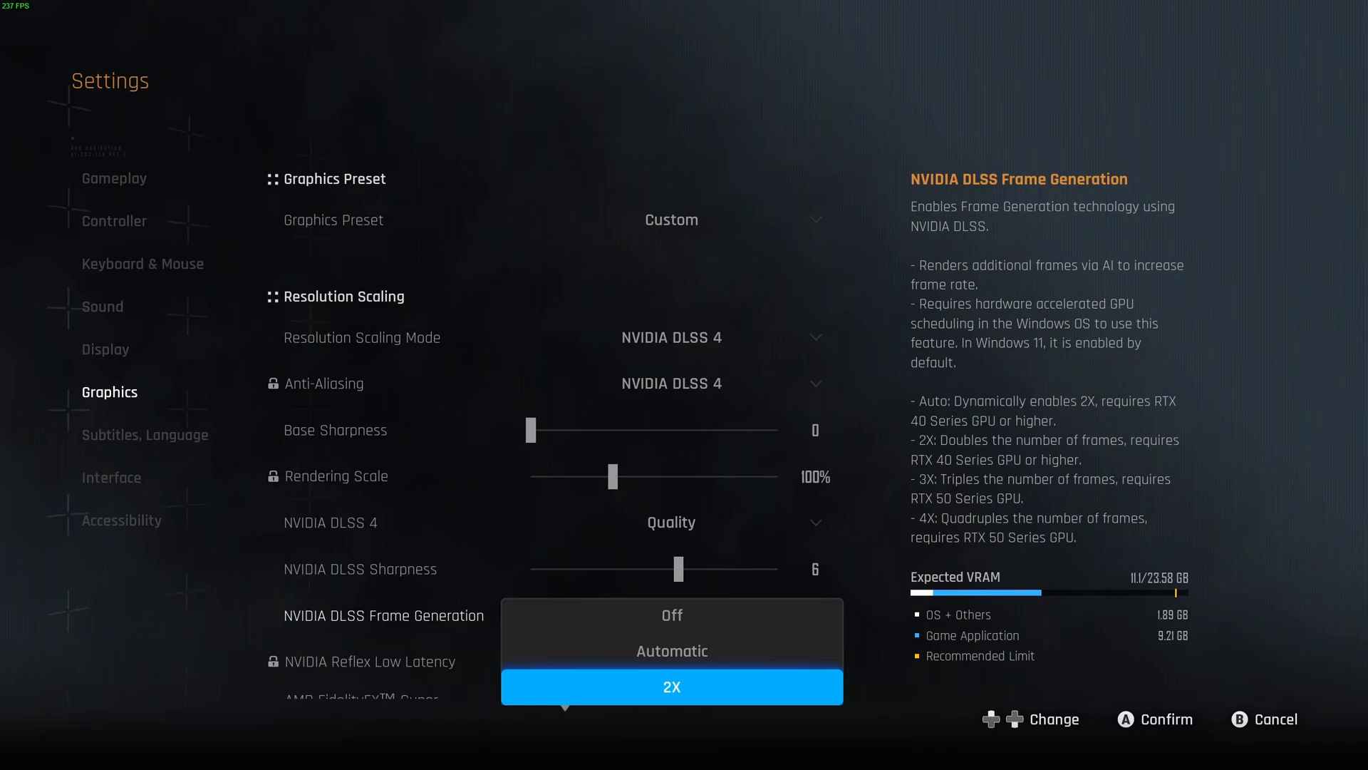
pyautogui.click(671, 687)
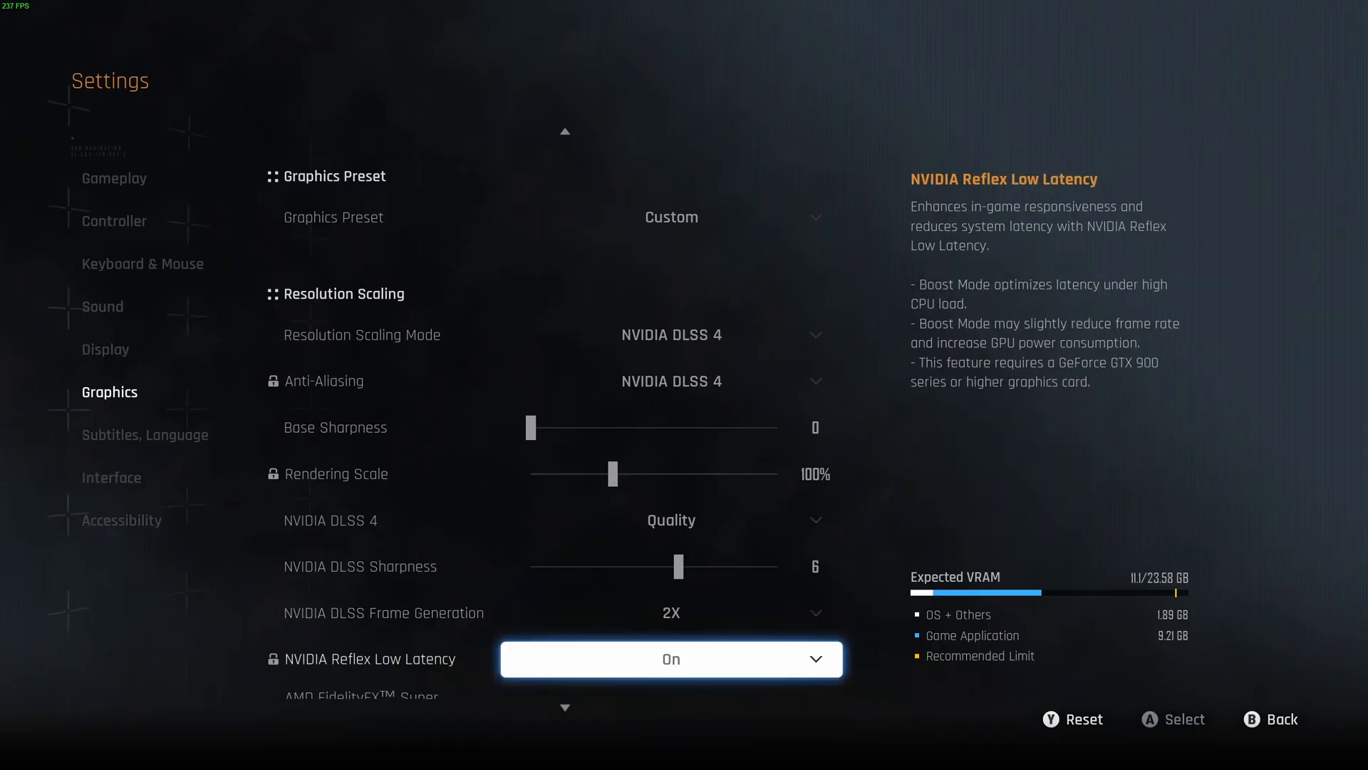
# Try AMD FSR 3 scaling at Quality mode, then return to NVIDIA DLSS 4.
pyautogui.scroll(-3)
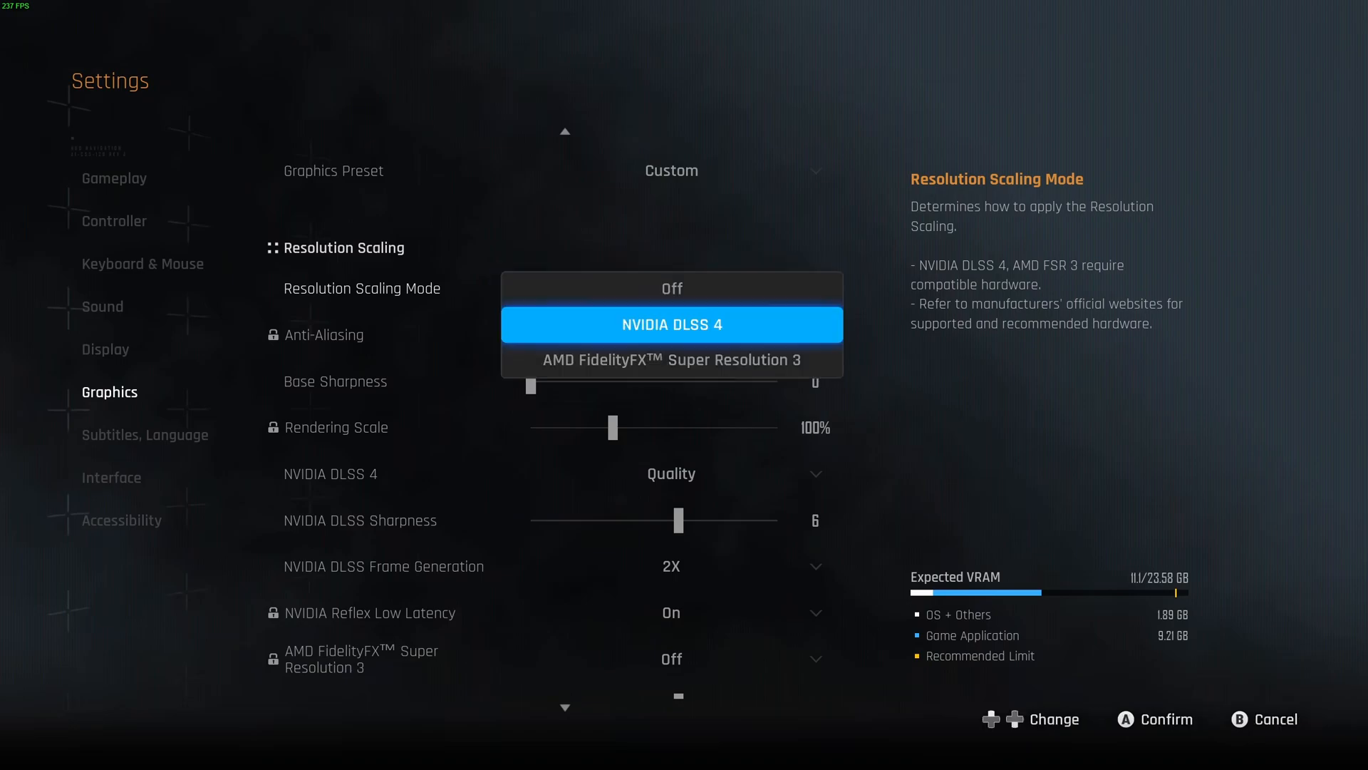
pyautogui.click(671, 360)
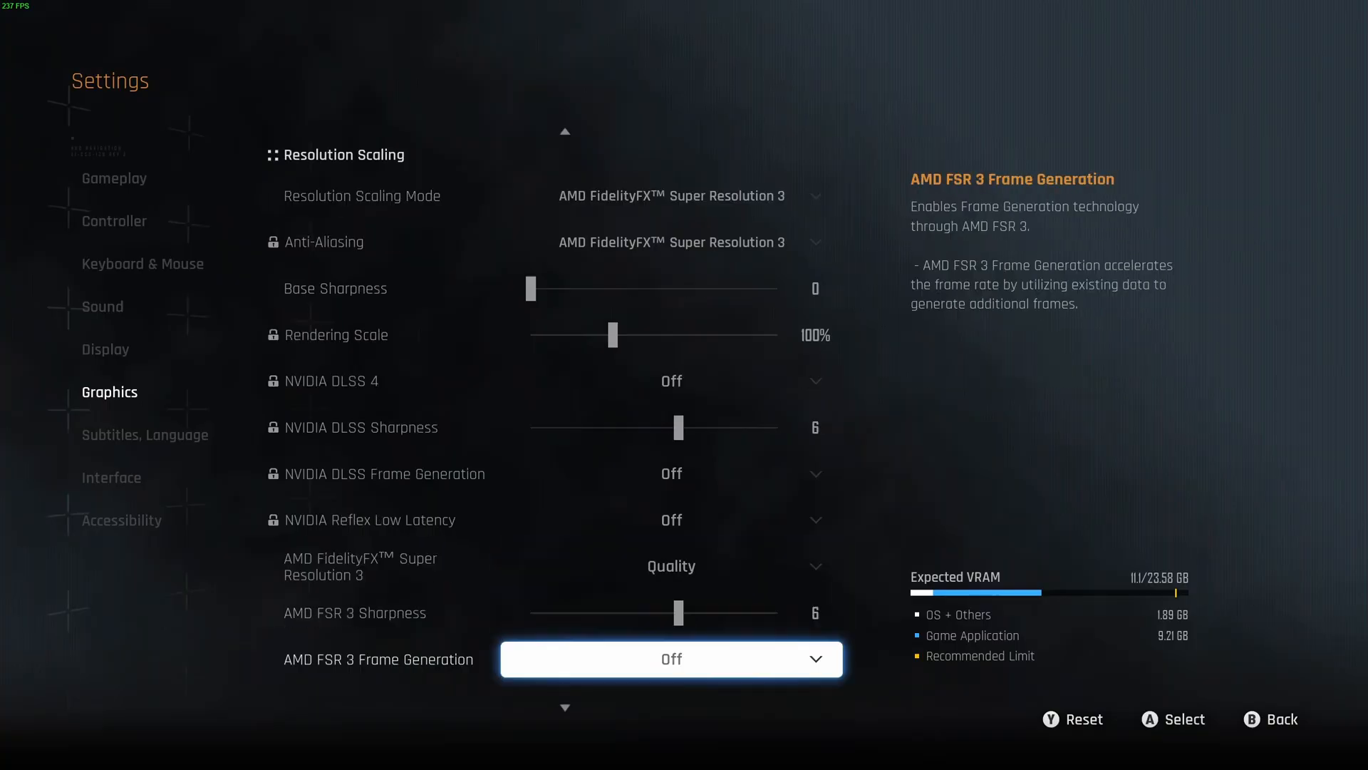
pyautogui.scroll(-3)
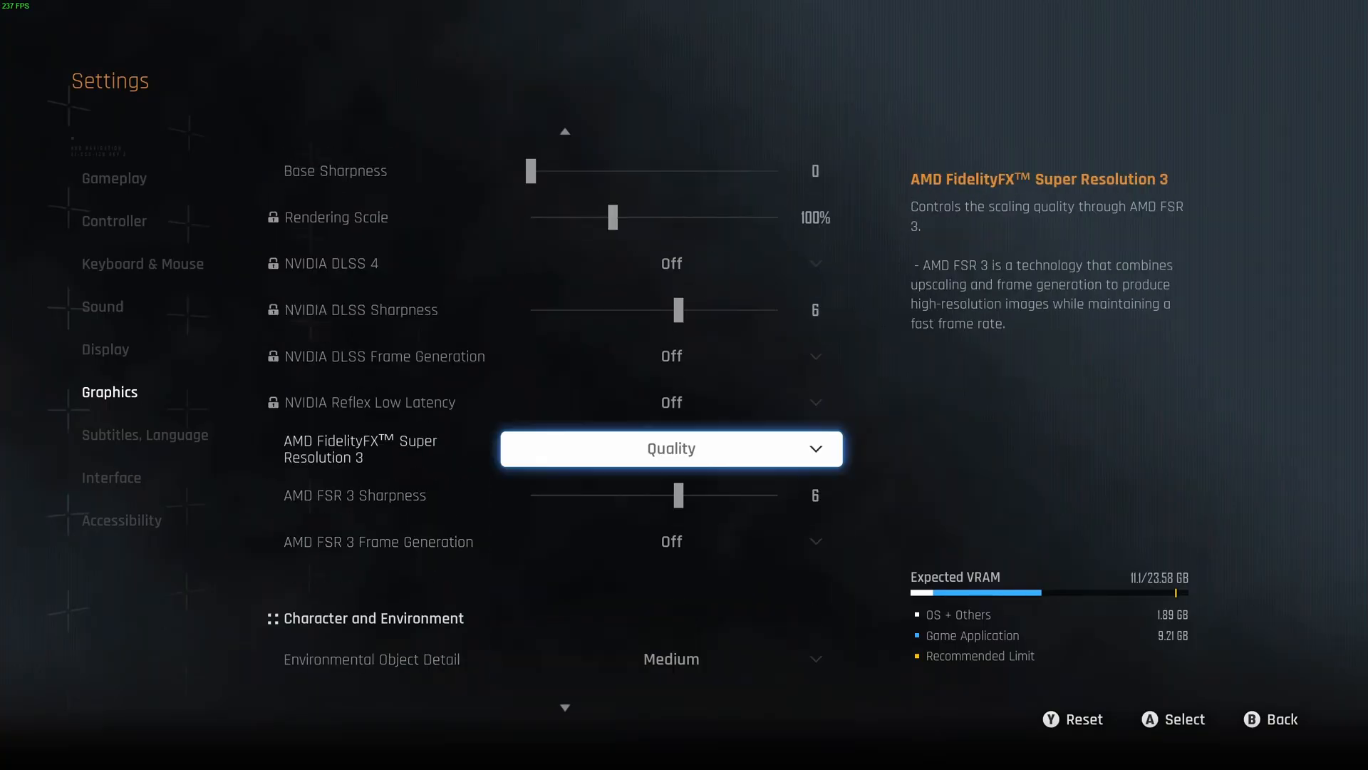
pyautogui.click(672, 447)
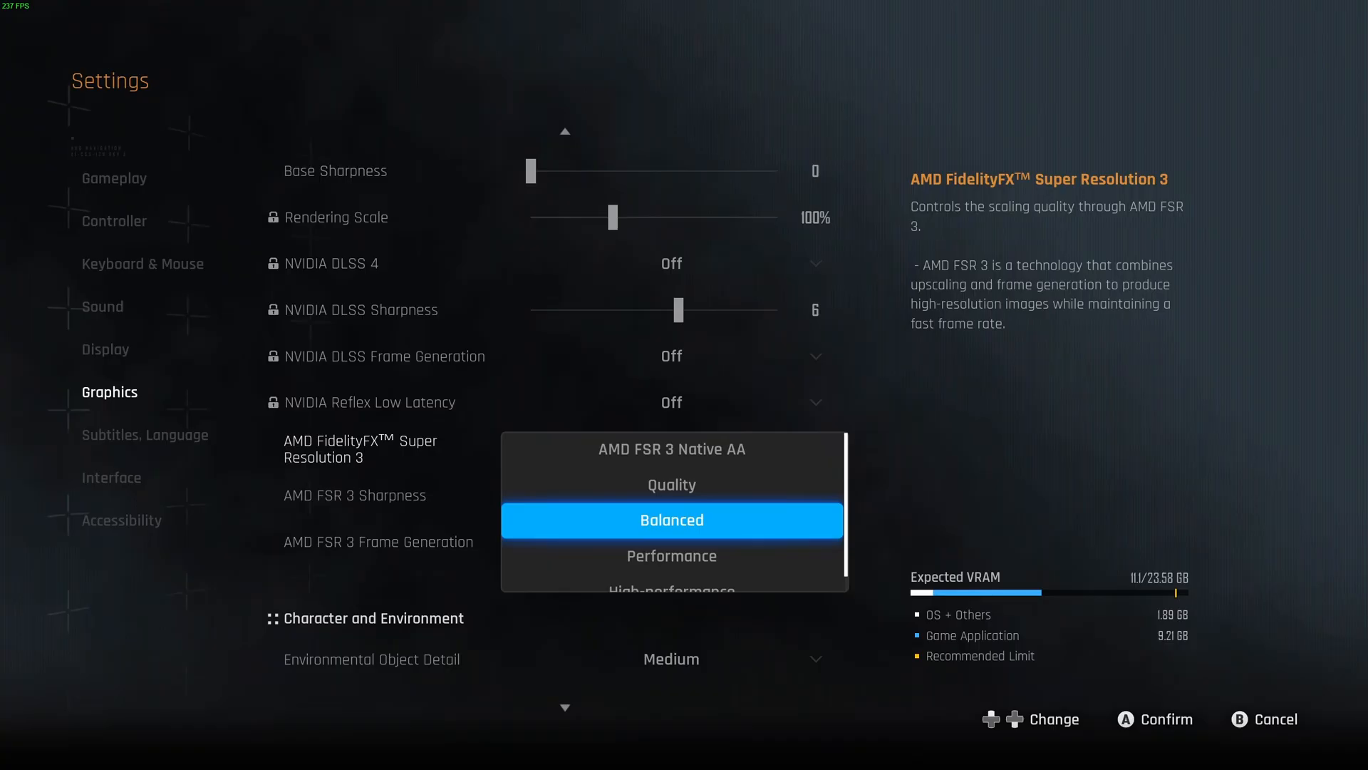
pyautogui.click(671, 485)
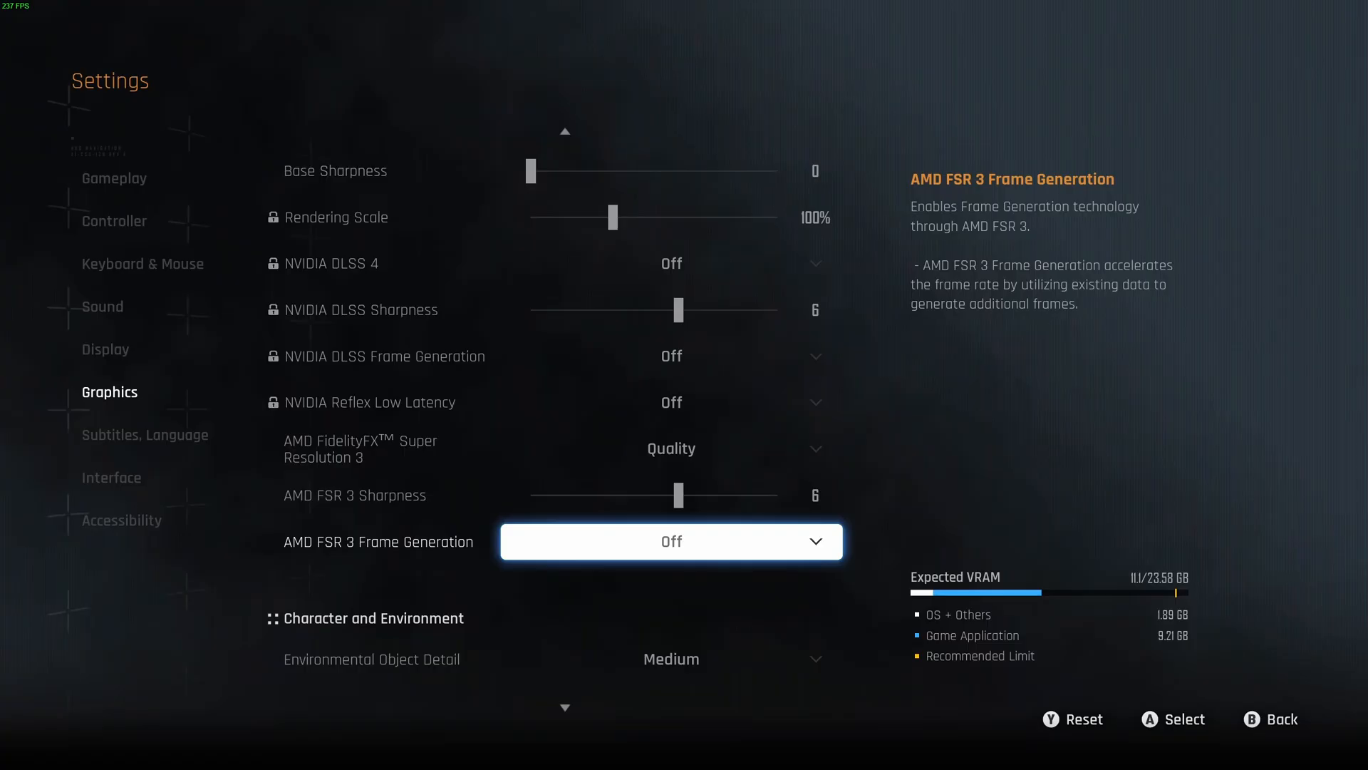
pyautogui.click(672, 541)
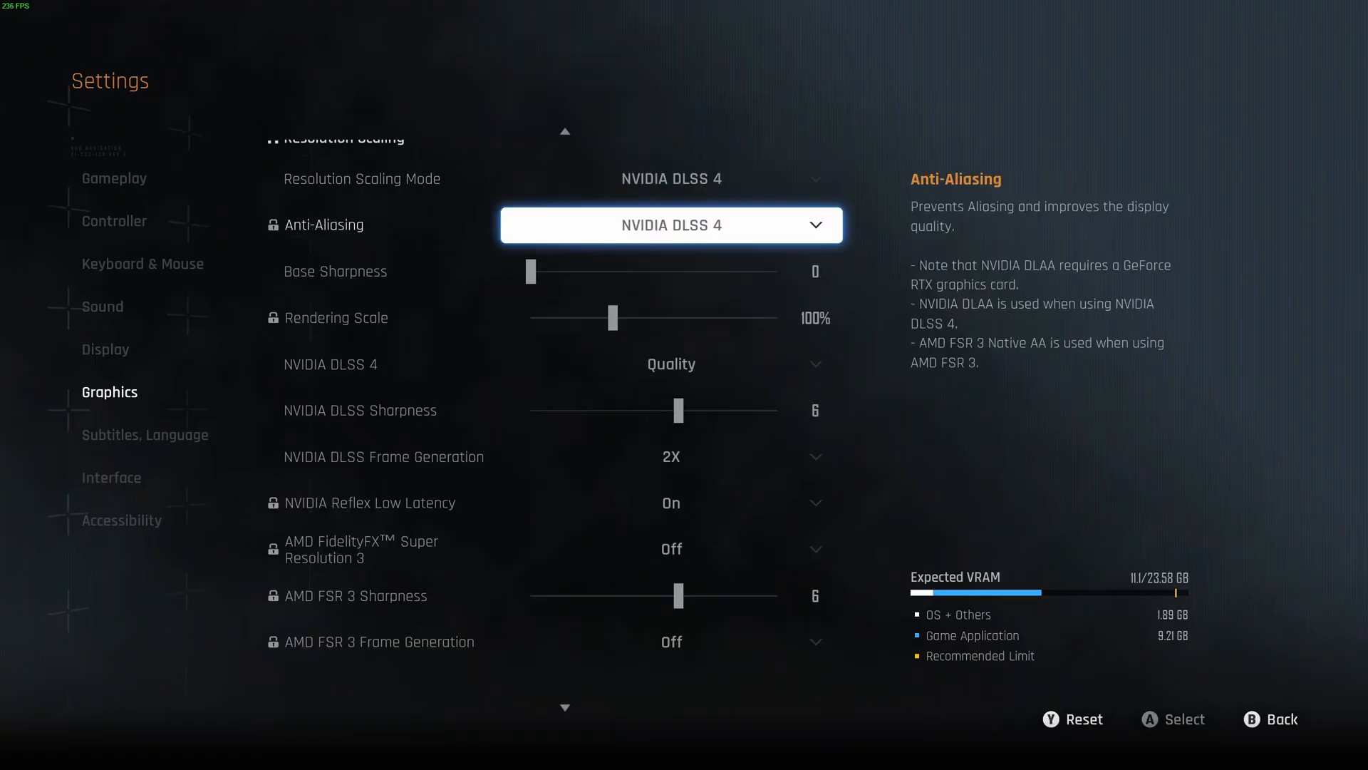
pyautogui.scroll(-3)
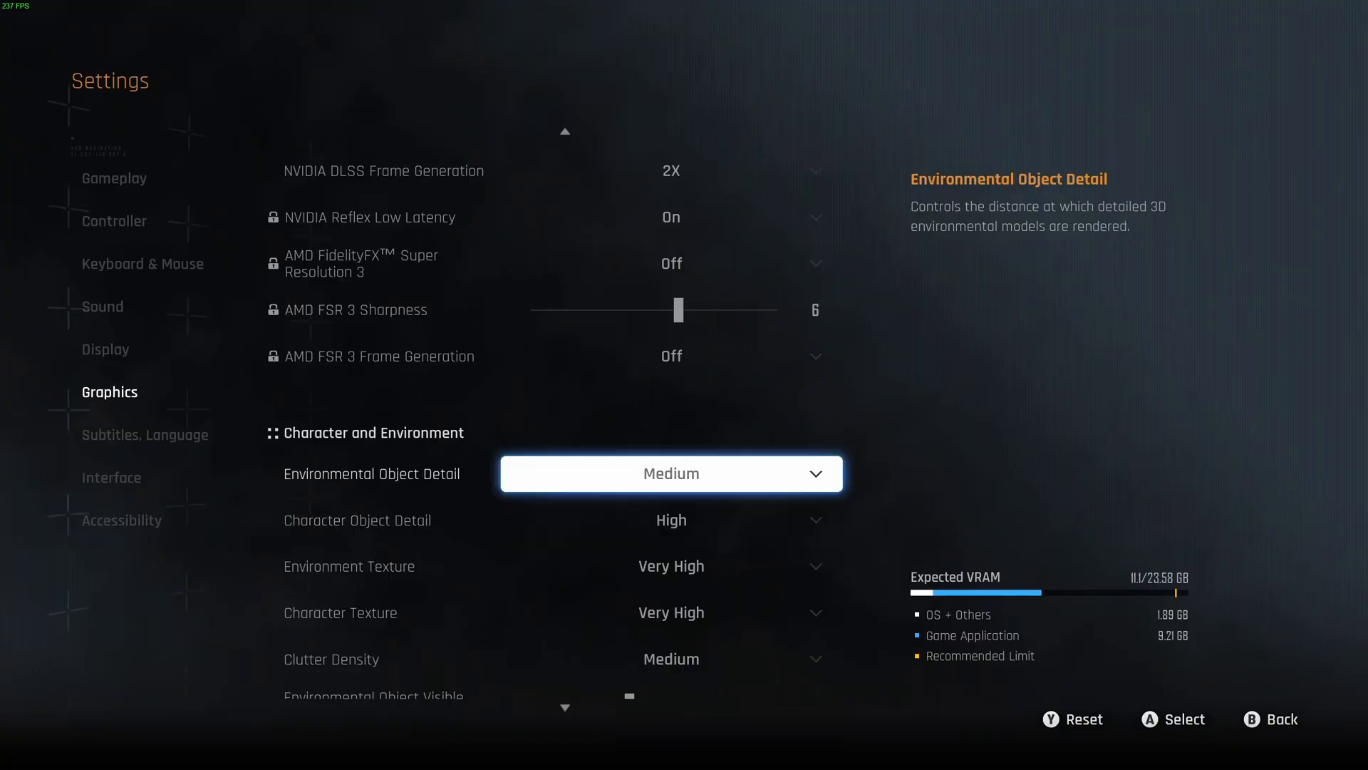
pyautogui.click(669, 473)
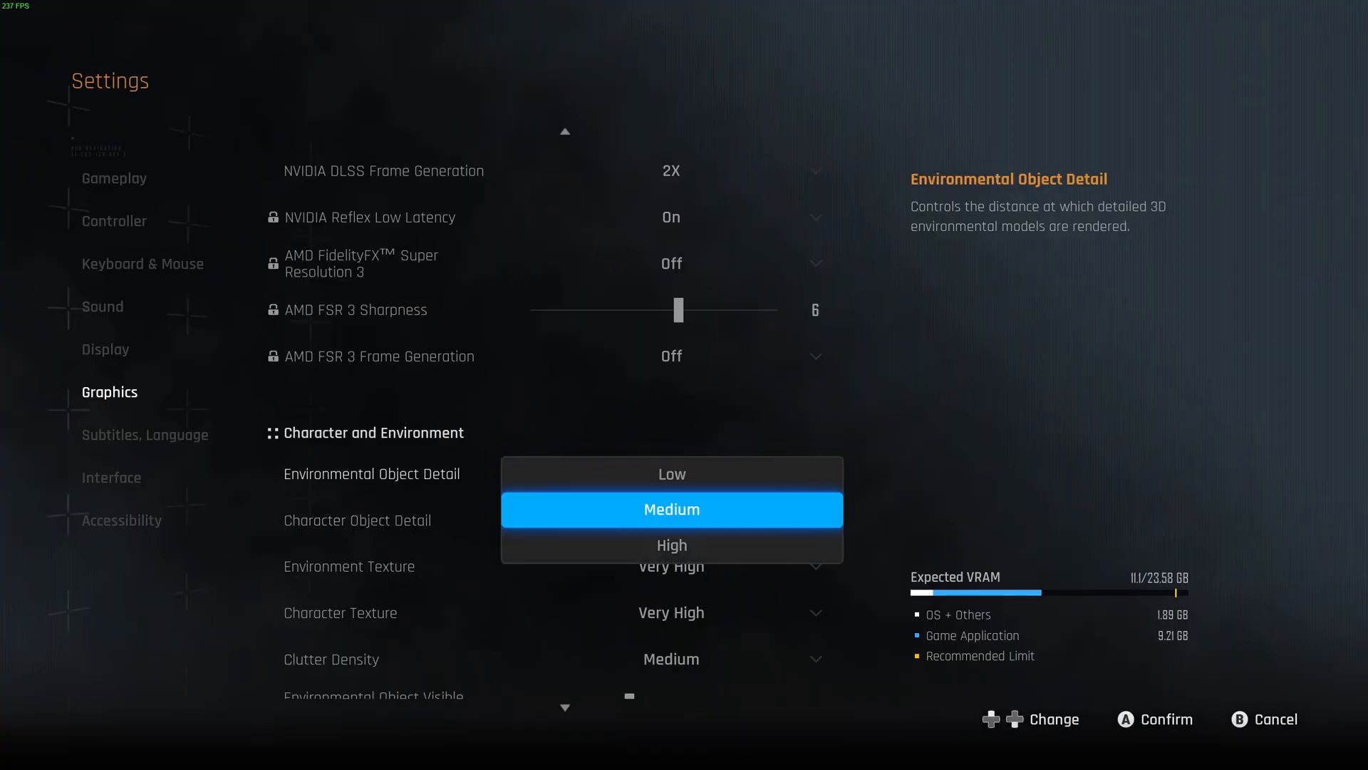
pyautogui.click(671, 509)
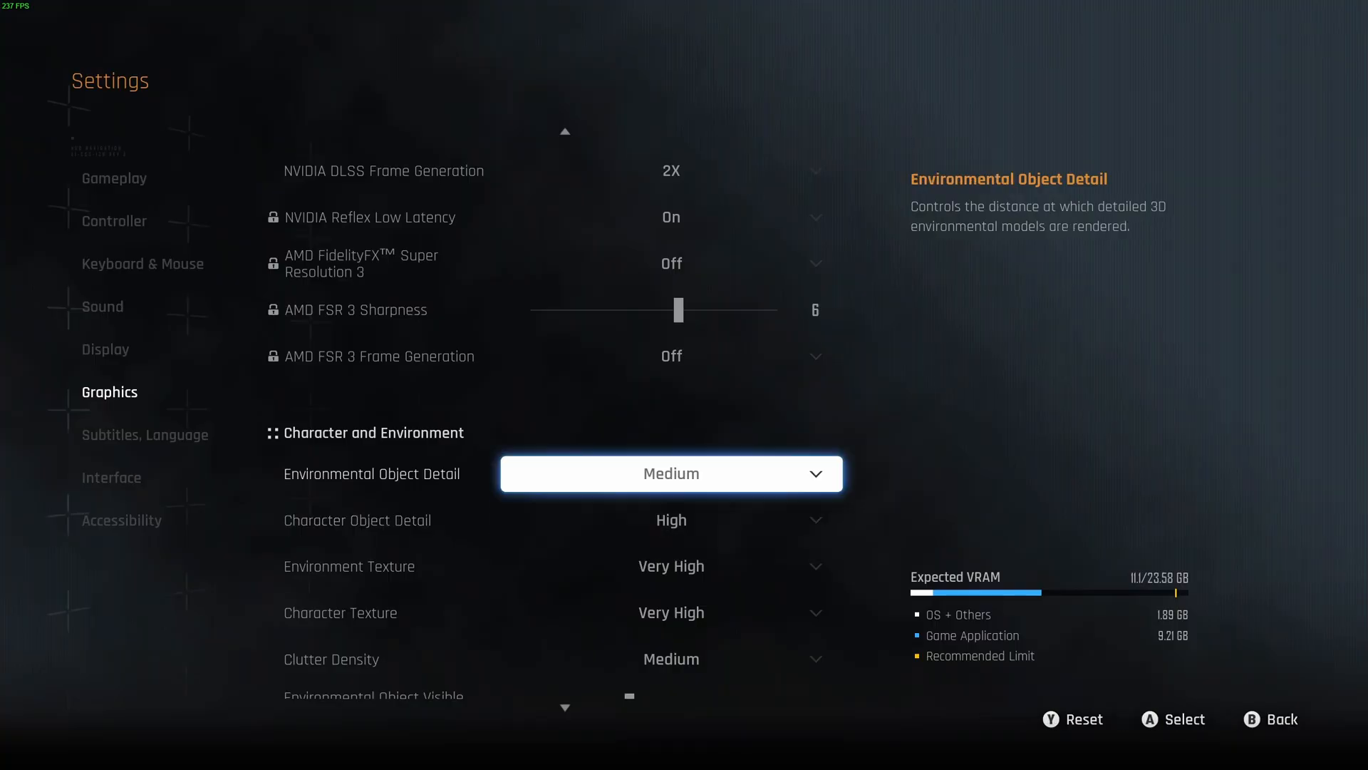
pyautogui.click(672, 473)
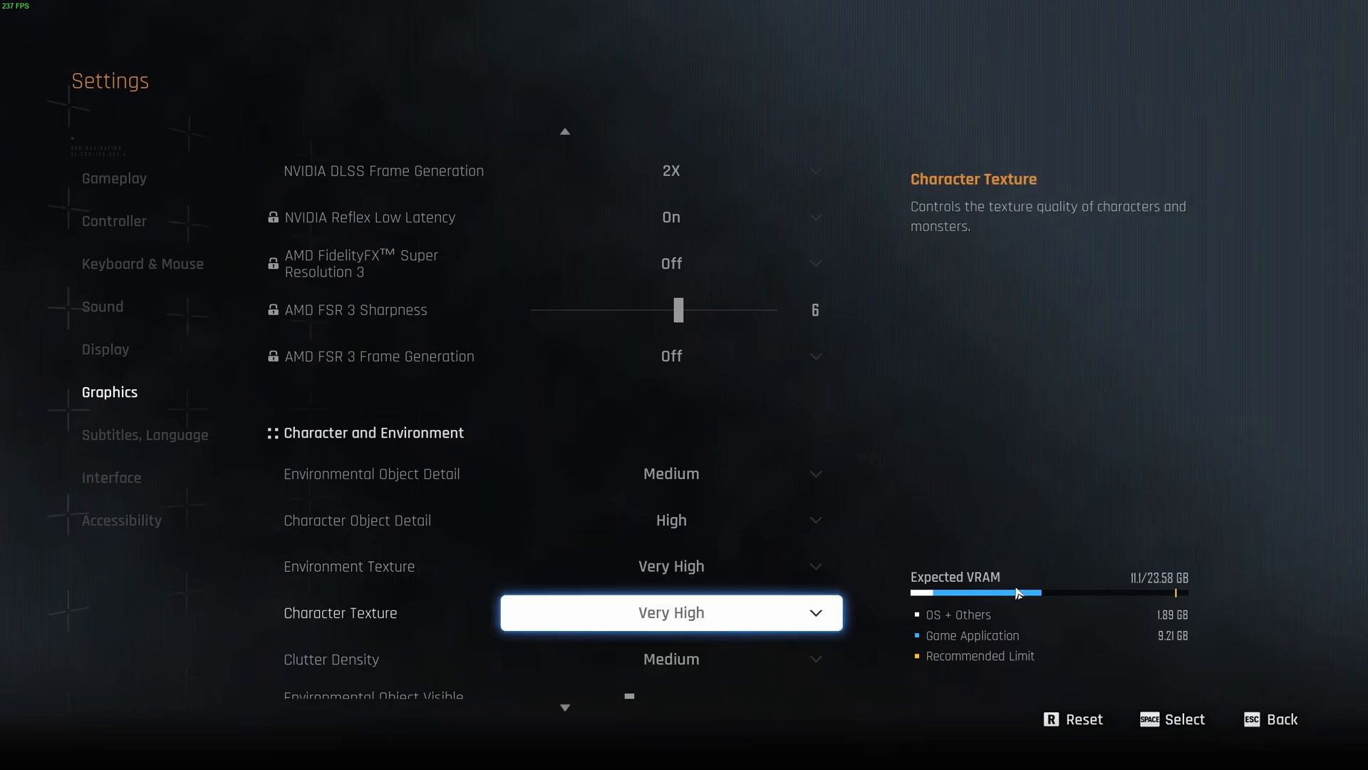
pyautogui.moveTo(953, 633)
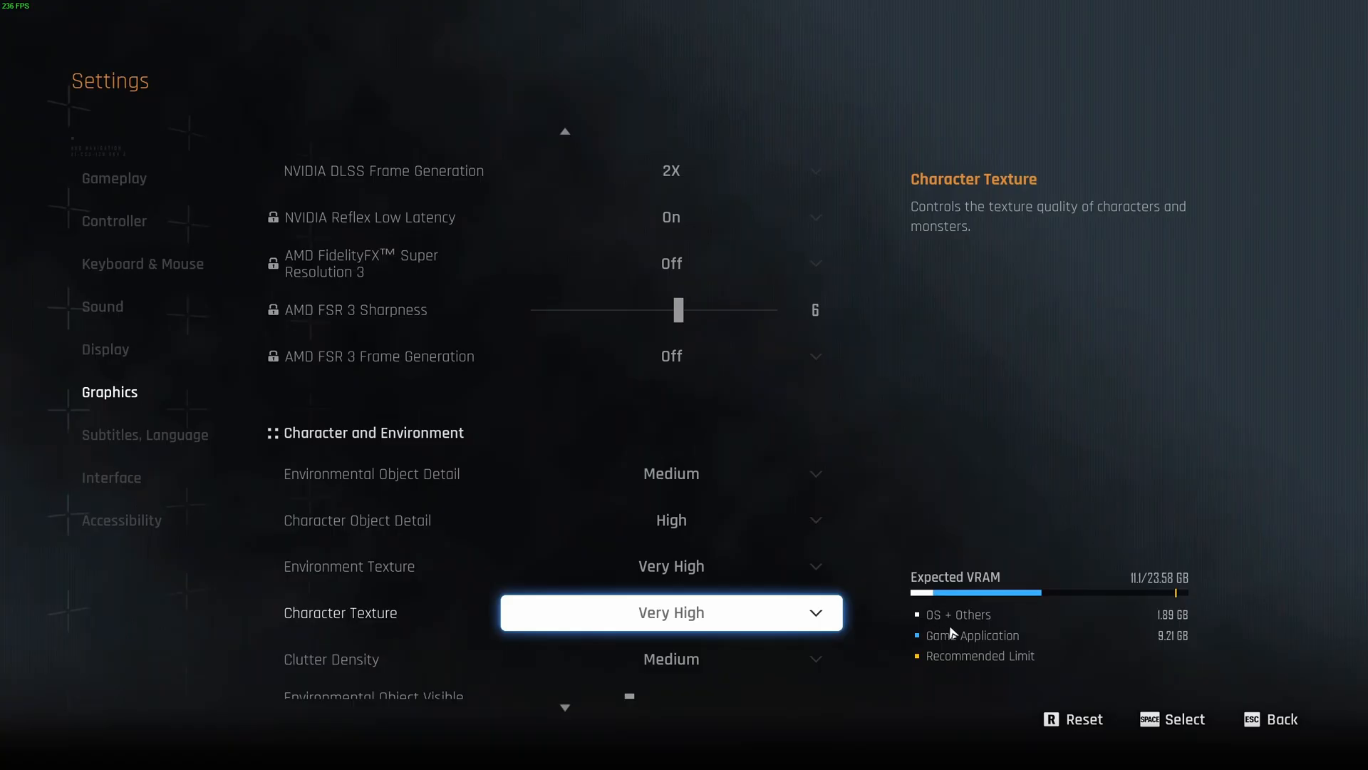
pyautogui.moveTo(1189, 601)
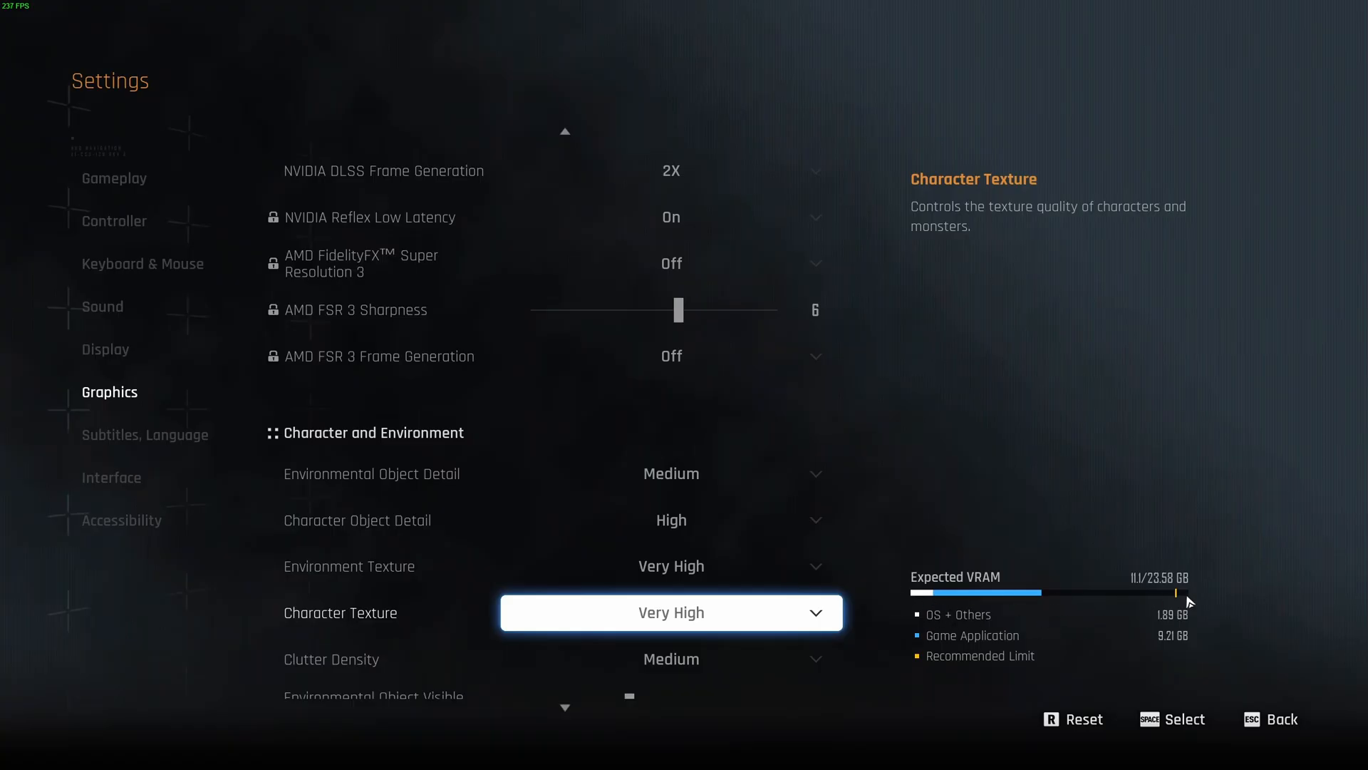
pyautogui.moveTo(1172, 598)
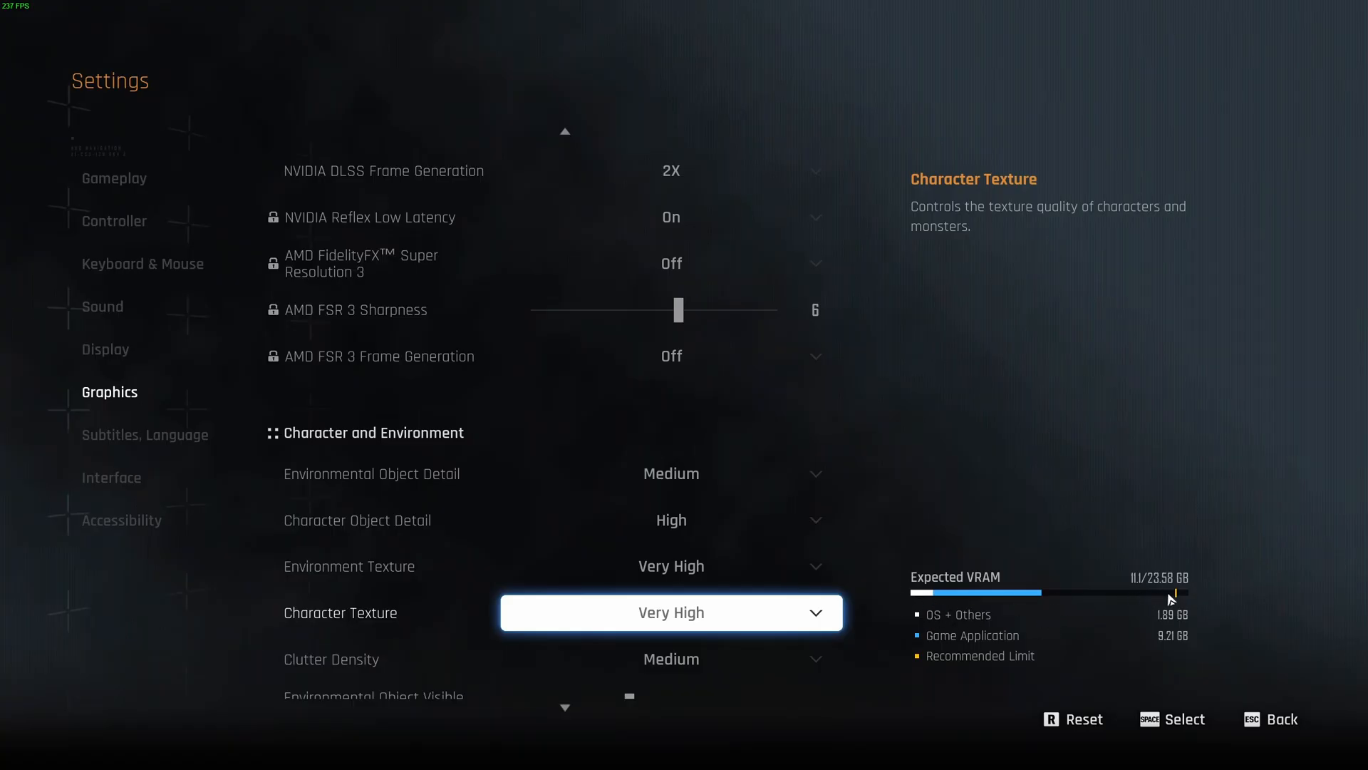
pyautogui.moveTo(942, 622)
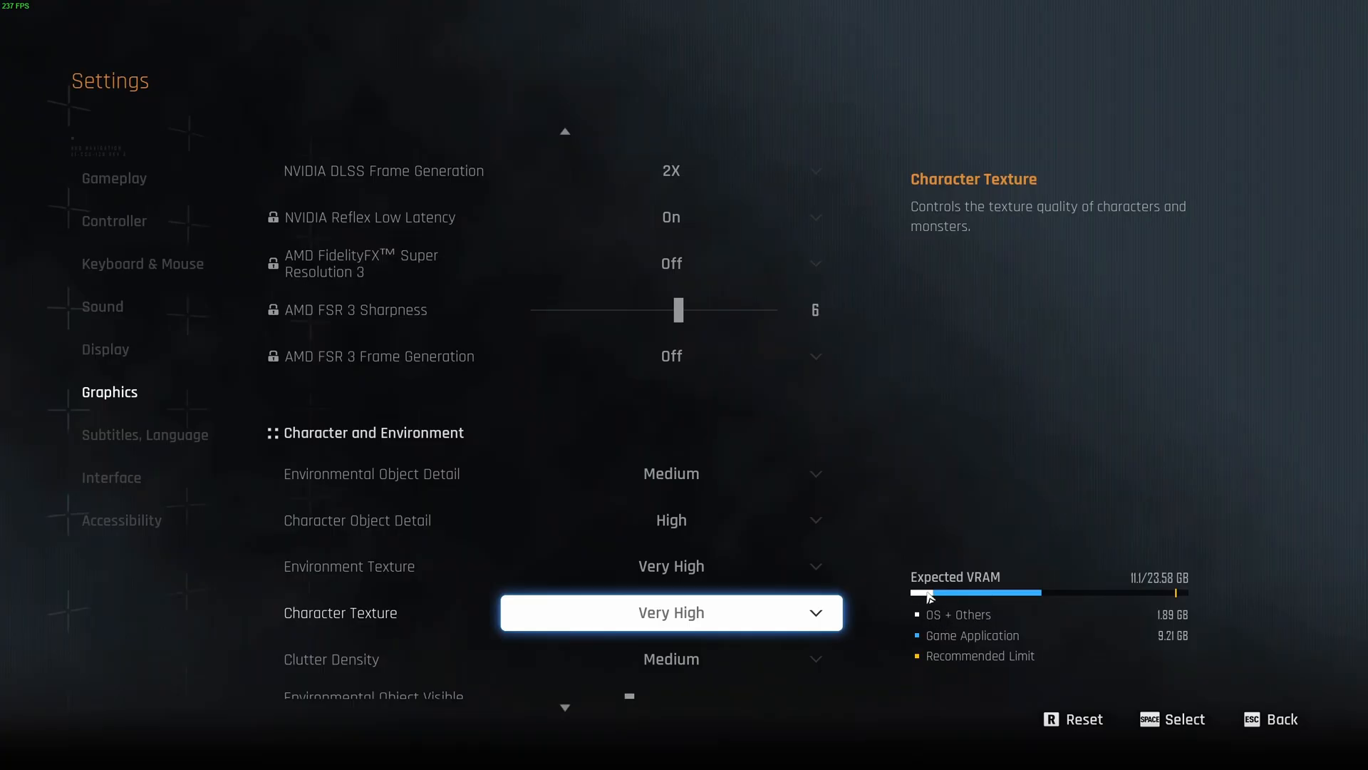
pyautogui.moveTo(1185, 622)
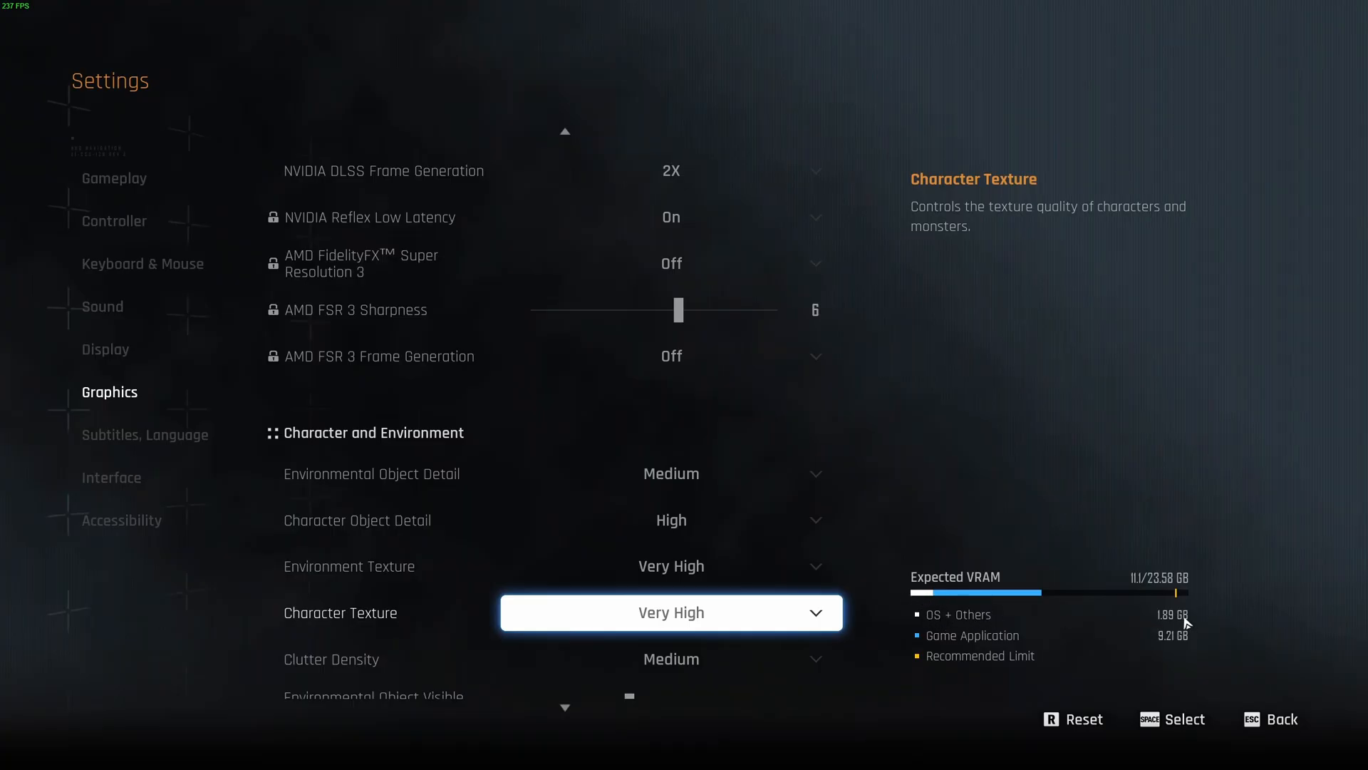
pyautogui.moveTo(1040, 601)
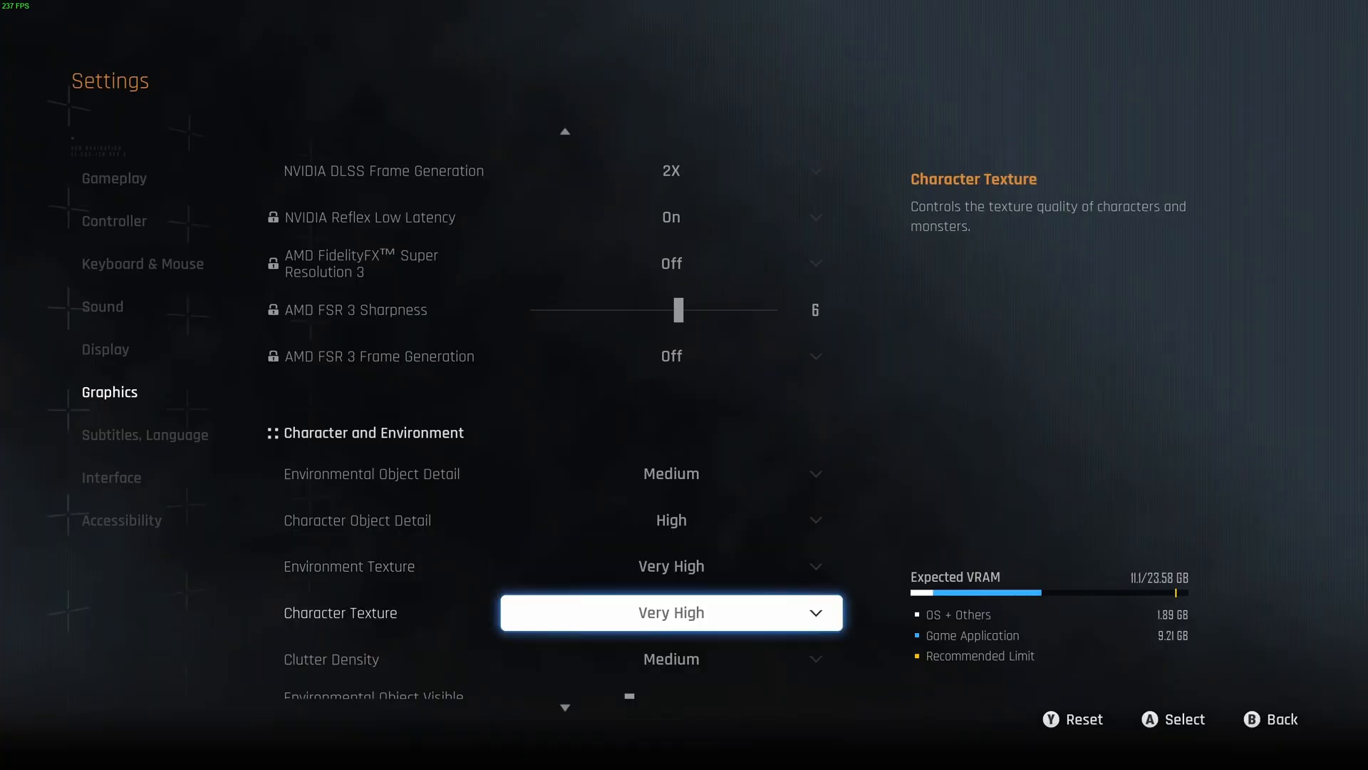
pyautogui.scroll(-3)
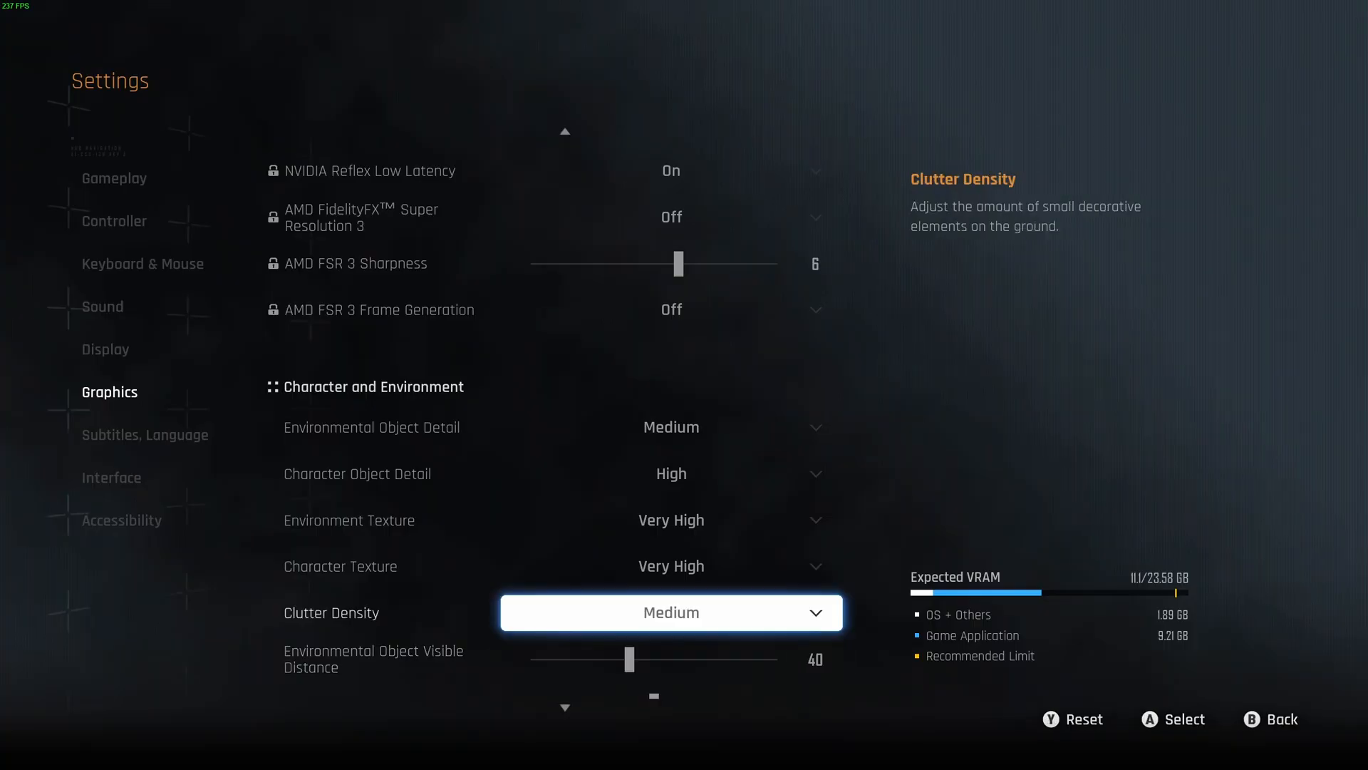
pyautogui.scroll(-3)
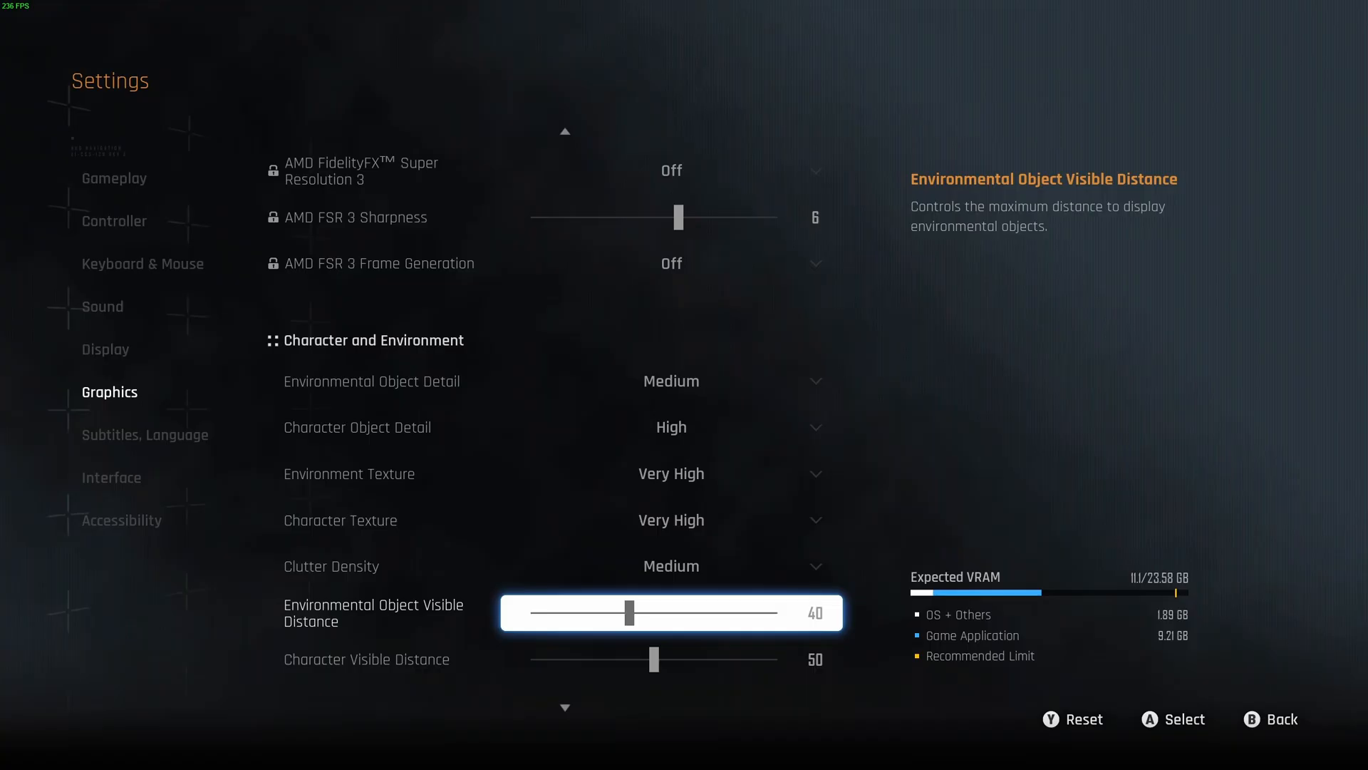
pyautogui.scroll(-3)
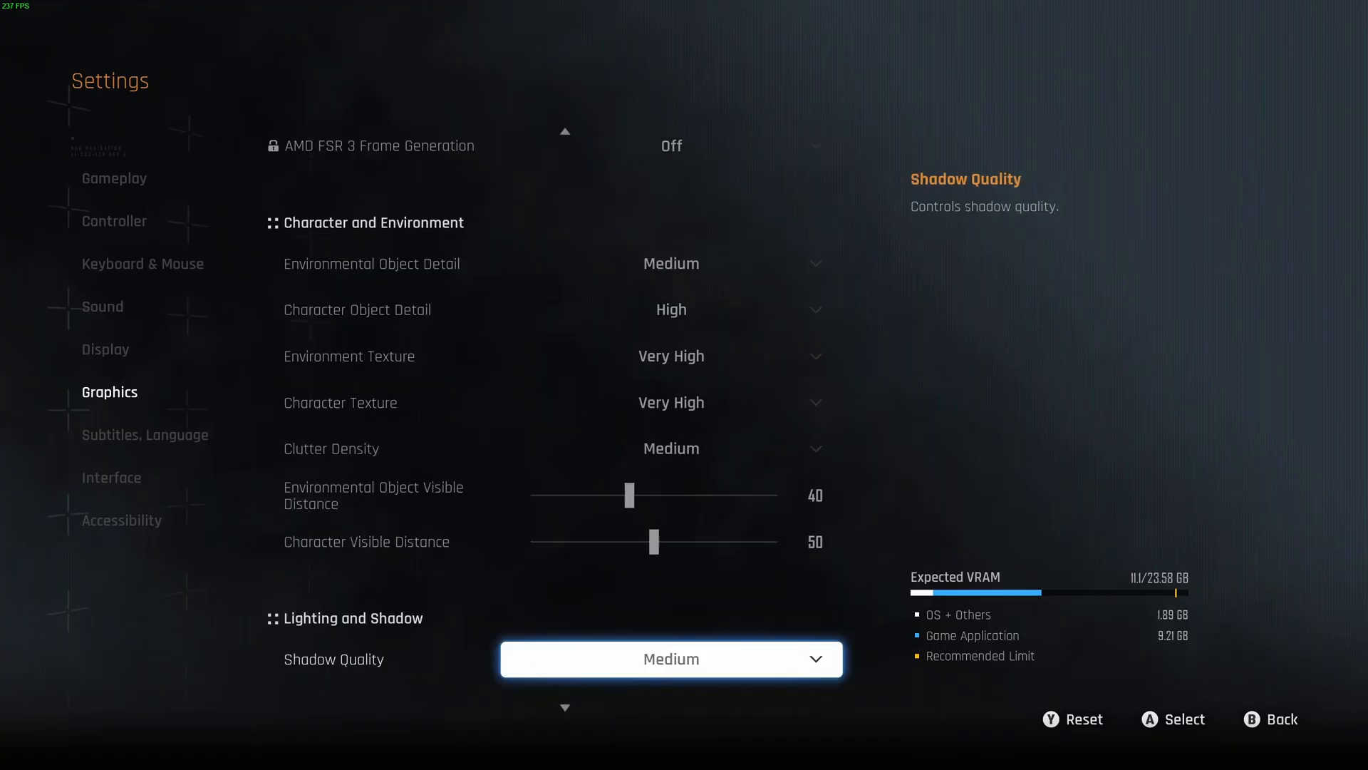
# Confirm Shadow Quality at Medium and raise Particle Quality from Low to Medium.
pyautogui.scroll(-3)
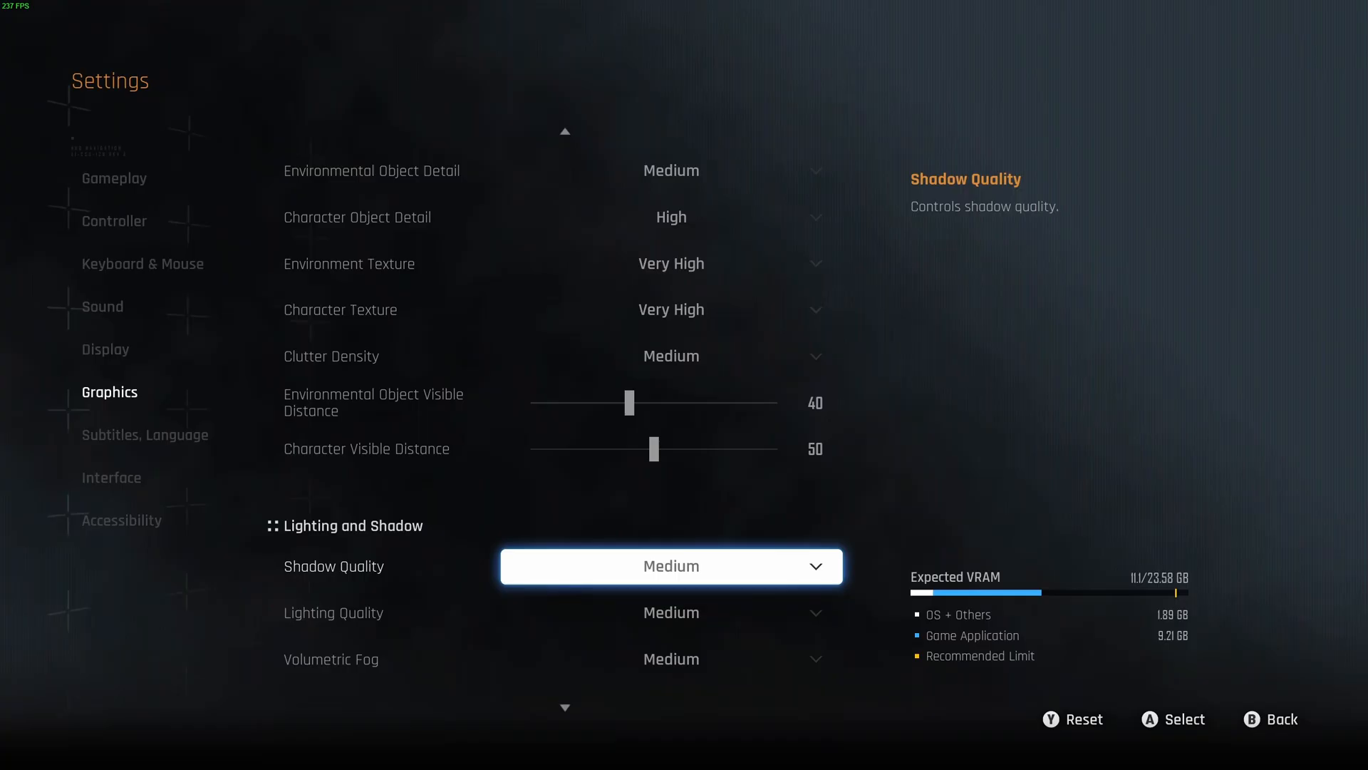
pyautogui.click(671, 565)
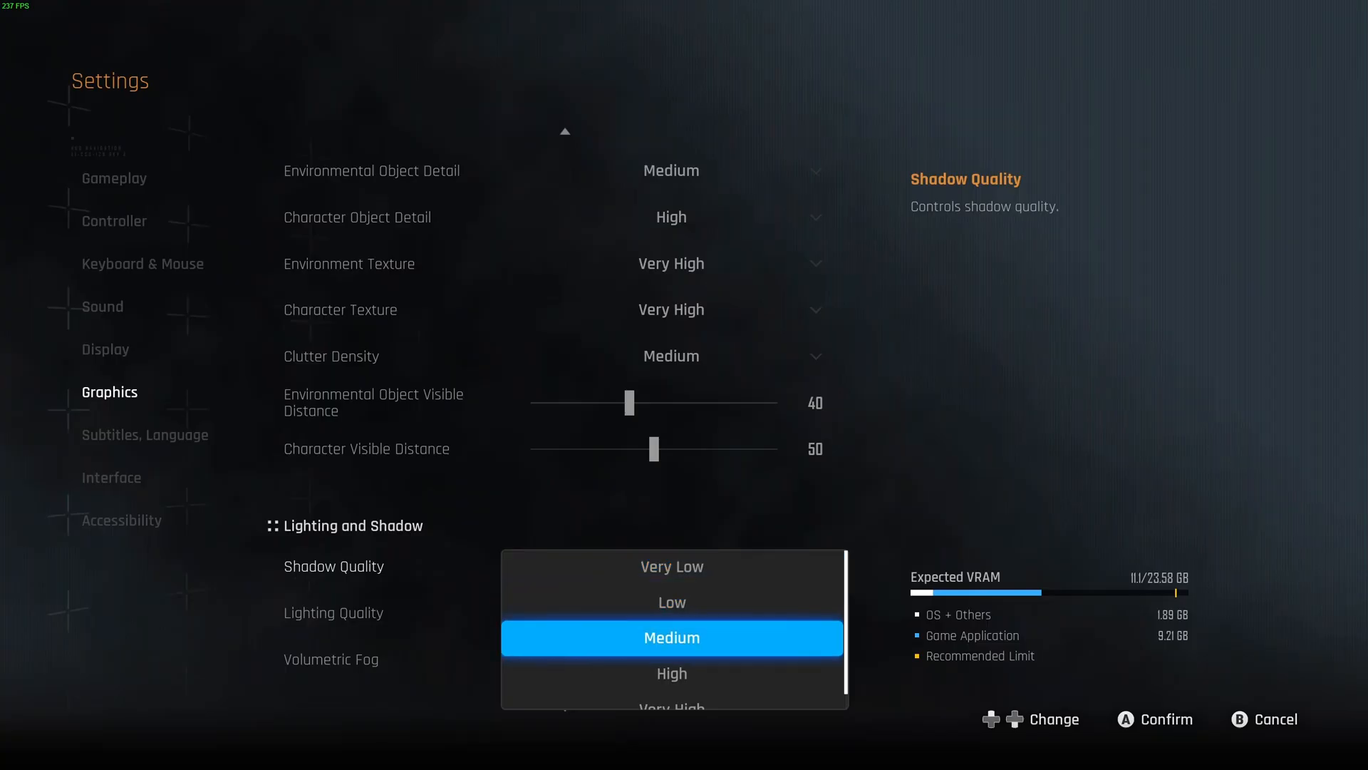
pyautogui.click(672, 637)
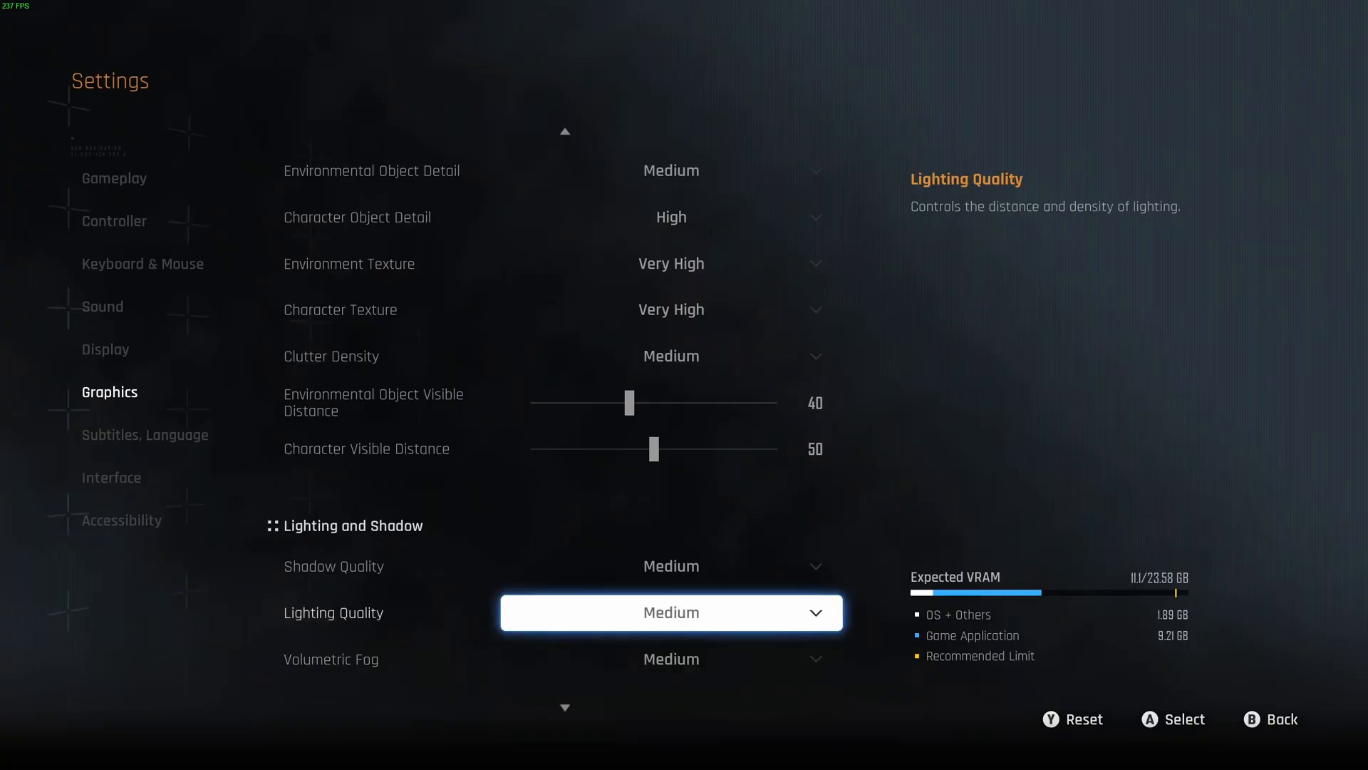
pyautogui.click(670, 612)
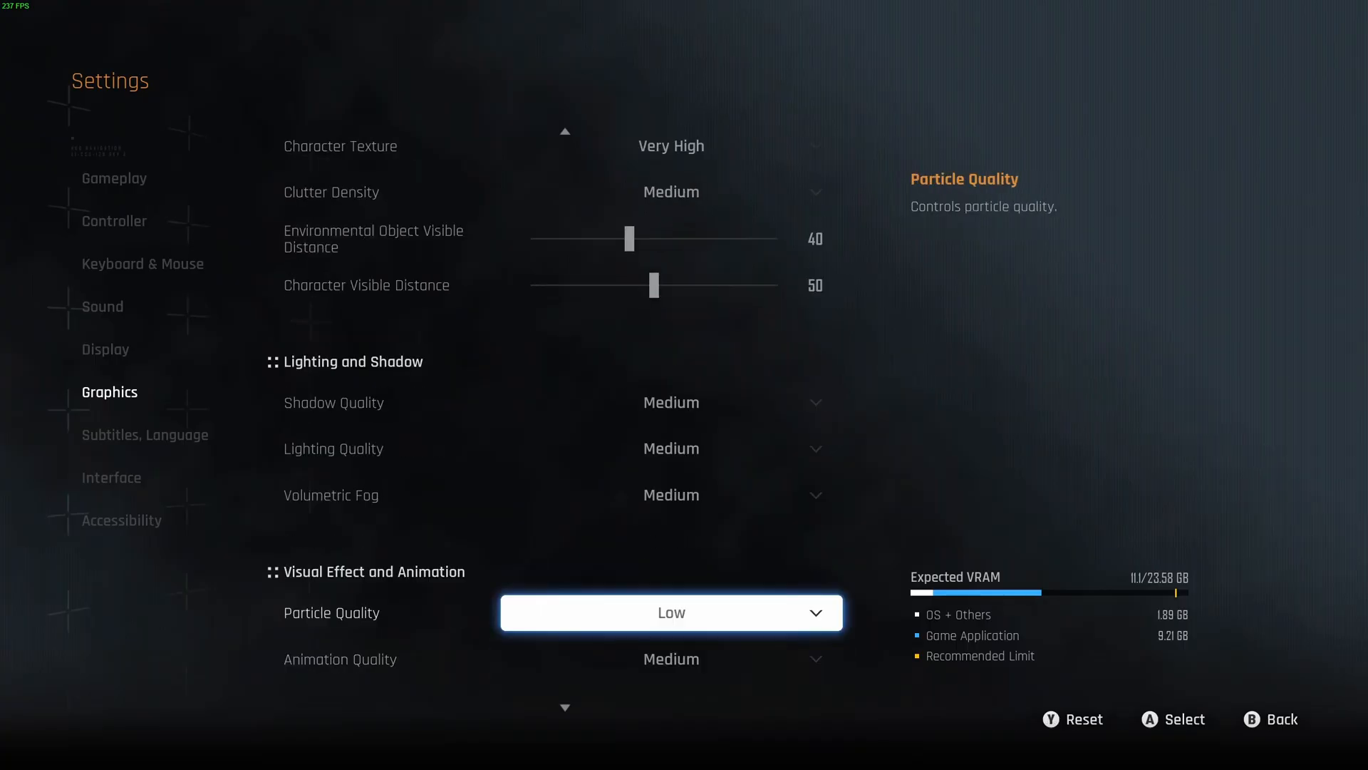
pyautogui.click(671, 611)
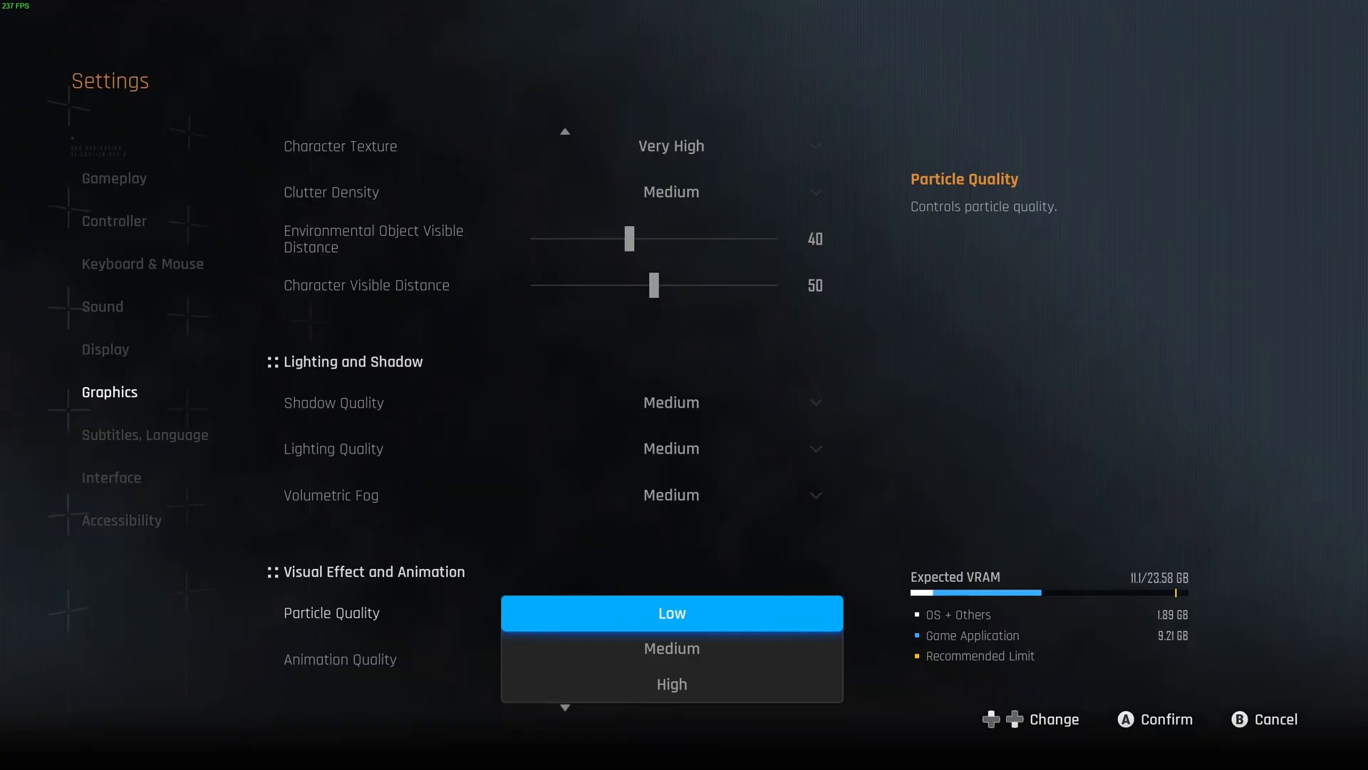
pyautogui.click(672, 648)
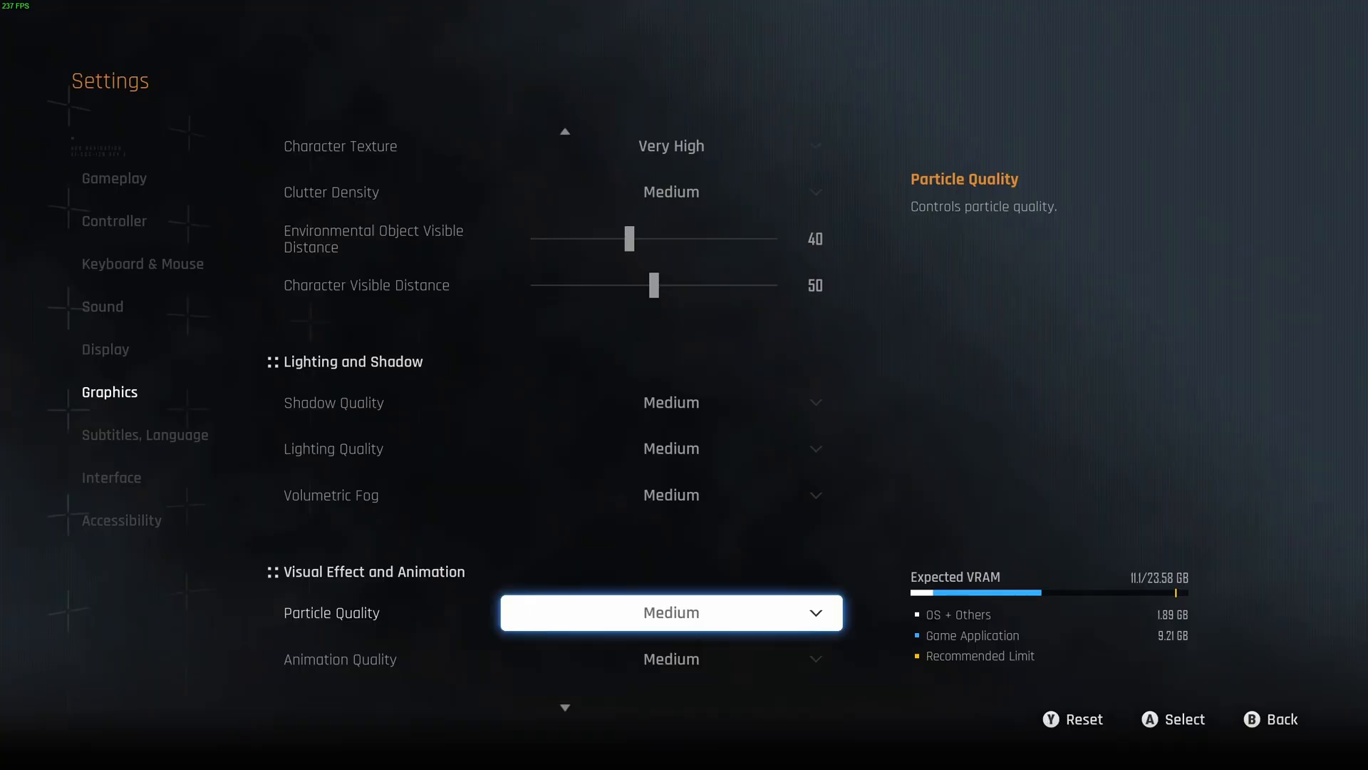
pyautogui.scroll(-3)
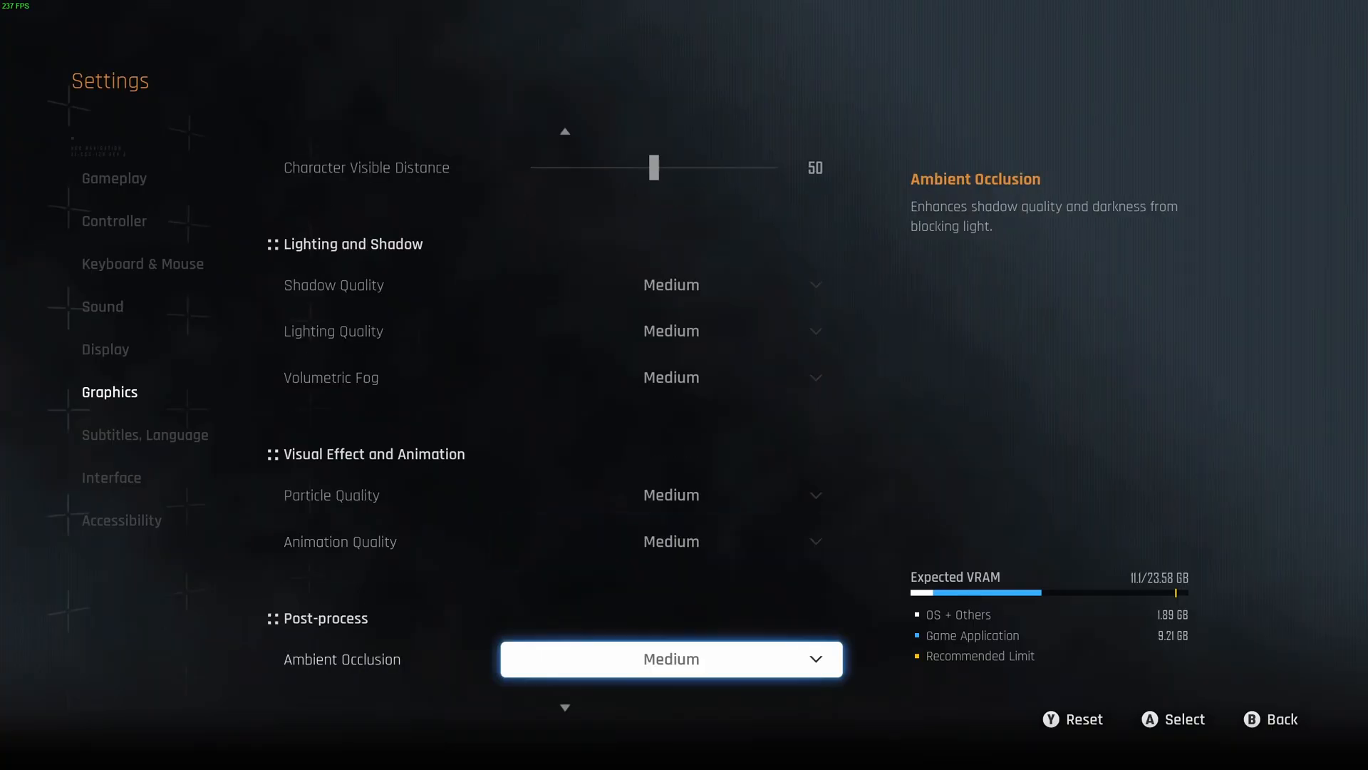
pyautogui.scroll(-3)
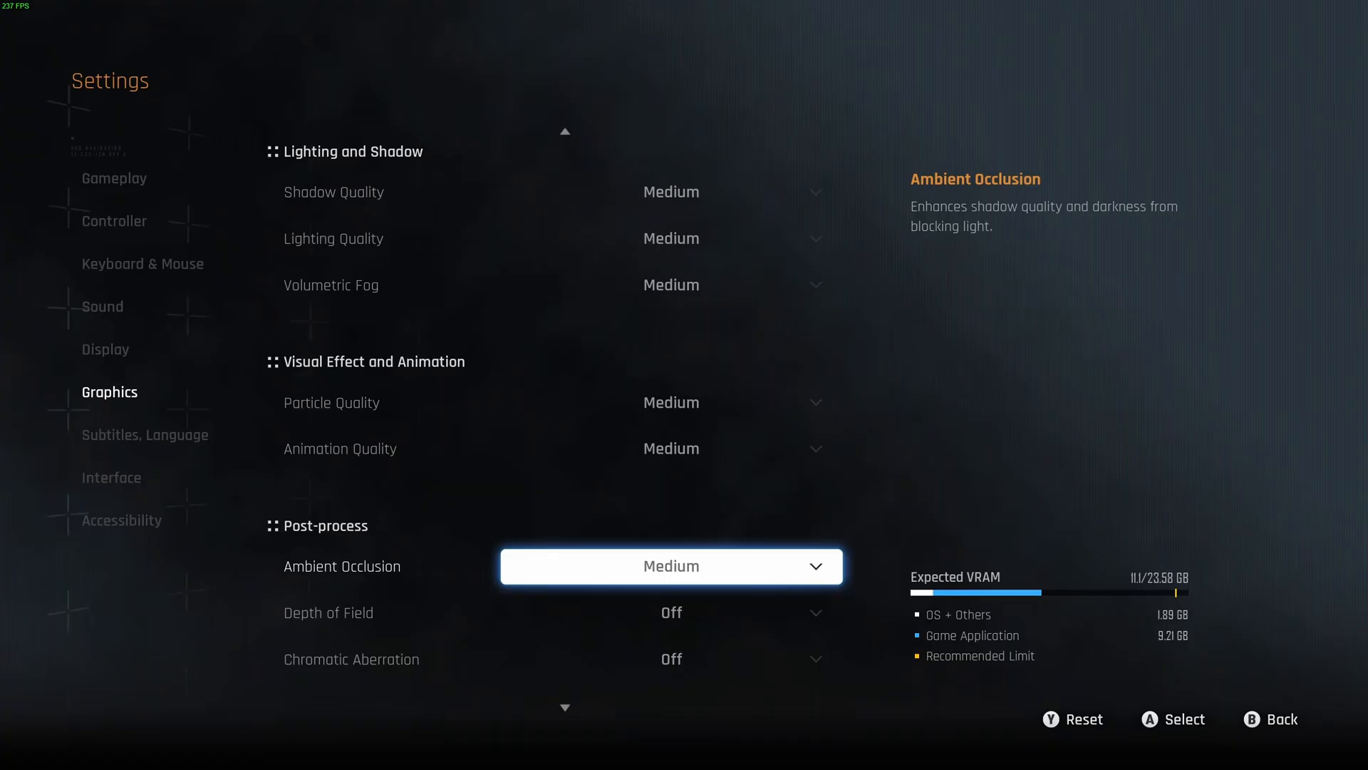
pyautogui.click(670, 565)
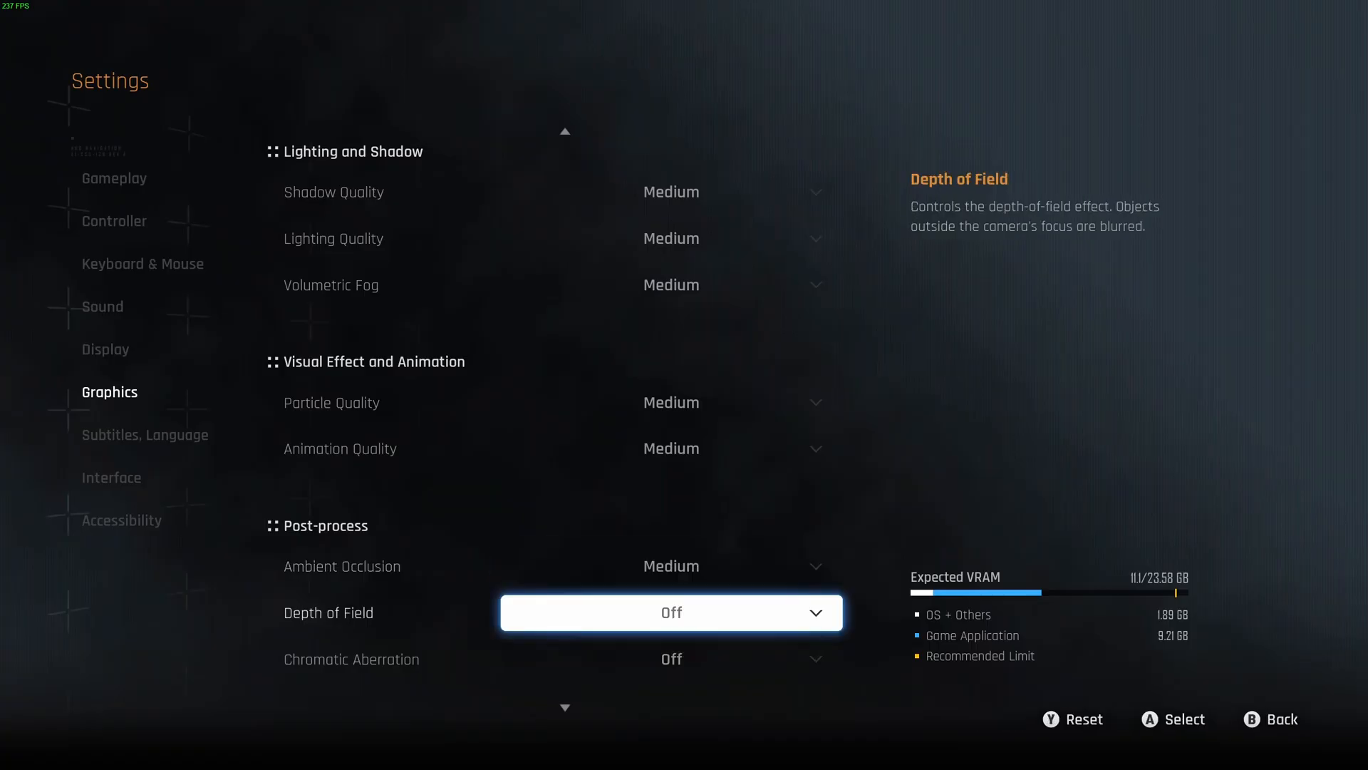
pyautogui.scroll(-3)
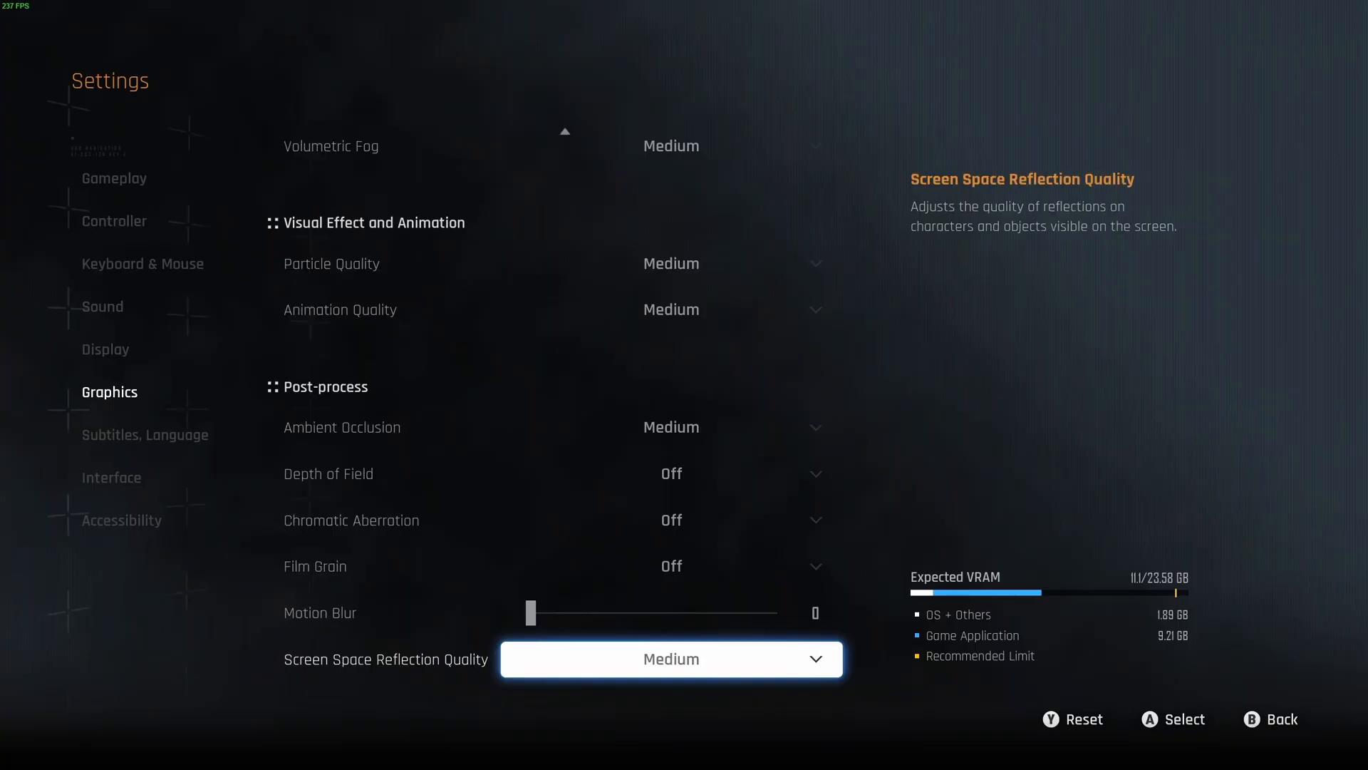
pyautogui.click(670, 658)
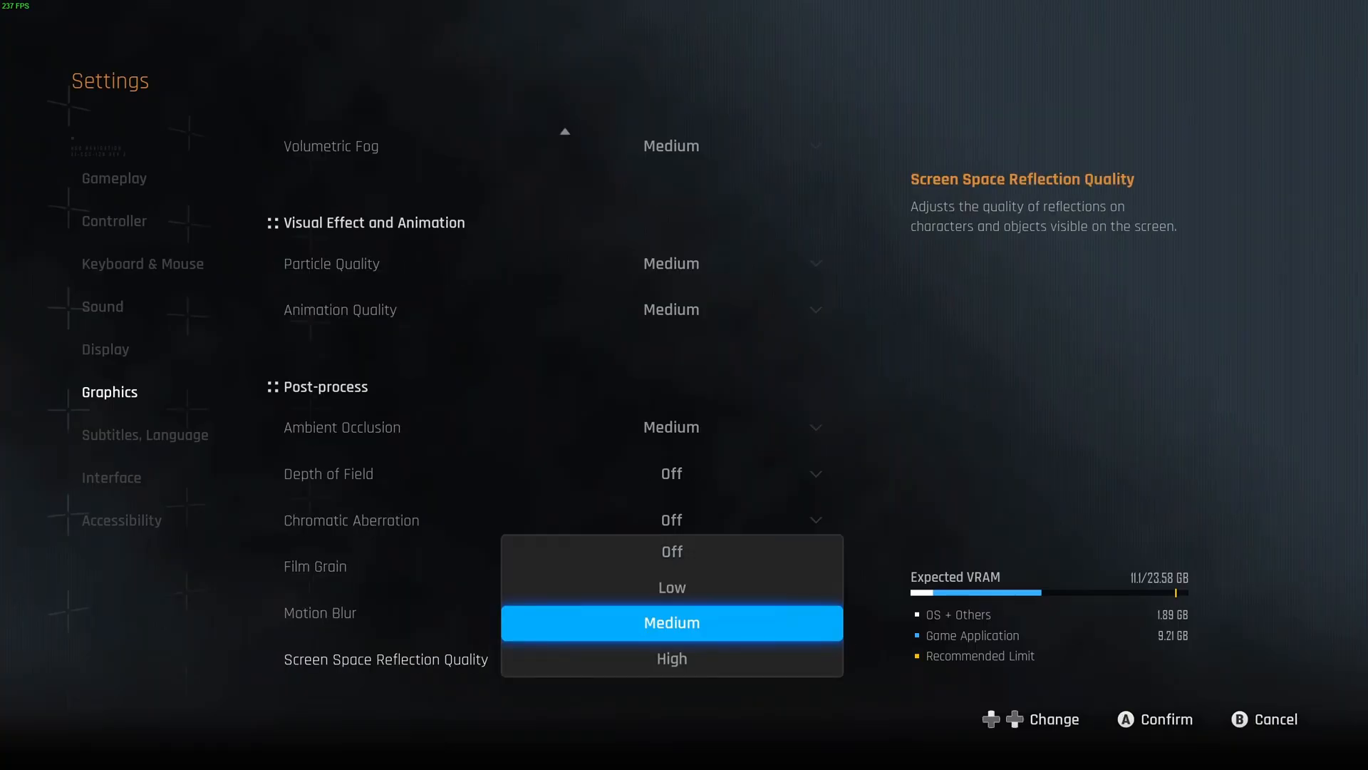
pyautogui.click(671, 622)
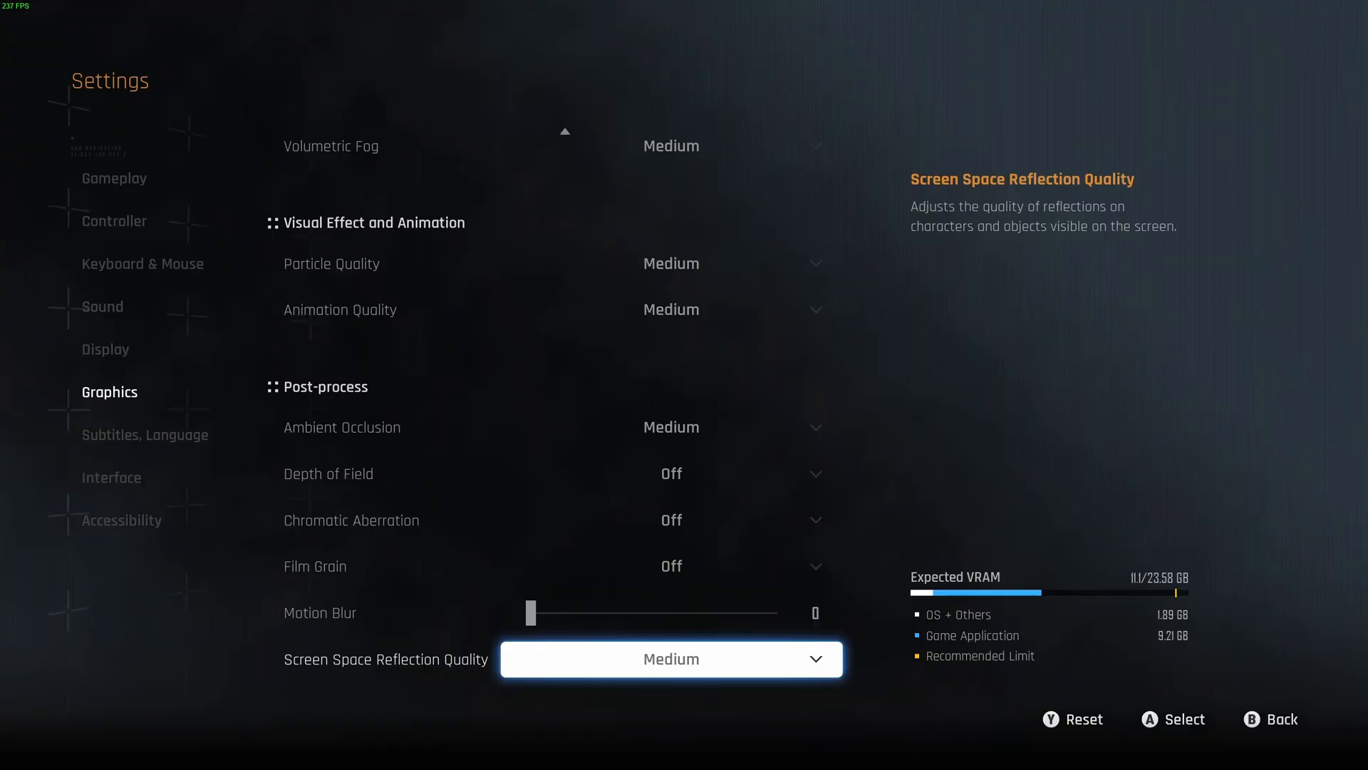
pyautogui.click(670, 658)
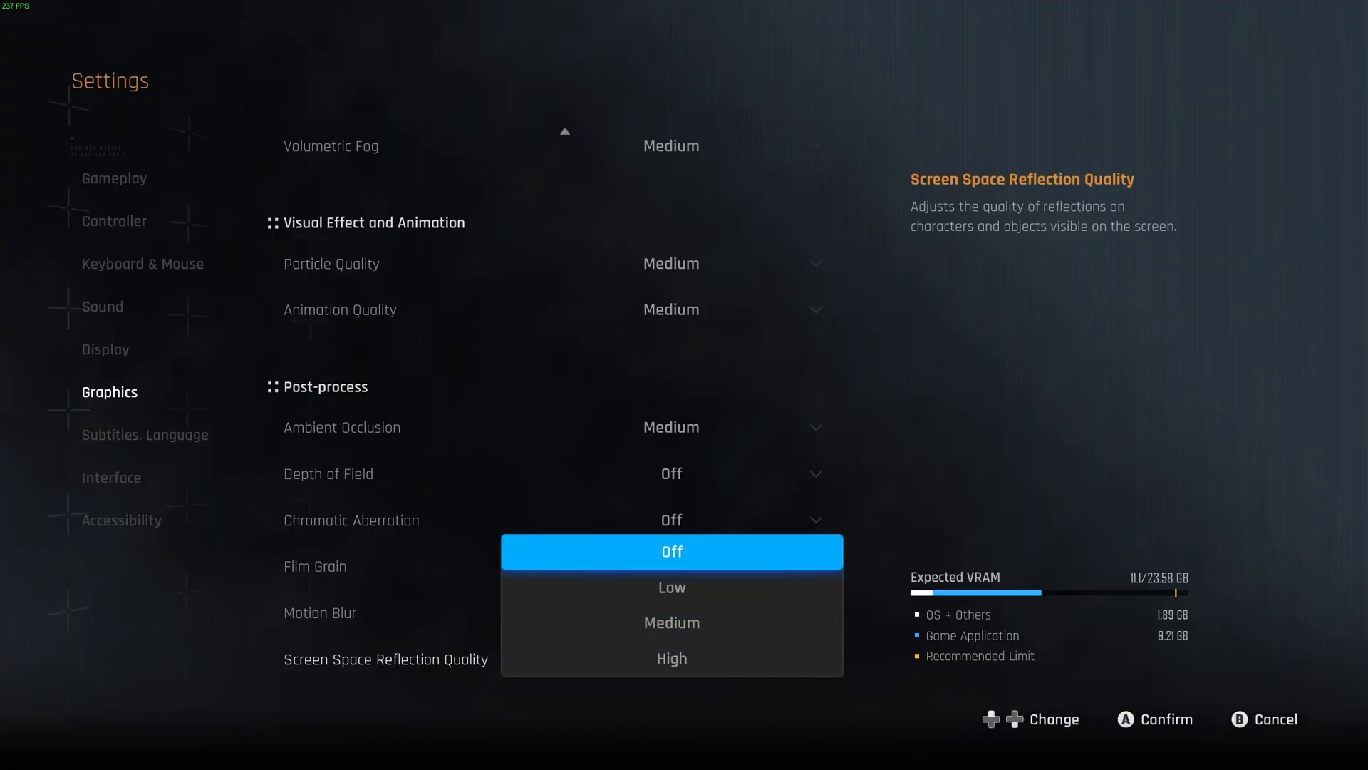
pyautogui.click(671, 622)
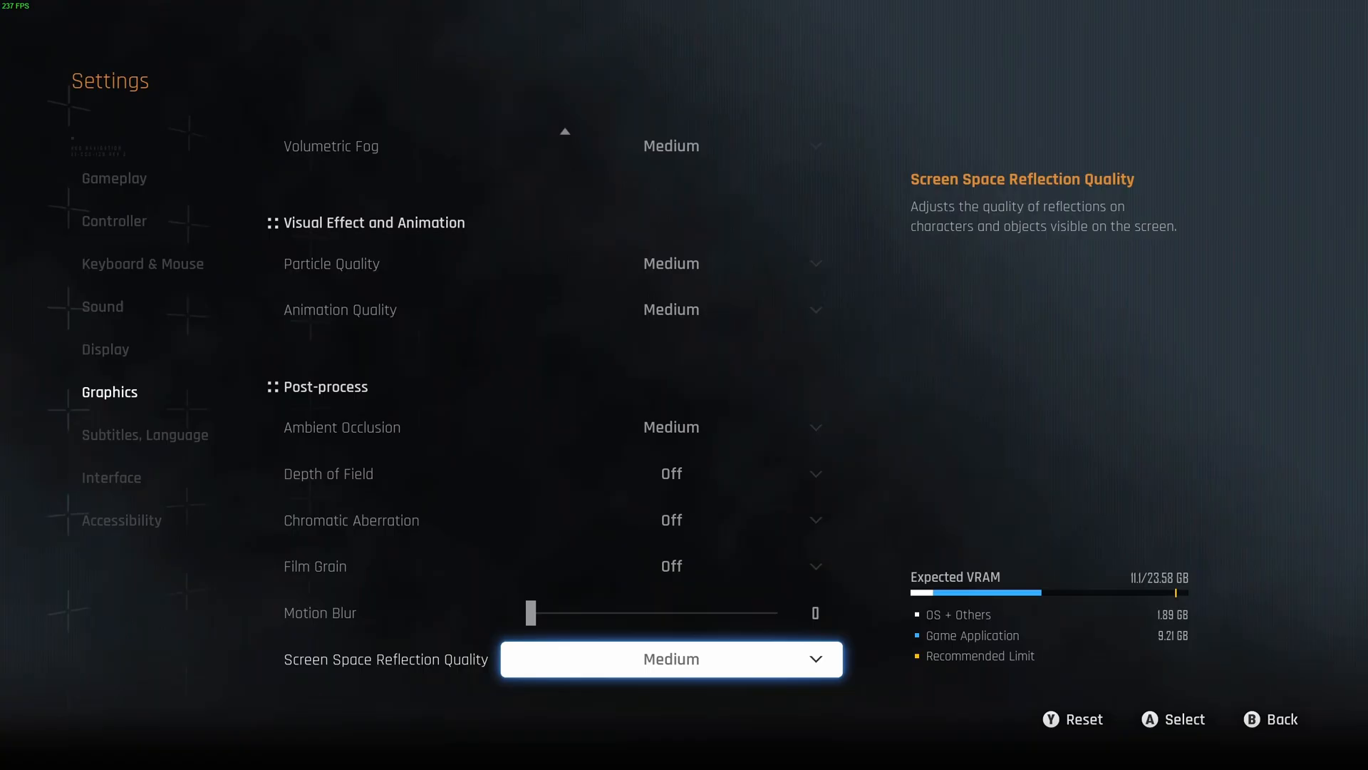